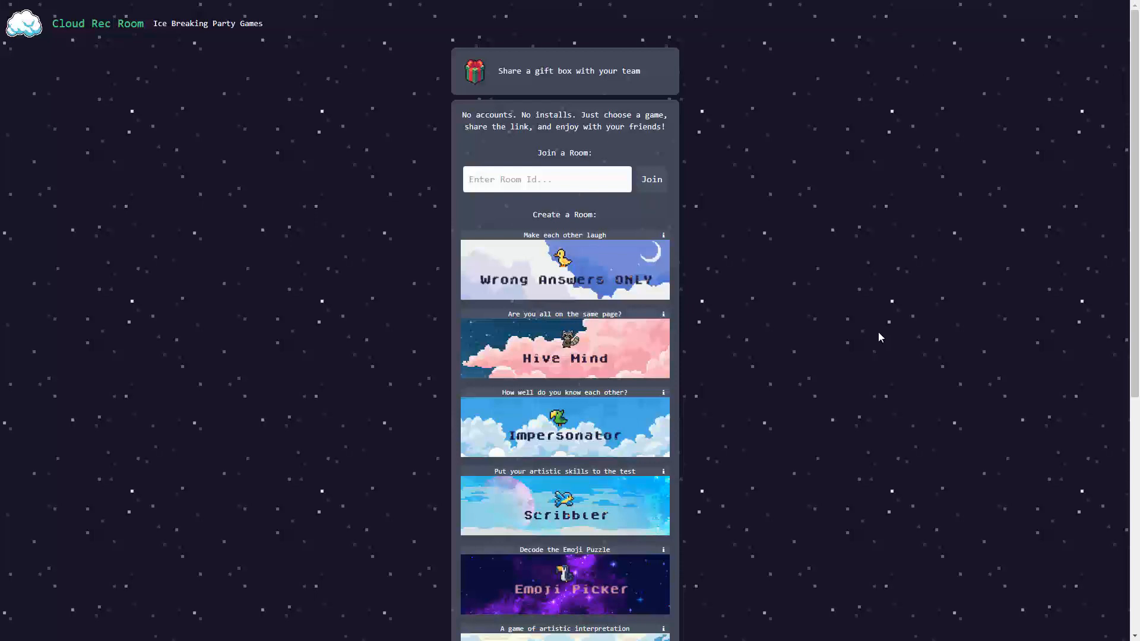
mouse_move(873, 339)
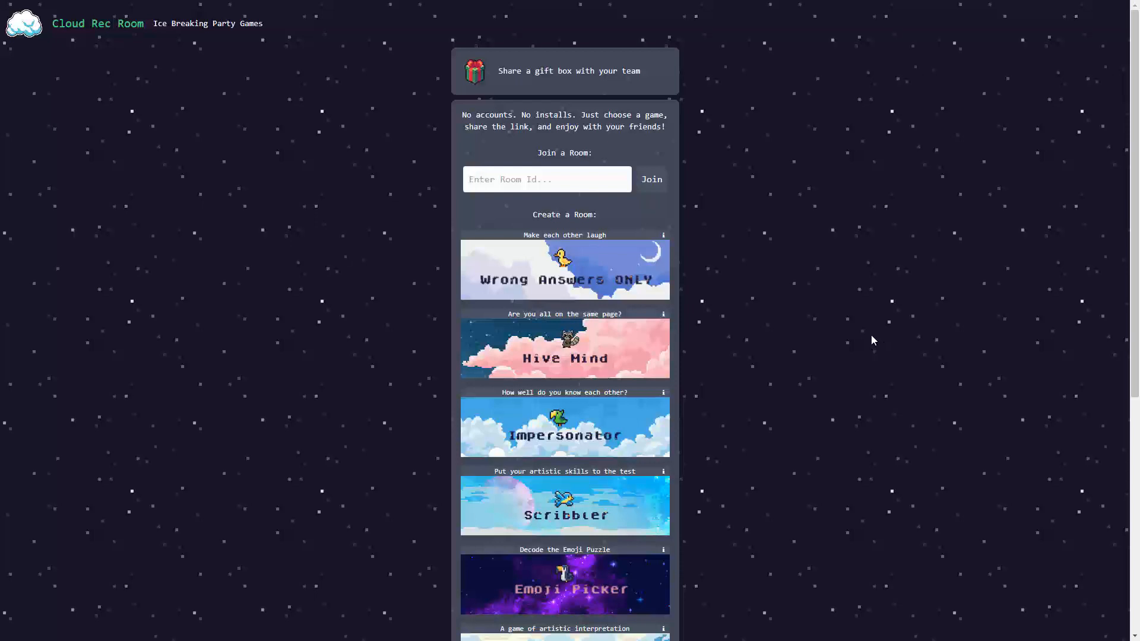
mouse_move(870, 318)
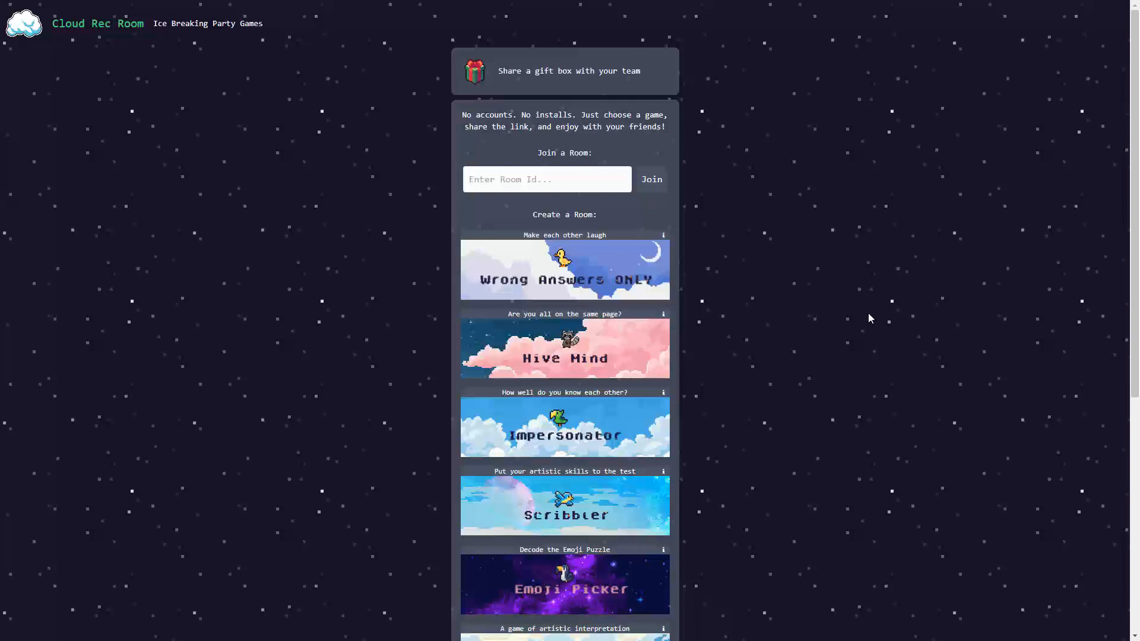
mouse_move(923, 351)
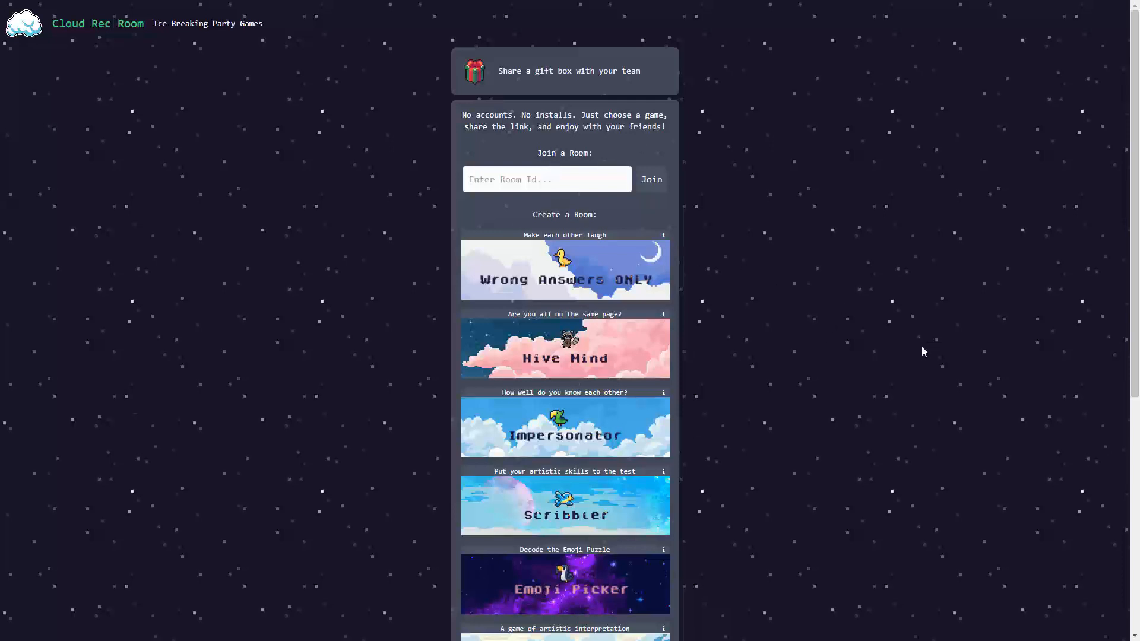
mouse_move(112, 46)
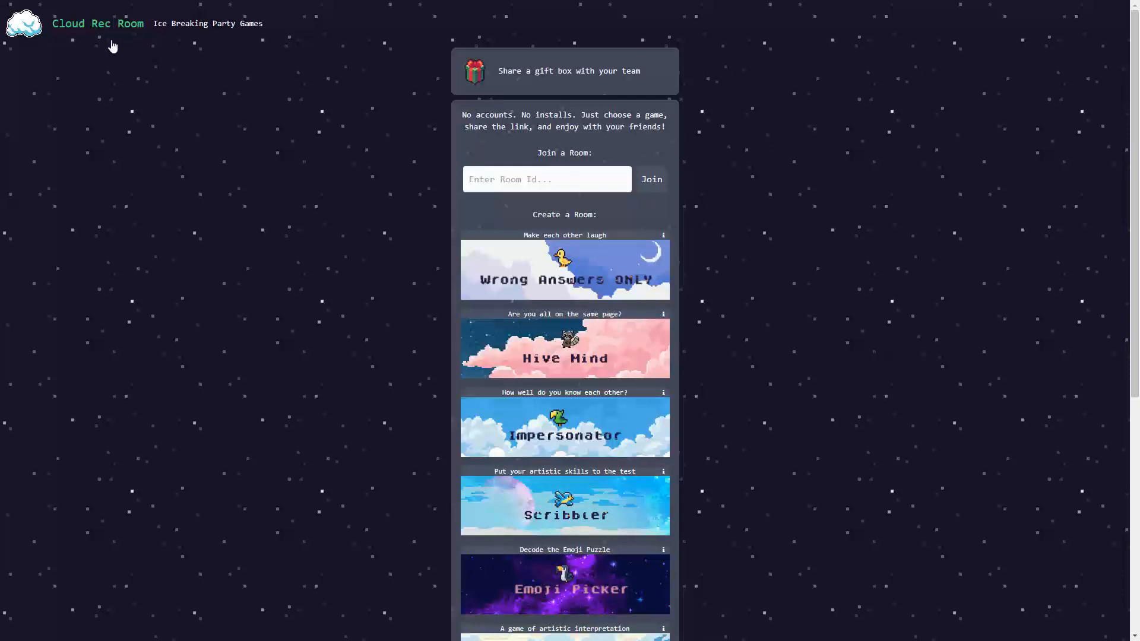
mouse_move(866, 240)
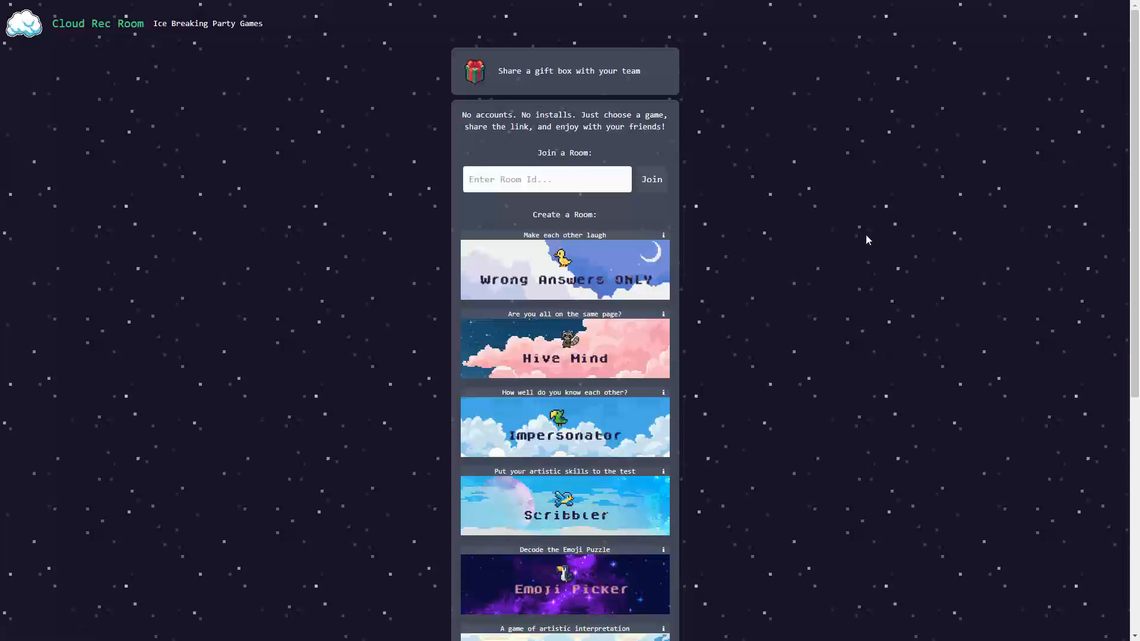
mouse_move(715, 284)
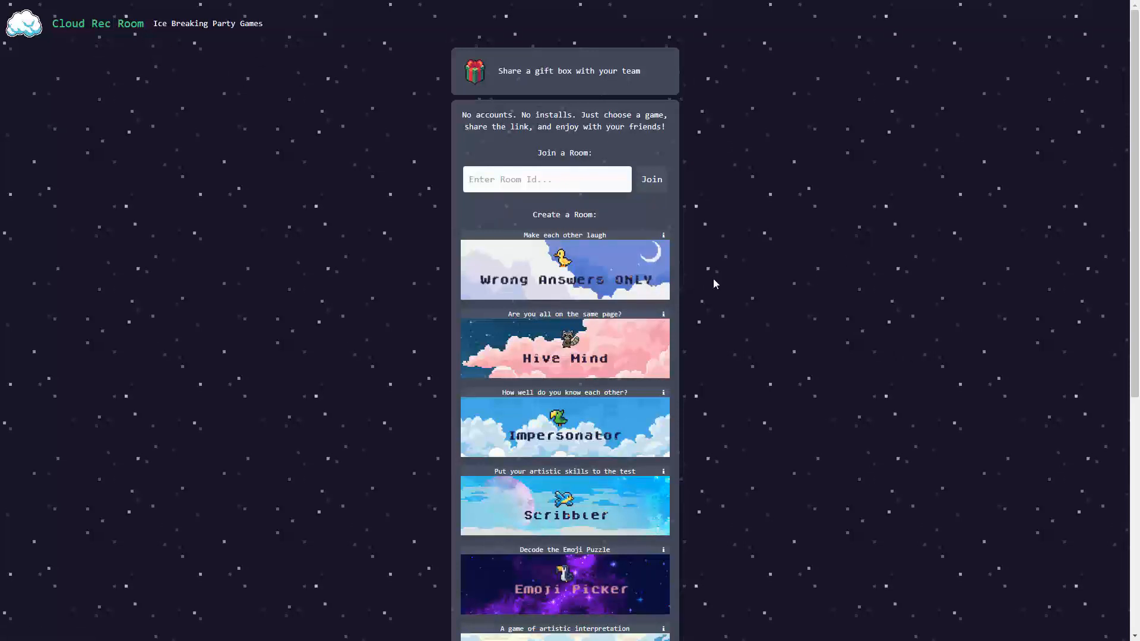
mouse_move(749, 259)
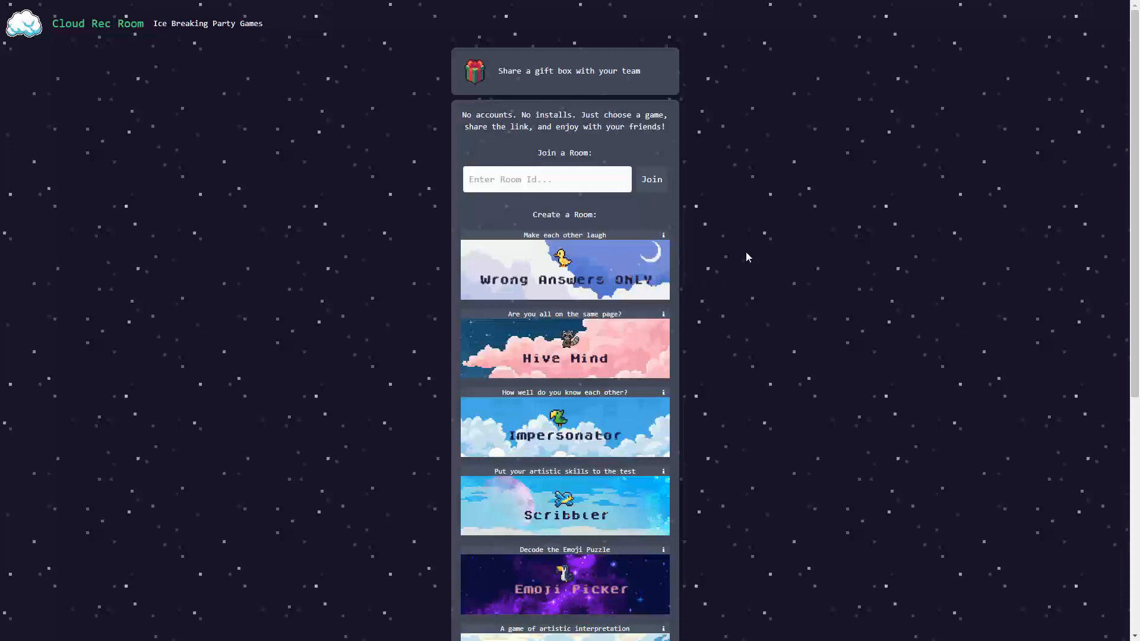
mouse_move(730, 253)
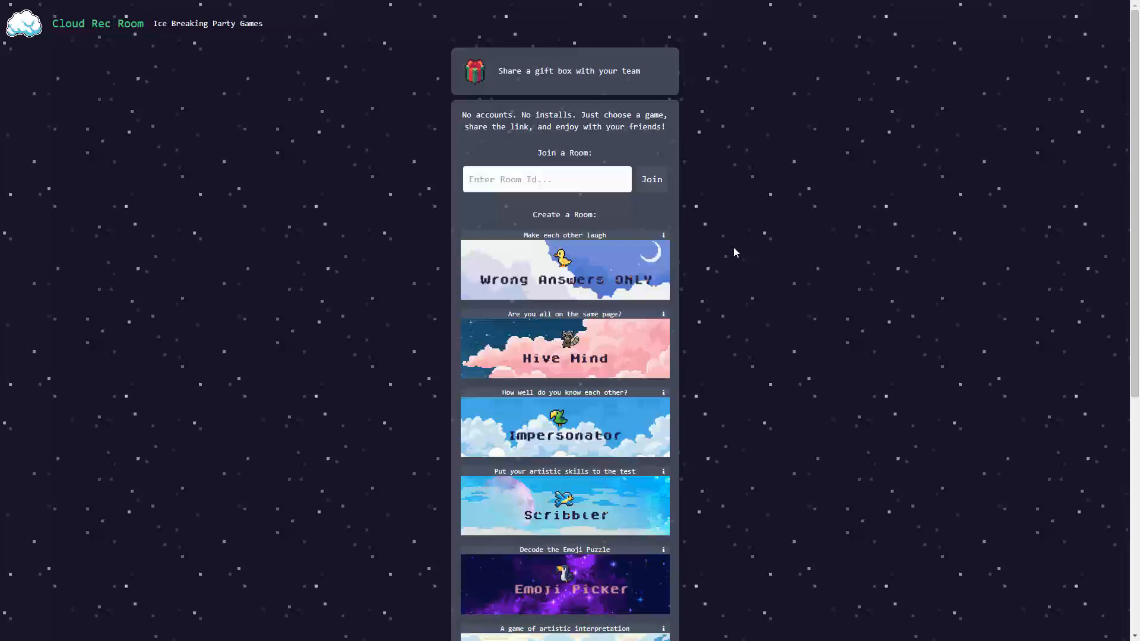
Step: Create a room for Wrong Answers ONLY from its banner
left_click(564, 269)
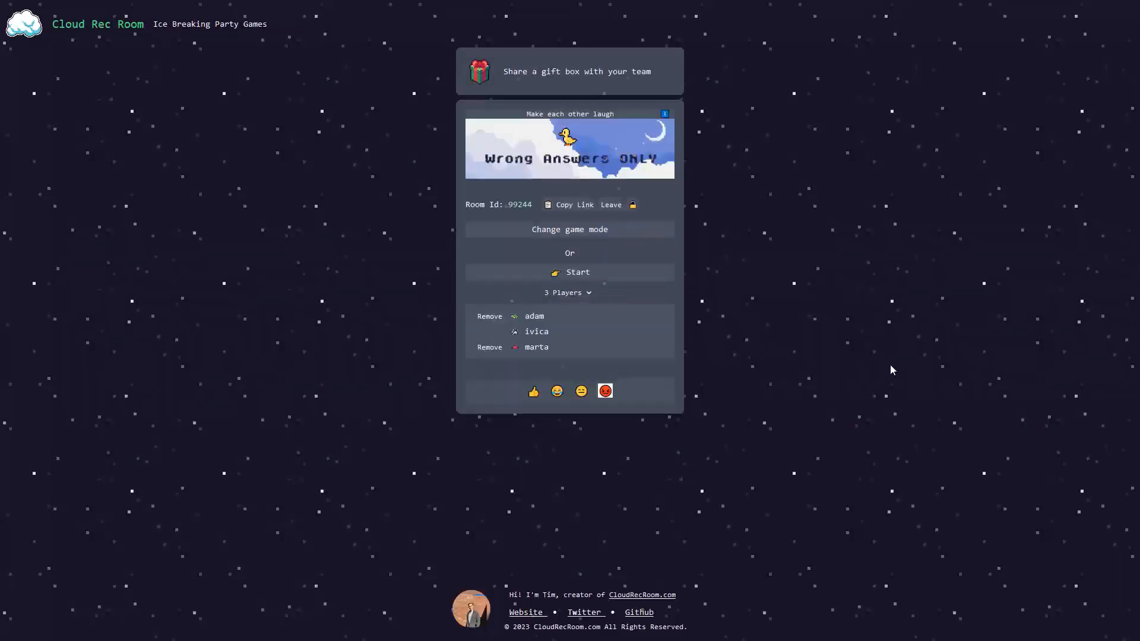
mouse_move(886, 372)
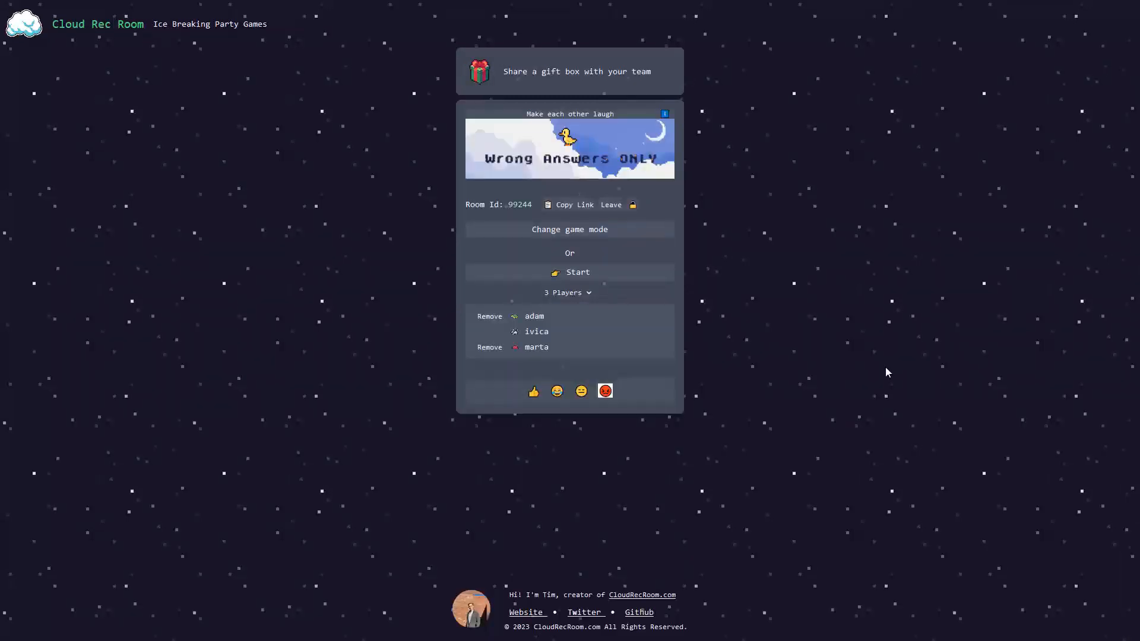
mouse_move(407, 214)
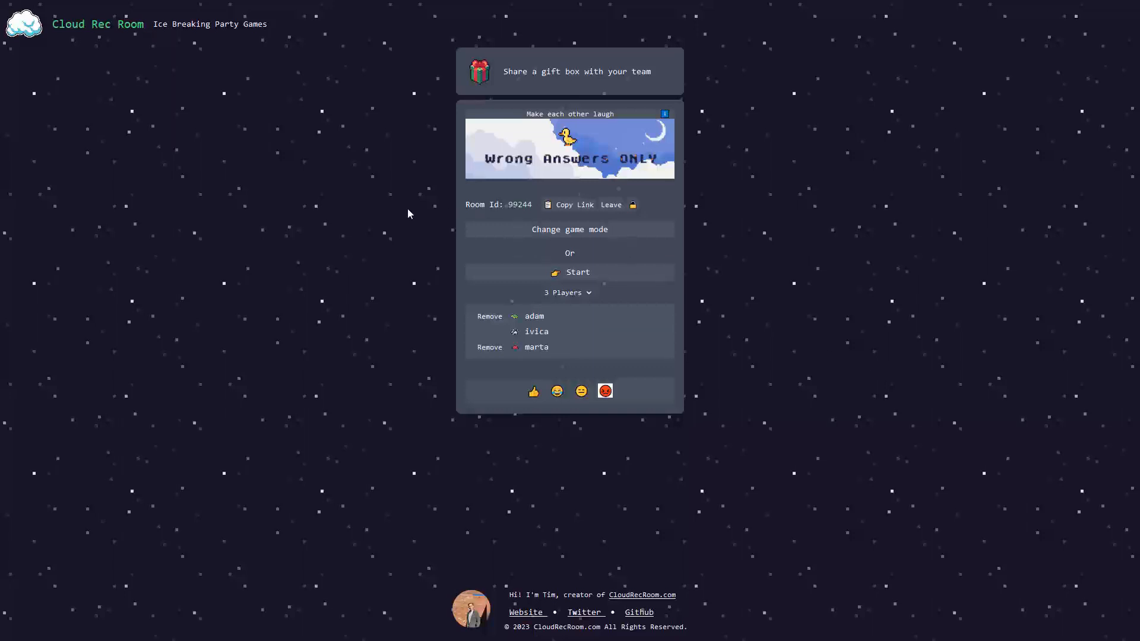
mouse_move(876, 455)
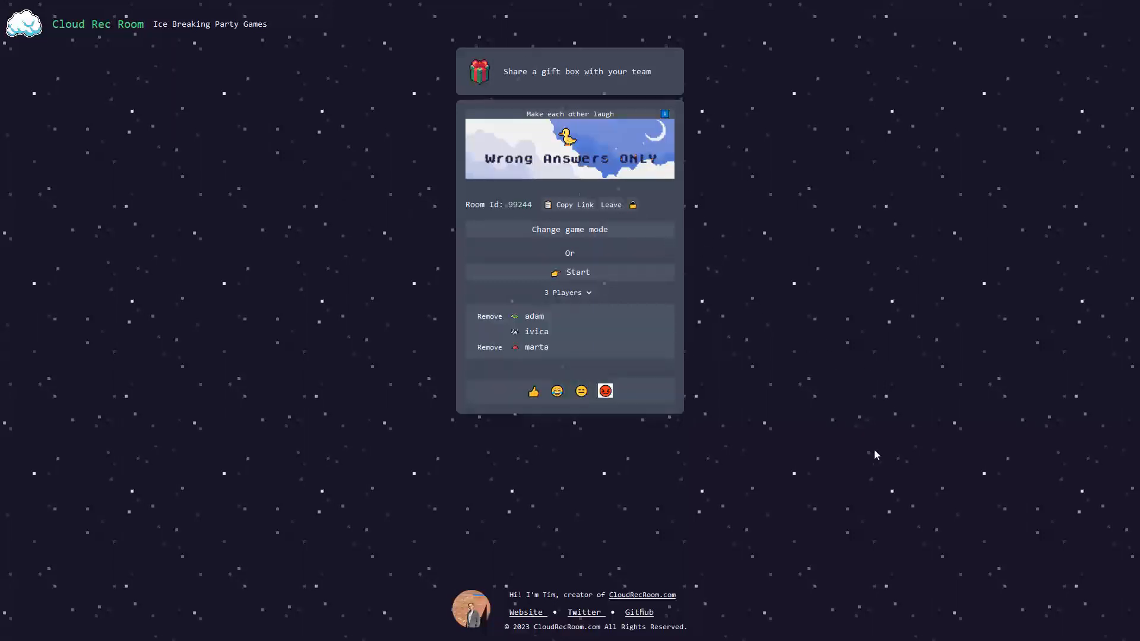
mouse_move(550, 349)
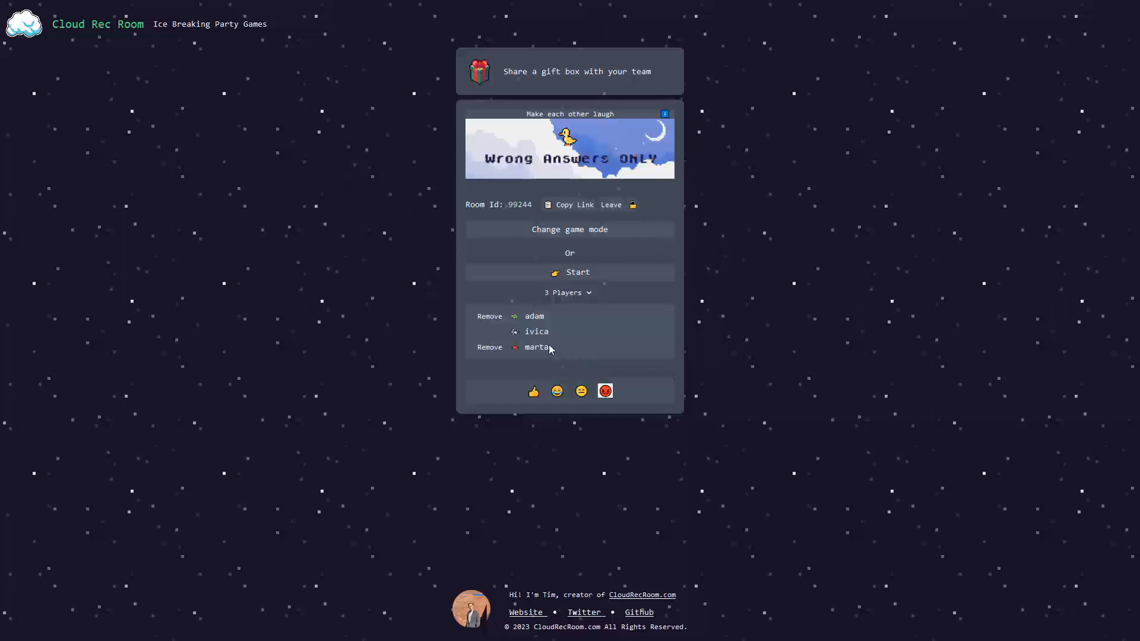
mouse_move(647, 273)
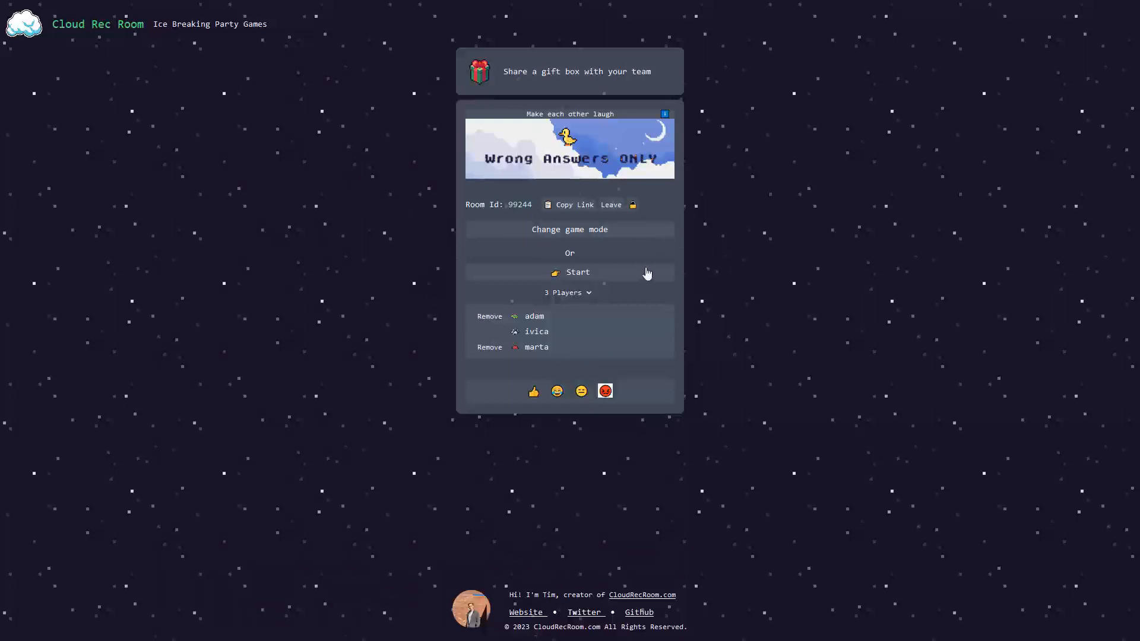
mouse_move(629, 338)
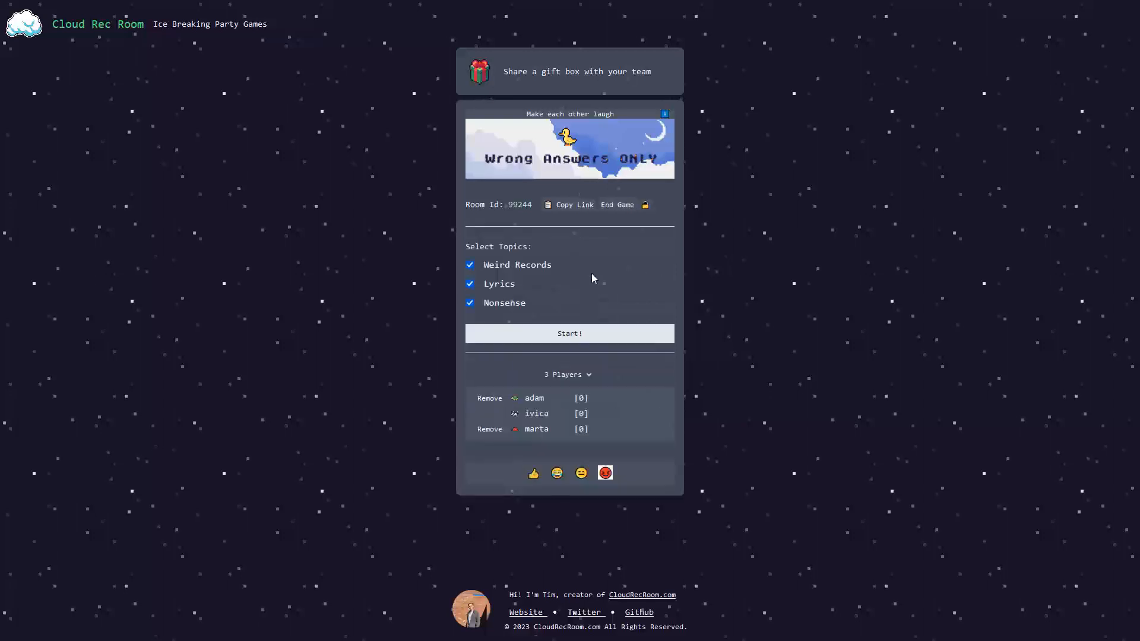
mouse_move(679, 274)
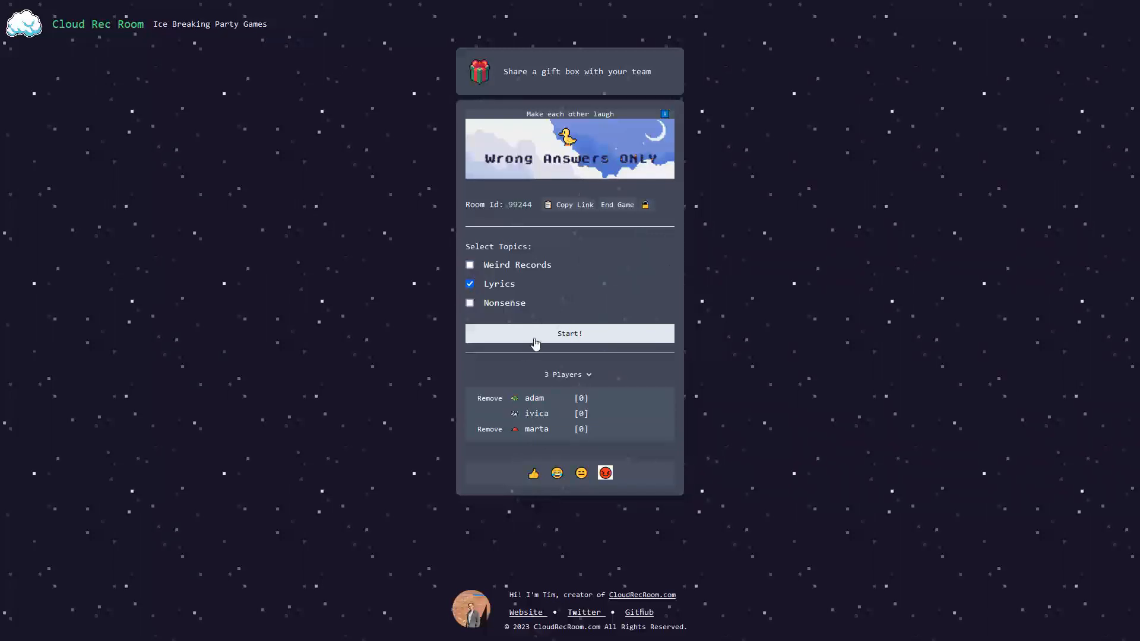
Step: Start the round and submit 'teen spirit!' as the answer to the smell question
left_click(569, 332)
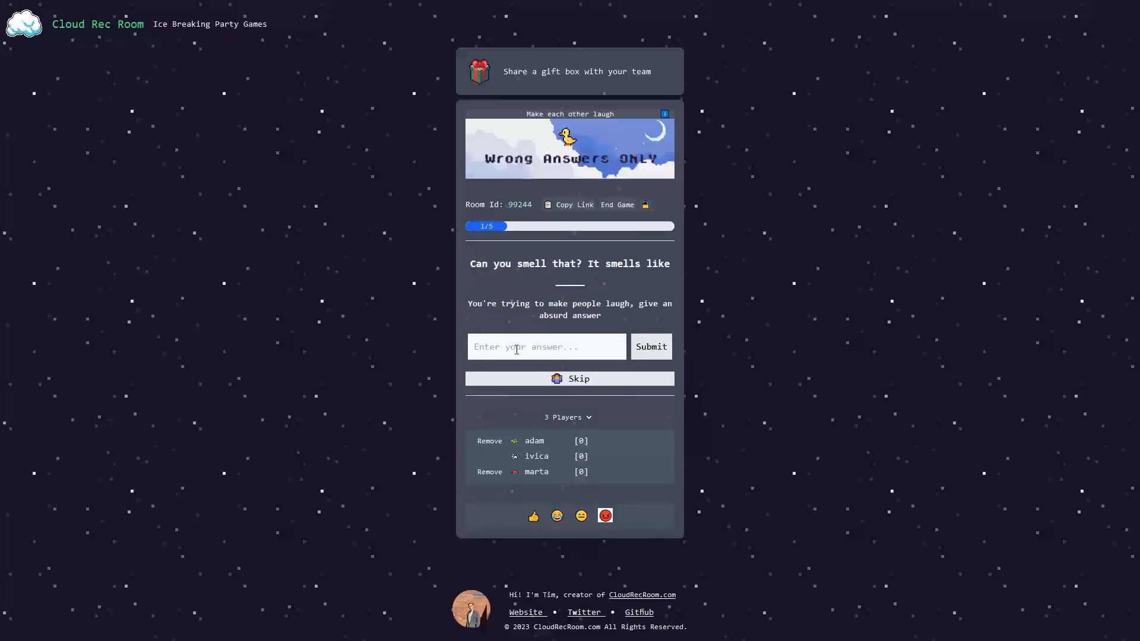
type("teen sp")
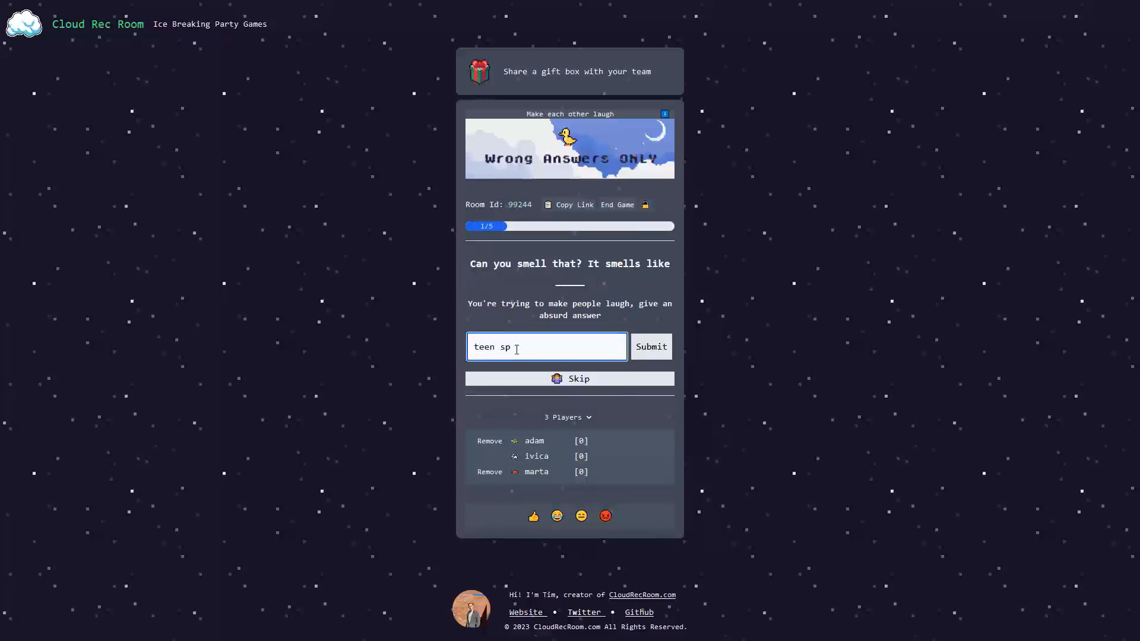
type("irit!")
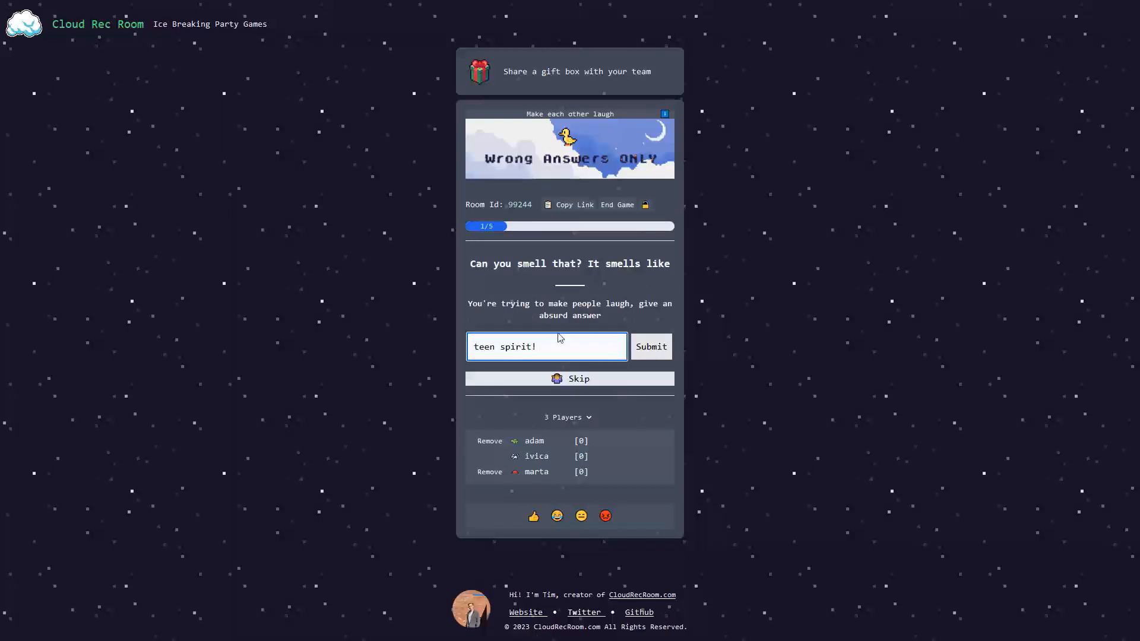
left_click(649, 345)
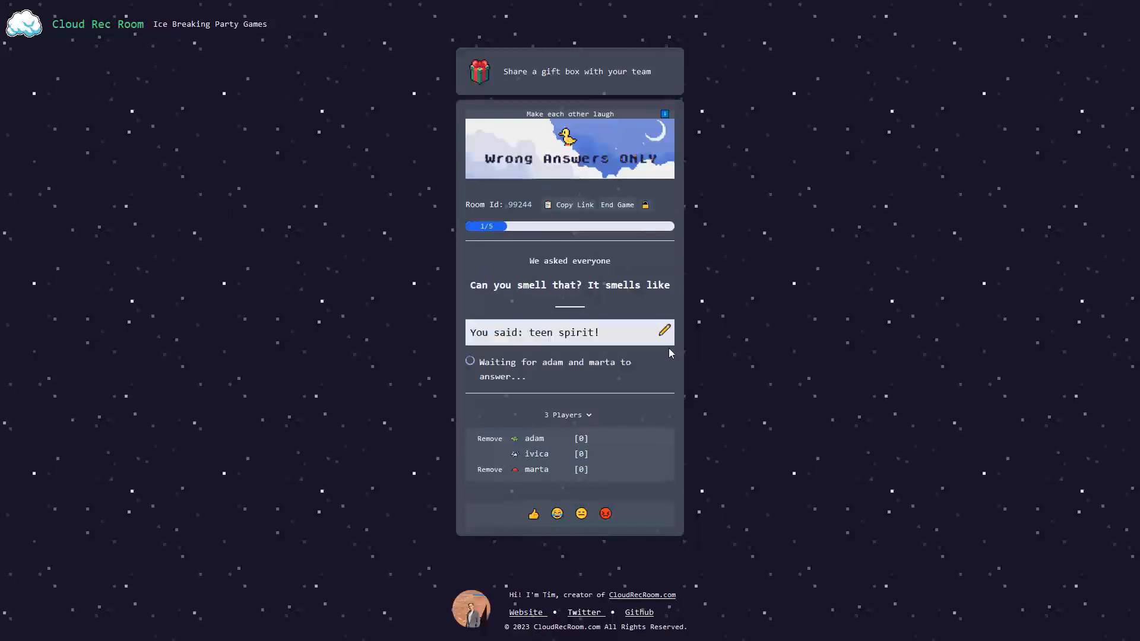
mouse_move(525, 351)
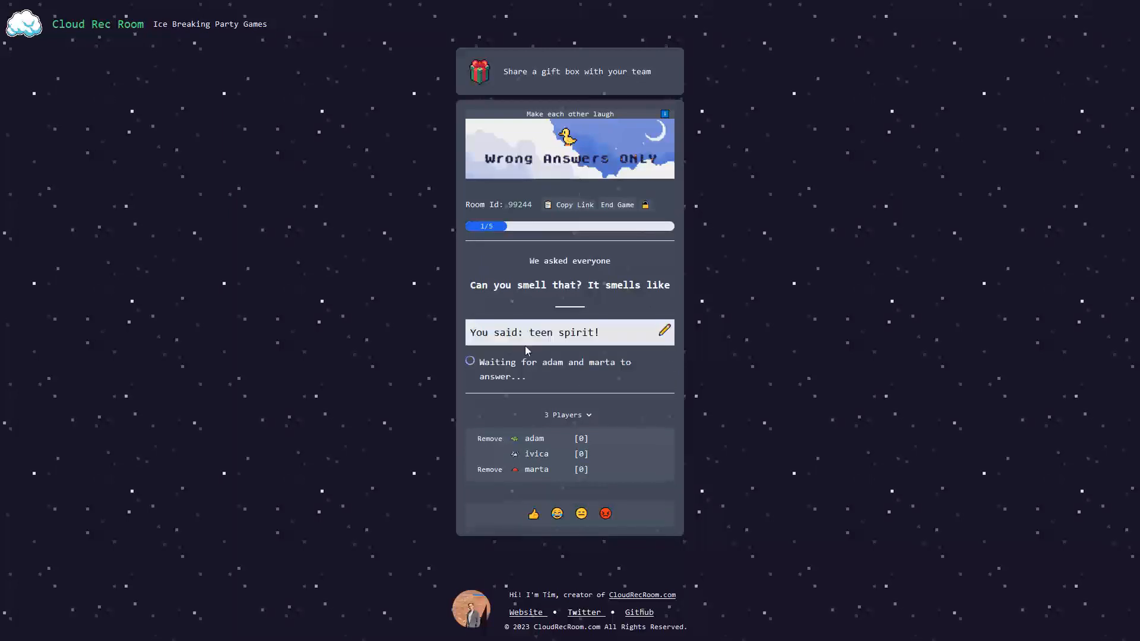
mouse_move(602, 374)
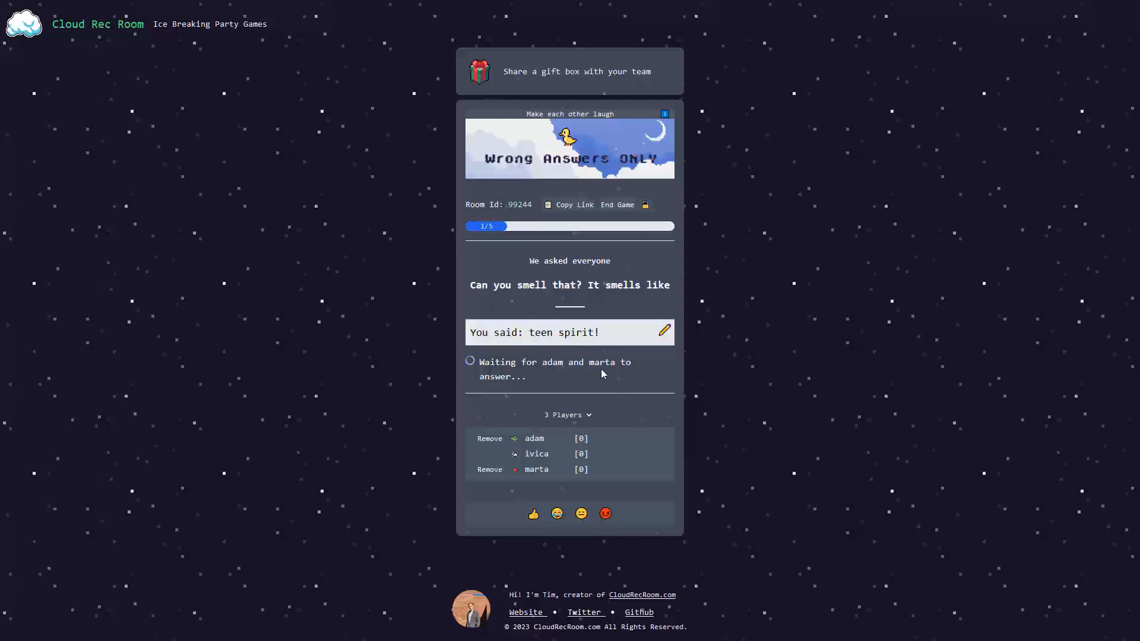
mouse_move(384, 334)
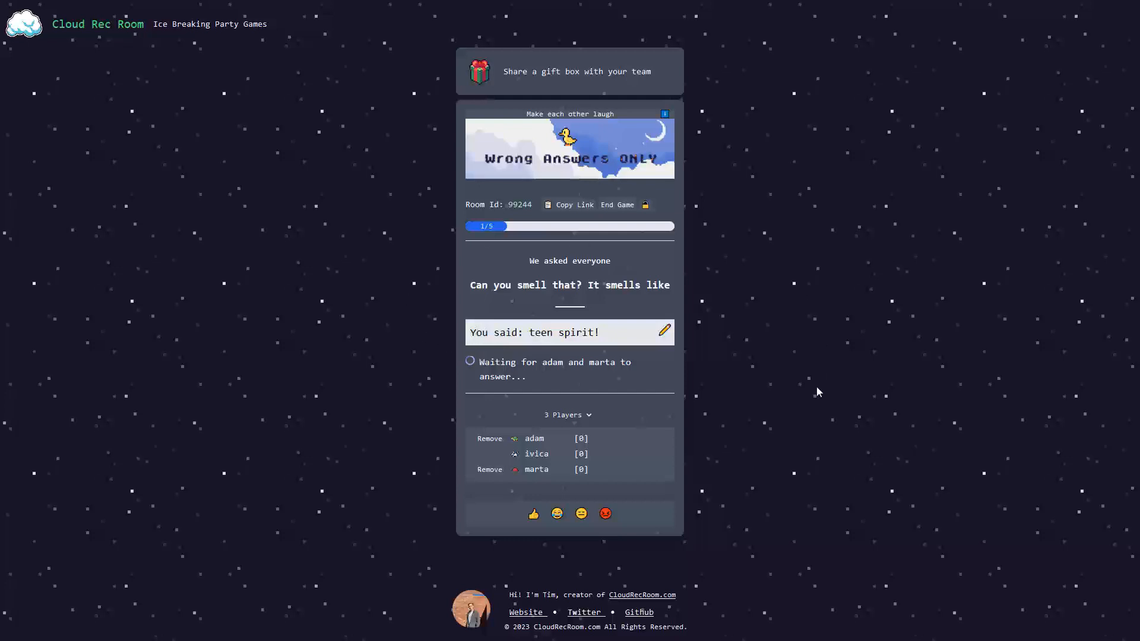
mouse_move(804, 365)
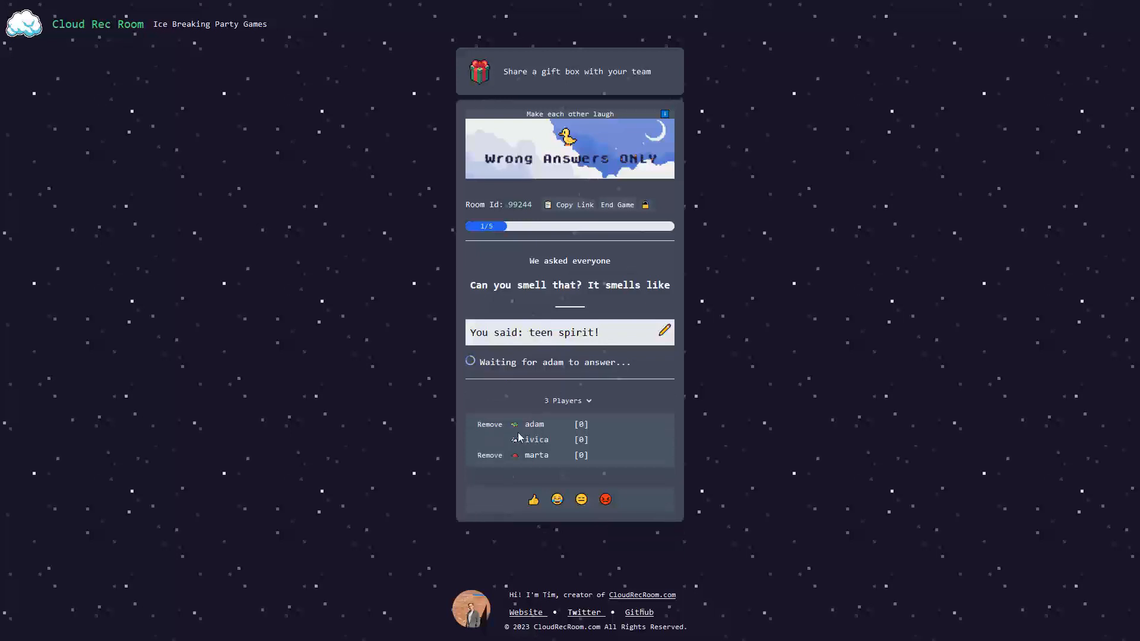
mouse_move(445, 331)
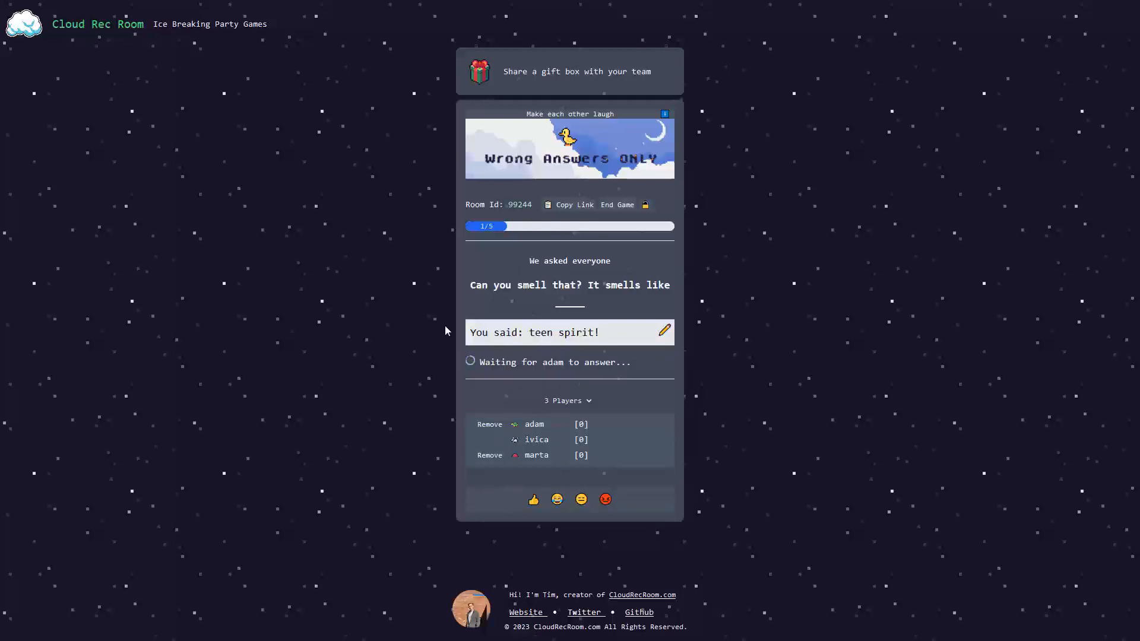
mouse_move(630, 304)
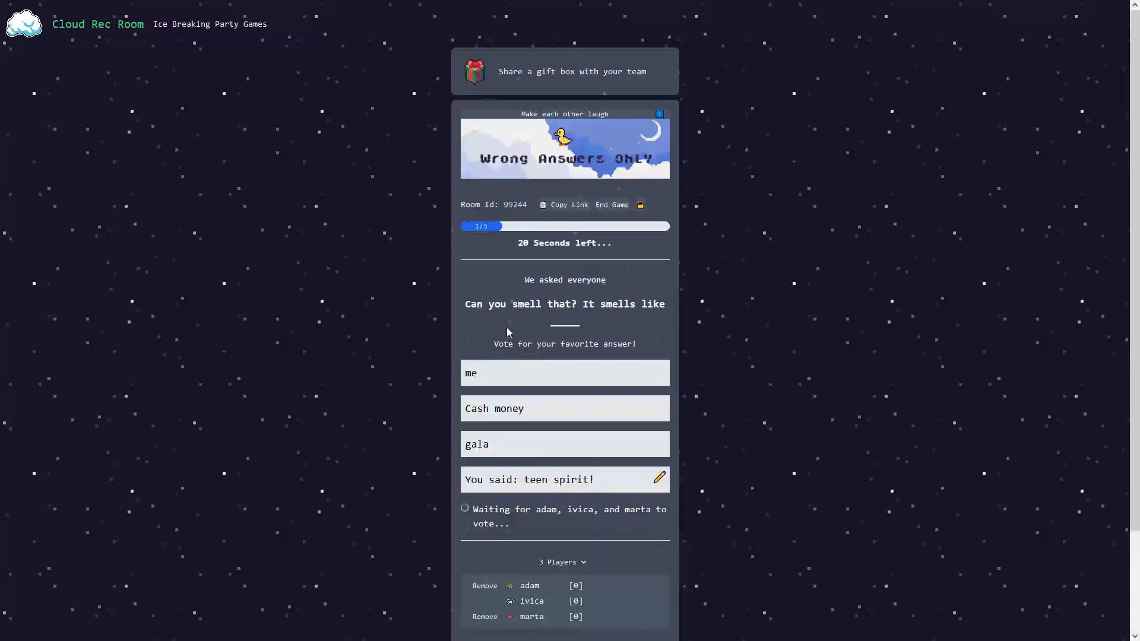
mouse_move(621, 352)
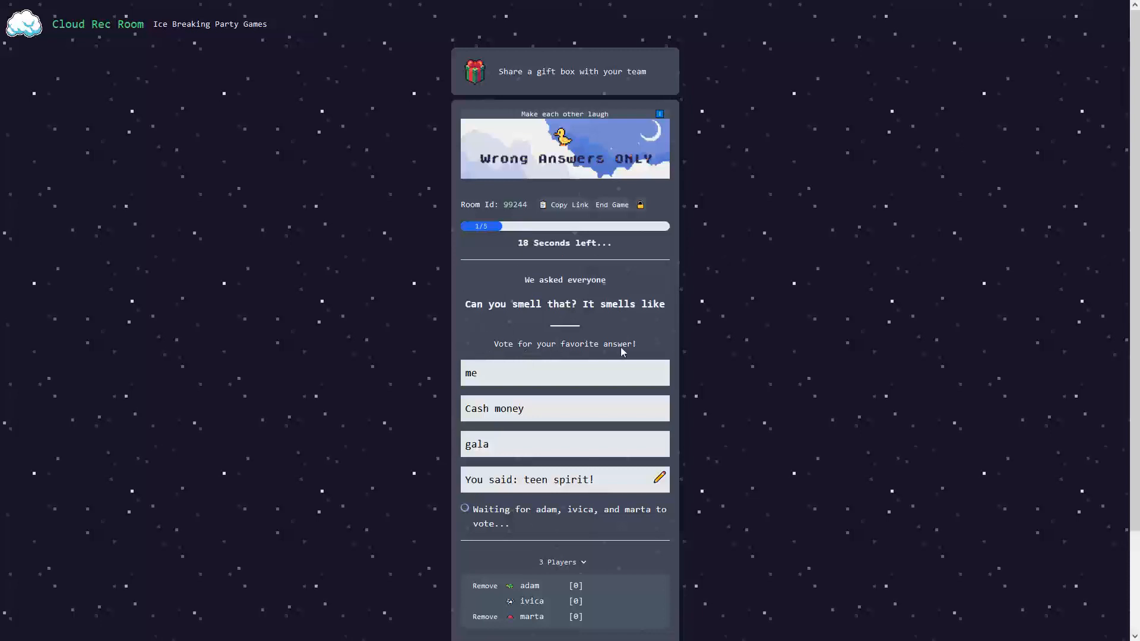
Step: Vote for the 'gala' answer as favourite for question one
left_click(564, 442)
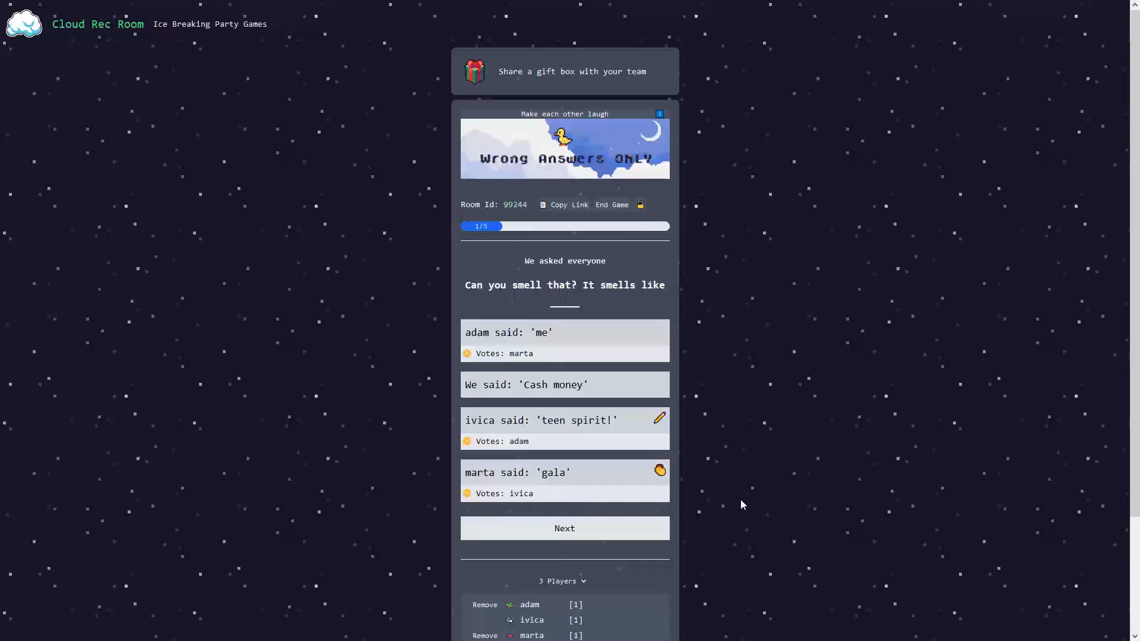
mouse_move(492, 373)
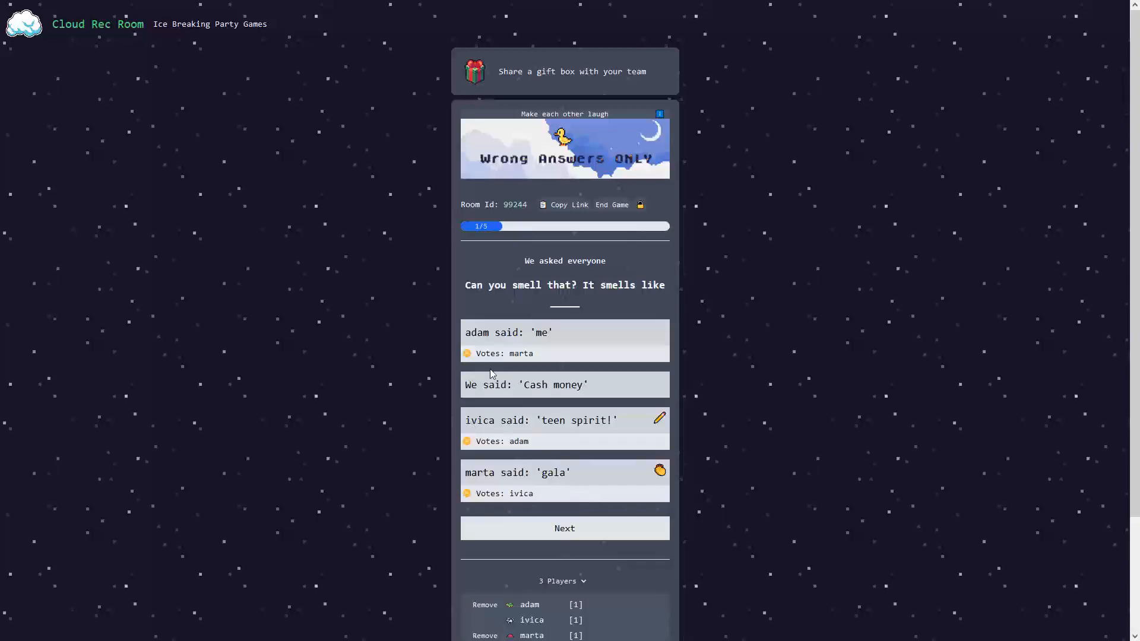
mouse_move(547, 455)
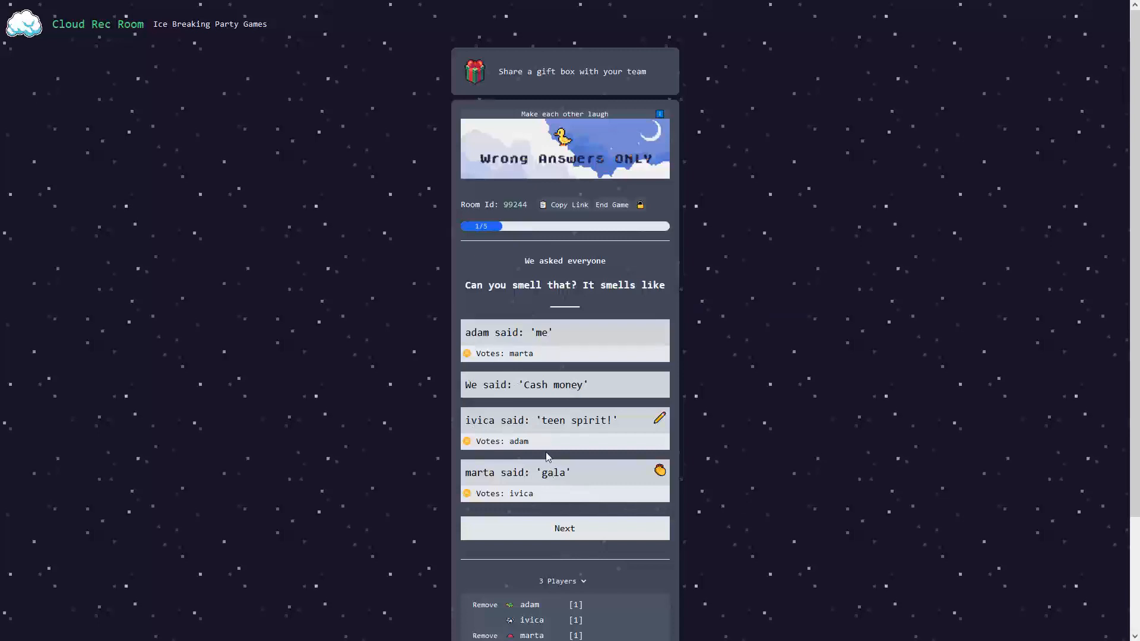
mouse_move(563, 484)
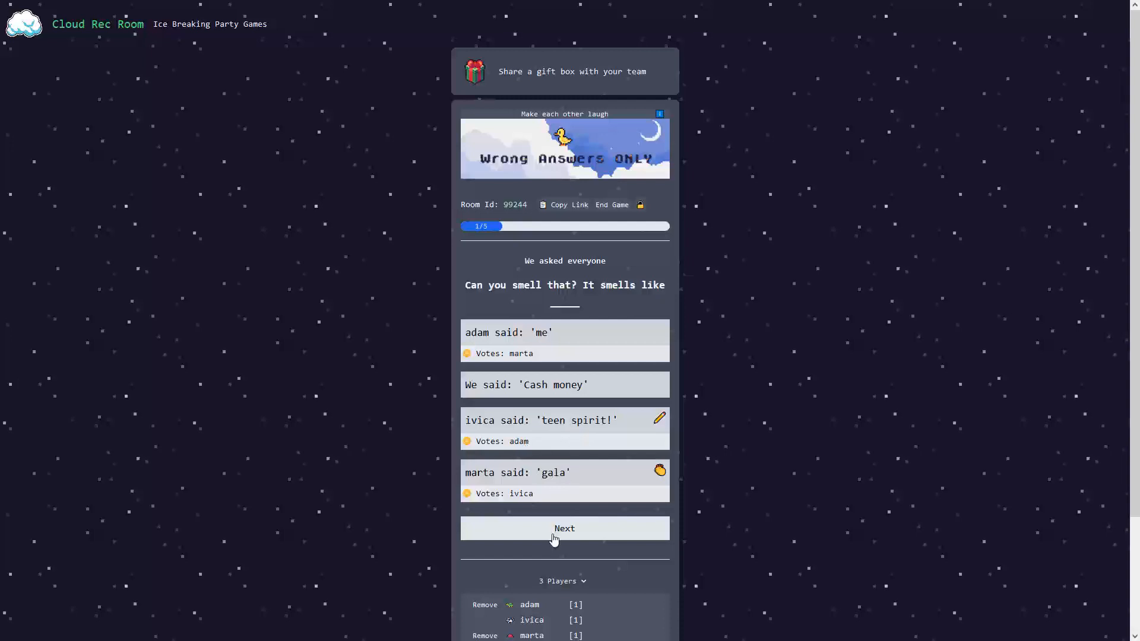
Step: Advance to the Arctic Monkeys question and submit 'Lolypop' as the answer
left_click(565, 528)
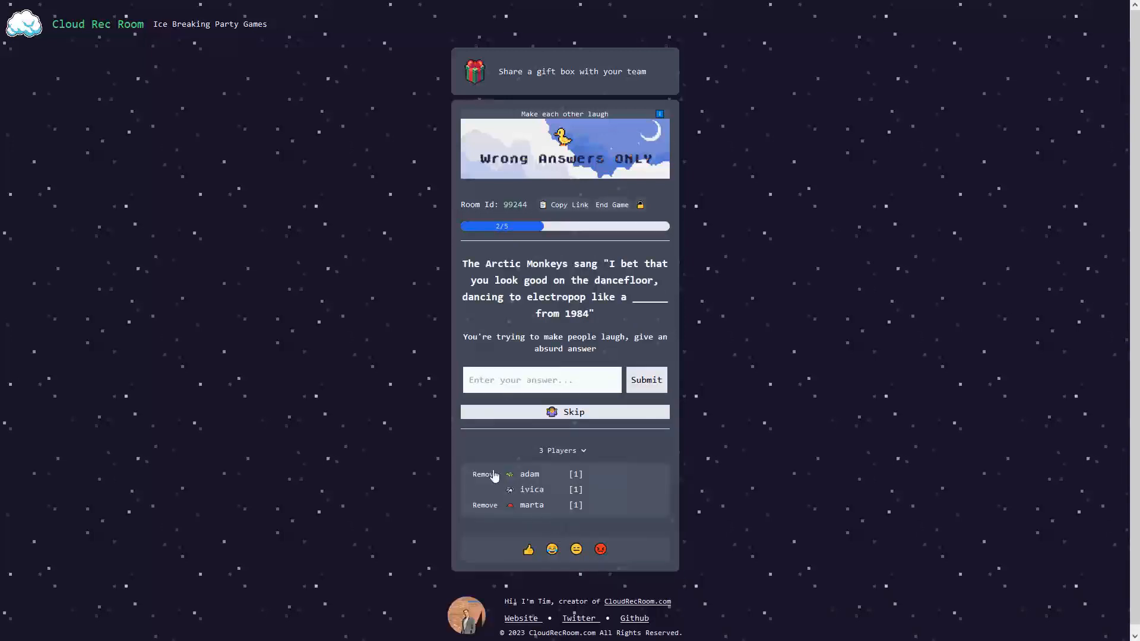
mouse_move(581, 265)
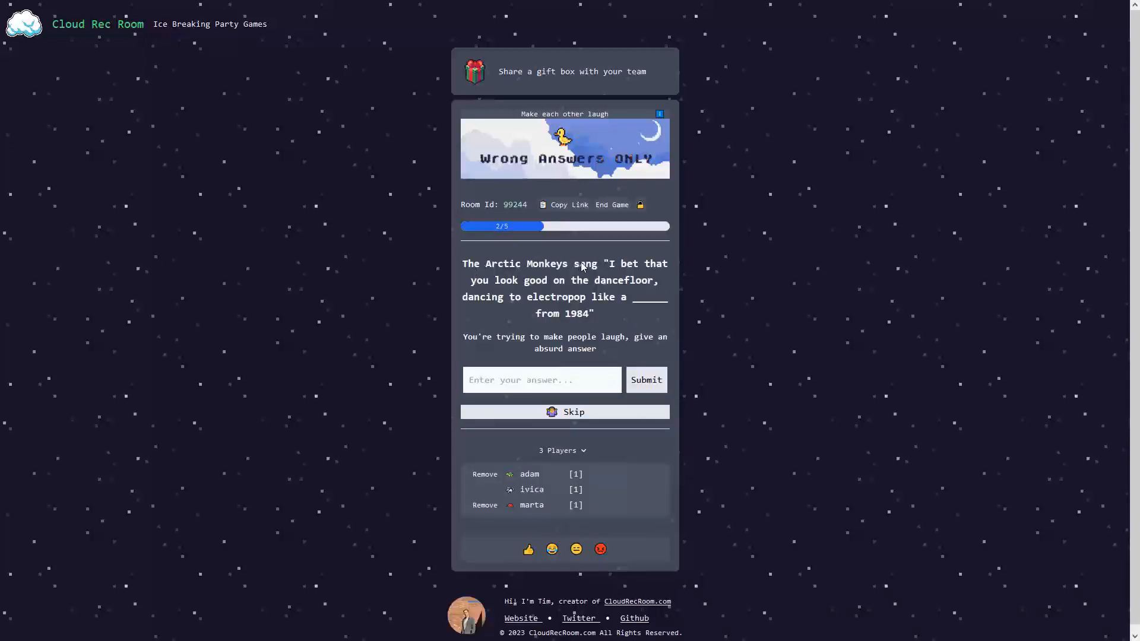
mouse_move(541, 287)
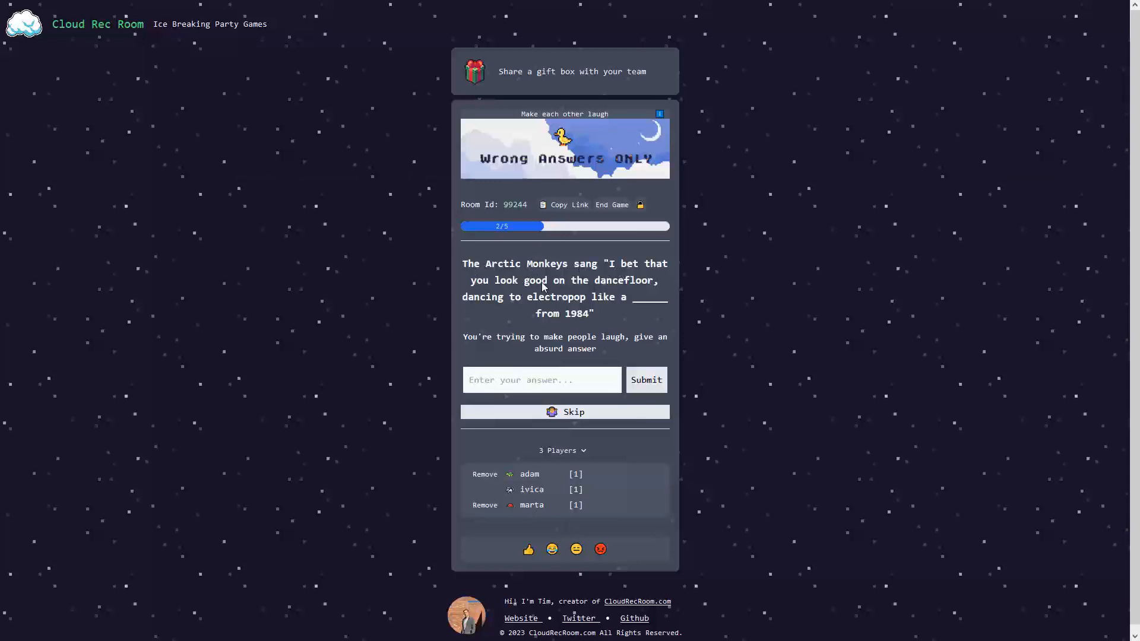
mouse_move(535, 309)
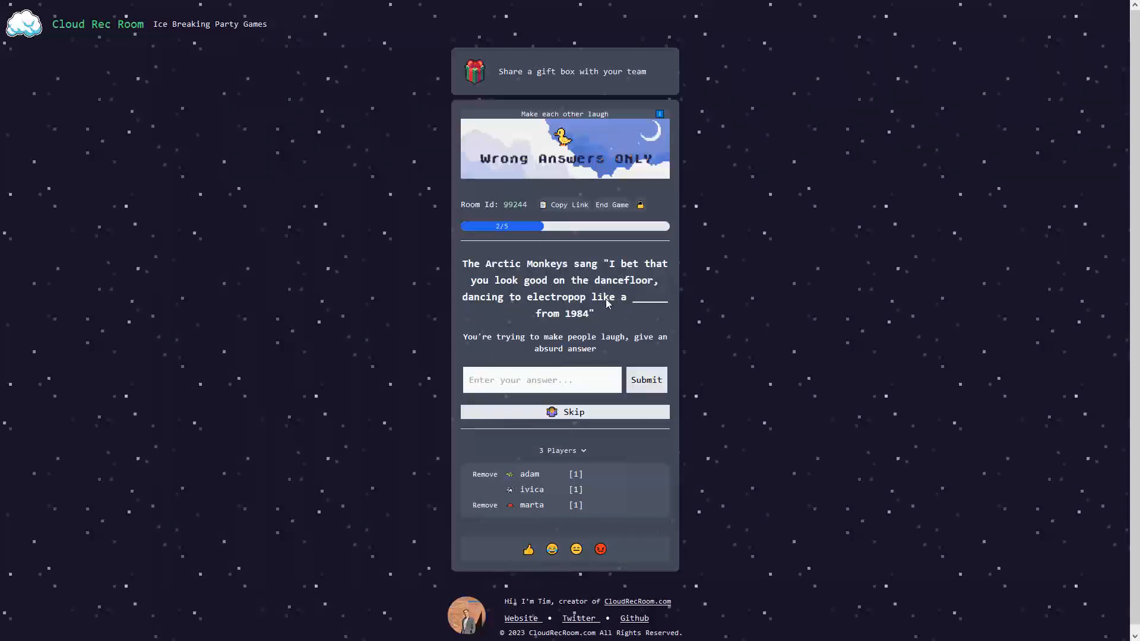
left_click(541, 380)
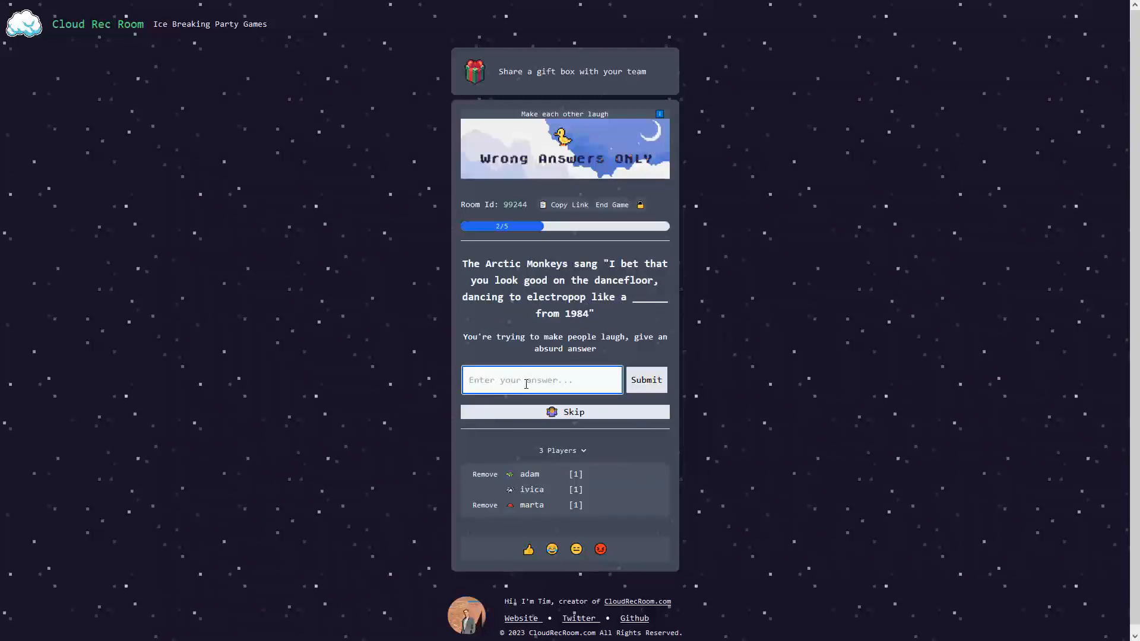
left_click(645, 380)
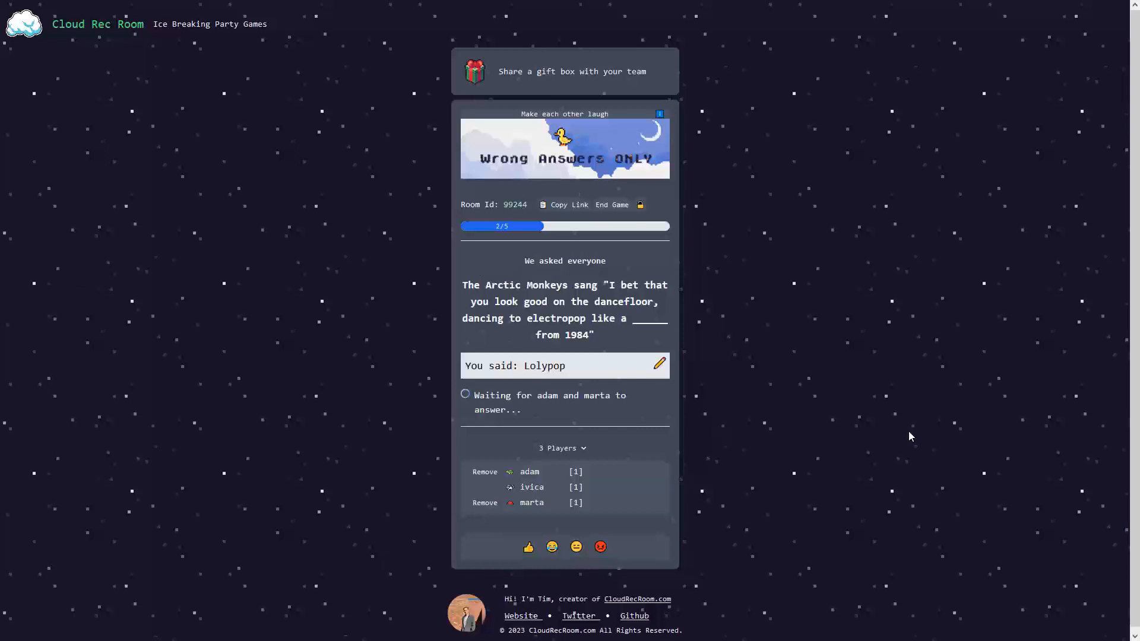
mouse_move(883, 446)
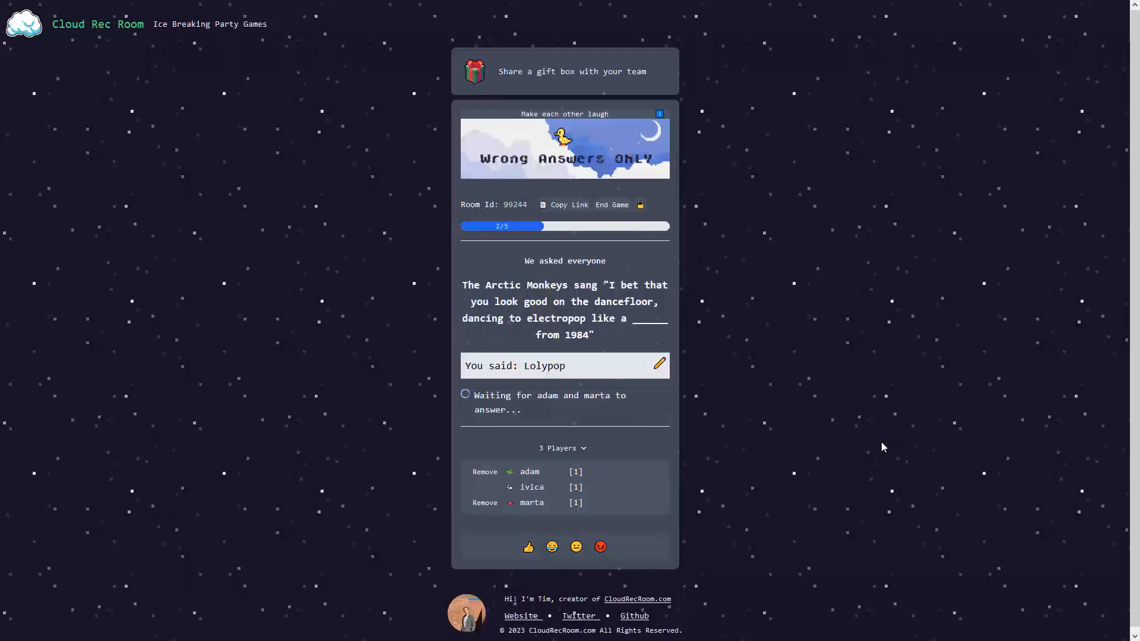
mouse_move(552, 546)
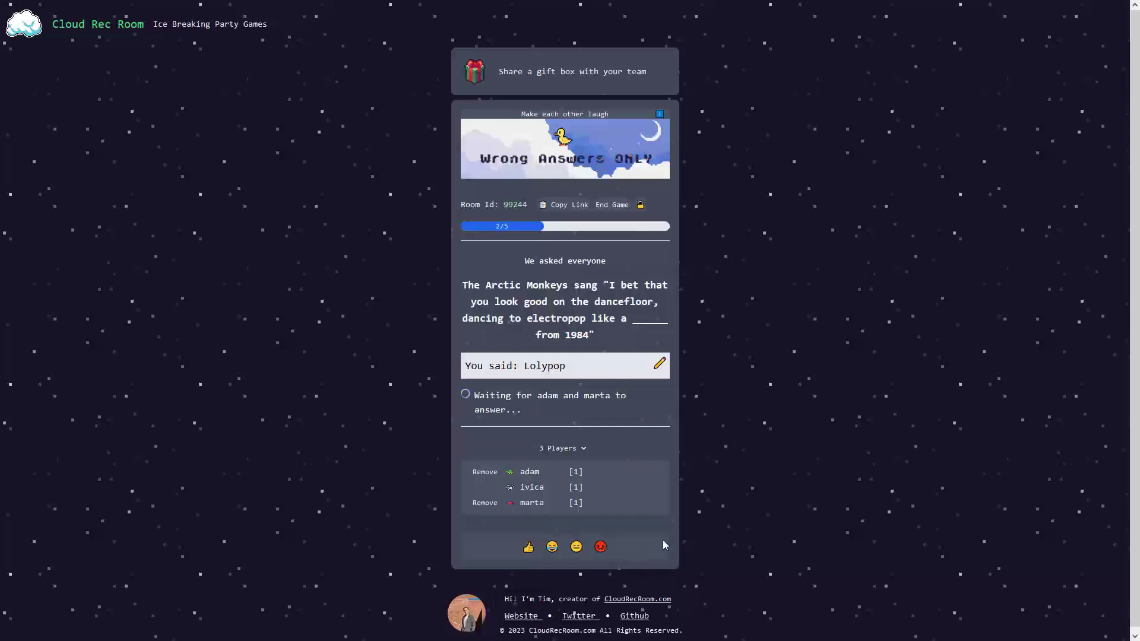
mouse_move(574, 546)
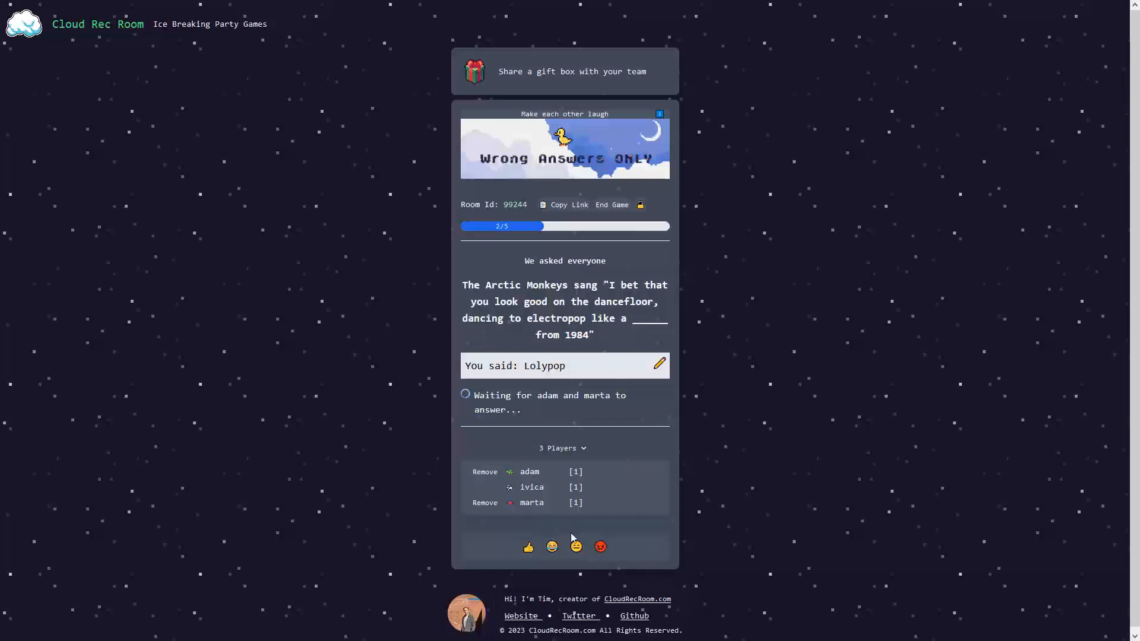
mouse_move(563, 537)
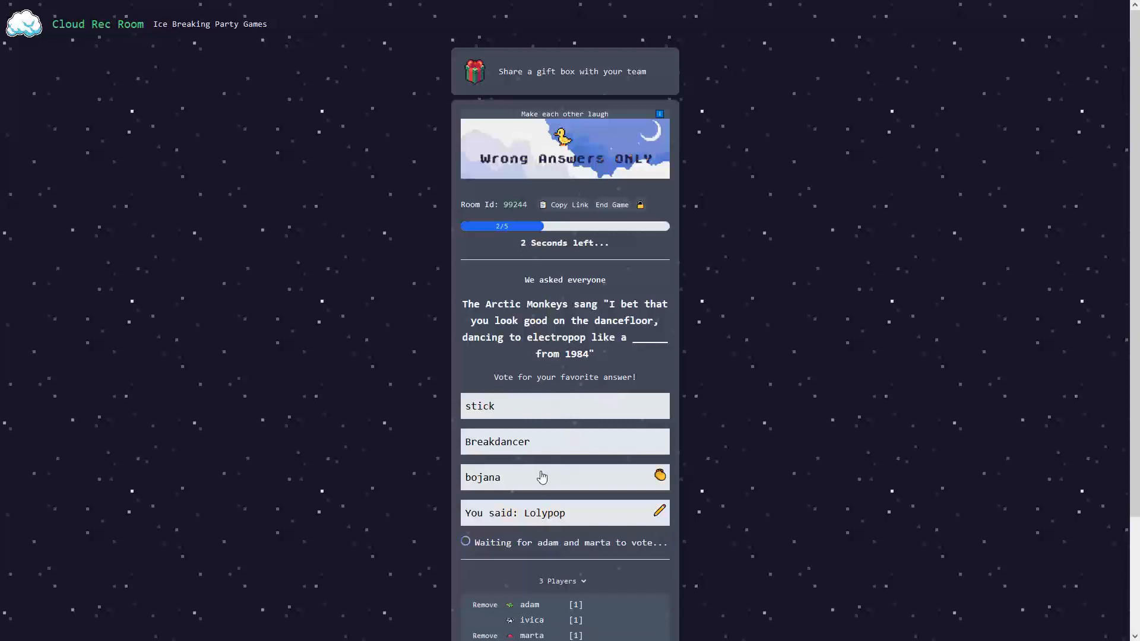
Step: Scroll down to watch the voting status after voting for 'bojana'
scroll("down", 3)
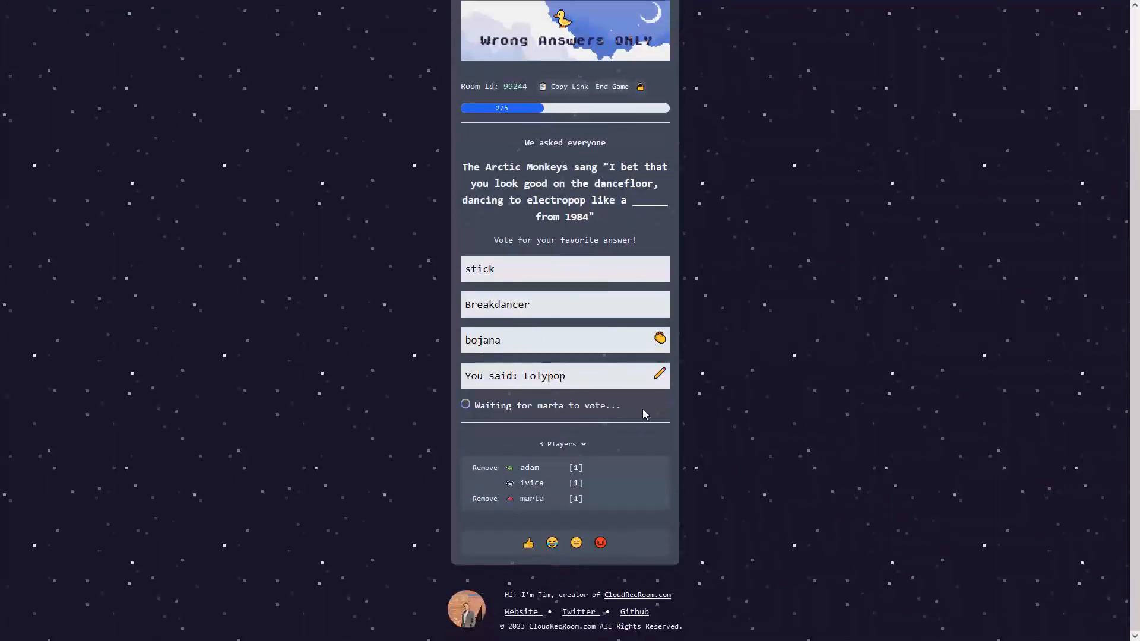
mouse_move(574, 336)
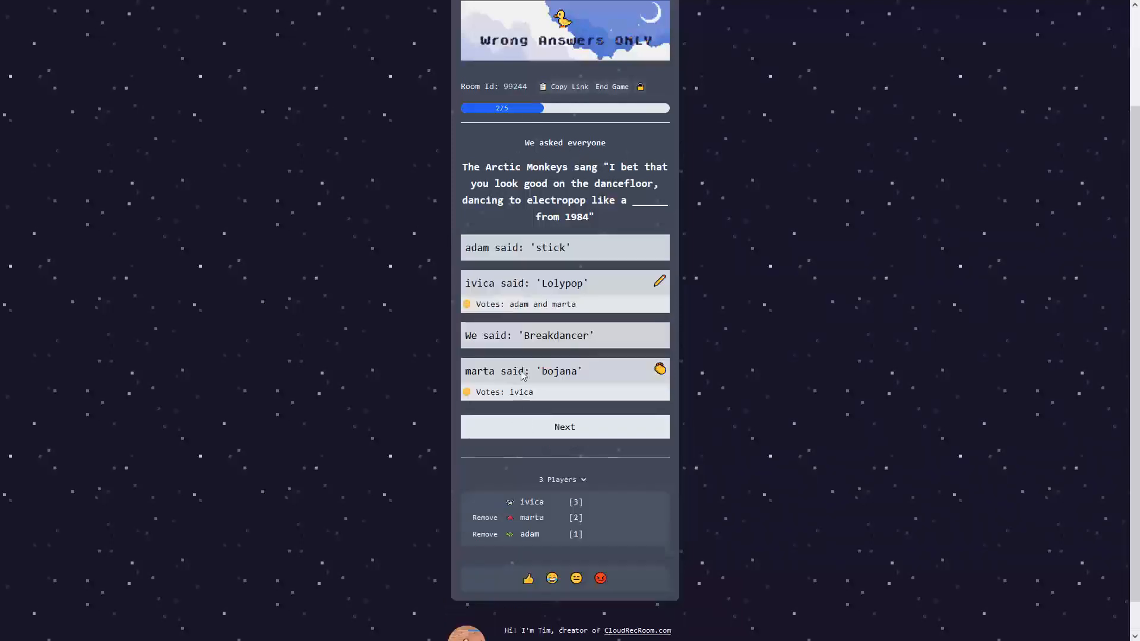
mouse_move(527, 313)
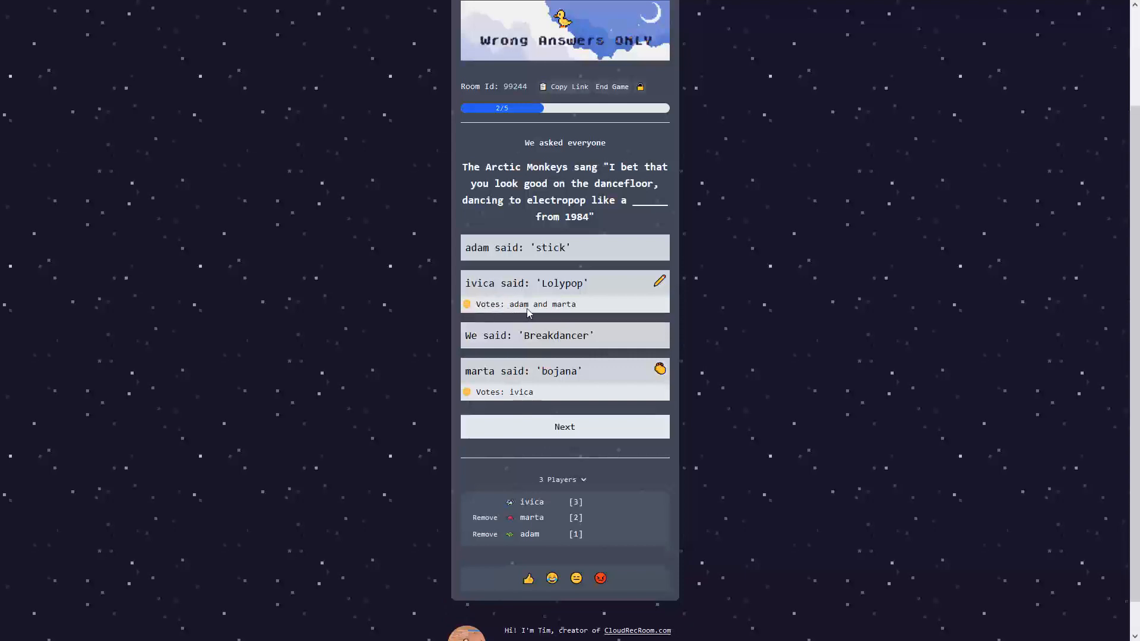
mouse_move(553, 299)
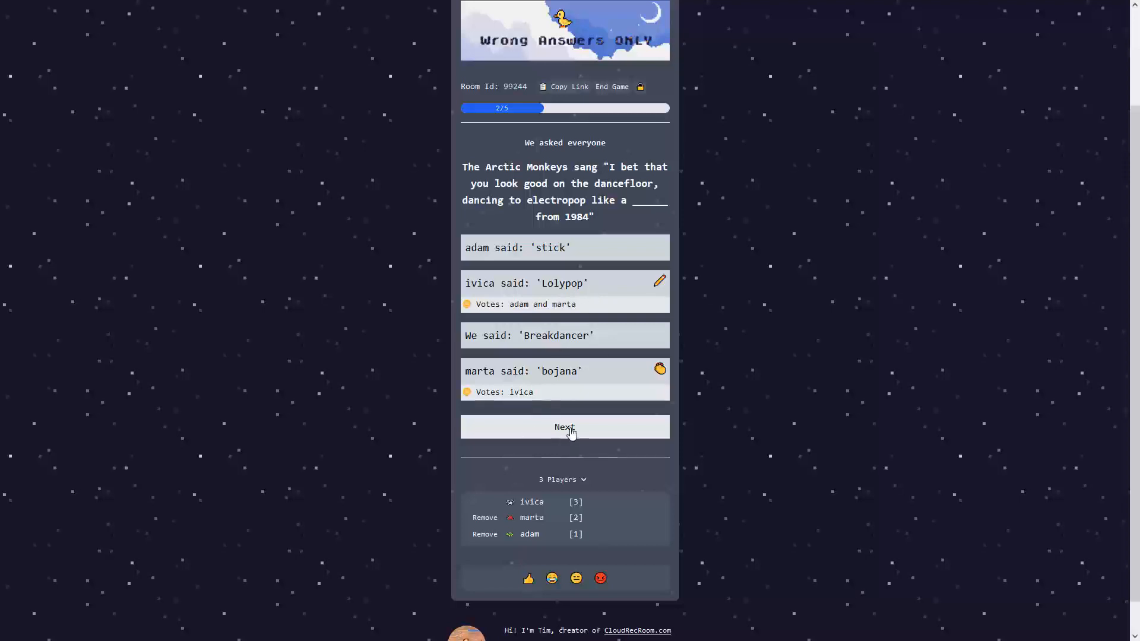
Step: Advance to question three, 'My ____ are impeccable'
left_click(565, 426)
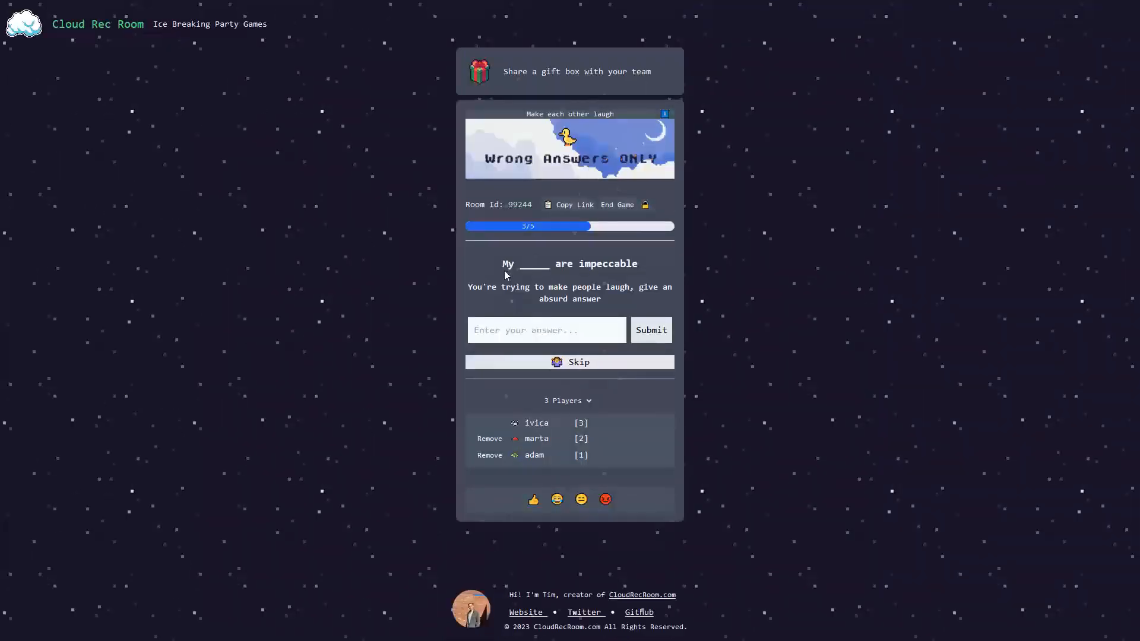
mouse_move(577, 201)
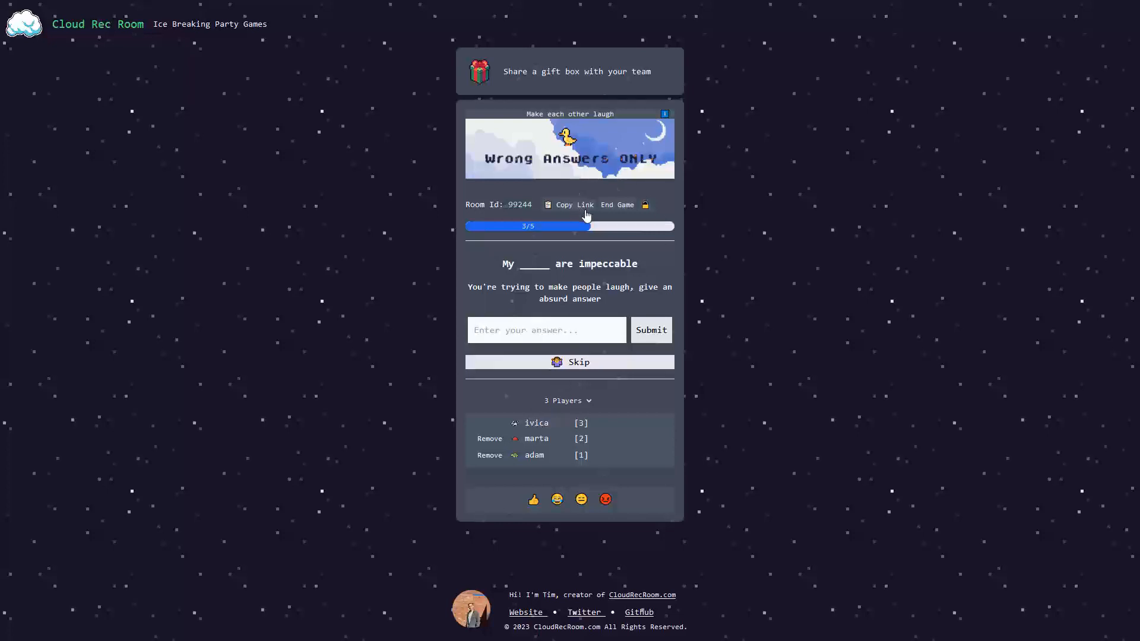
mouse_move(669, 271)
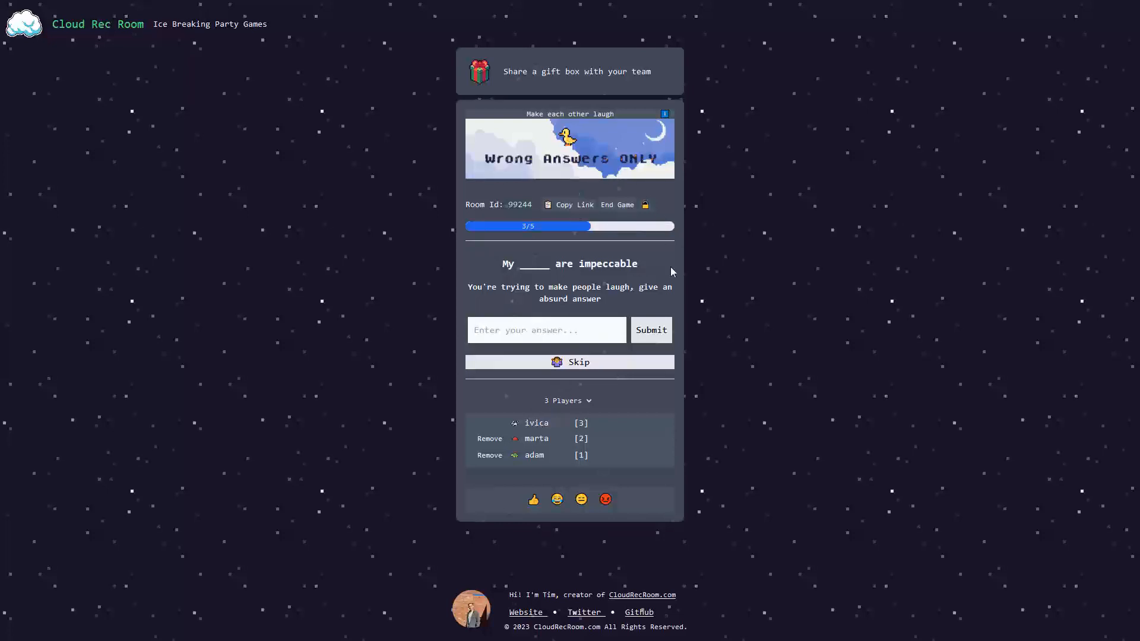
mouse_move(86, 117)
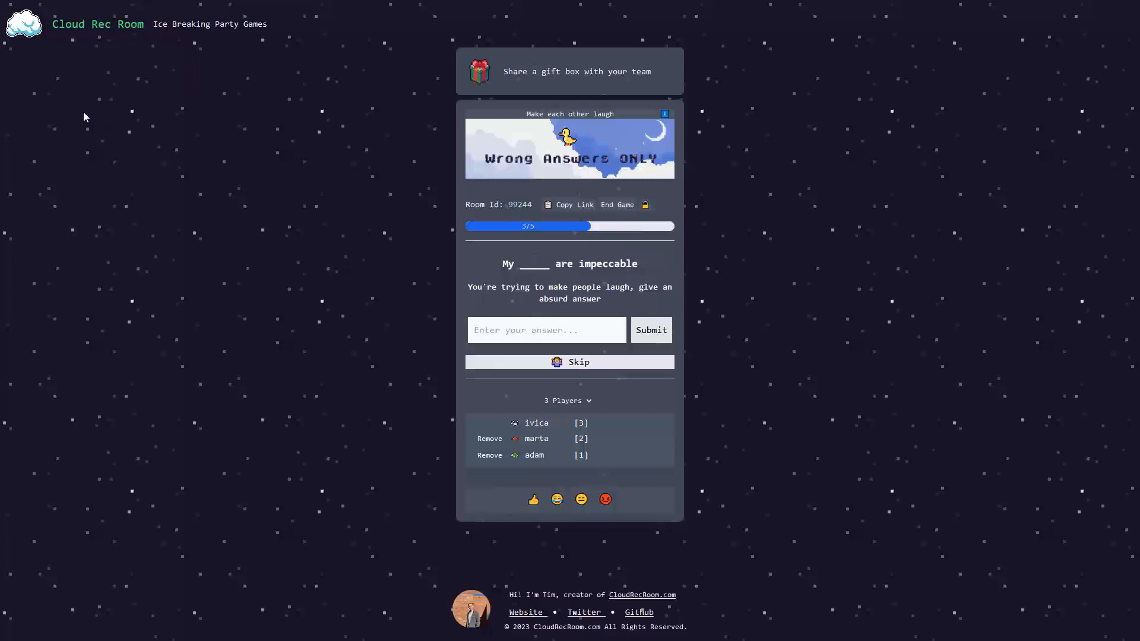
mouse_move(540, 455)
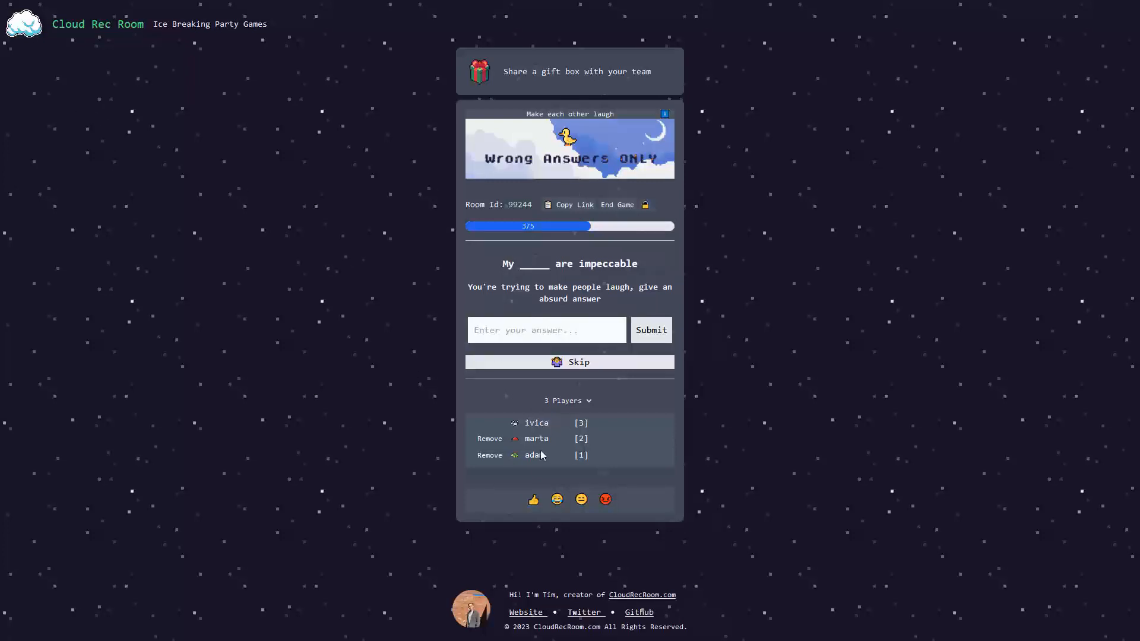
mouse_move(527, 225)
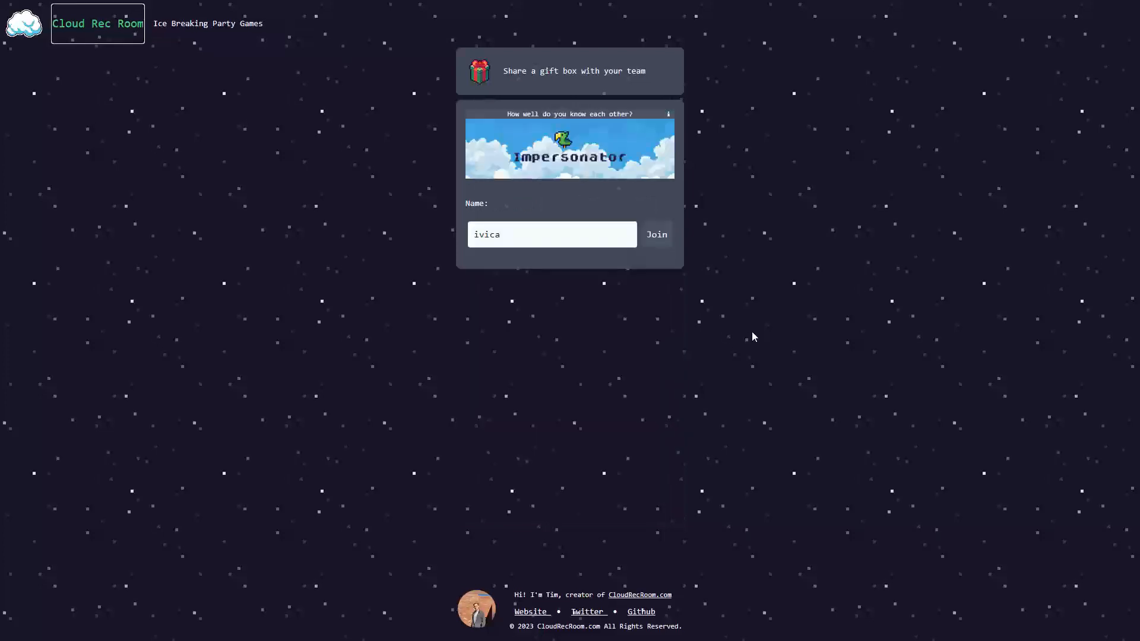
mouse_move(546, 265)
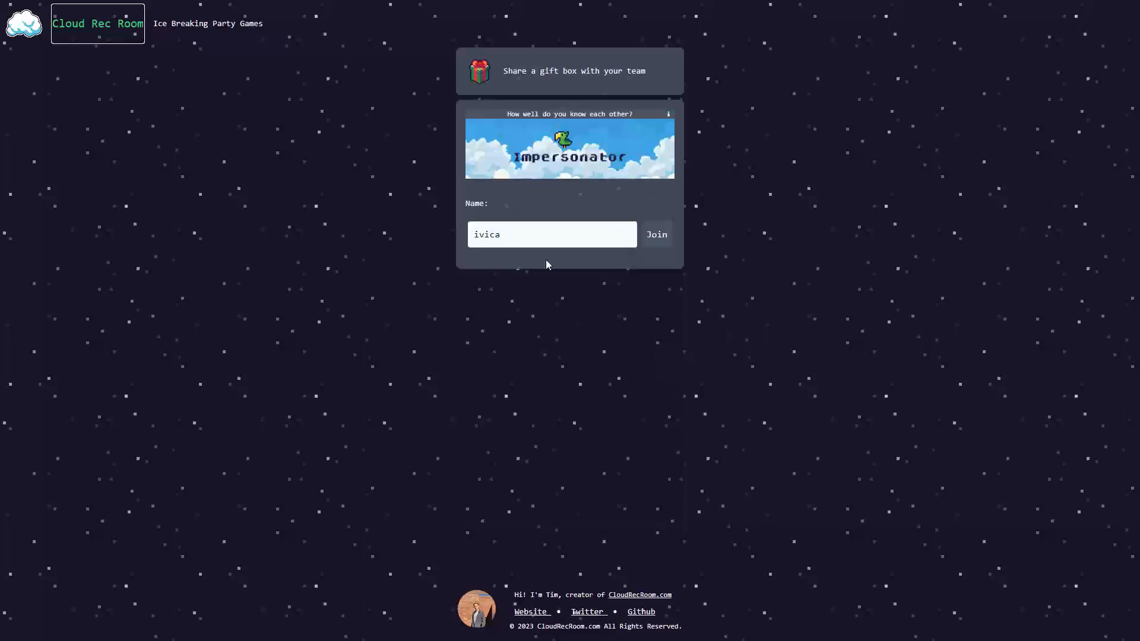
mouse_move(355, 228)
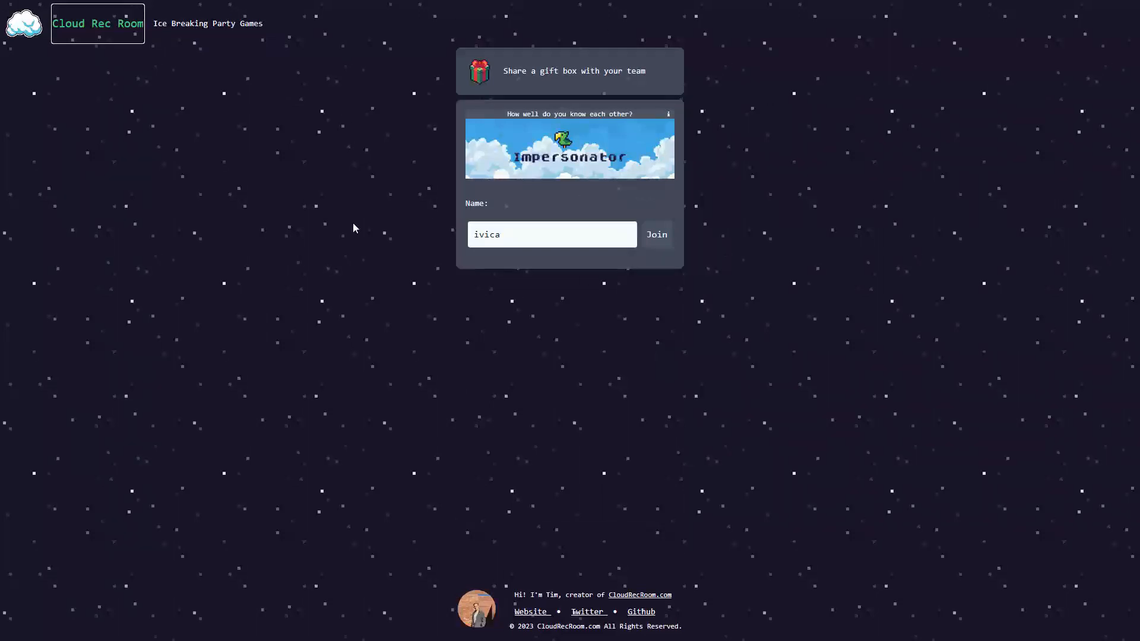
mouse_move(357, 284)
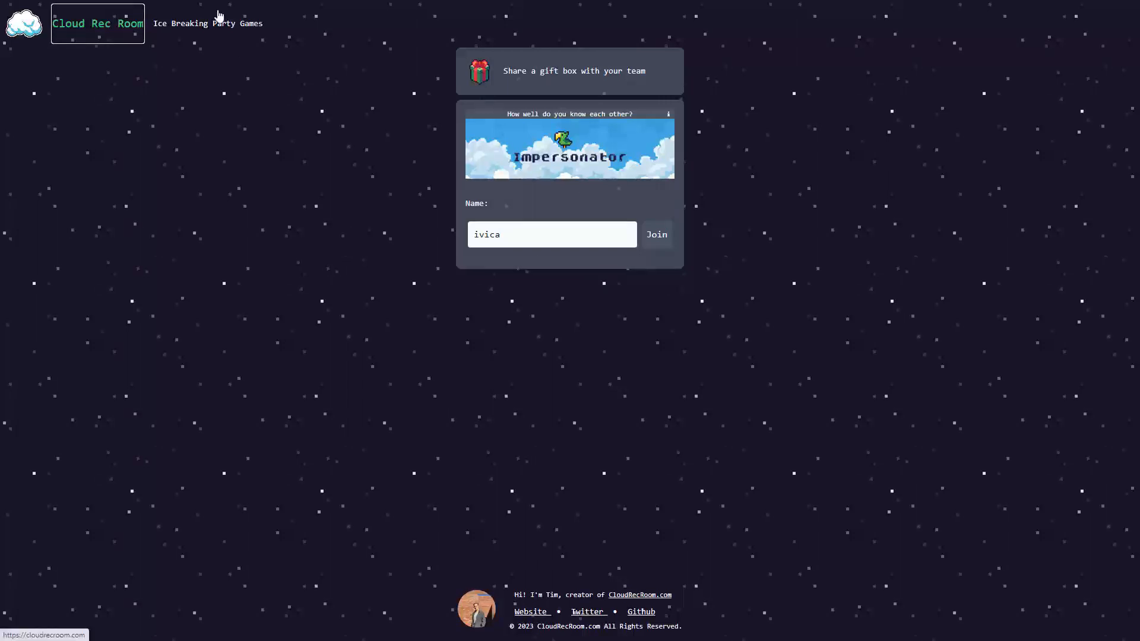
Step: Join the Impersonator room with the entered name
left_click(655, 233)
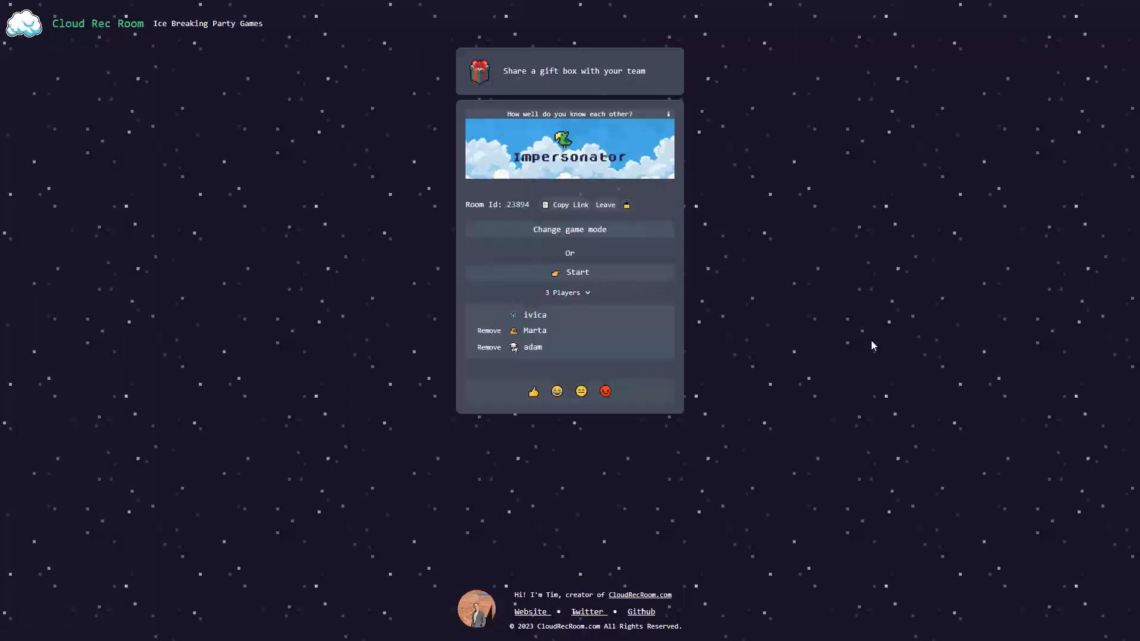
mouse_move(361, 328)
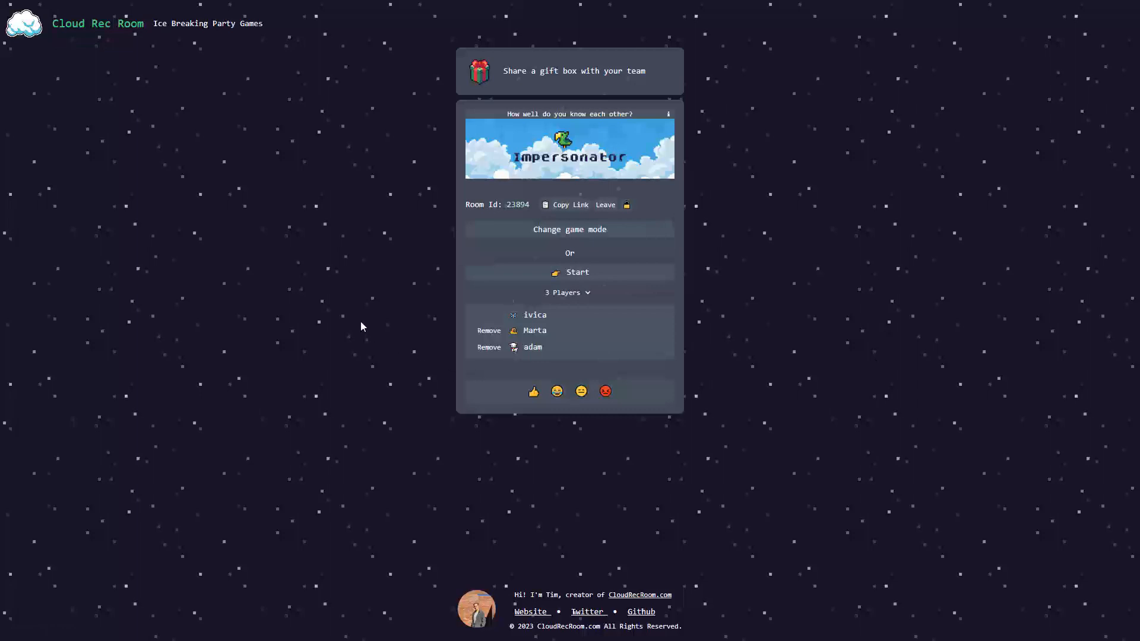
mouse_move(549, 263)
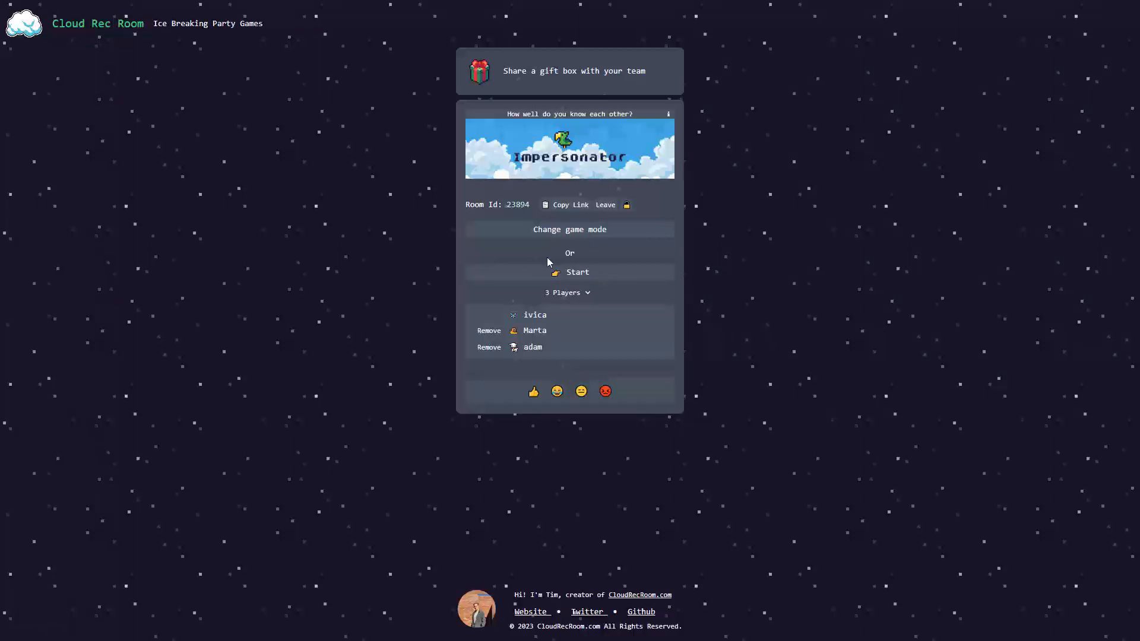
Step: Start the Impersonator game and submit 'make a YouTube videos' for 'When I'm older I will'
left_click(569, 272)
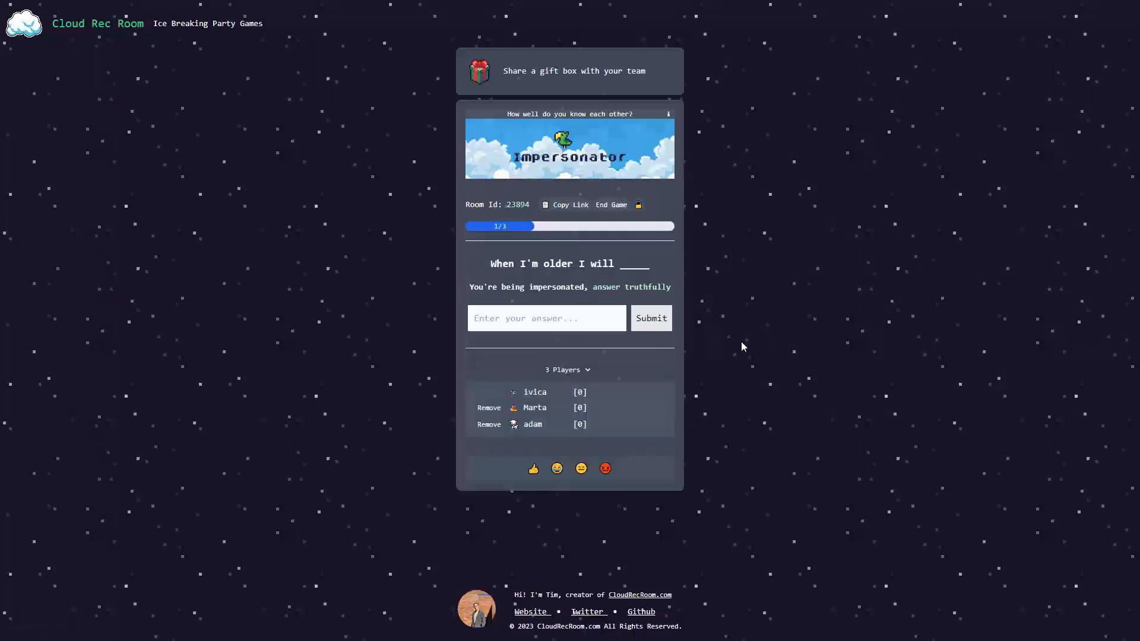
mouse_move(539, 271)
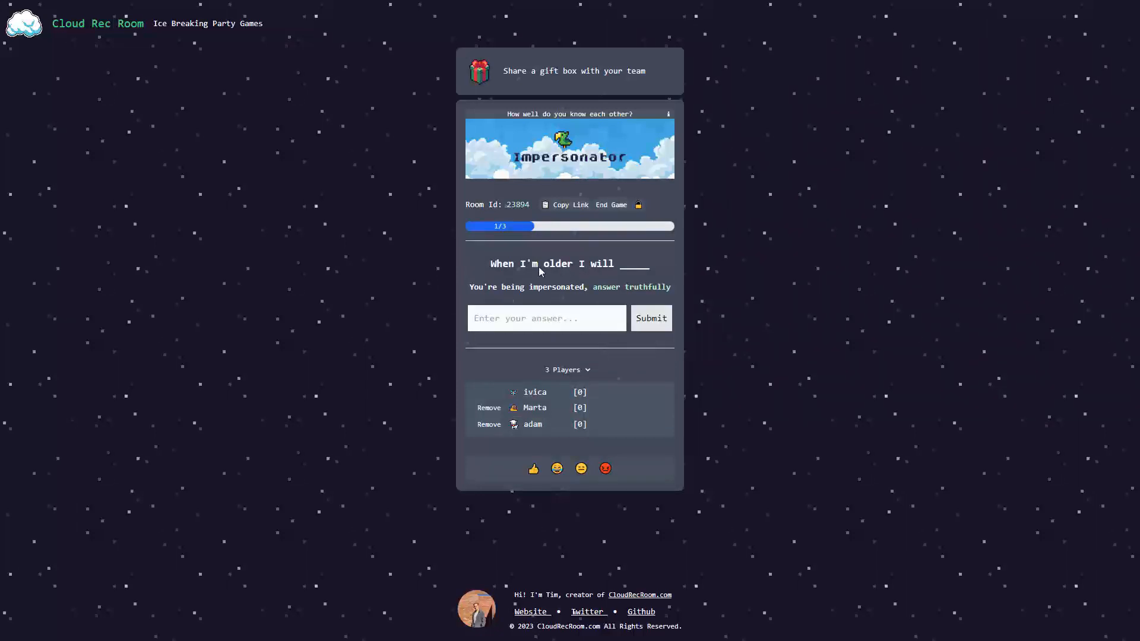
mouse_move(599, 273)
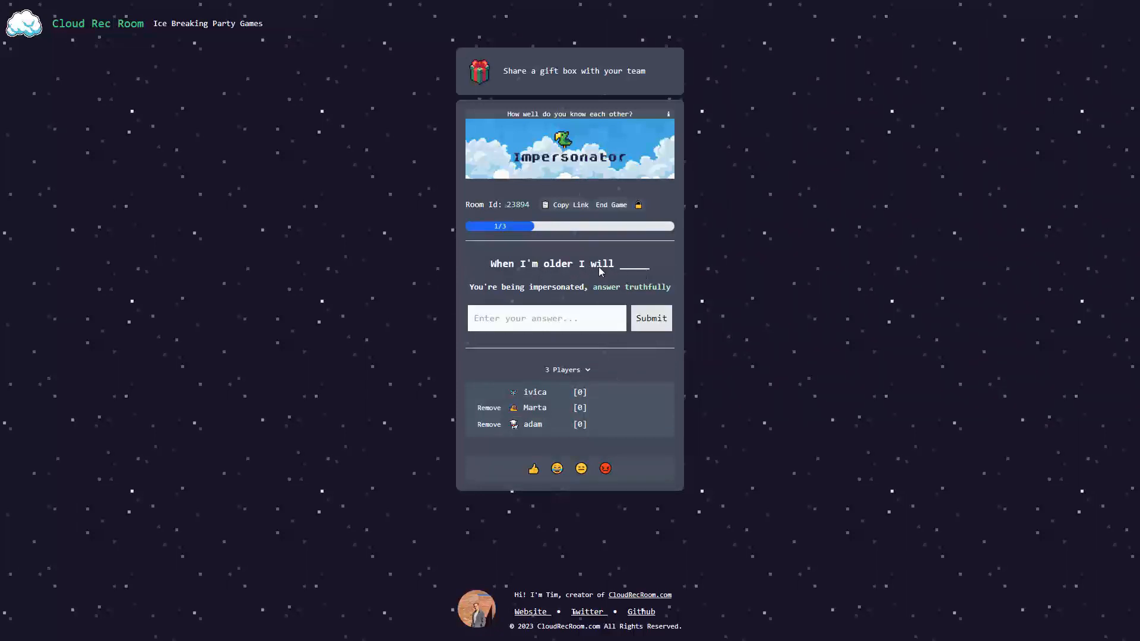
left_click(546, 318)
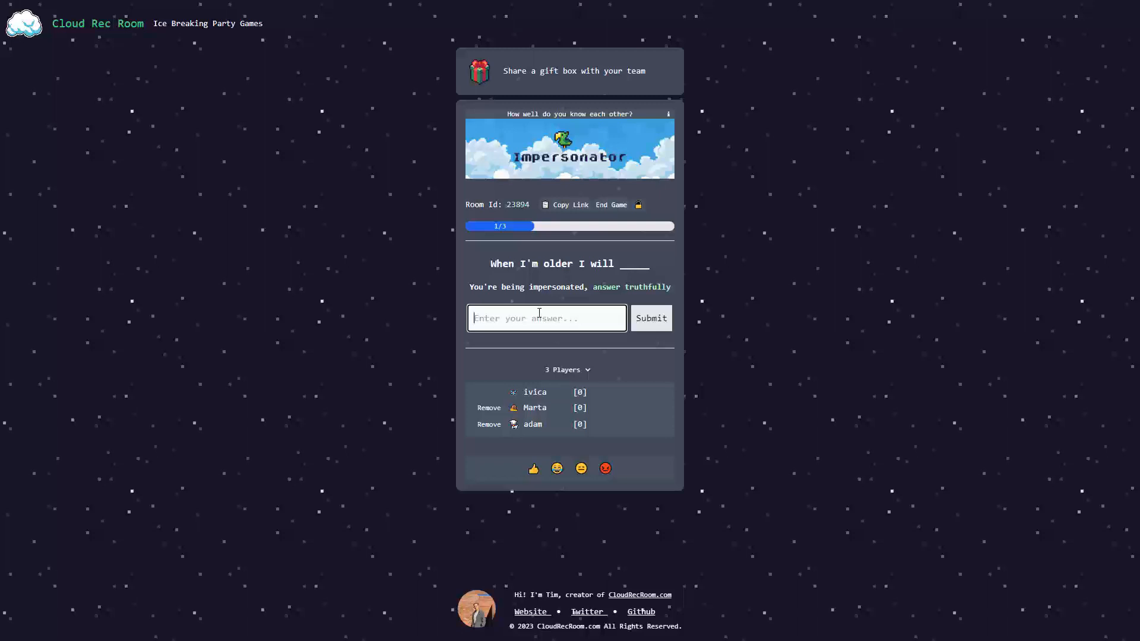
type("make a Y")
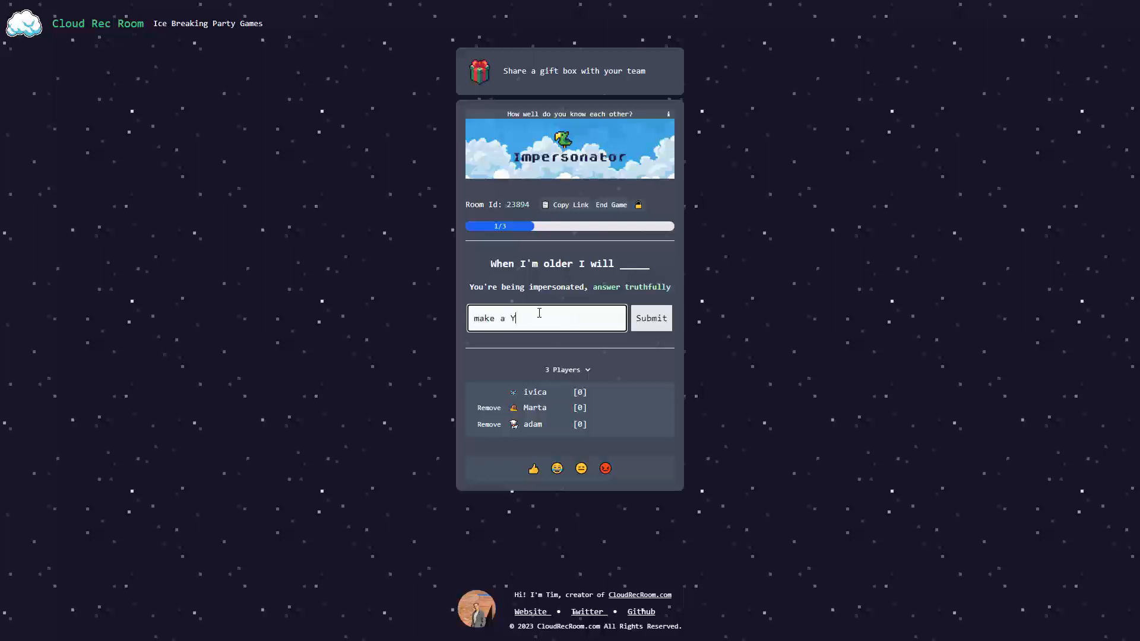
type("o")
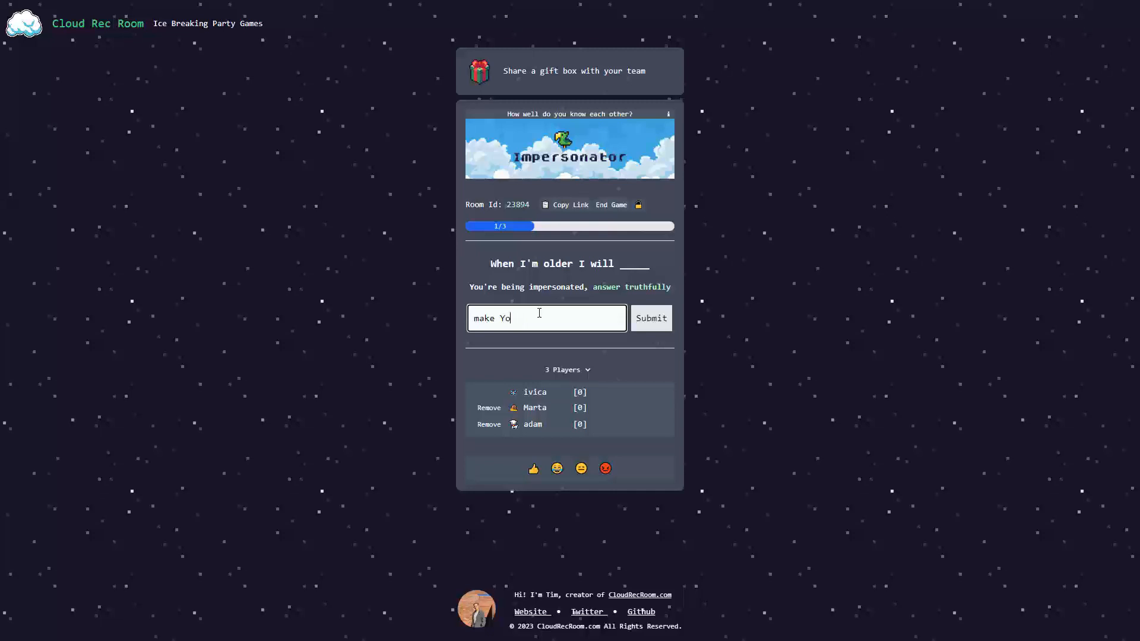
type("uTube videos")
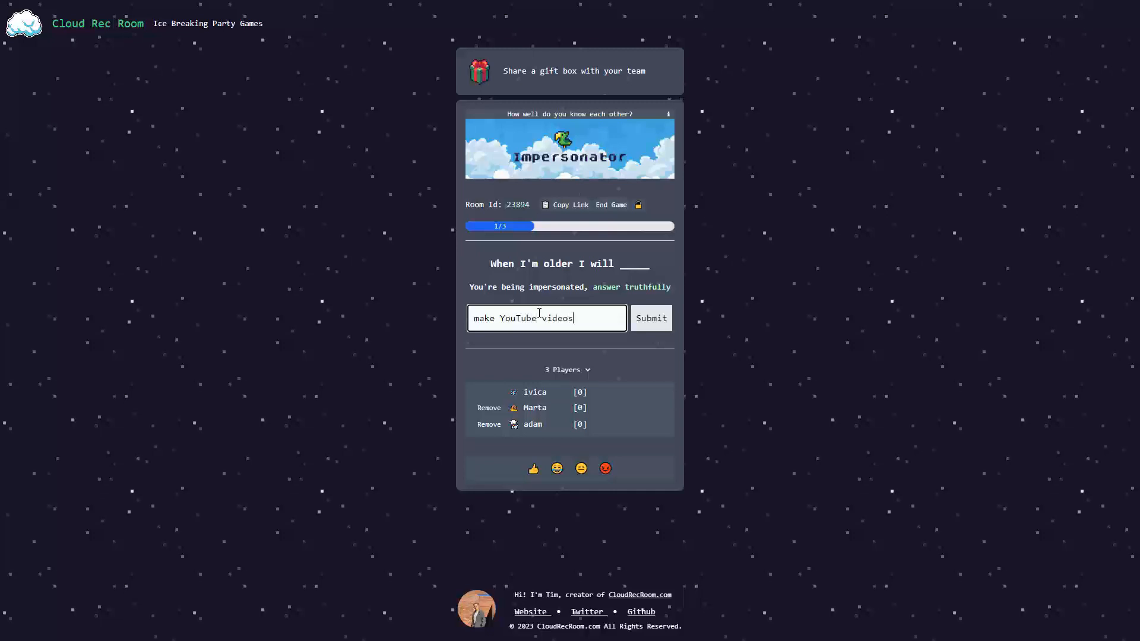
left_click(649, 318)
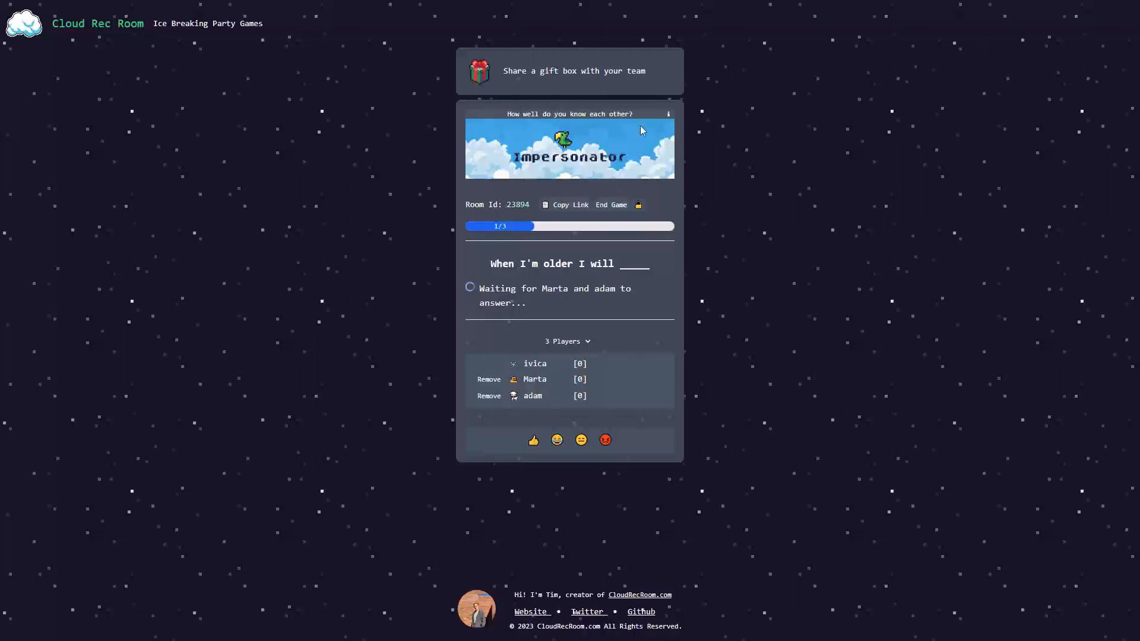
mouse_move(563, 127)
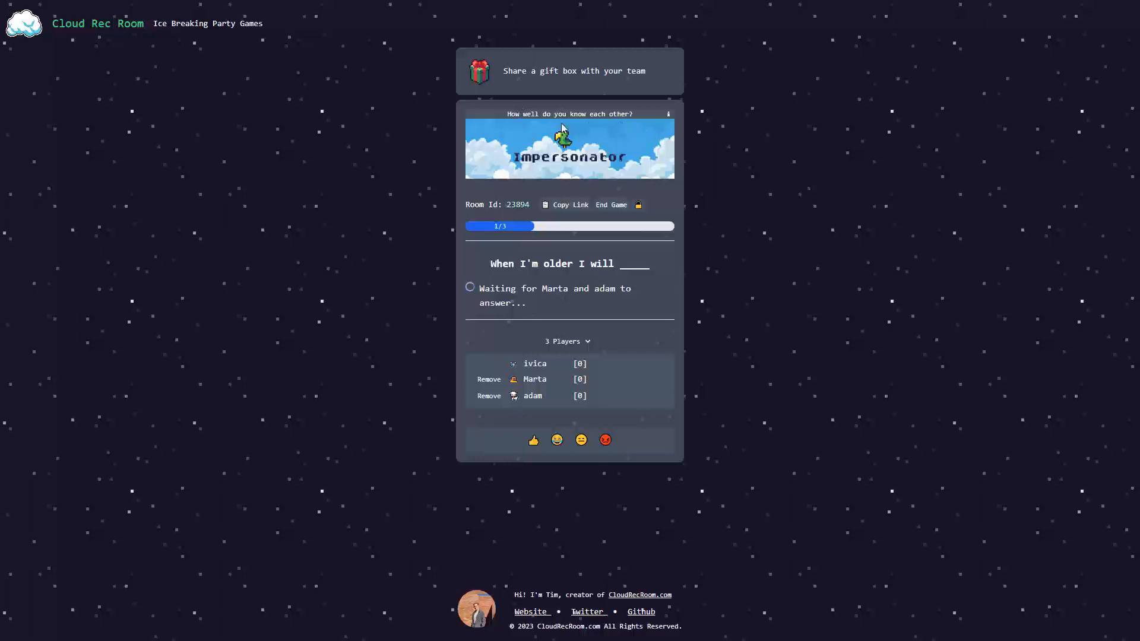
mouse_move(413, 202)
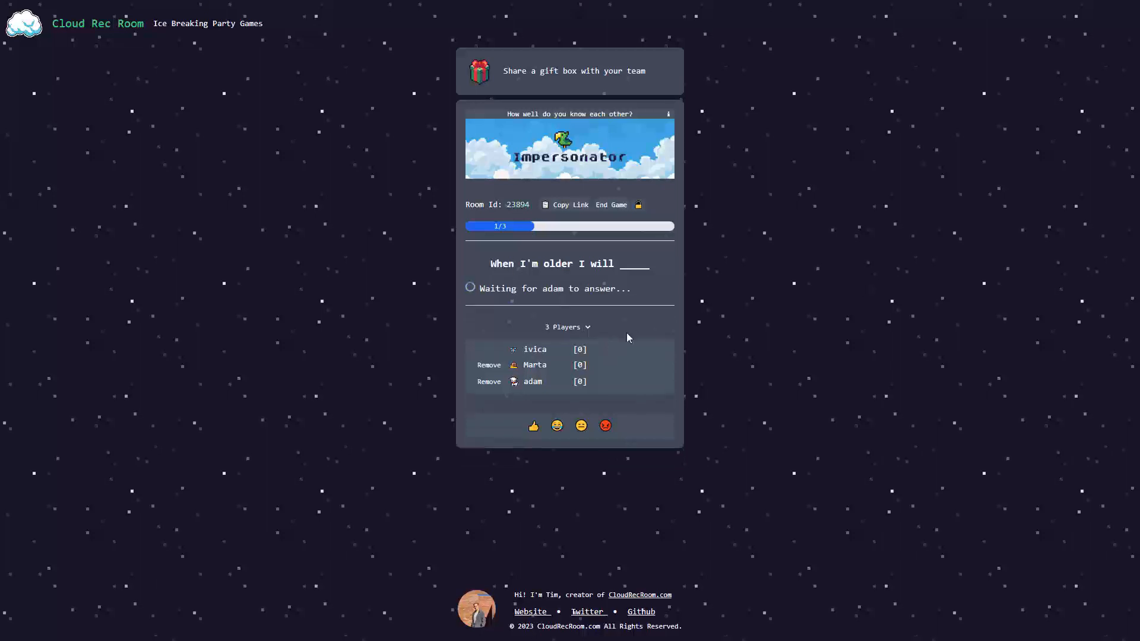
mouse_move(705, 354)
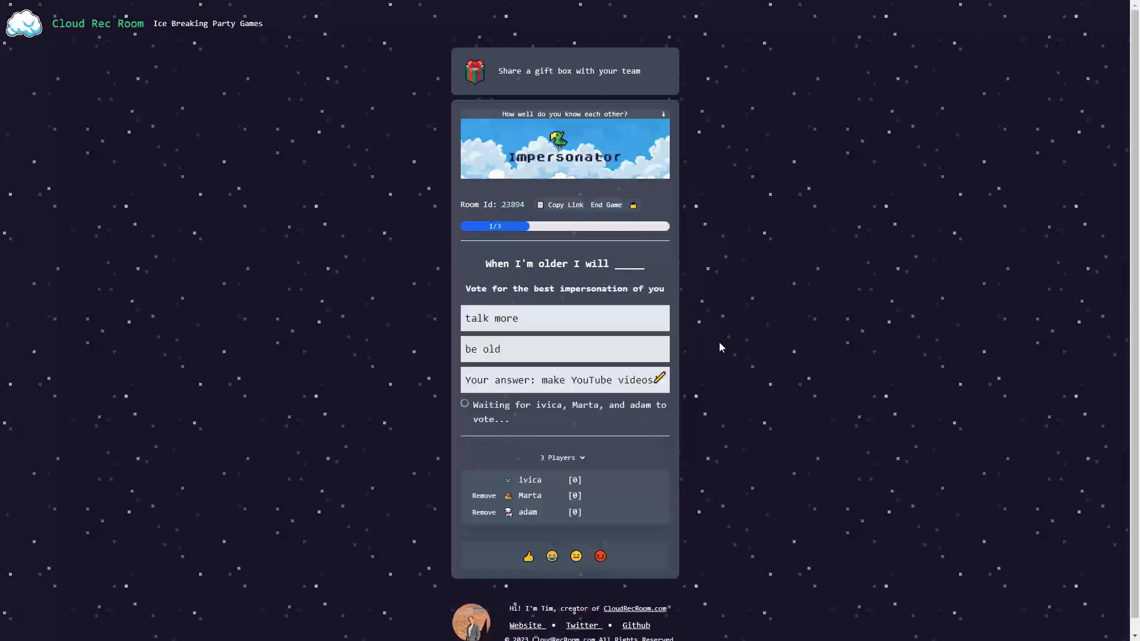
mouse_move(555, 356)
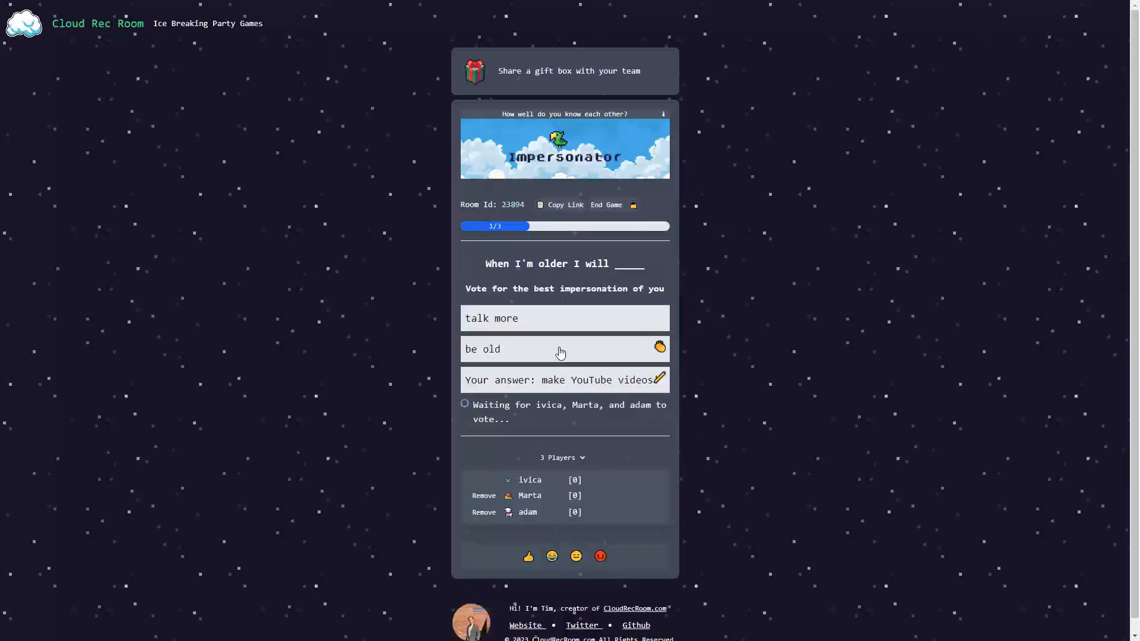
mouse_move(565, 344)
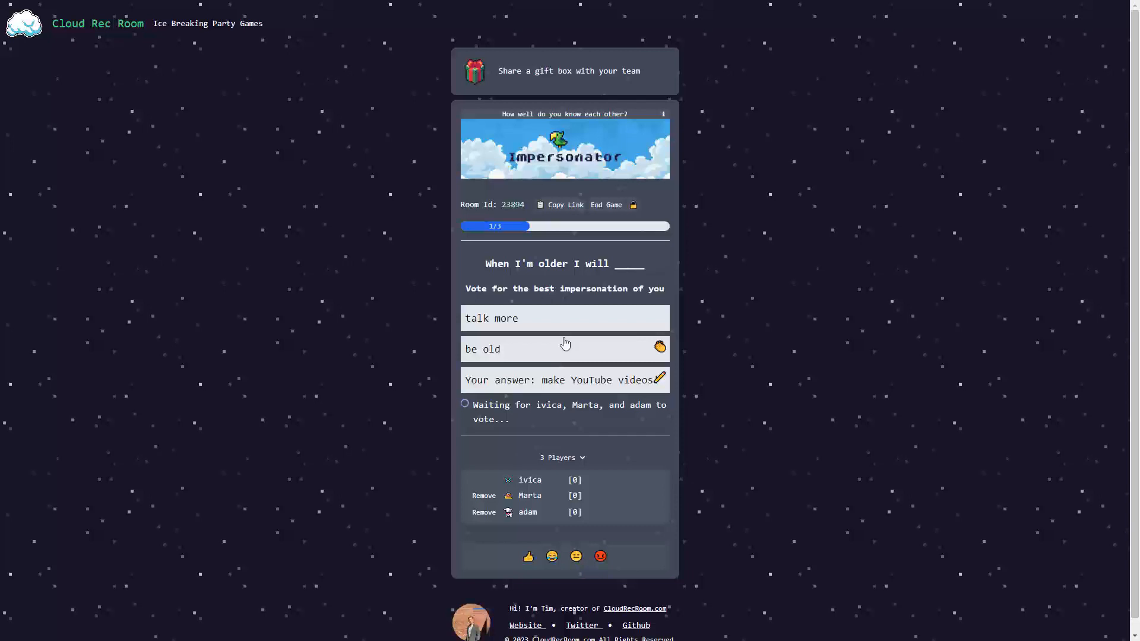
mouse_move(585, 357)
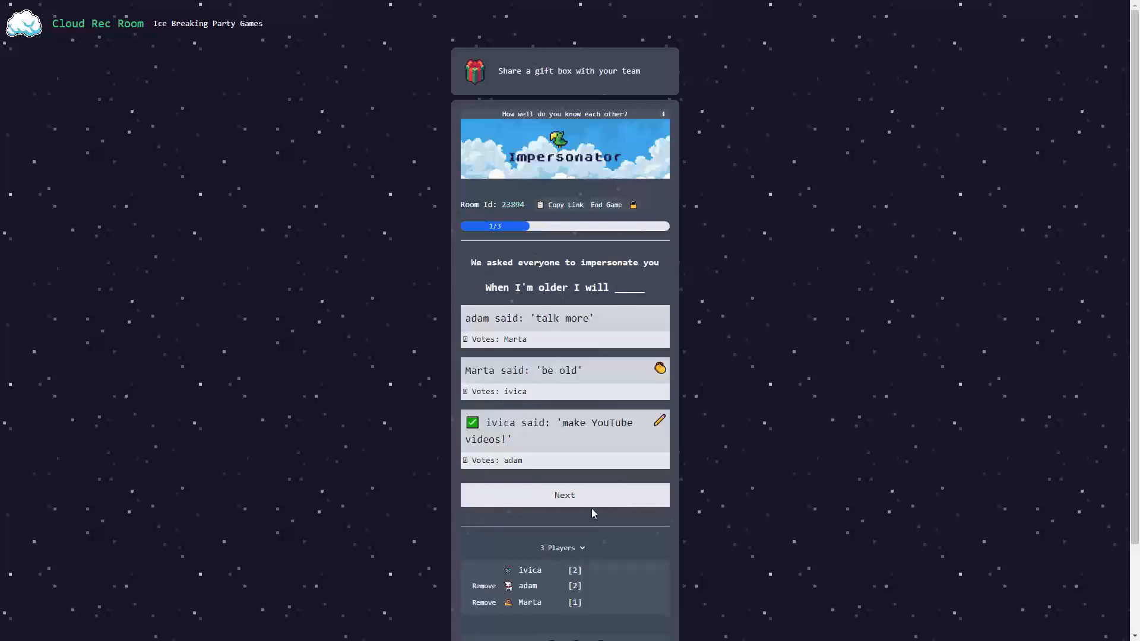
mouse_move(604, 372)
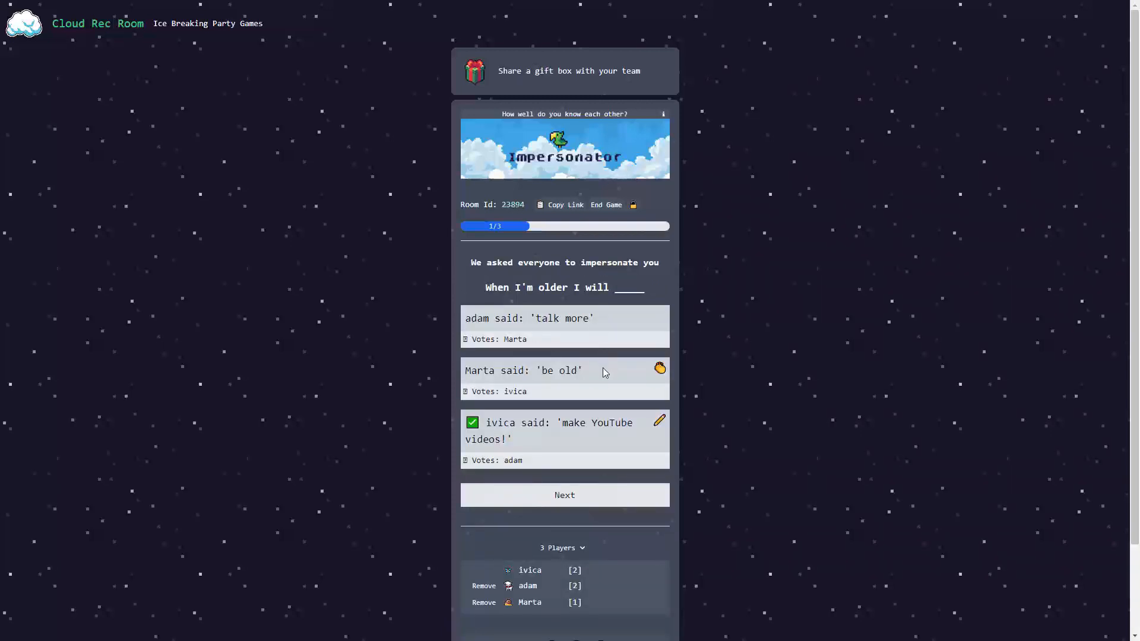
mouse_move(585, 579)
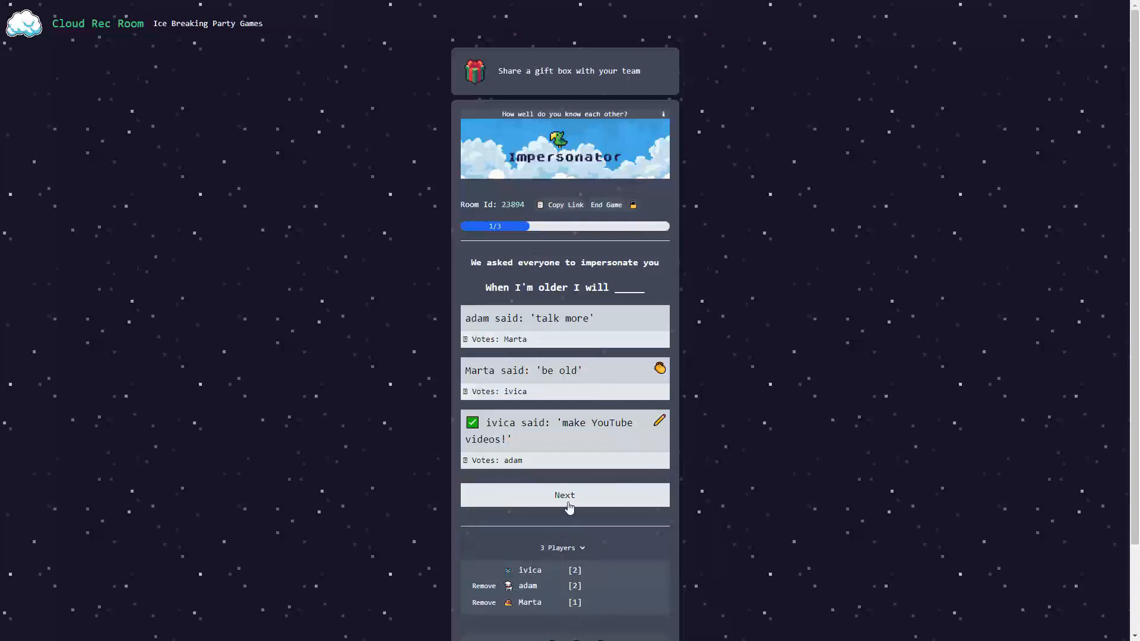
Step: Continue to round two and submit 'Vampires!' as Marta's answer to the Boggart question
left_click(564, 495)
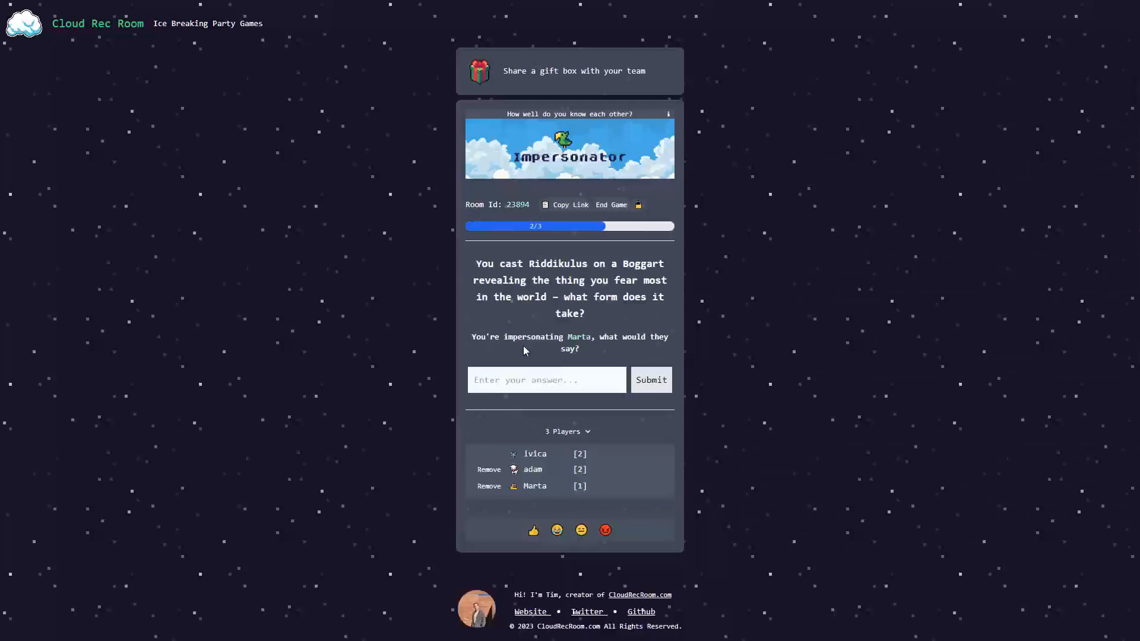
mouse_move(603, 273)
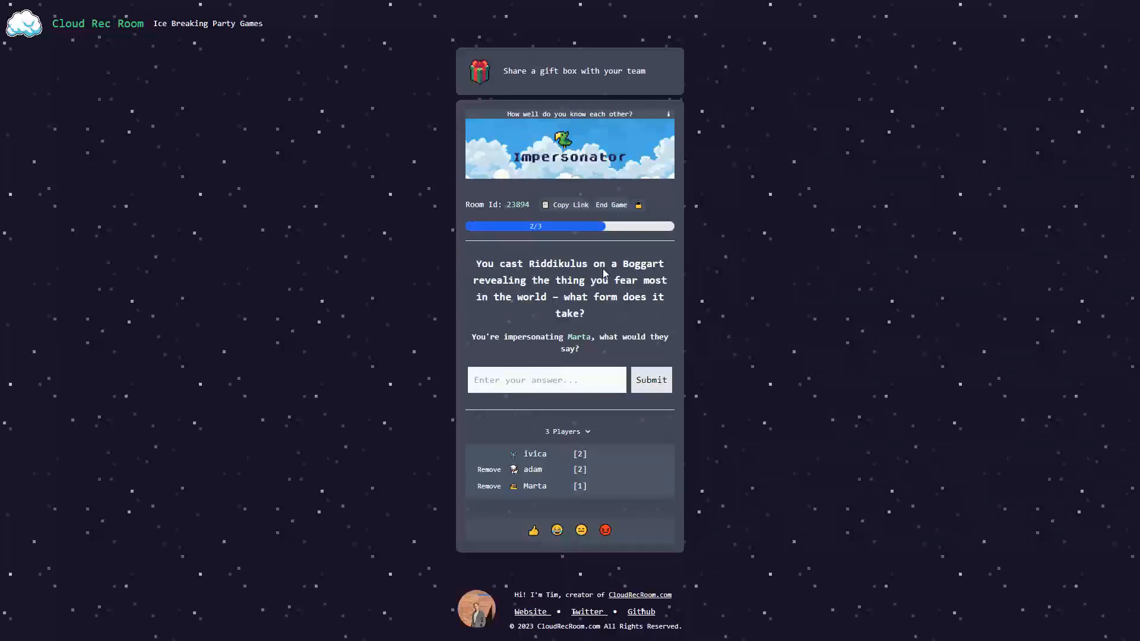
mouse_move(574, 293)
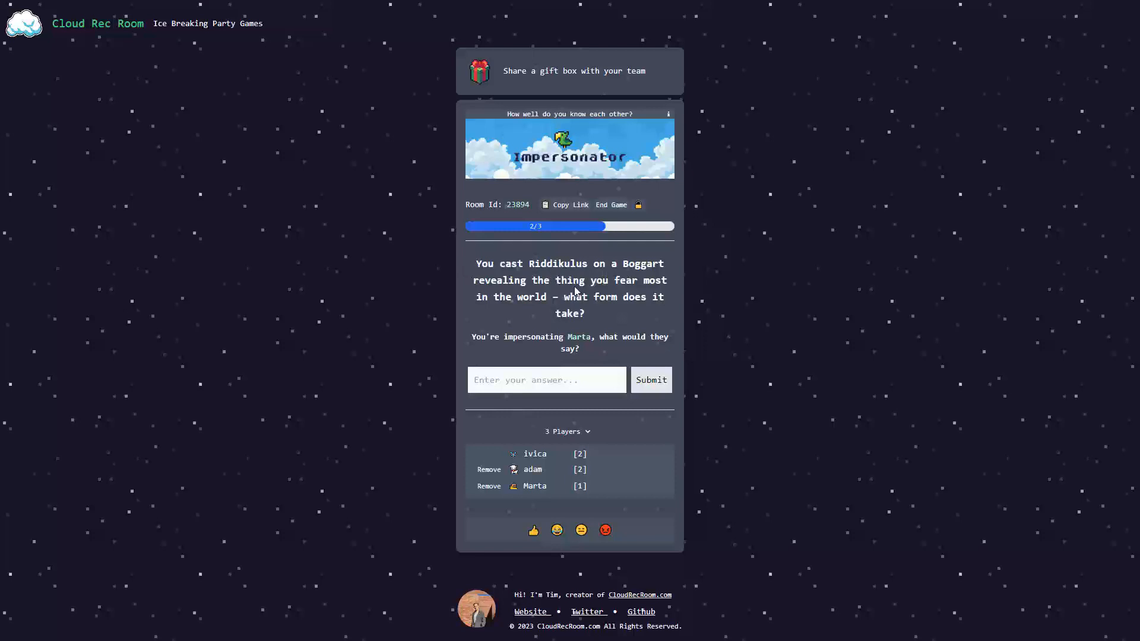
mouse_move(648, 309)
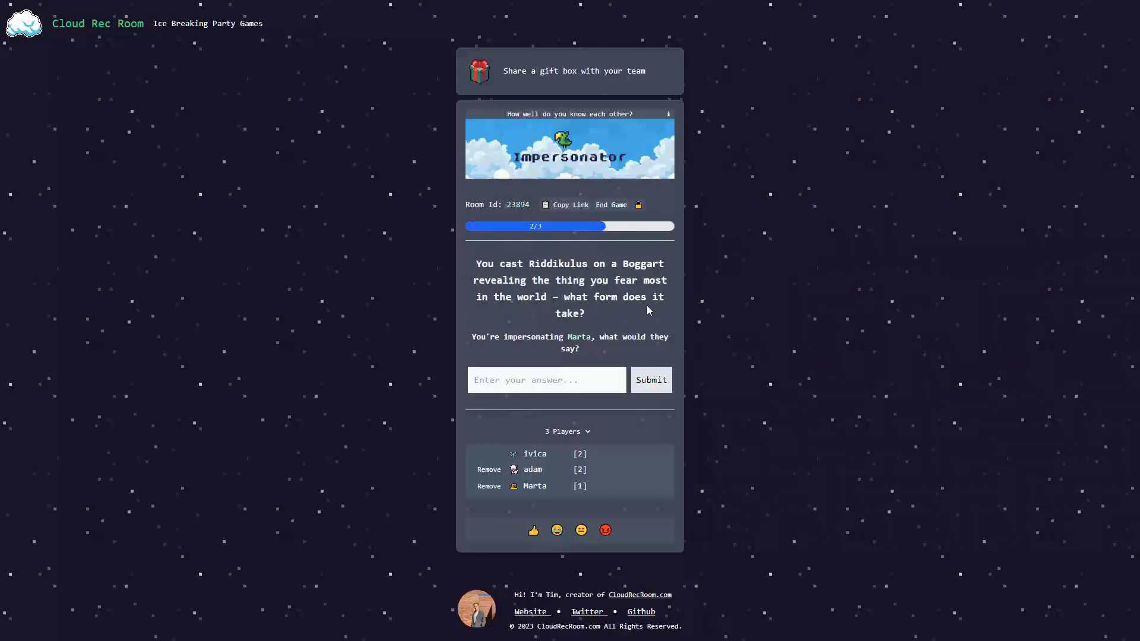
type("Vam")
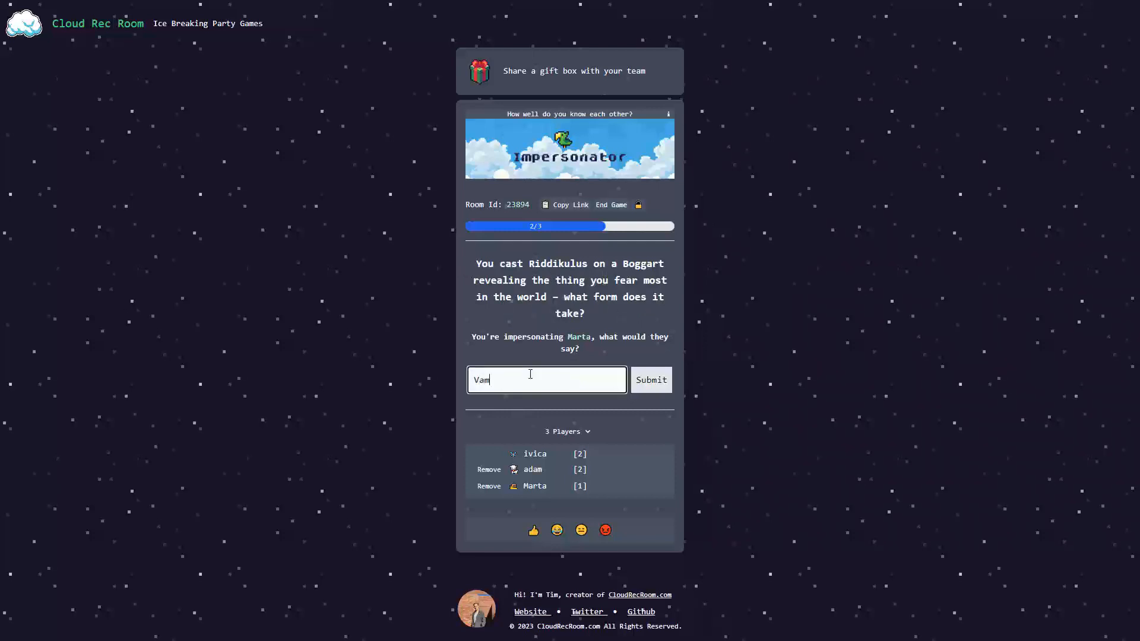
type("pires!")
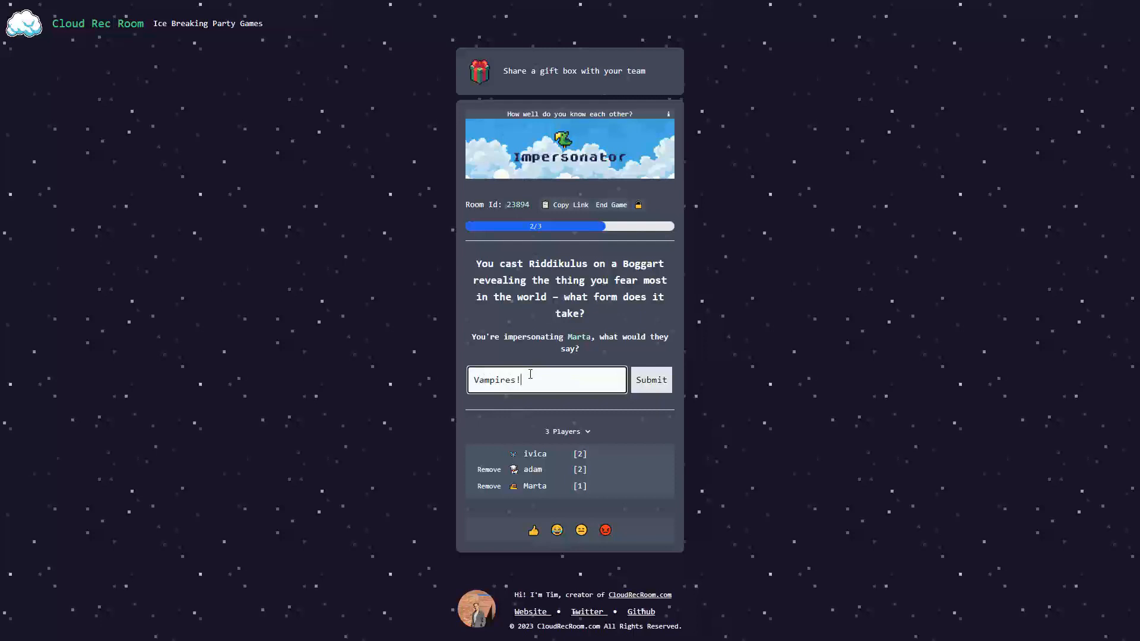
left_click(649, 380)
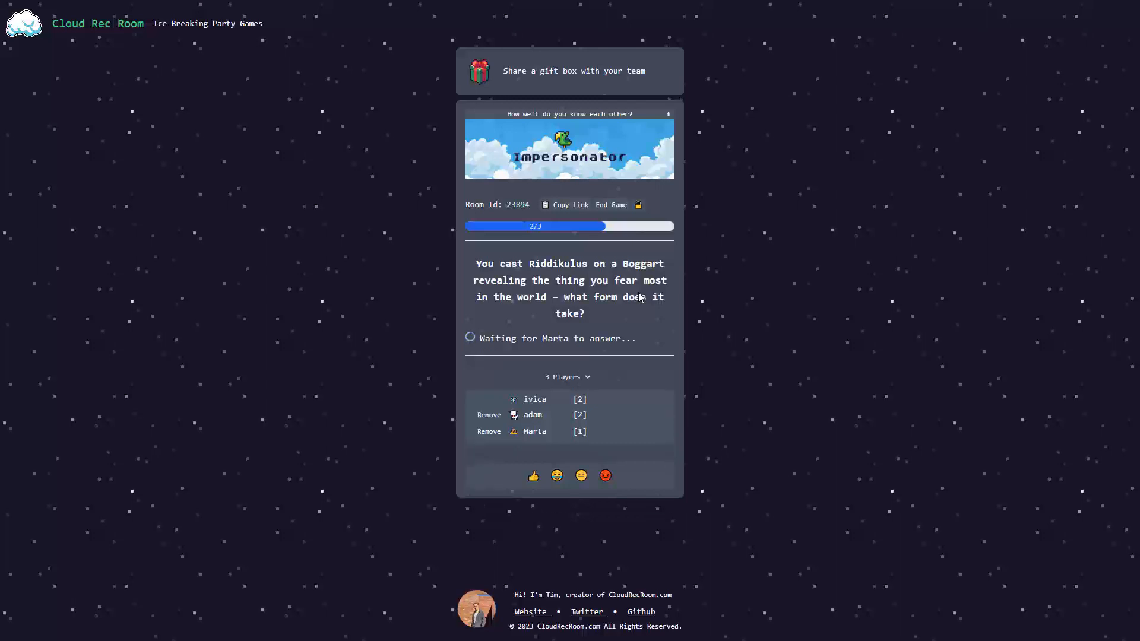
mouse_move(531, 332)
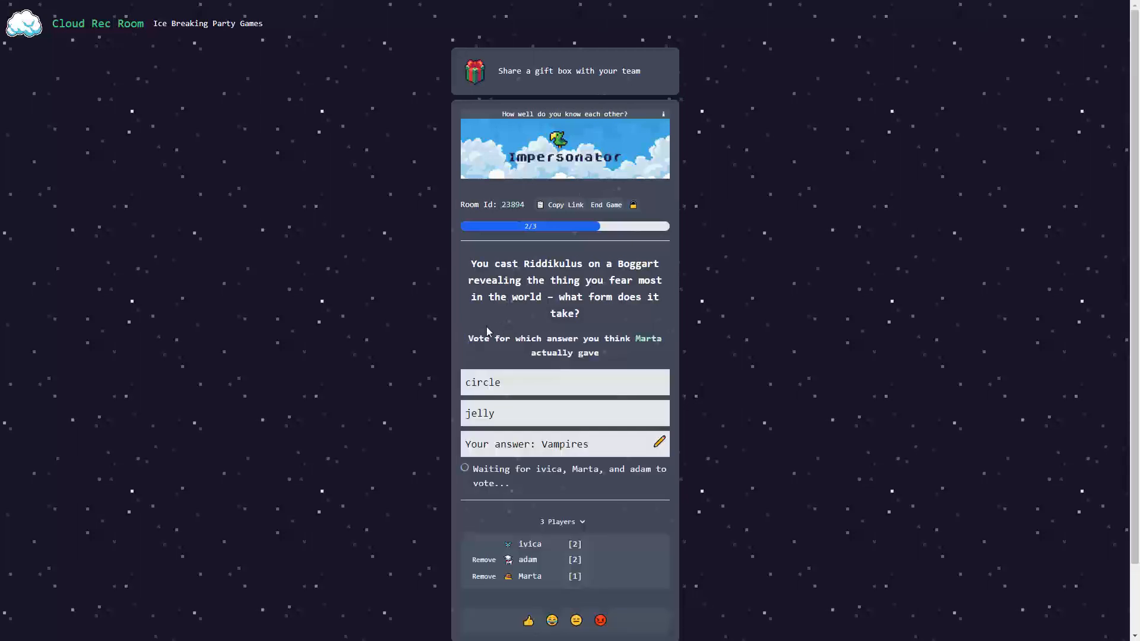
mouse_move(567, 419)
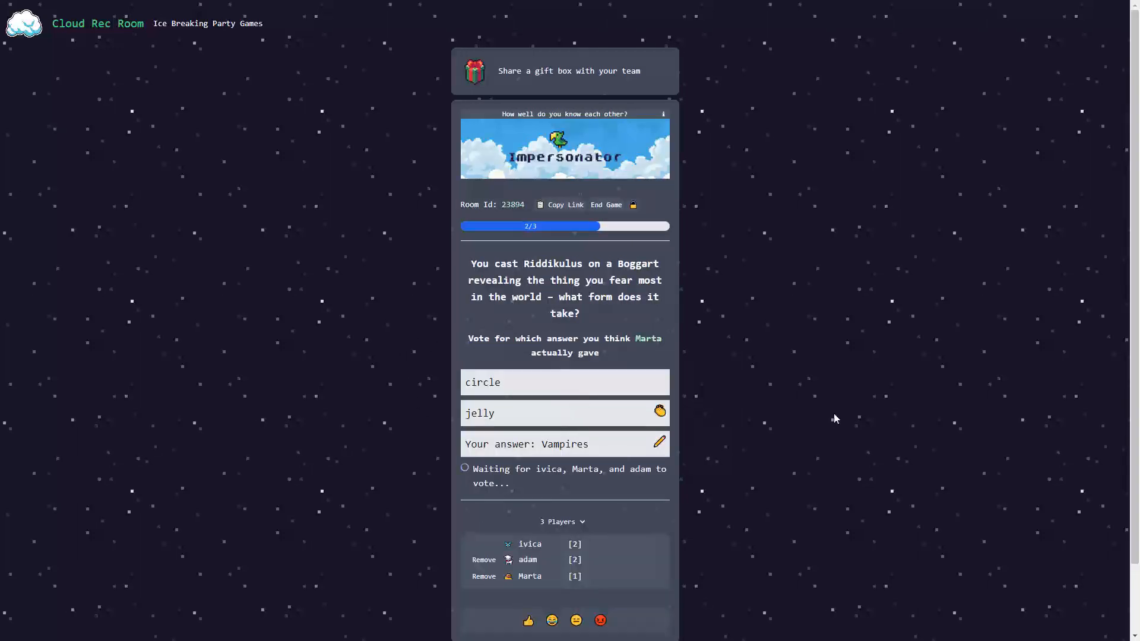
mouse_move(906, 410)
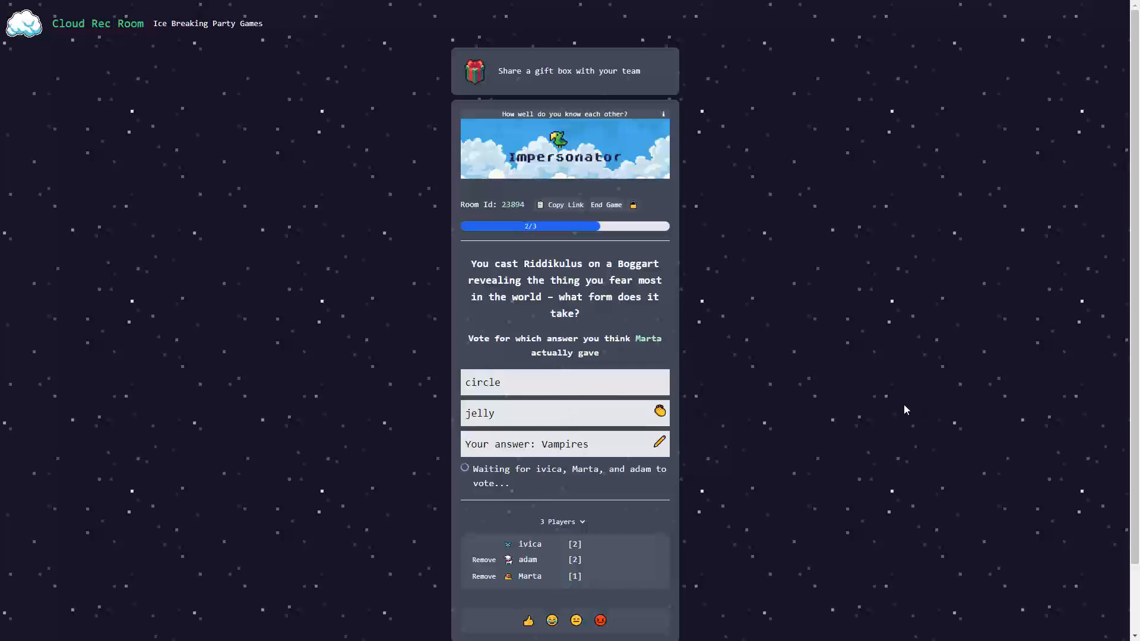
mouse_move(346, 381)
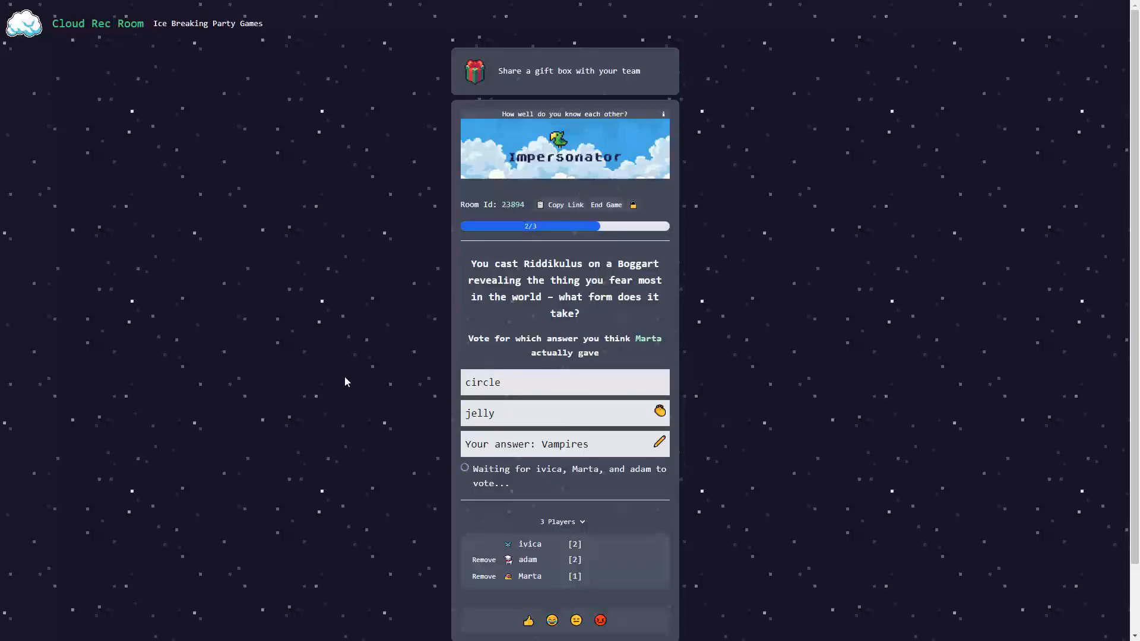
mouse_move(356, 377)
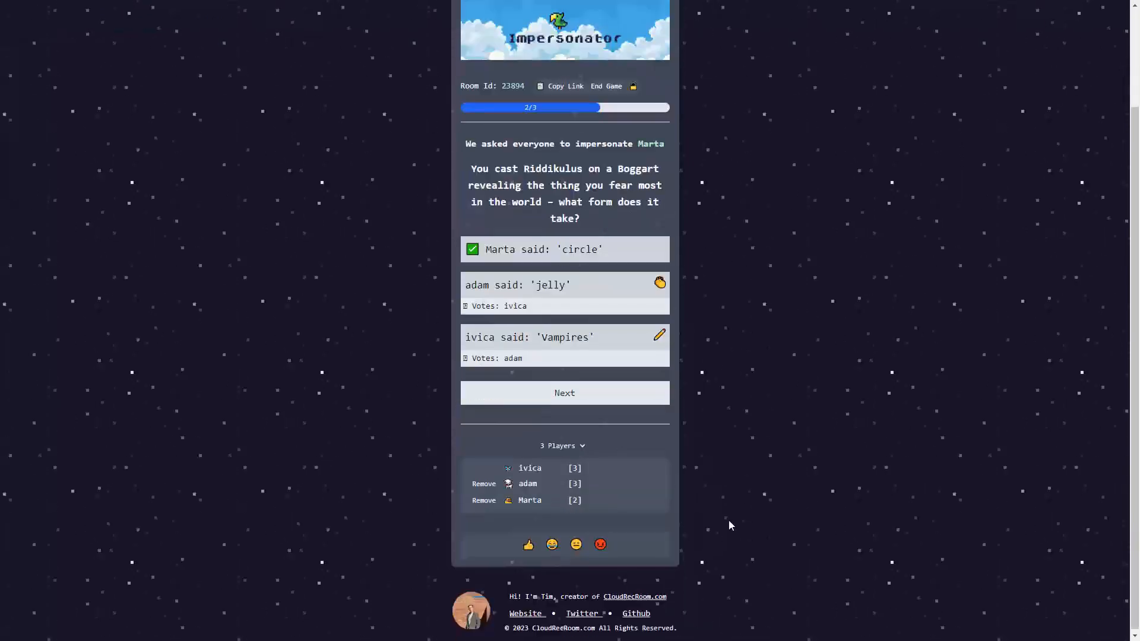
mouse_move(541, 483)
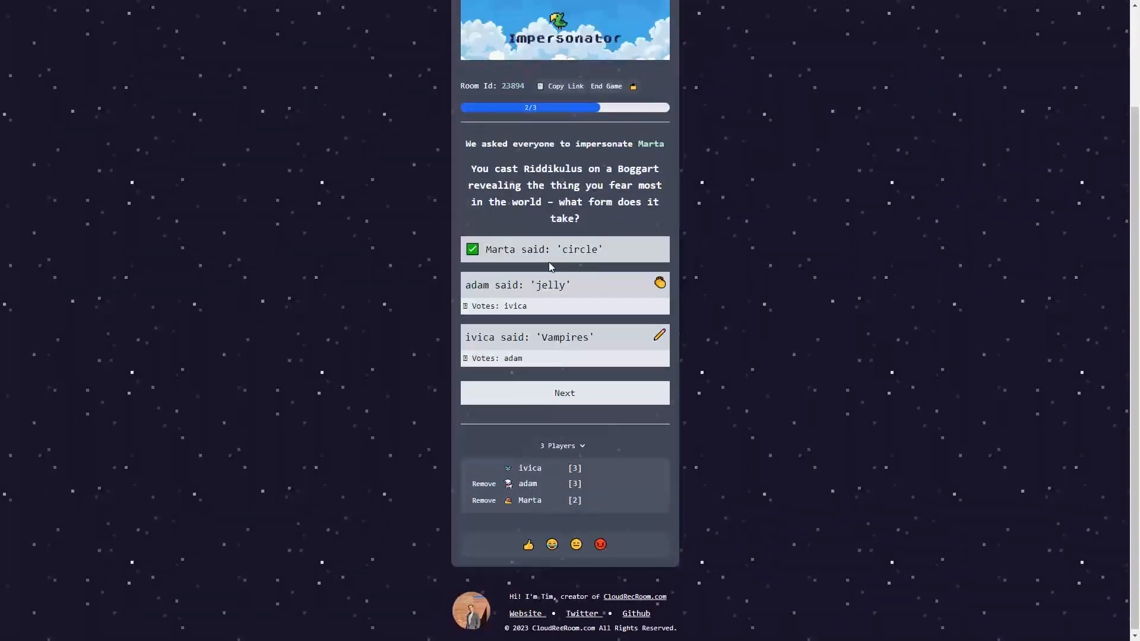
Step: Move past round two's results and submit 'Secret' as the answer impersonating adam
left_click(564, 393)
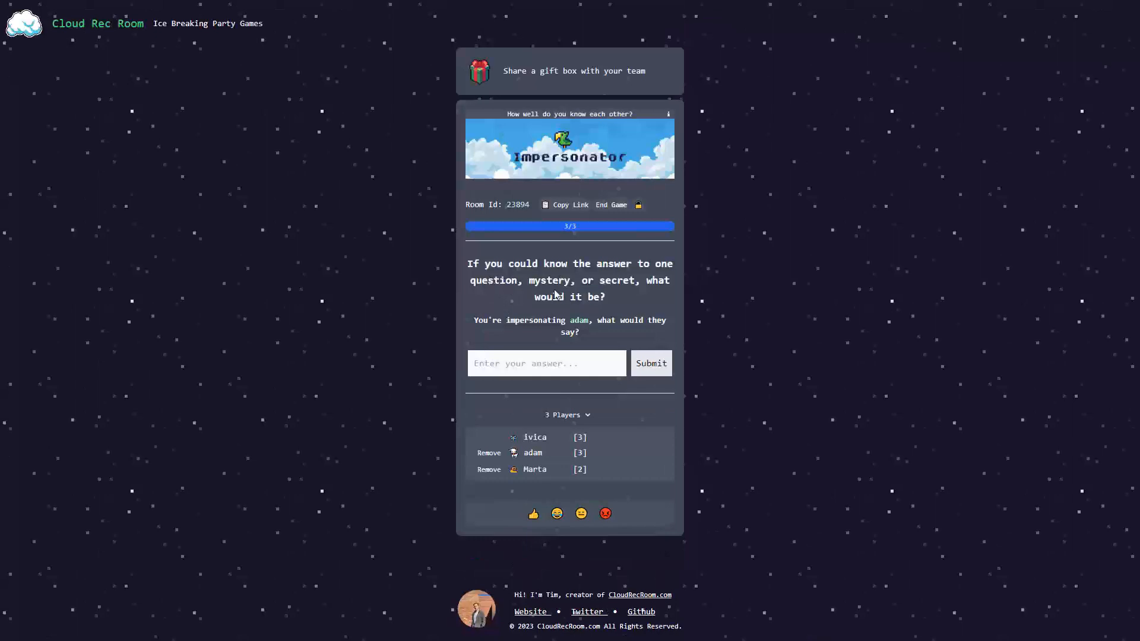
left_click(546, 363)
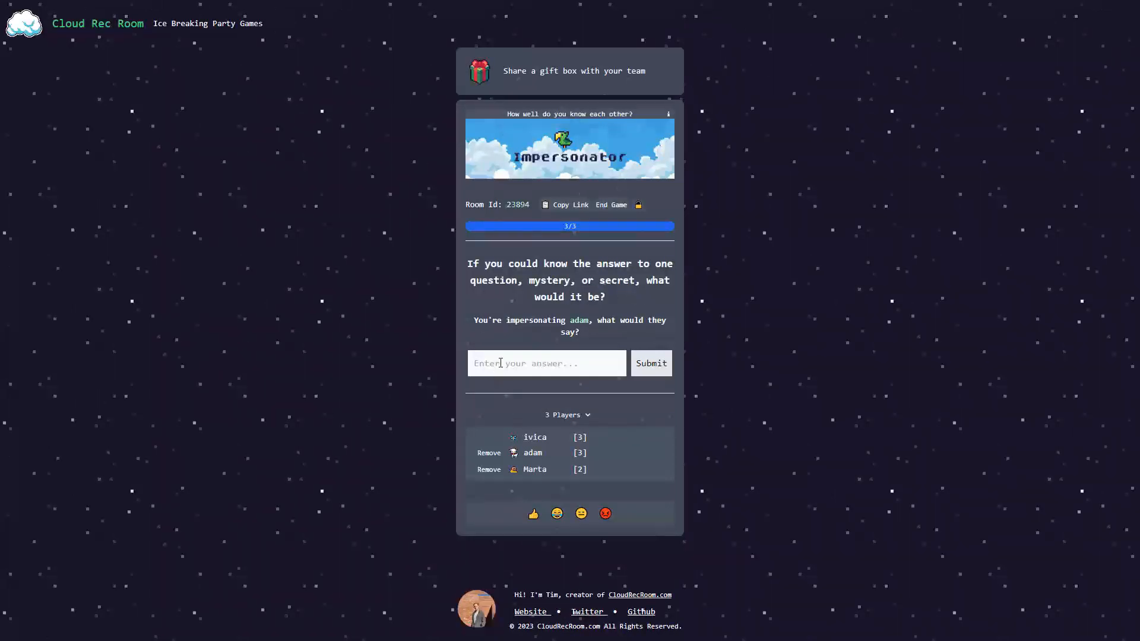
left_click(546, 363)
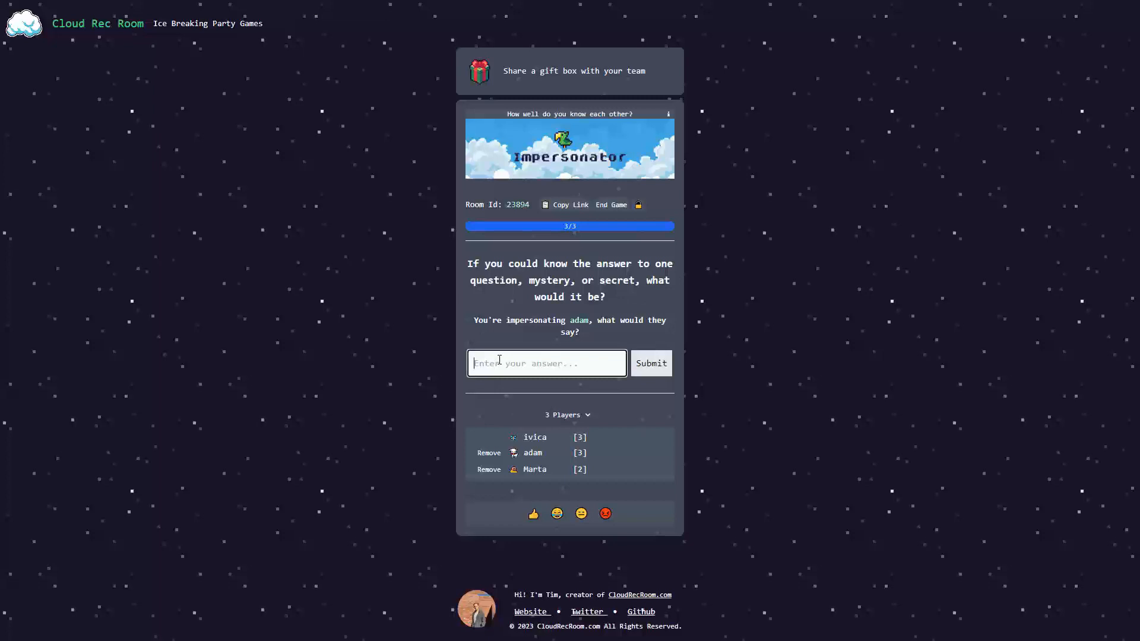
type("Secret")
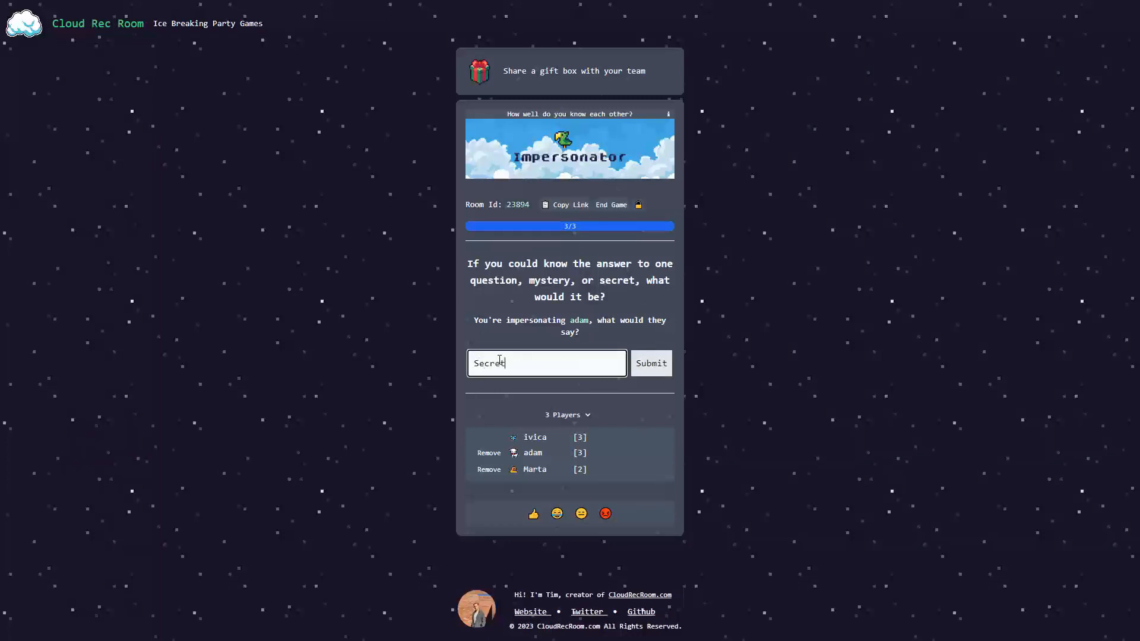
left_click(649, 363)
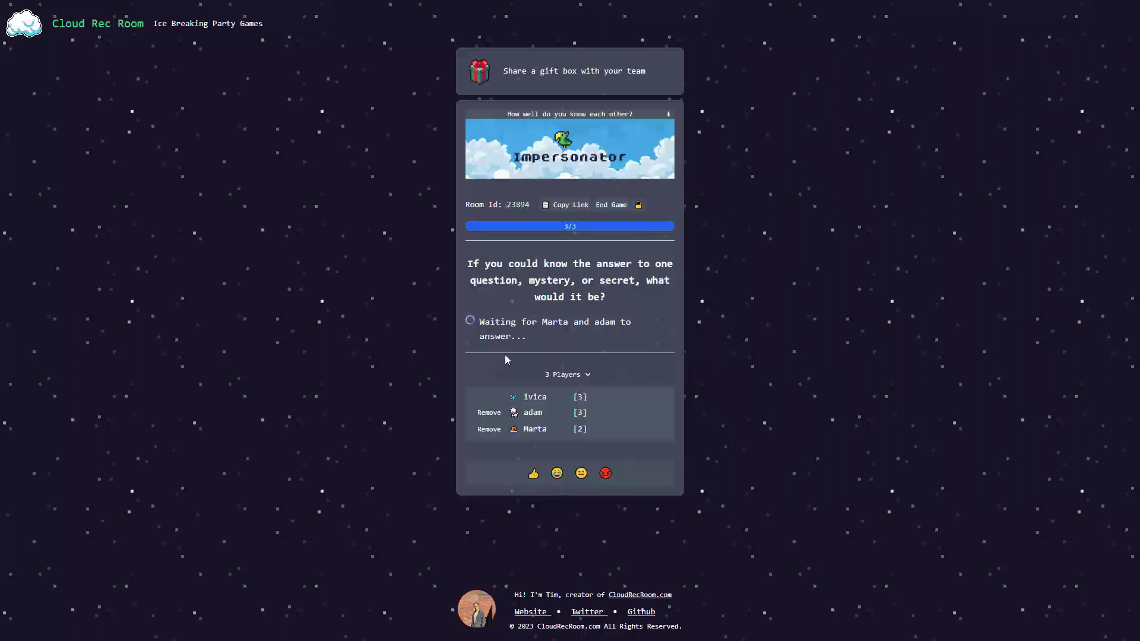
mouse_move(531, 339)
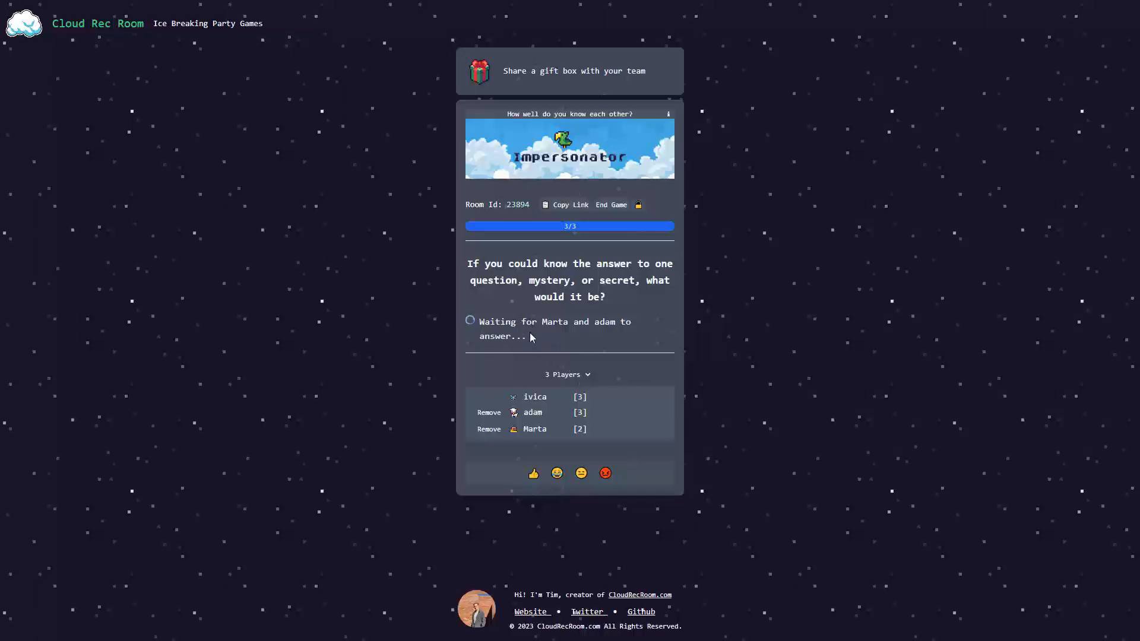
mouse_move(517, 308)
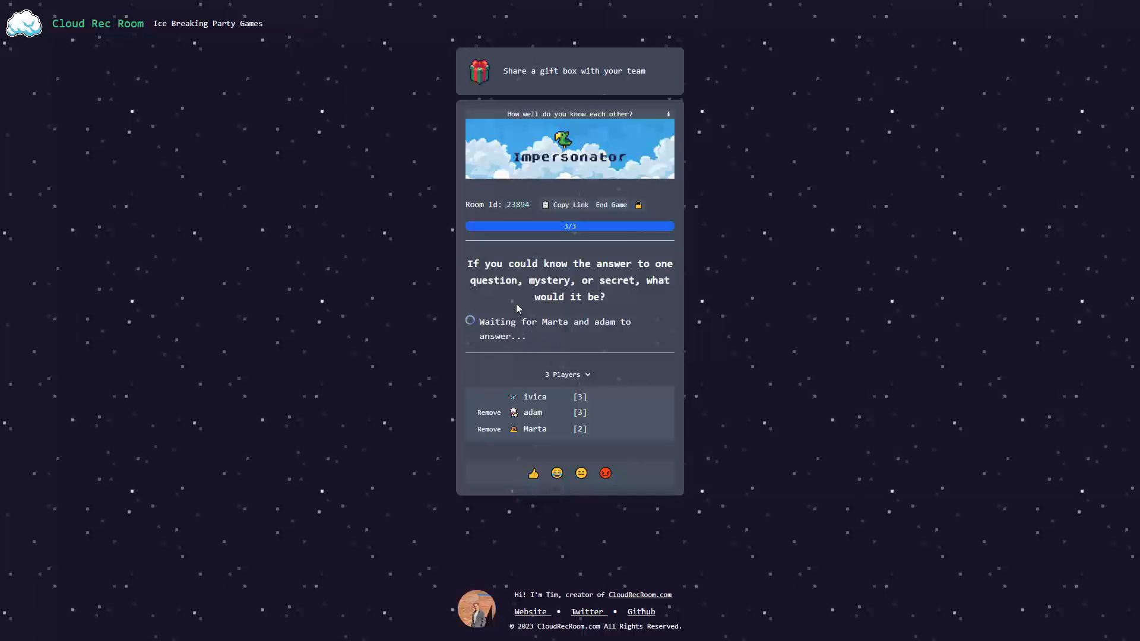
mouse_move(555, 313)
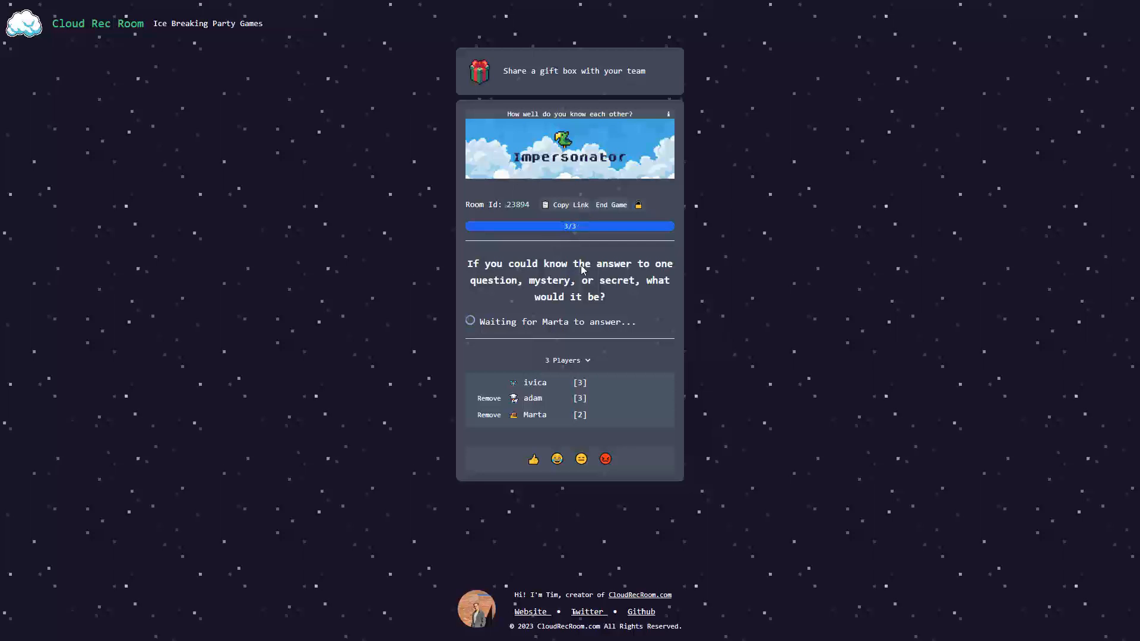
mouse_move(500, 148)
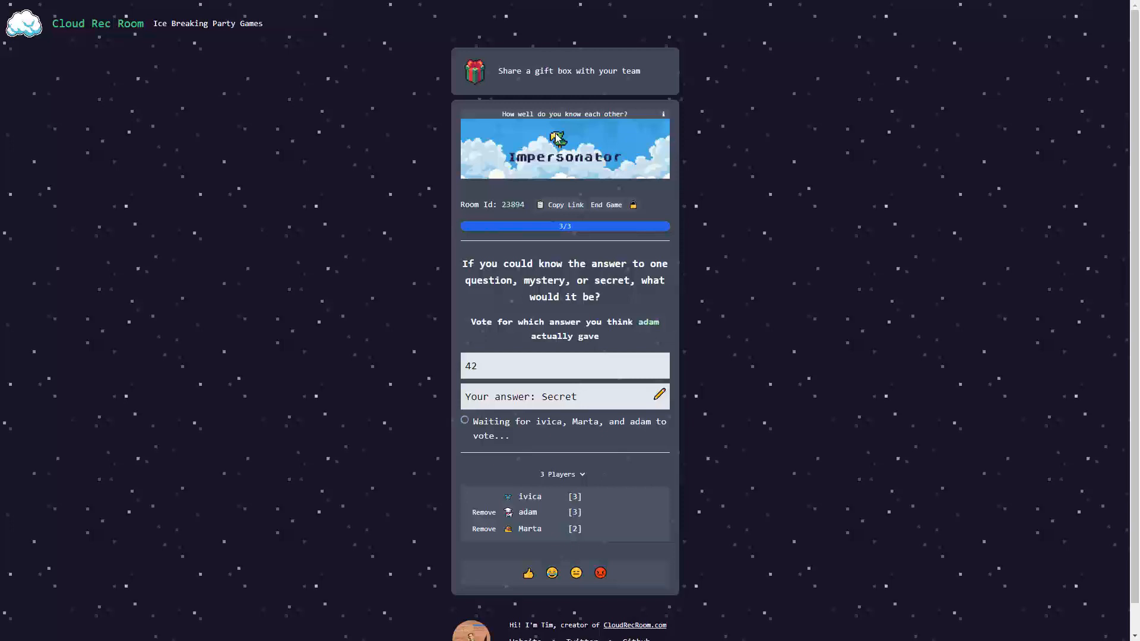
mouse_move(562, 379)
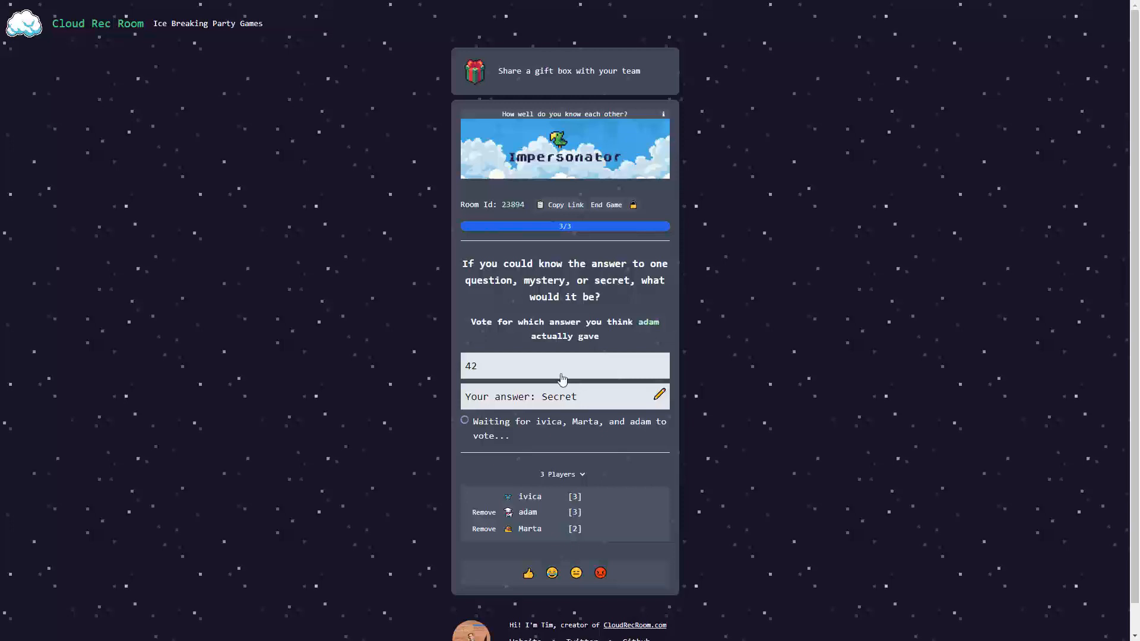
Step: Vote for the 42 answer card and advance to adam's winning scoreboard
left_click(563, 366)
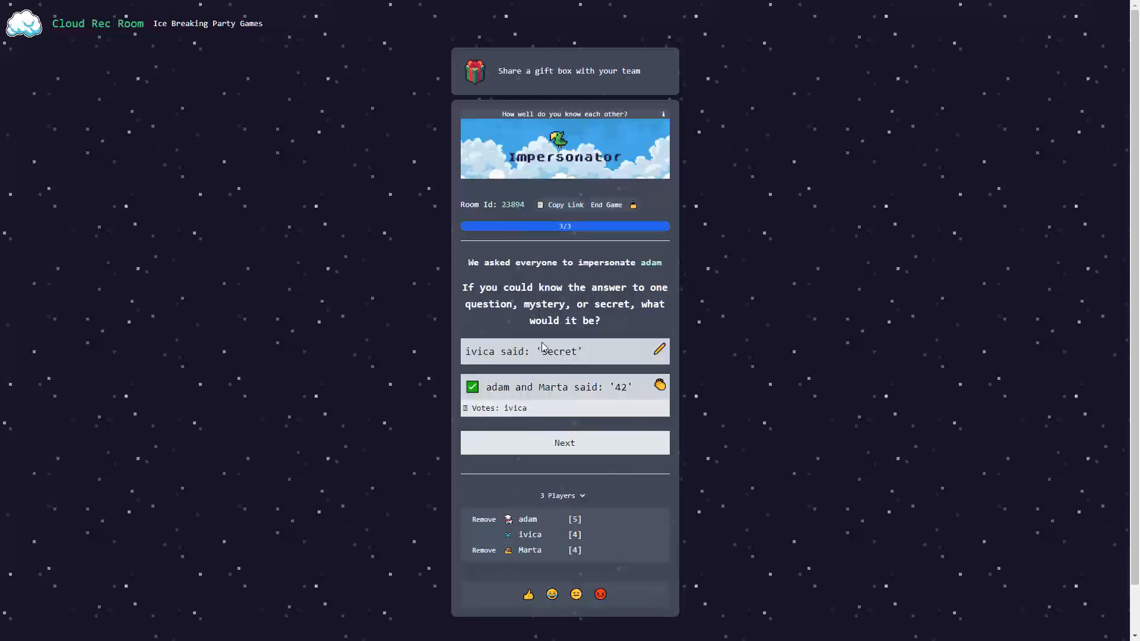
left_click(564, 443)
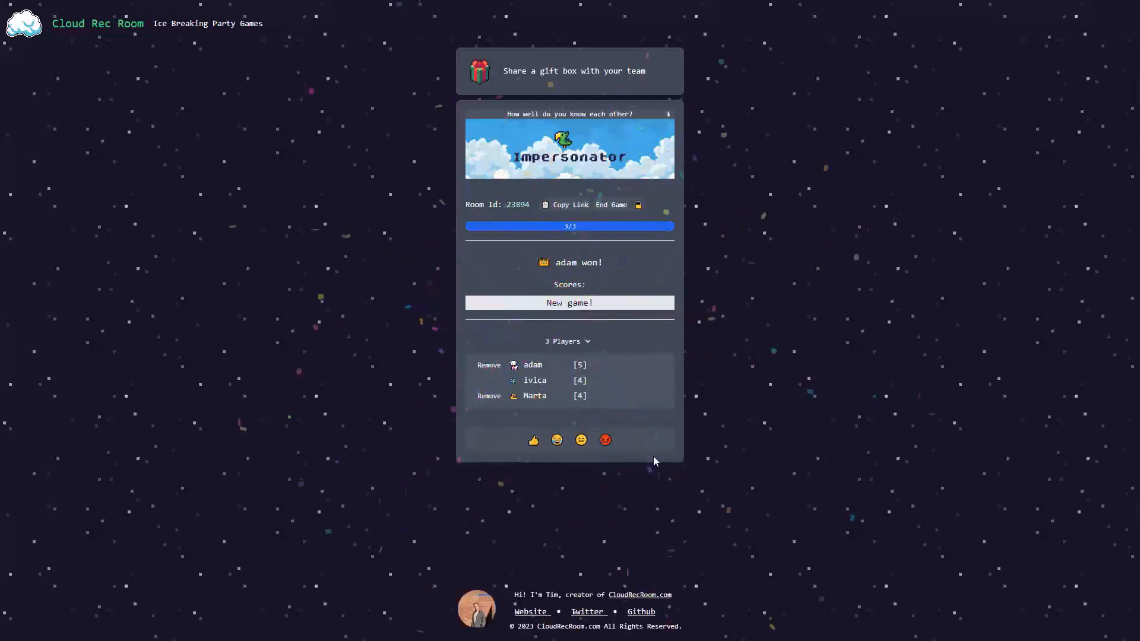
mouse_move(548, 383)
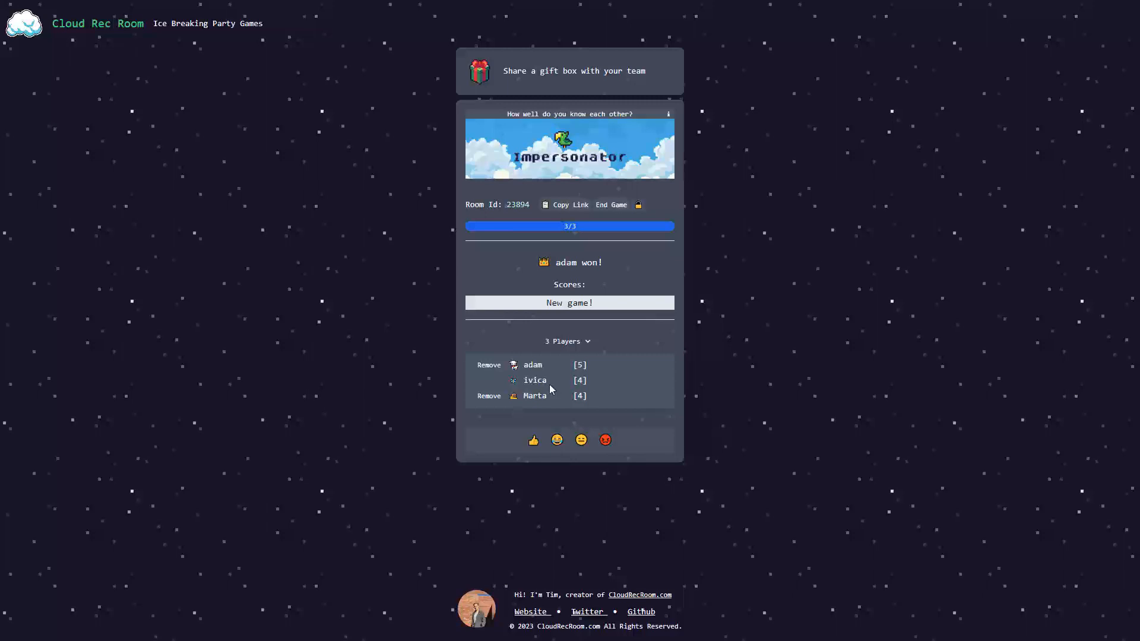
mouse_move(521, 135)
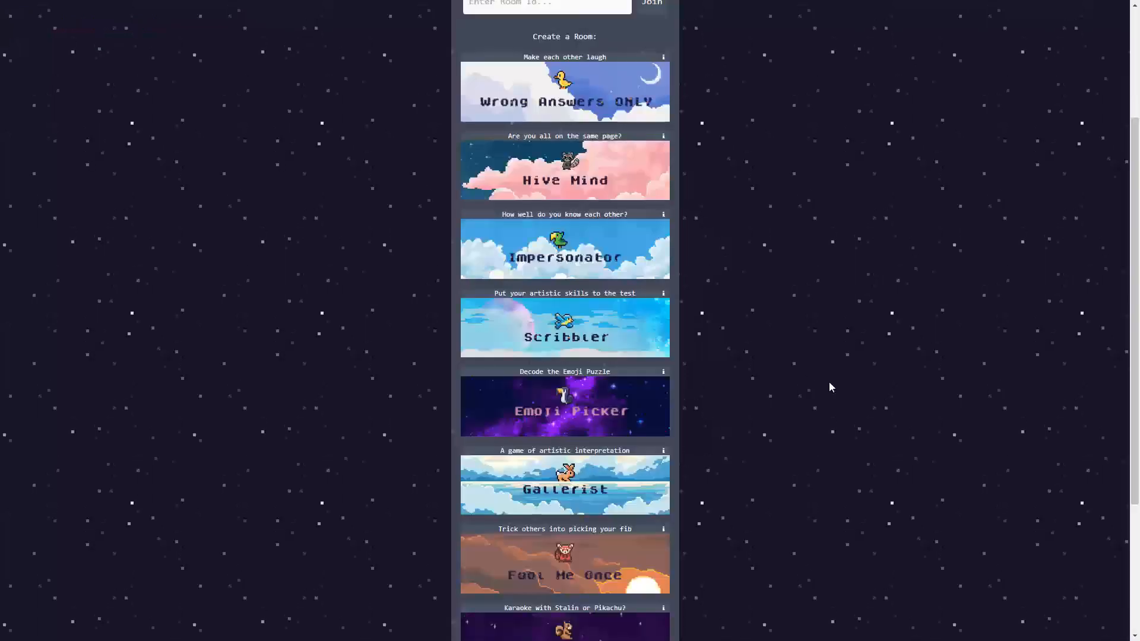
mouse_move(554, 325)
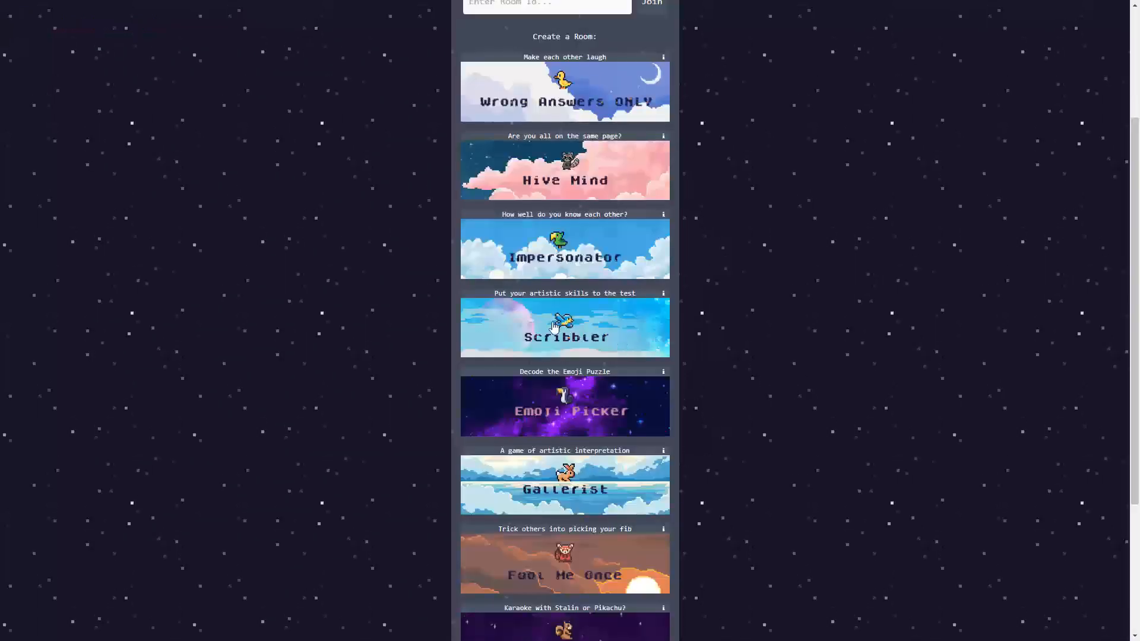
mouse_move(509, 305)
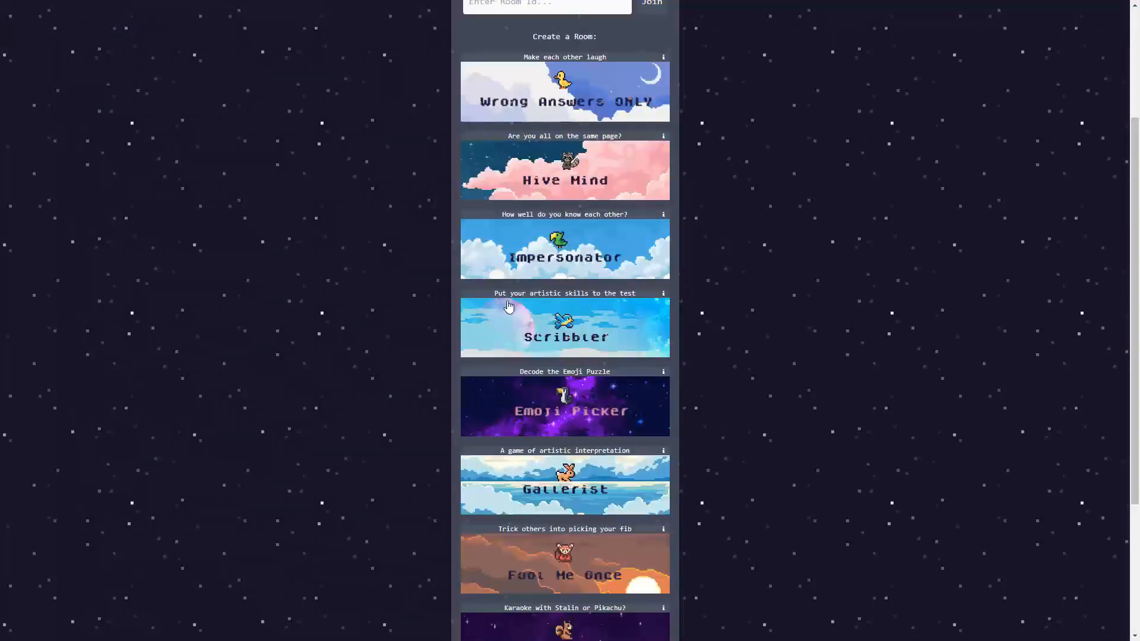
mouse_move(574, 329)
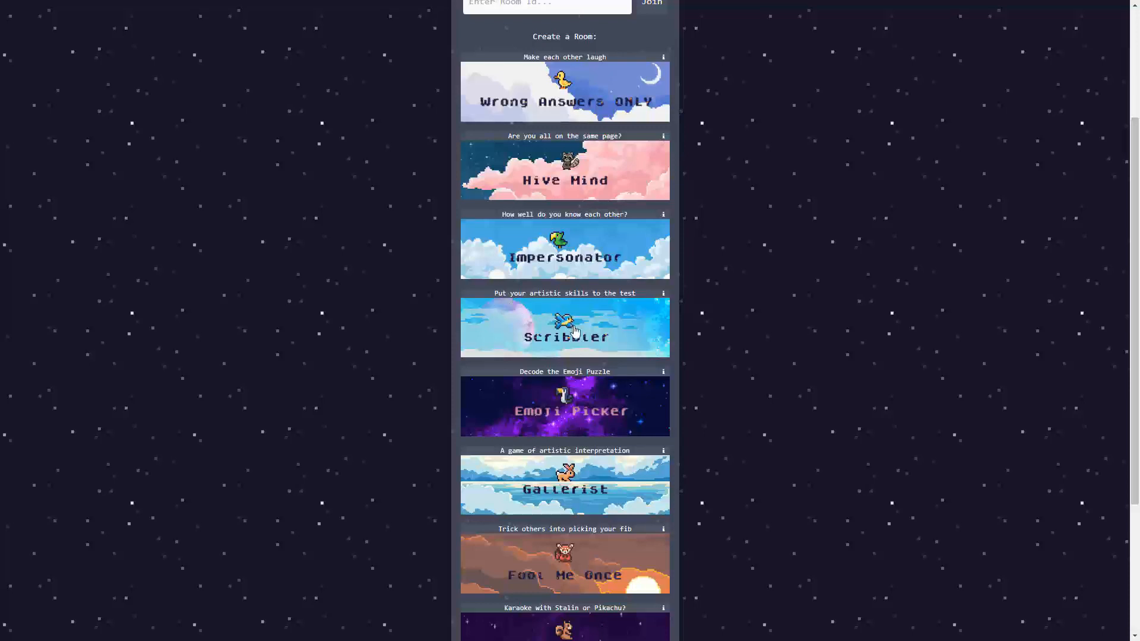
Step: Create a Scribbler room from the home banner and join it as ivica
left_click(564, 327)
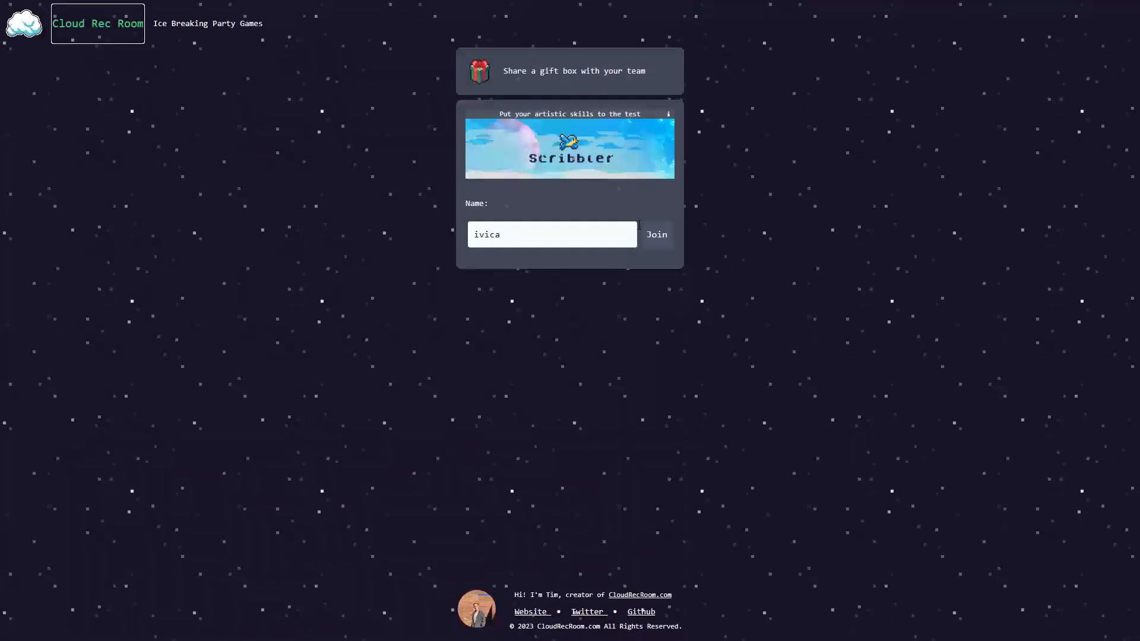
left_click(655, 234)
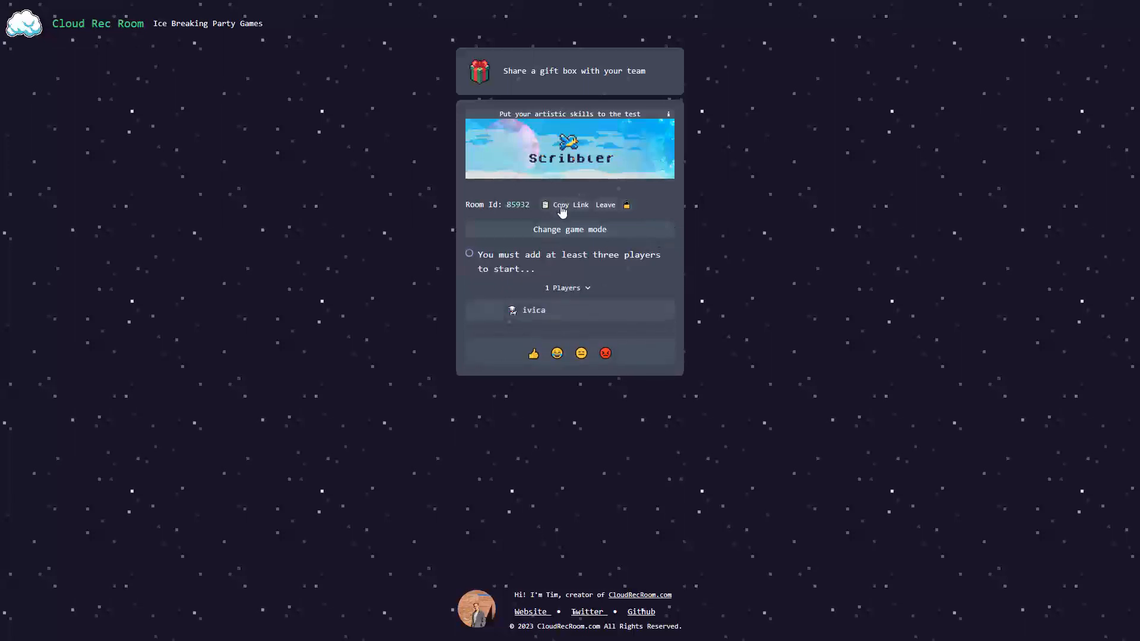
mouse_move(582, 211)
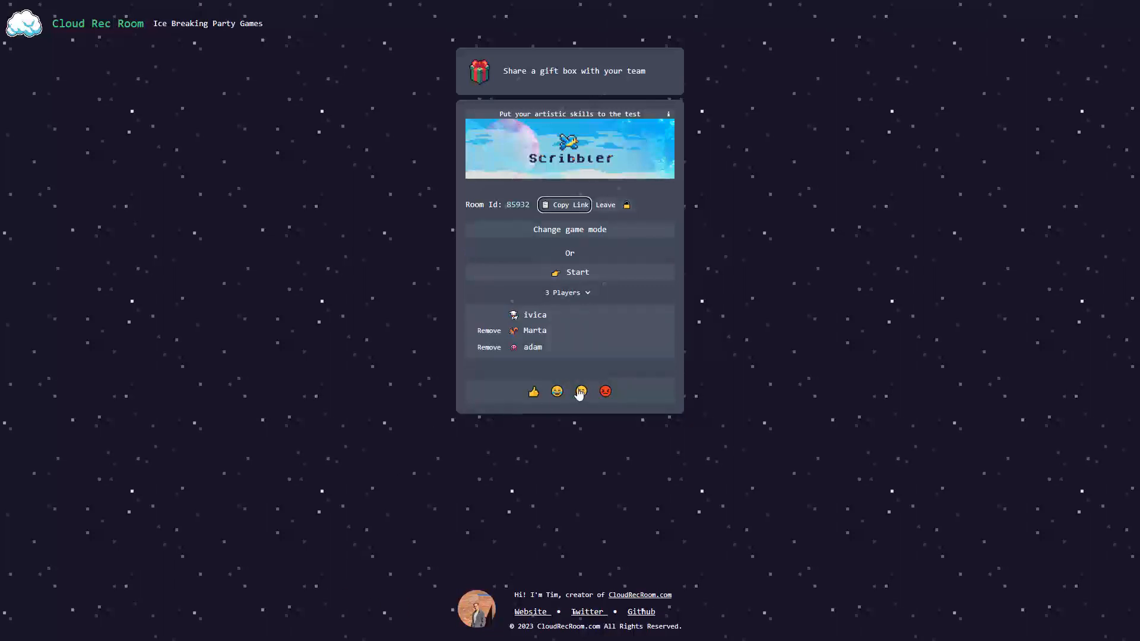
Step: Start Scribbler with three players and choose Mountain as the drawing prompt
left_click(569, 272)
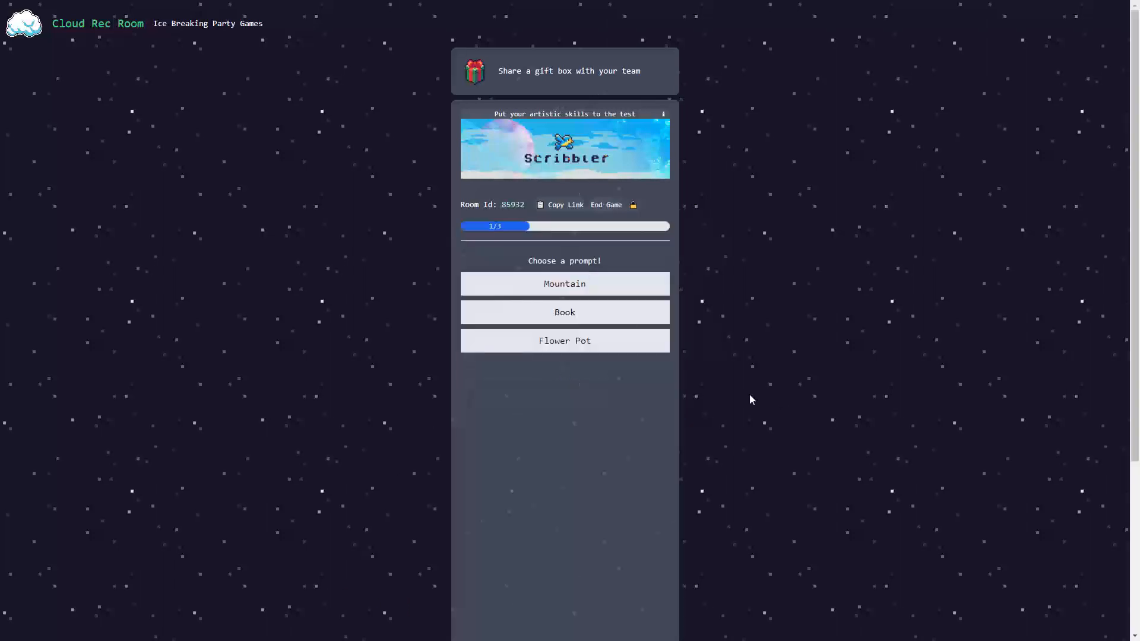
mouse_move(629, 289)
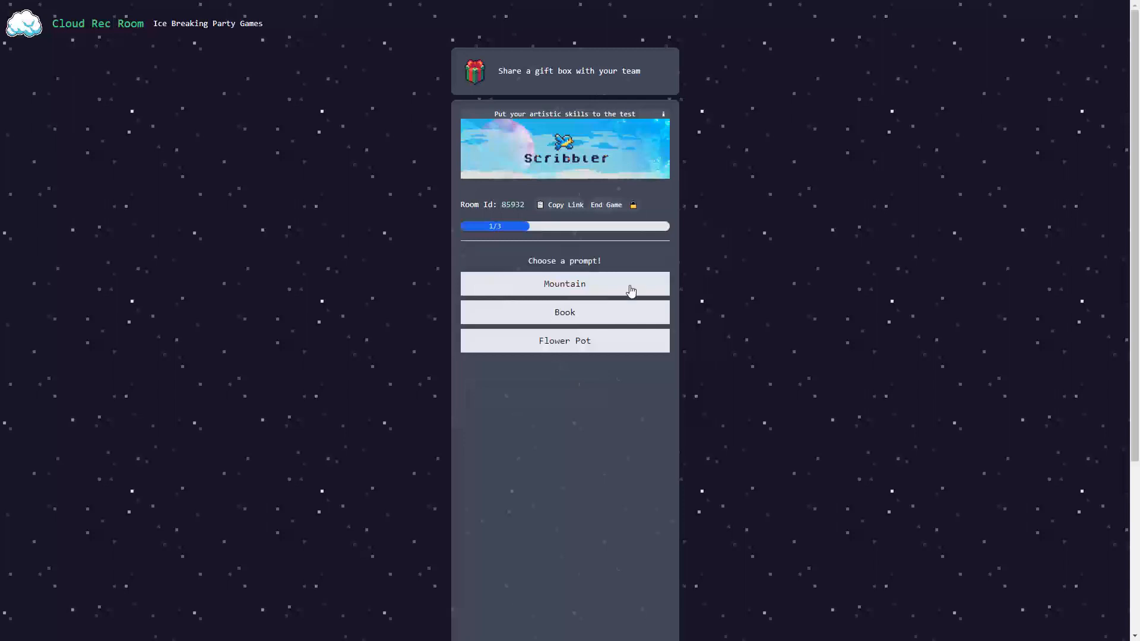
left_click(564, 284)
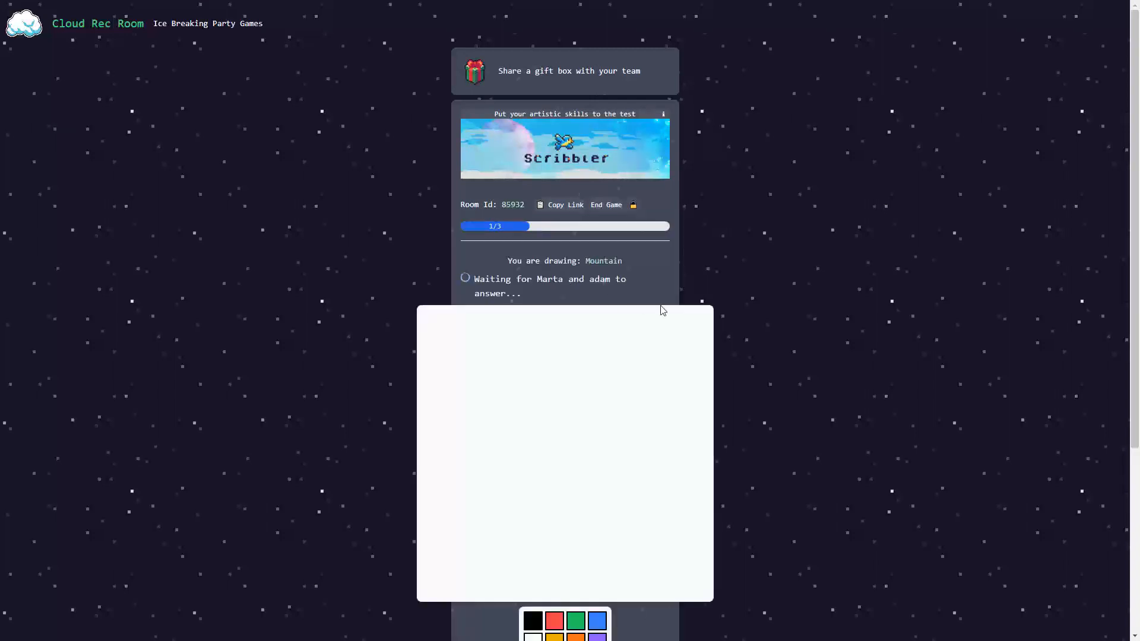
scroll("down", 3)
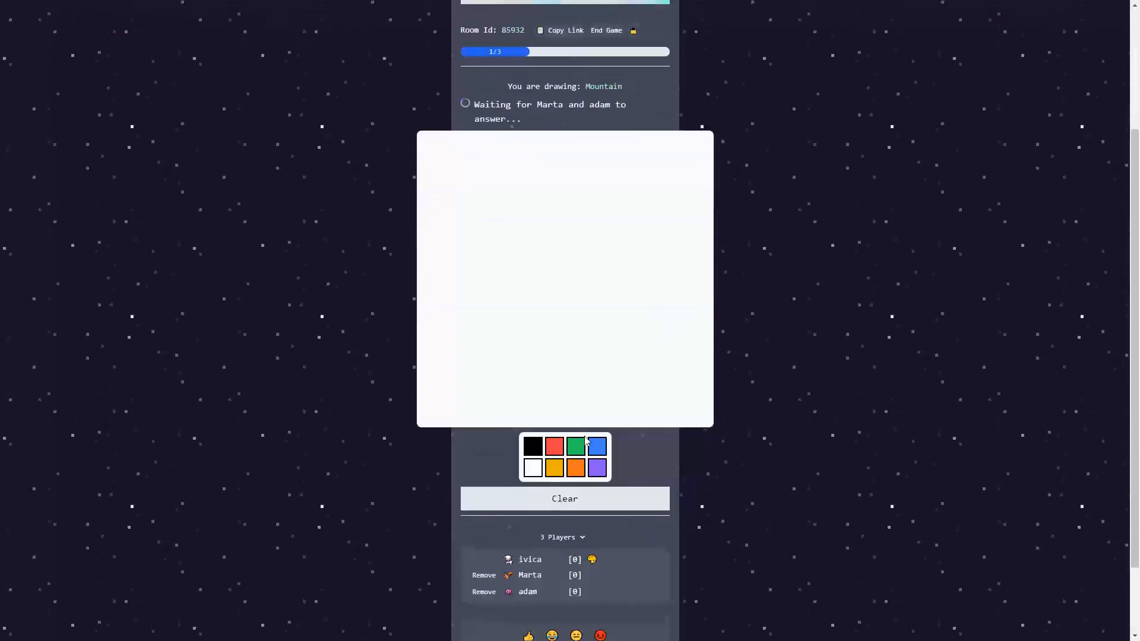
scroll("up", 3)
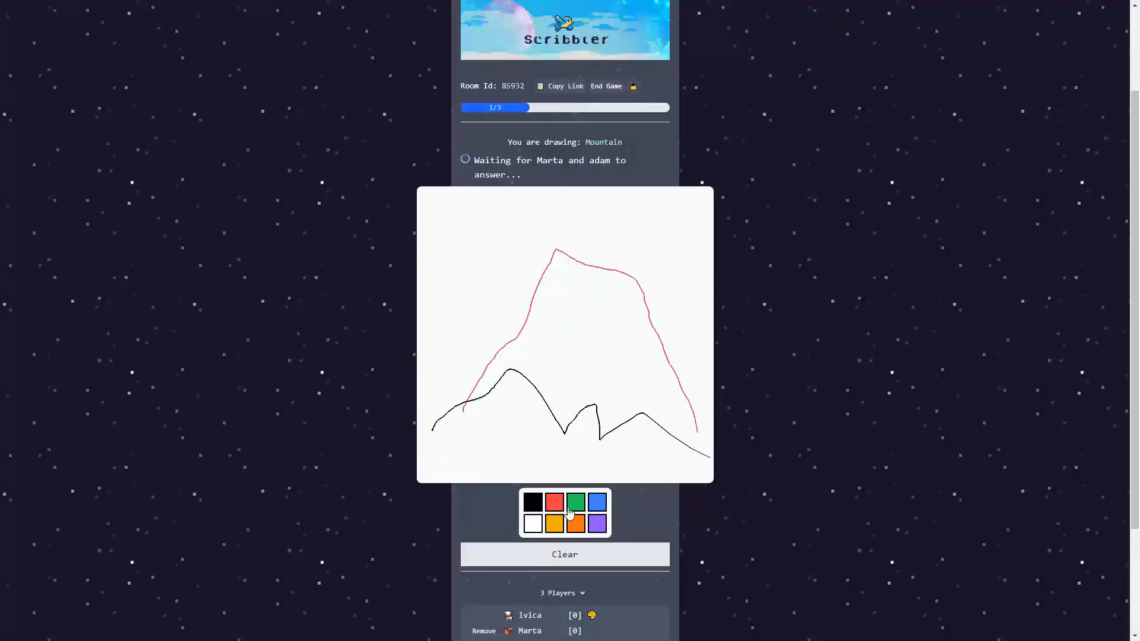
mouse_move(531, 308)
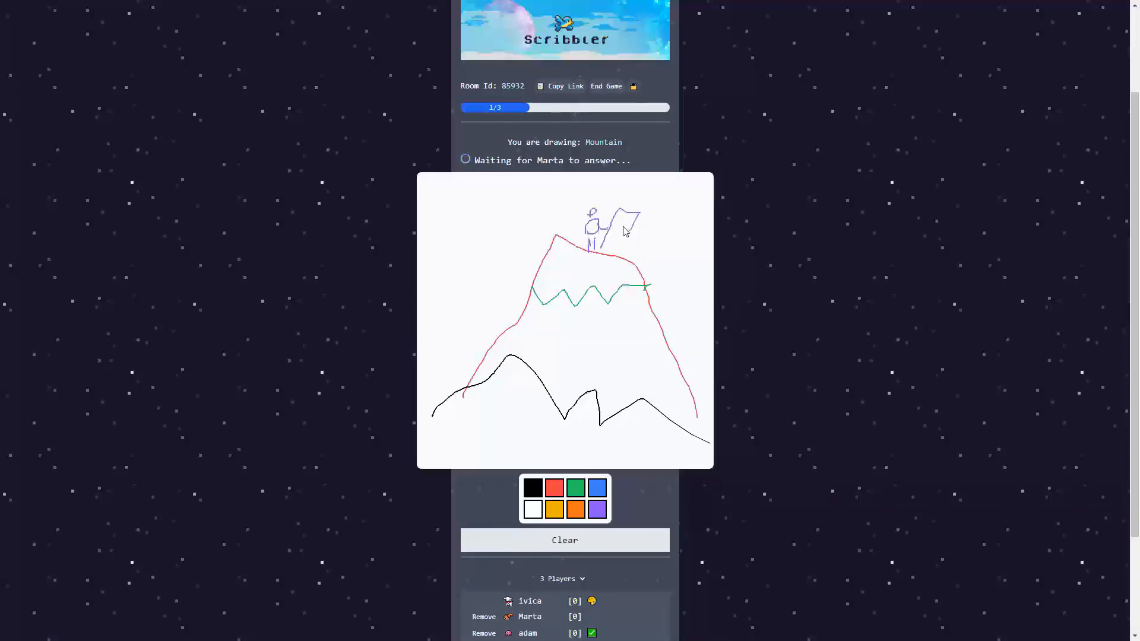
scroll("down", 3)
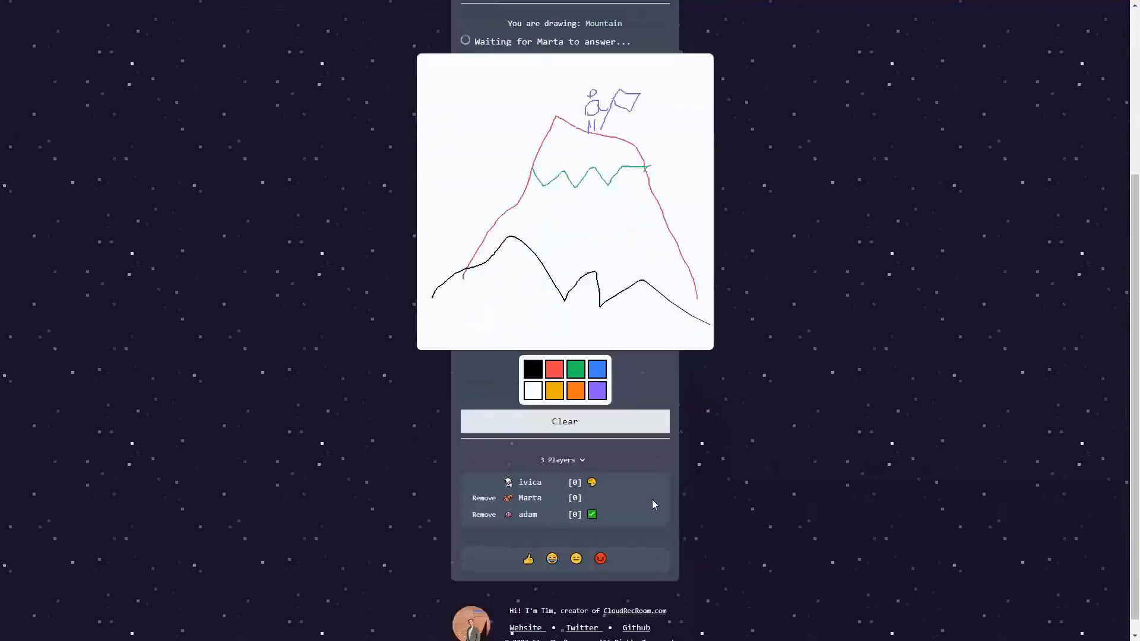
scroll("up", 3)
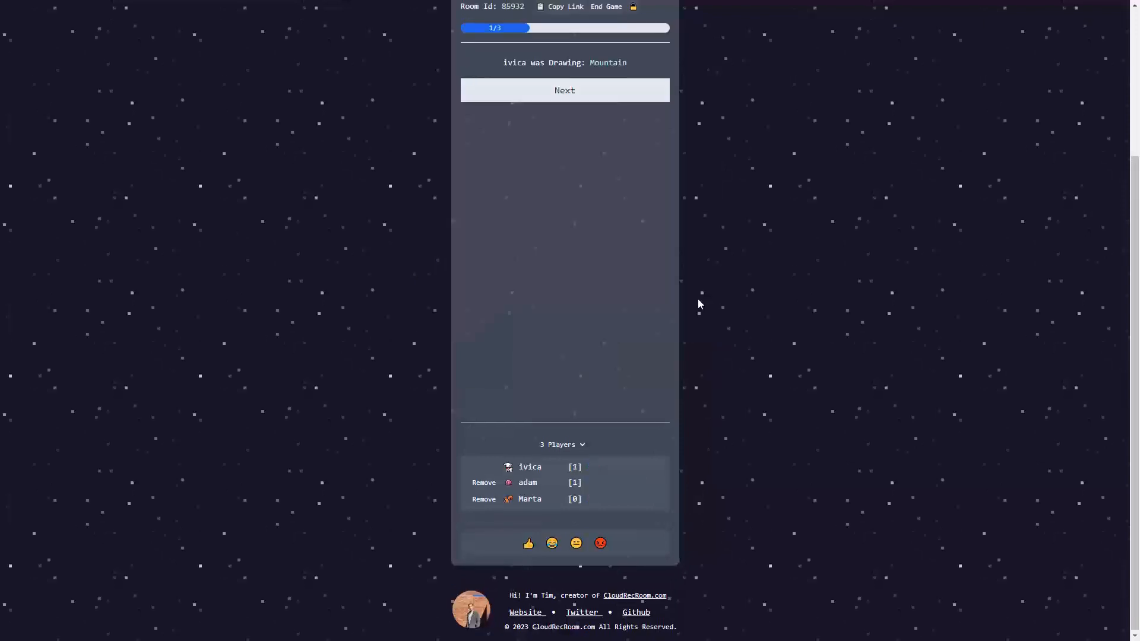
Step: Advance past the Mountain result into round 2 of 3
scroll("up", 3)
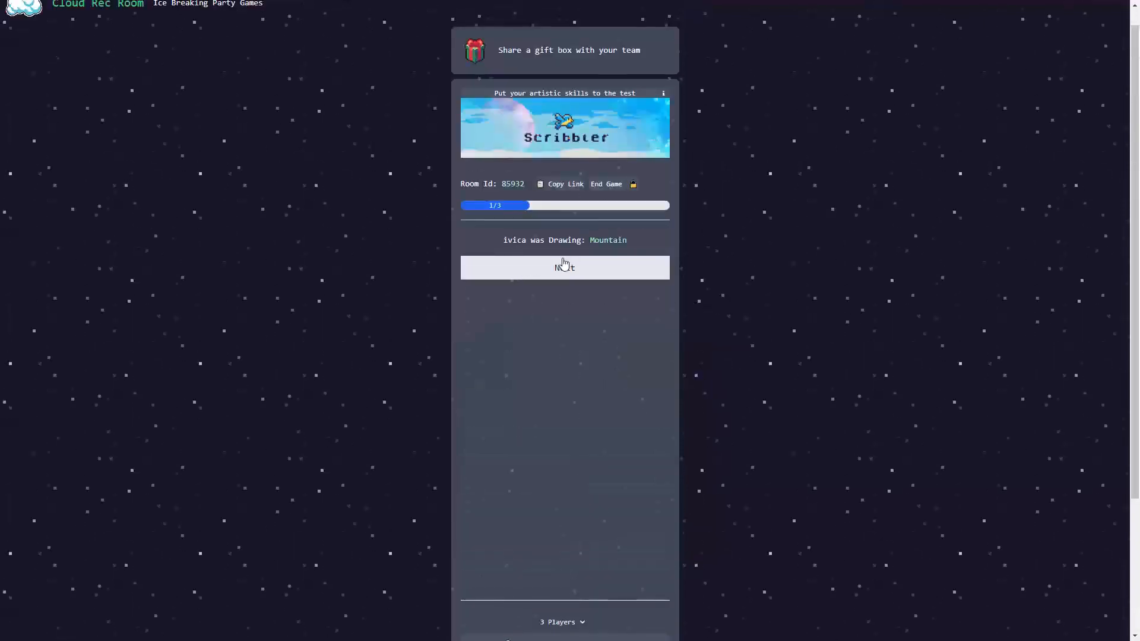
scroll("down", 3)
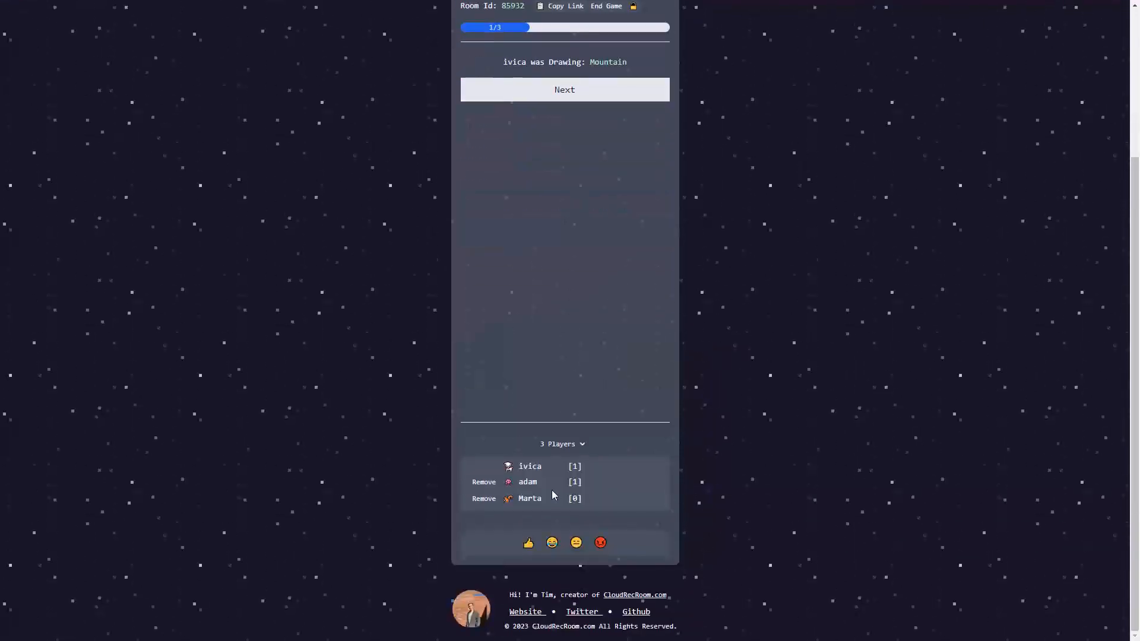
mouse_move(648, 314)
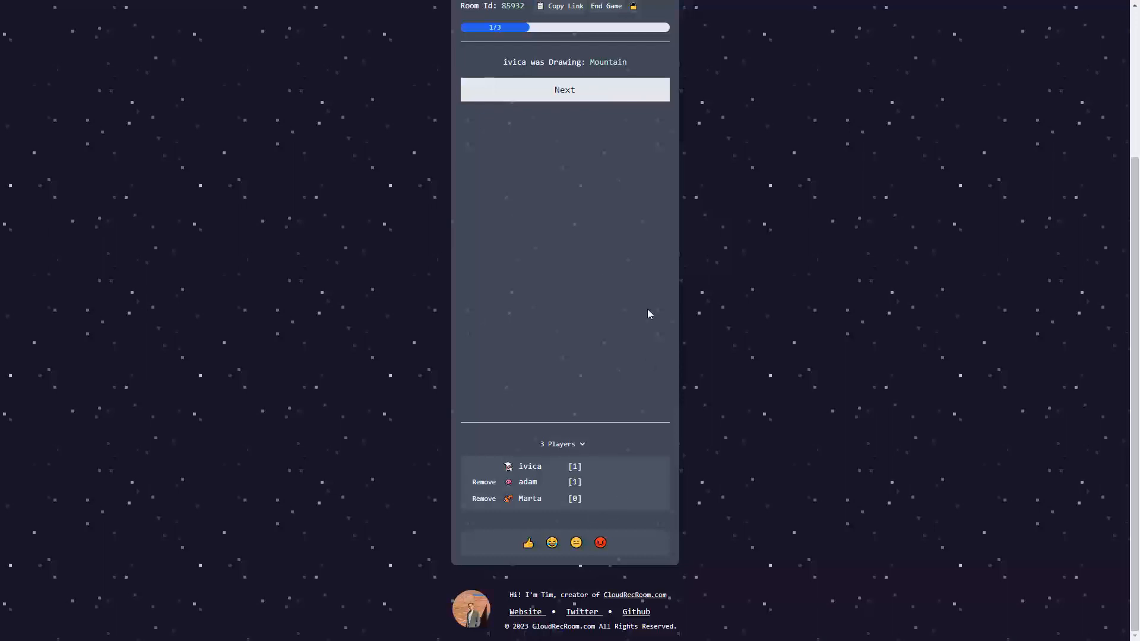
left_click(563, 89)
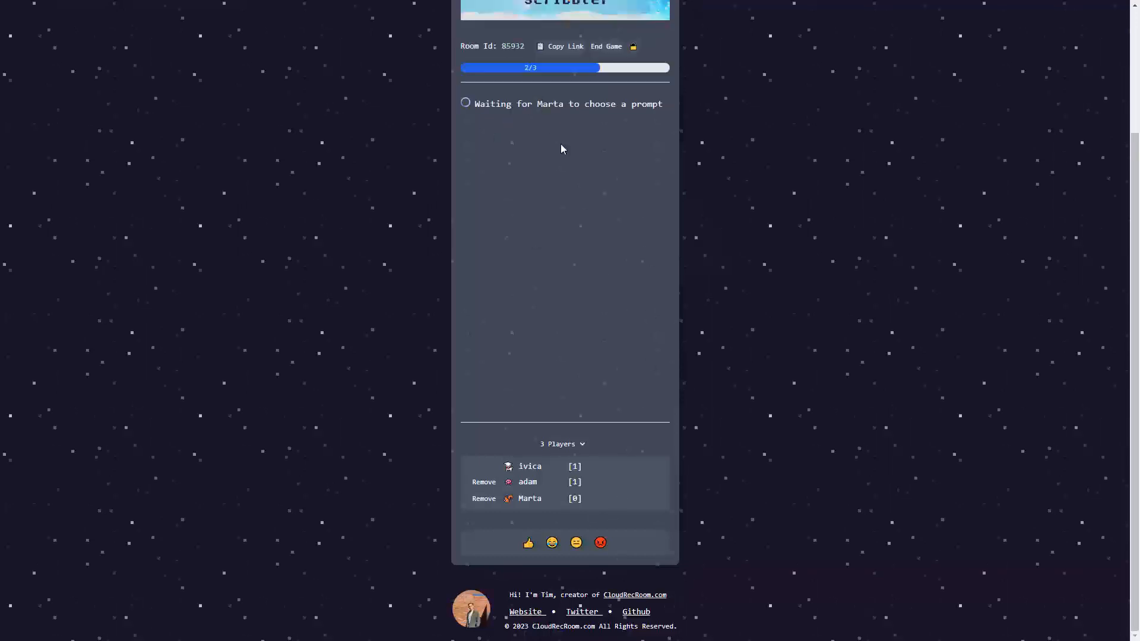
mouse_move(363, 199)
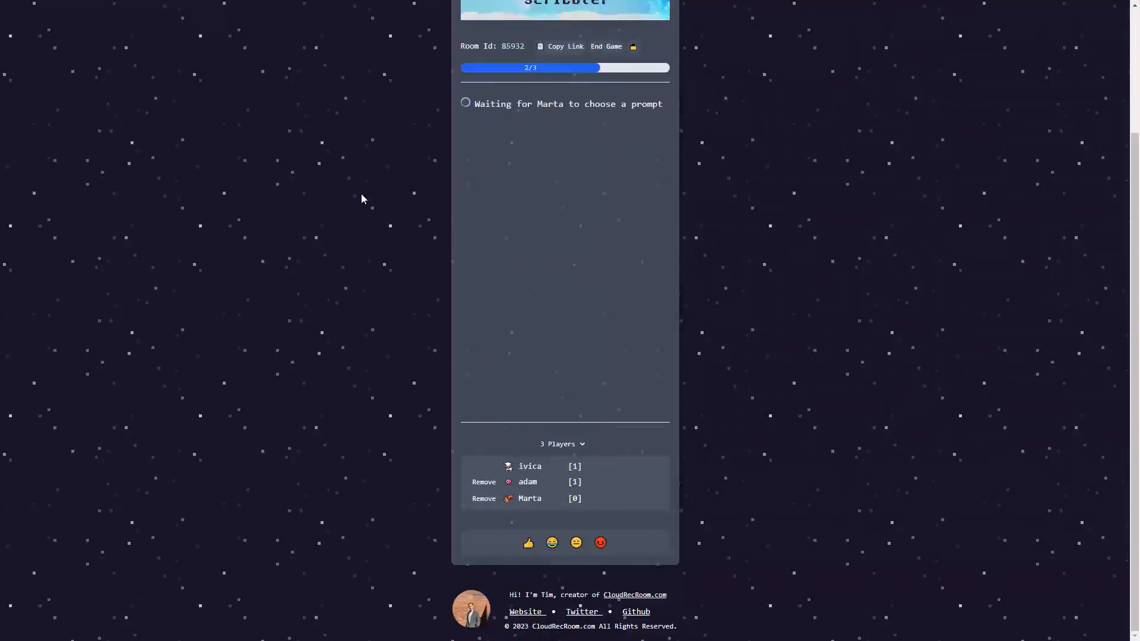
mouse_move(577, 175)
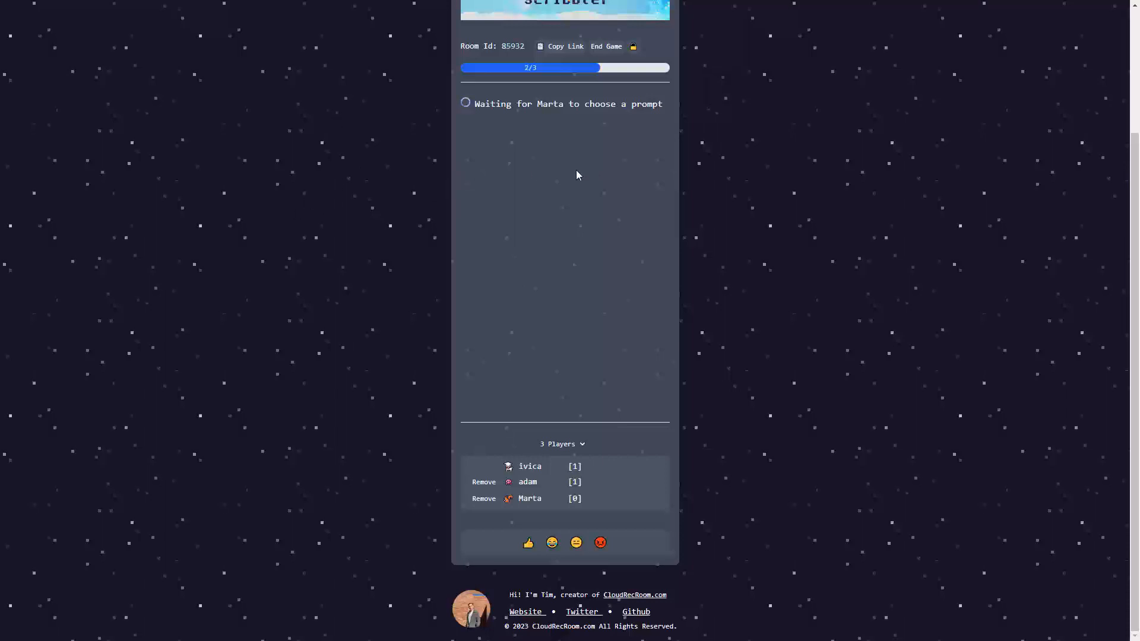
mouse_move(466, 141)
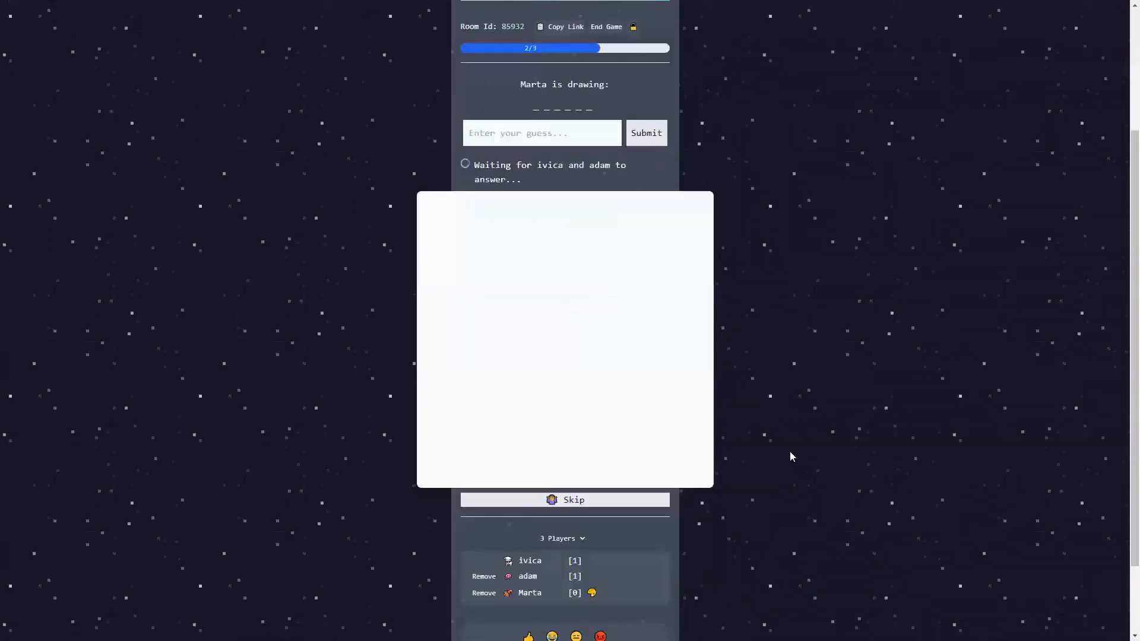
mouse_move(527, 415)
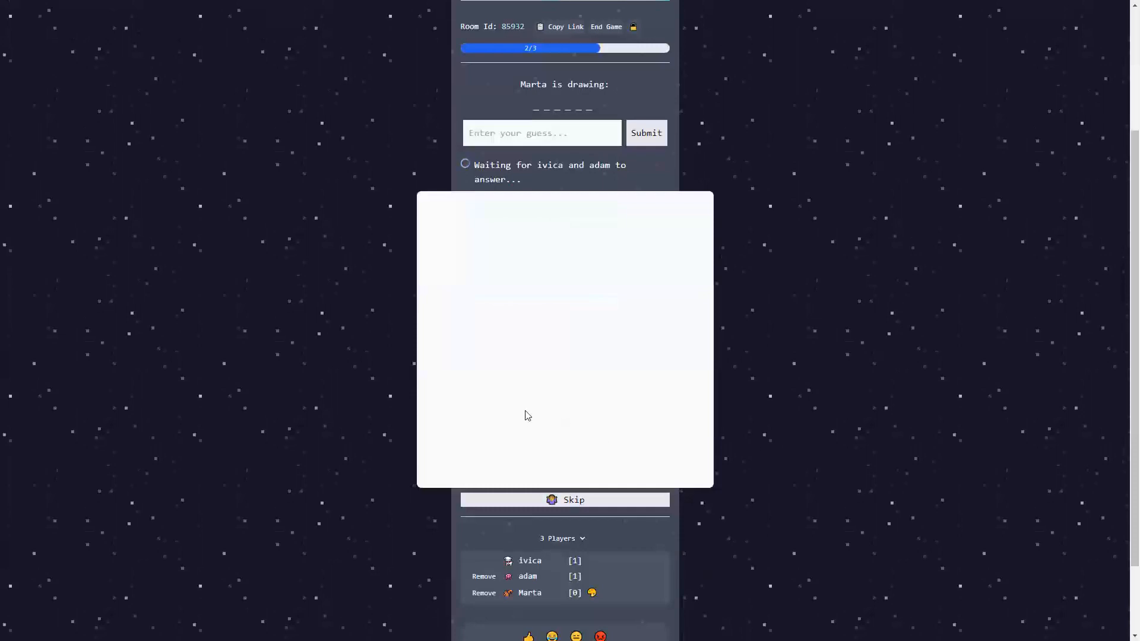
mouse_move(582, 180)
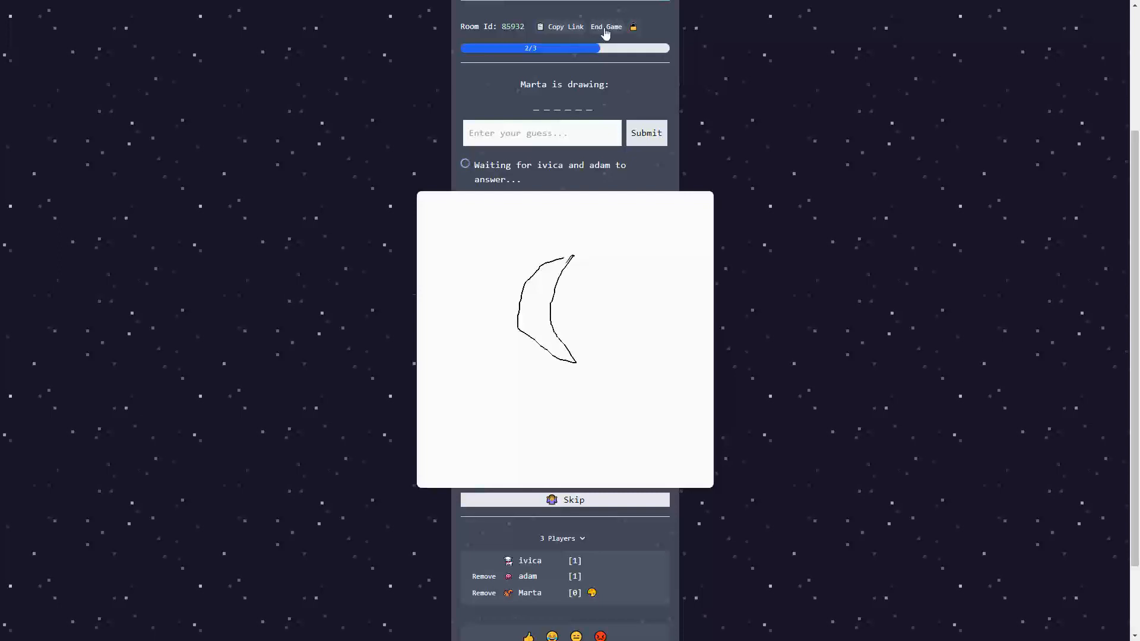
Step: Submit 'Banana' as the guess for Marta's round-two drawing
left_click(542, 133)
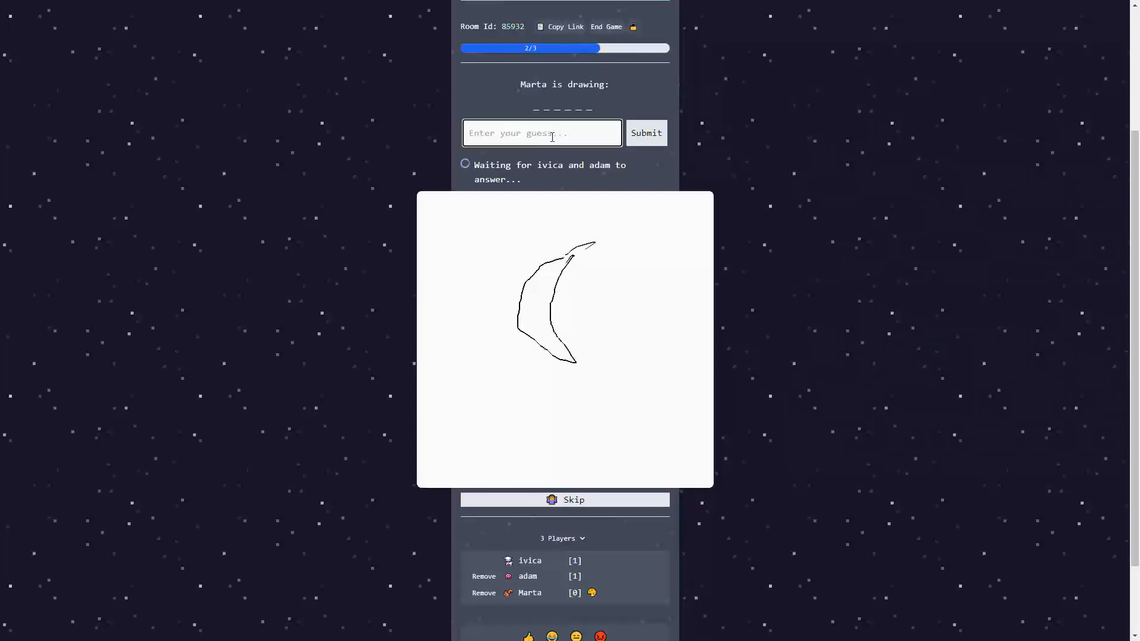
type("M")
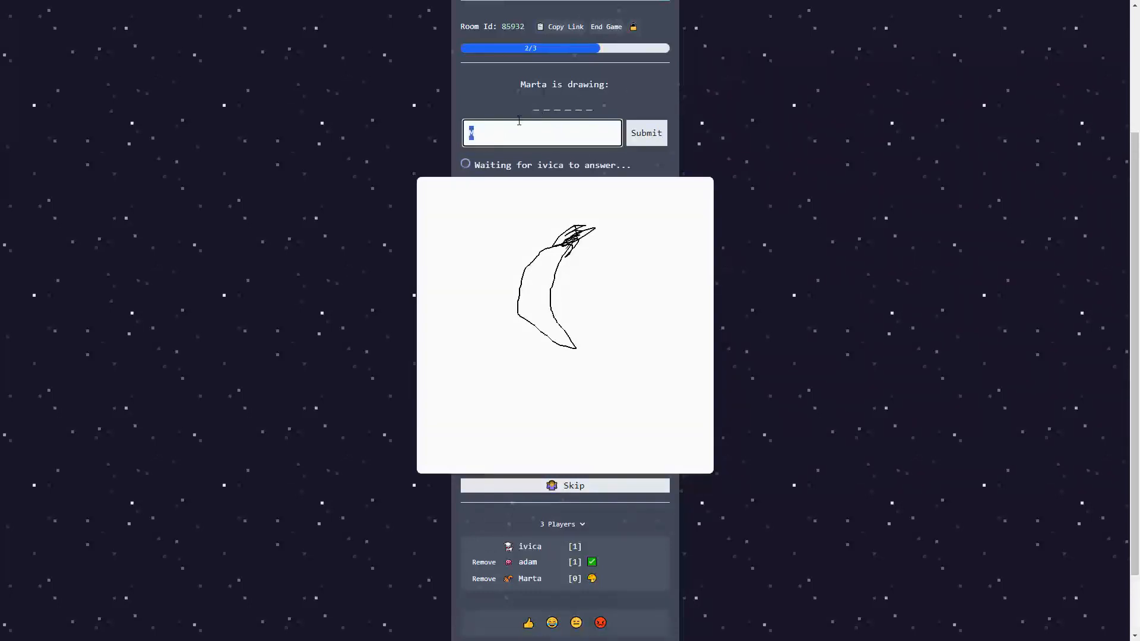
type("Banana")
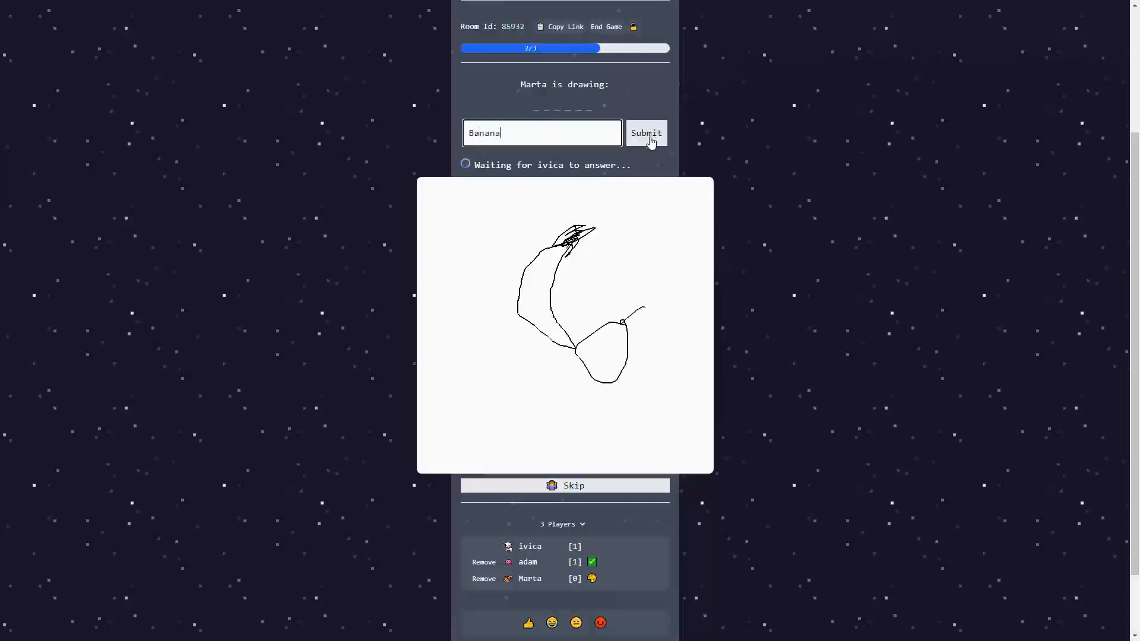
left_click(645, 133)
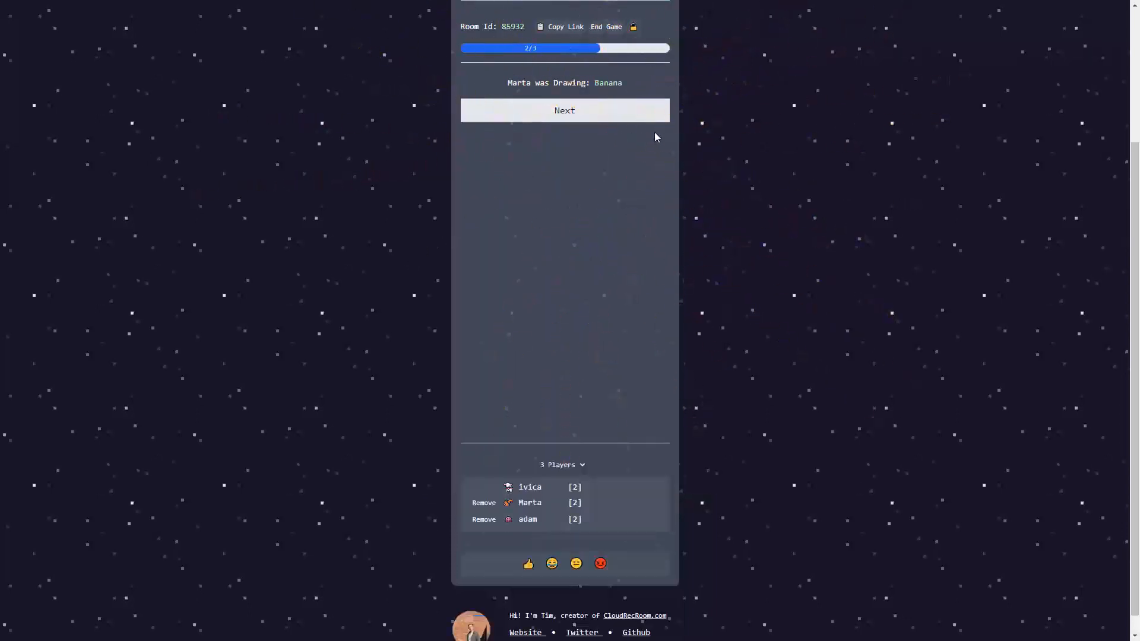
mouse_move(541, 87)
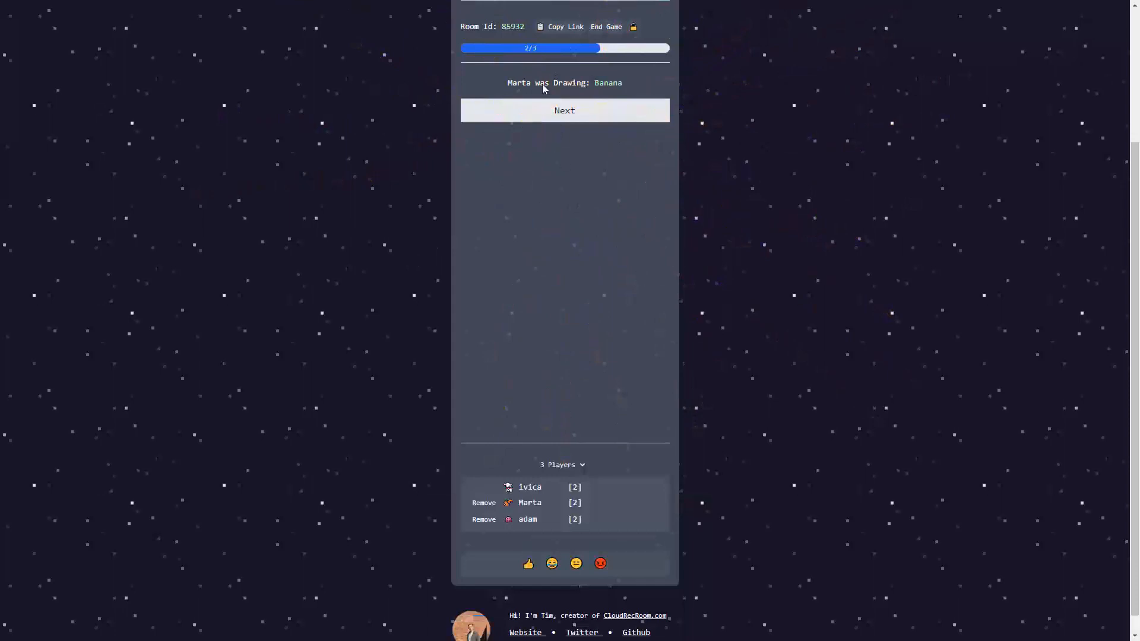
Step: Start the final round and submit wrong guesses 'Bycic' and 'Motorb'
left_click(564, 109)
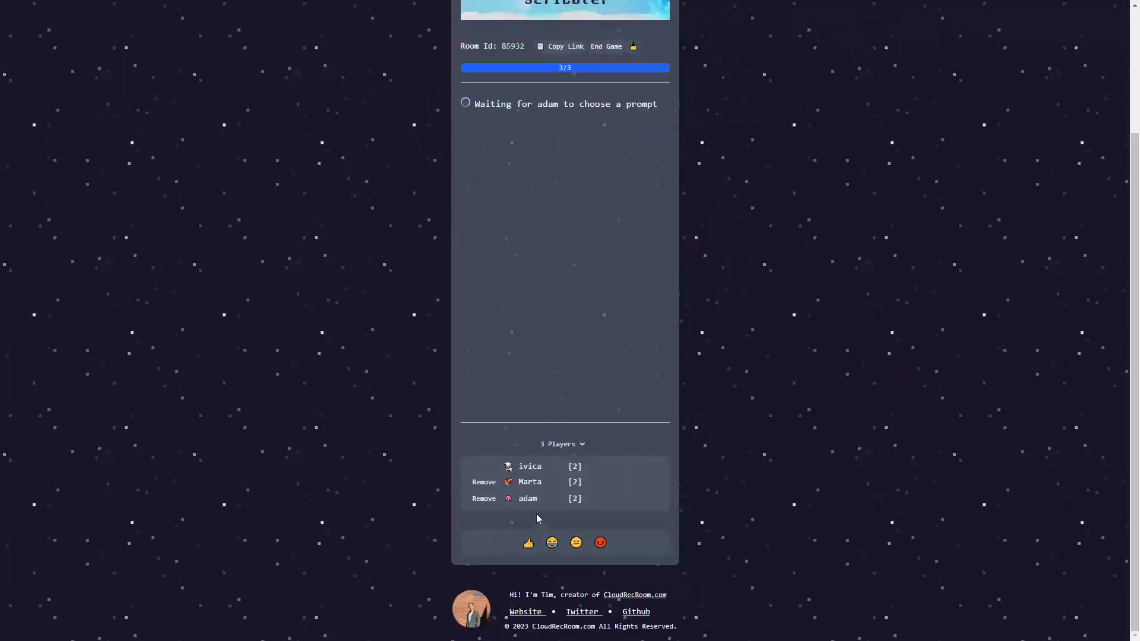
mouse_move(600, 519)
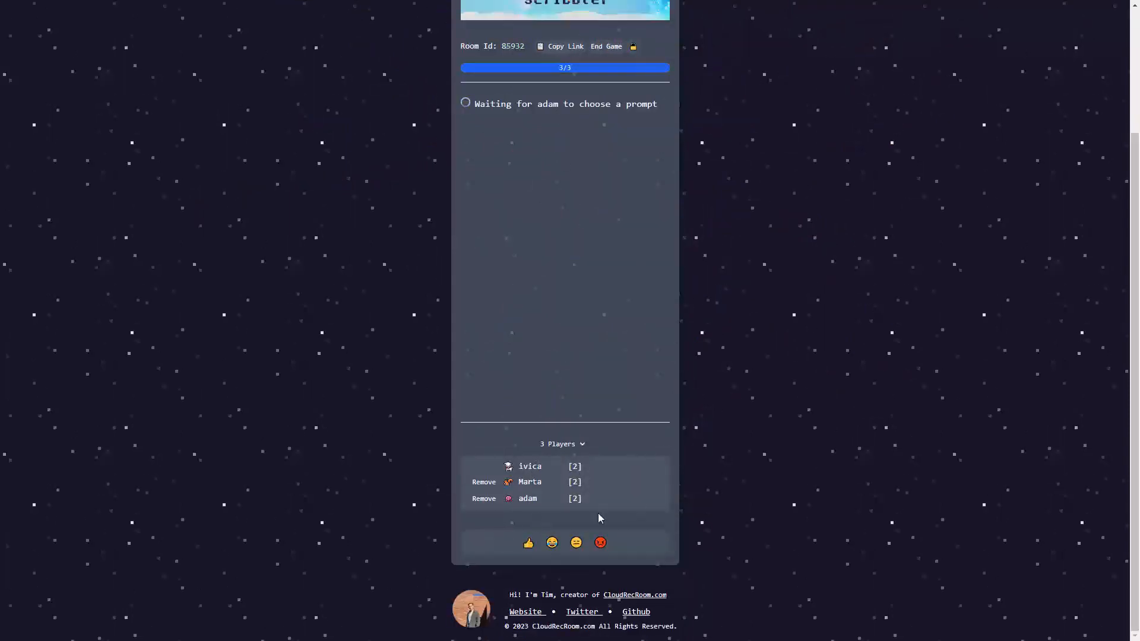
mouse_move(752, 439)
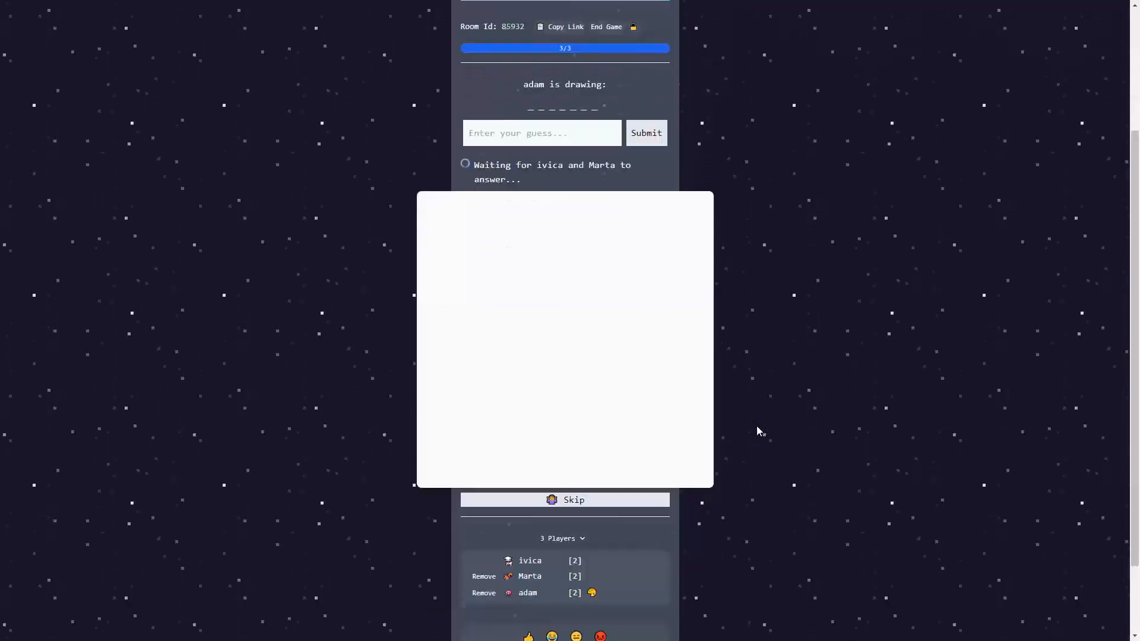
scroll("up", 3)
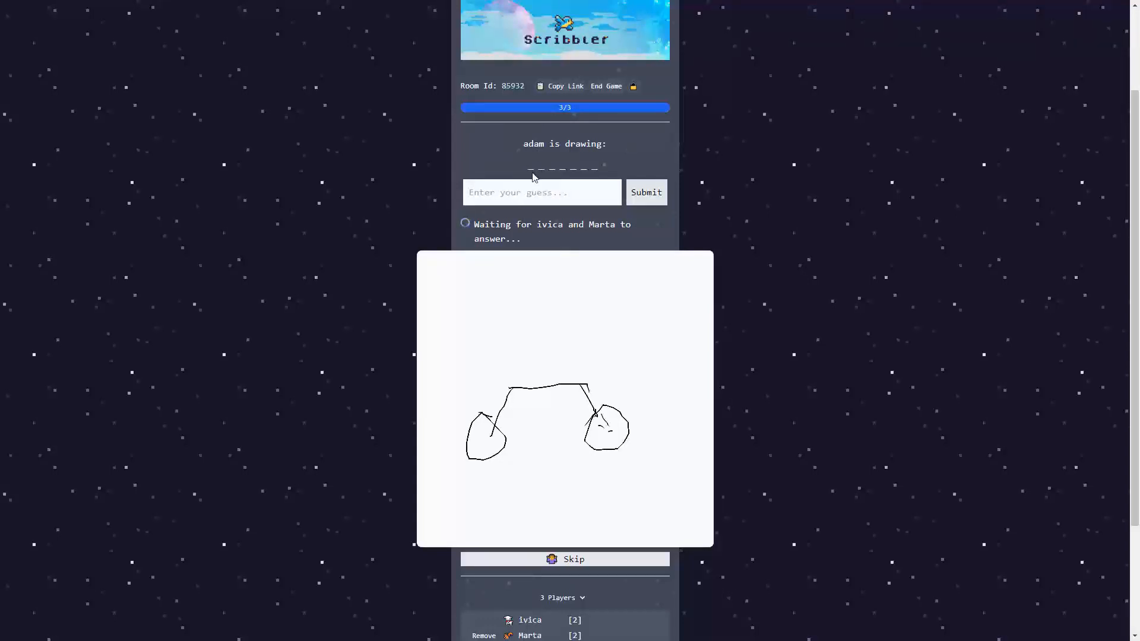
type("Bycic")
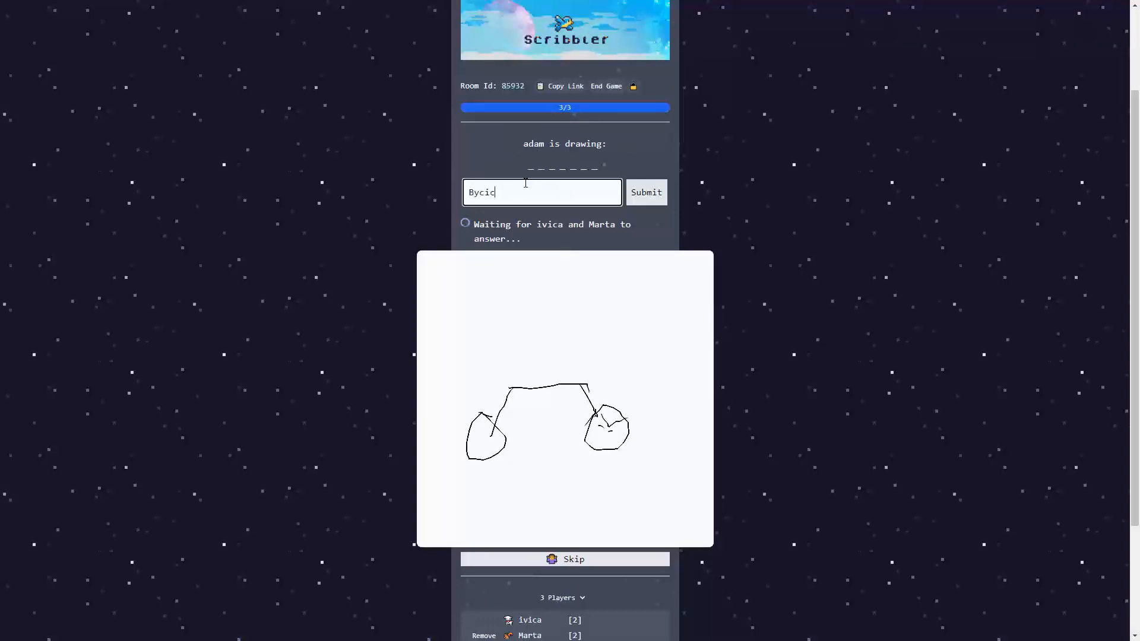
left_click(644, 192)
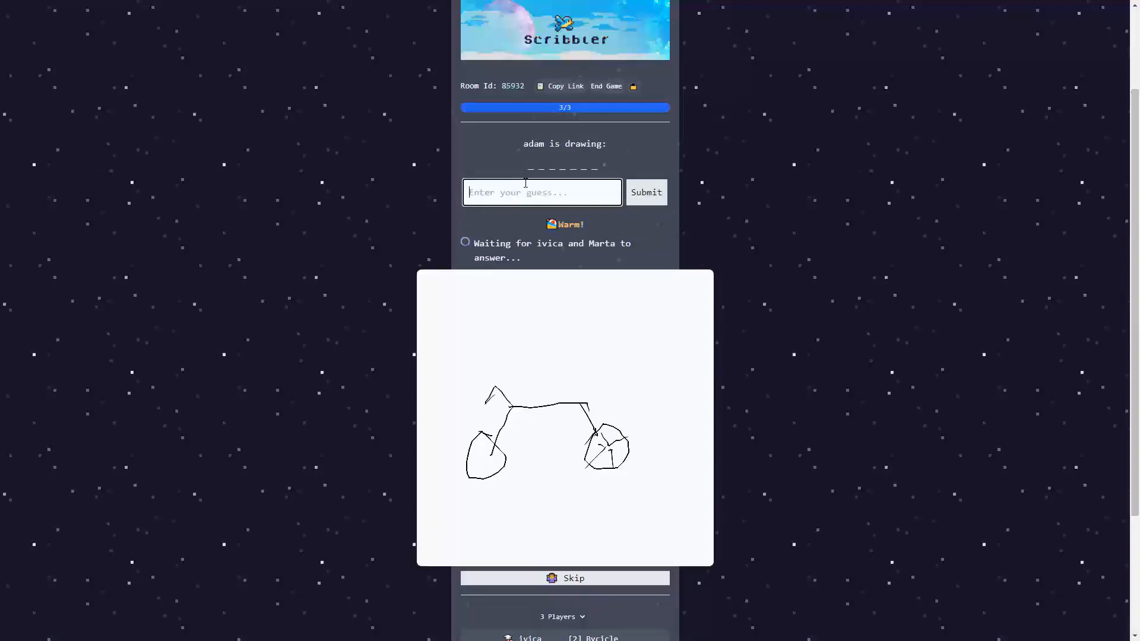
type("Motorb")
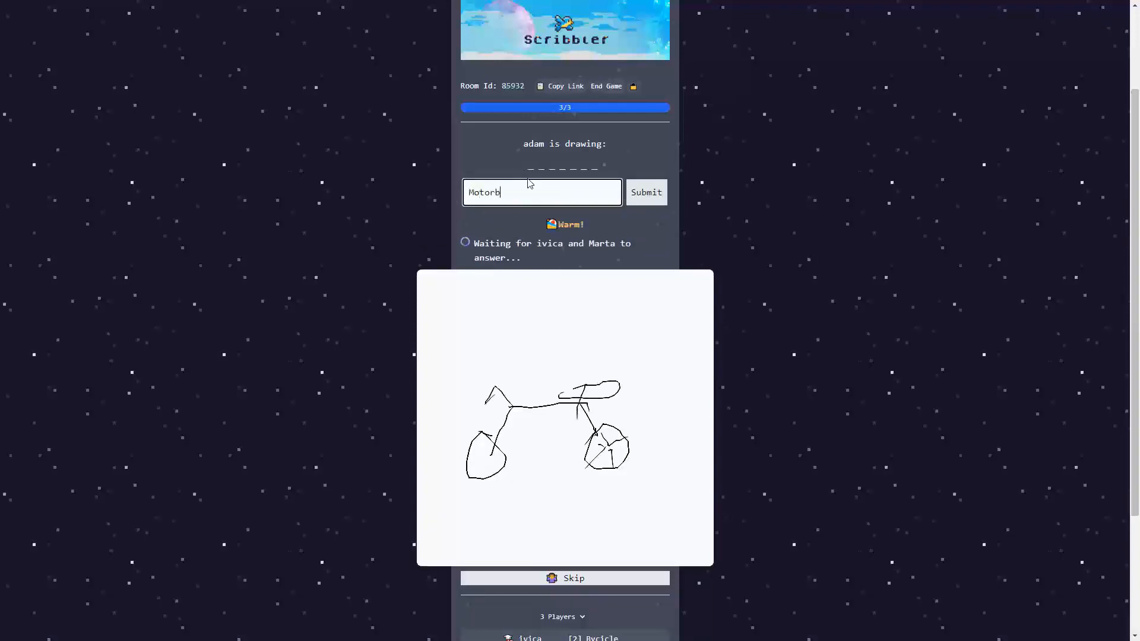
left_click(644, 193)
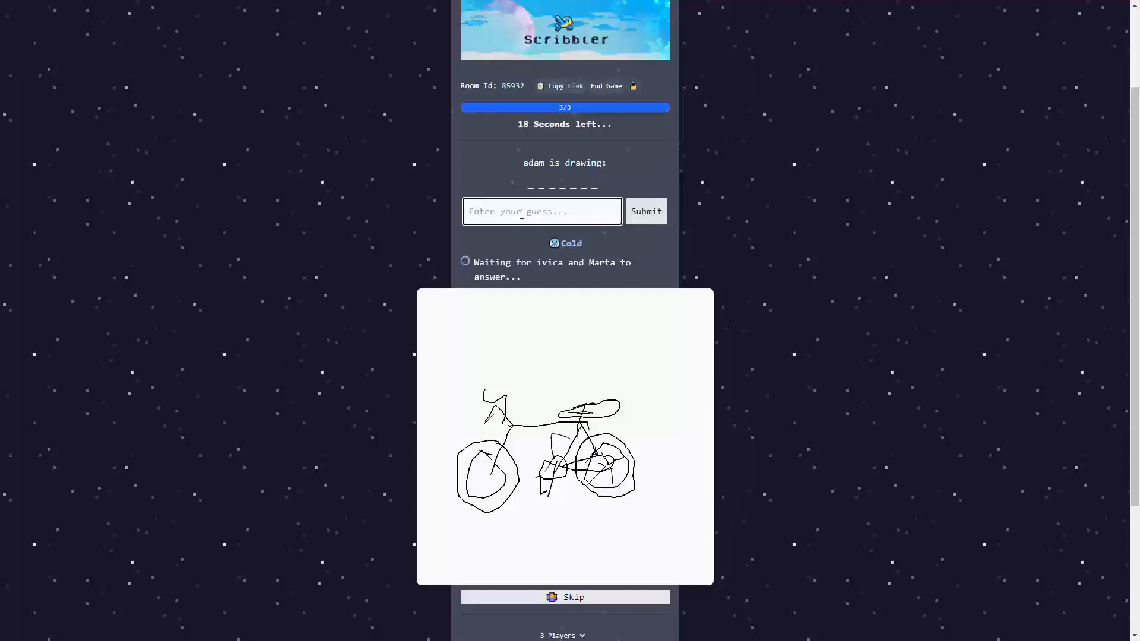
Step: Submit 'bicycl' as the guess, accepted as Bicycle for adam's drawing
type("b")
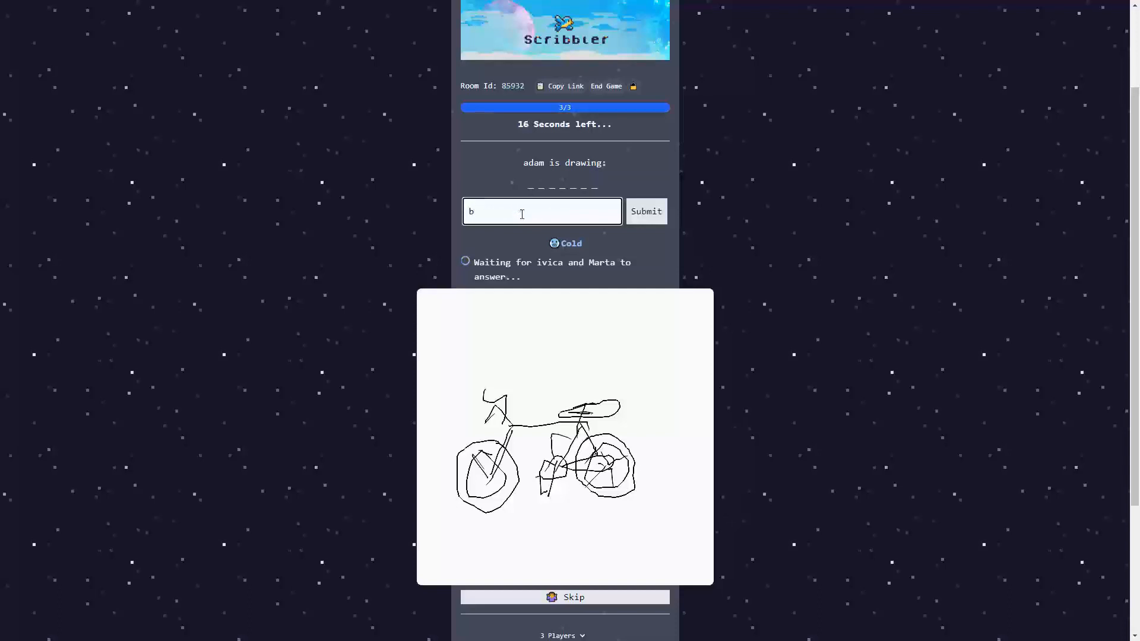
type("icycl")
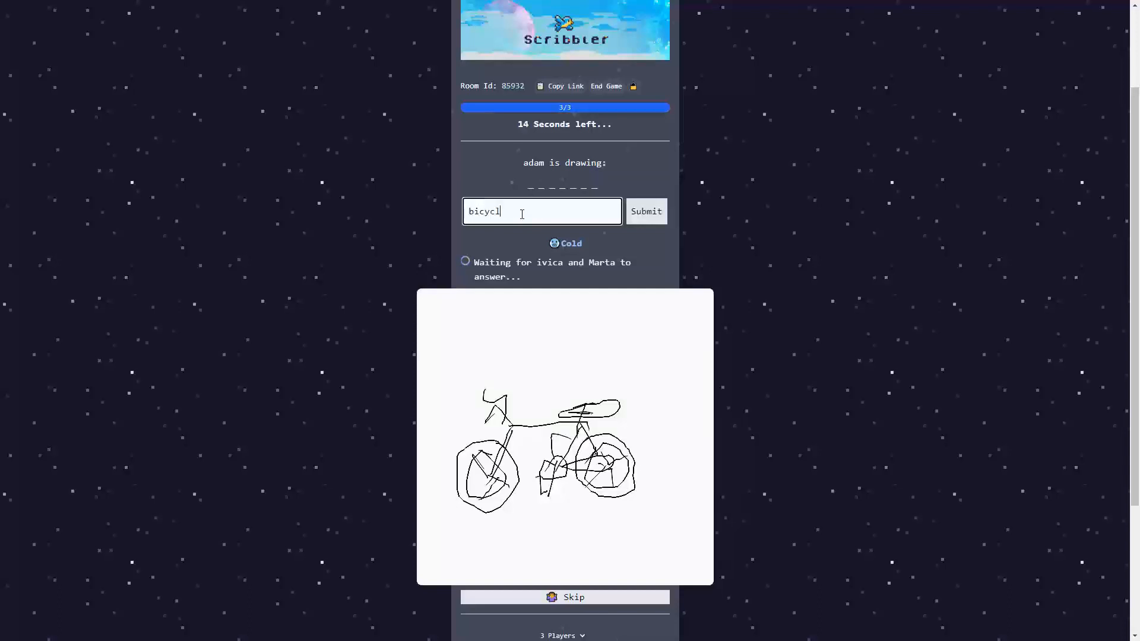
left_click(645, 212)
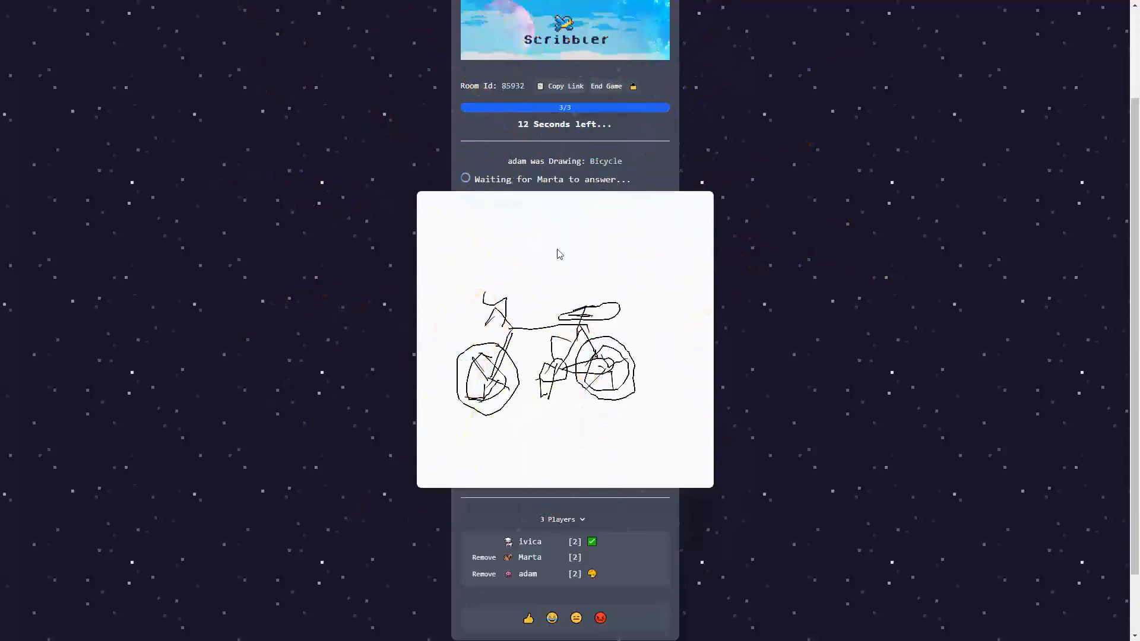
mouse_move(507, 199)
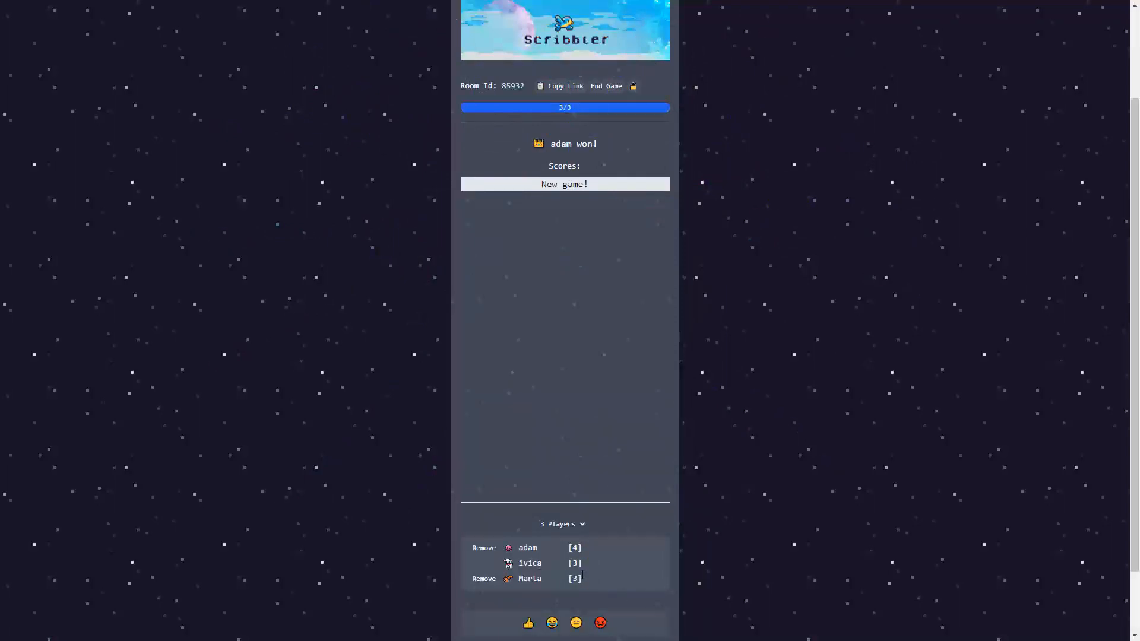
scroll("up", 3)
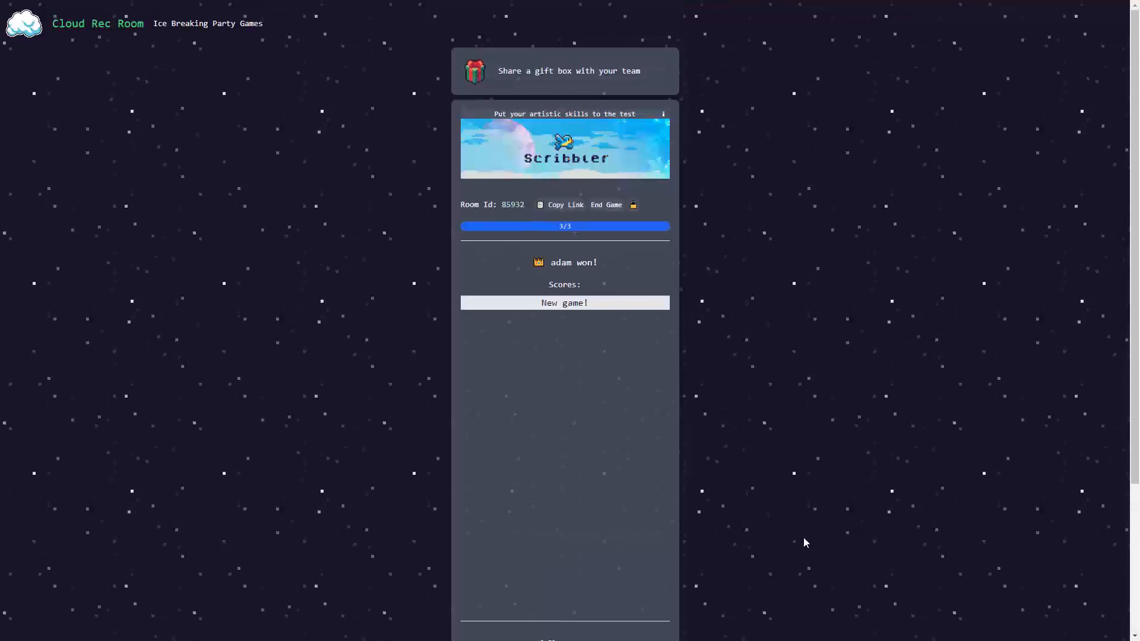
mouse_move(752, 481)
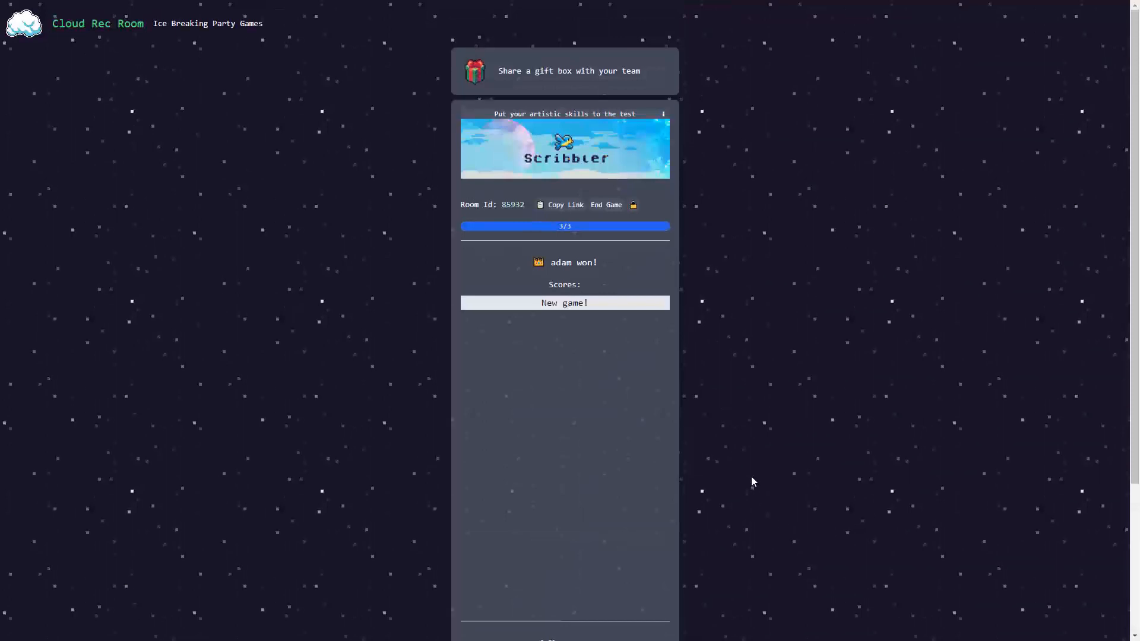
mouse_move(766, 475)
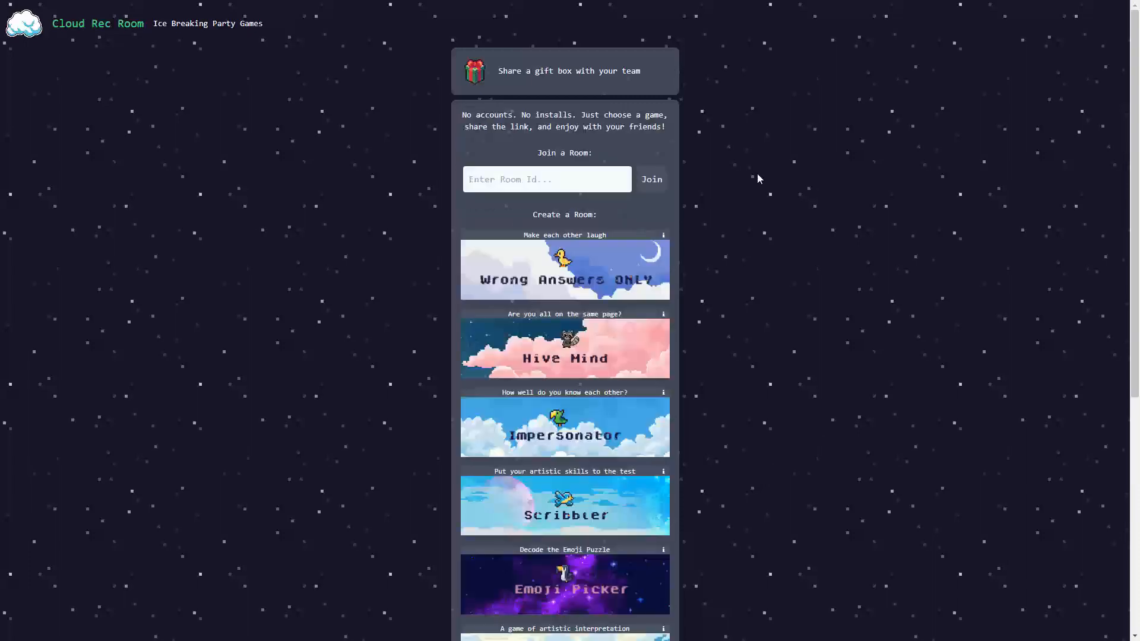
mouse_move(762, 228)
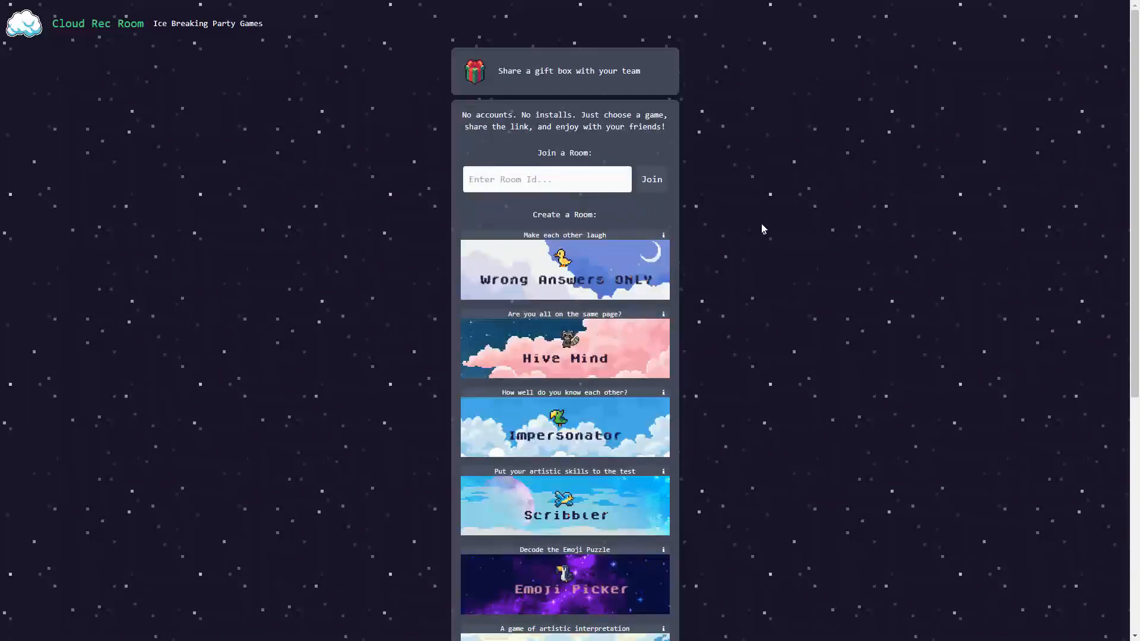
mouse_move(788, 238)
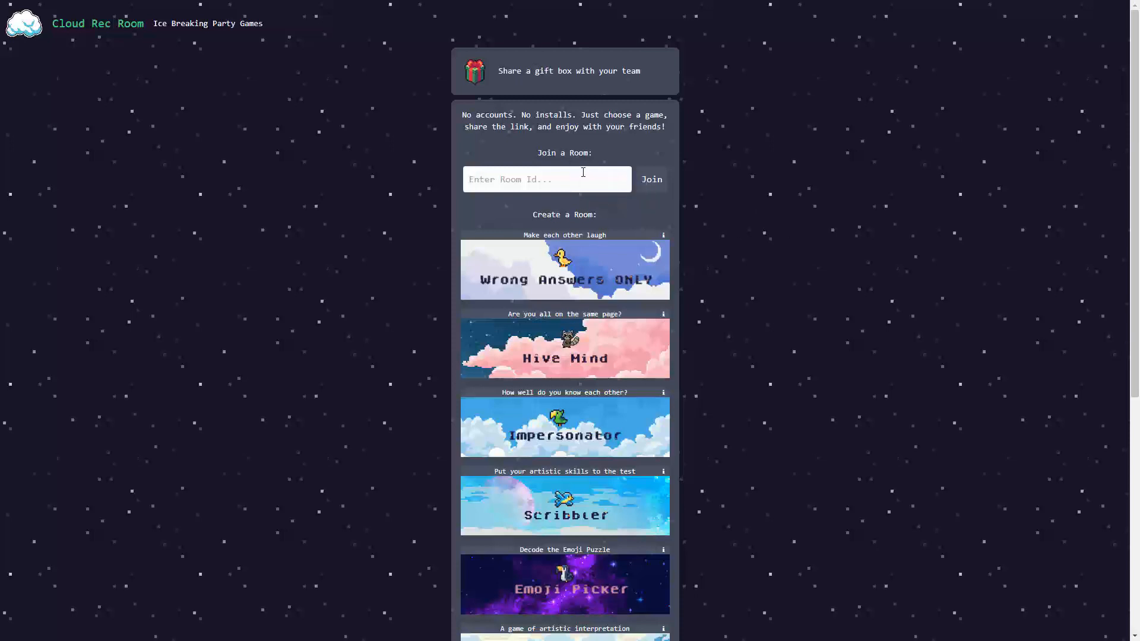
mouse_move(679, 323)
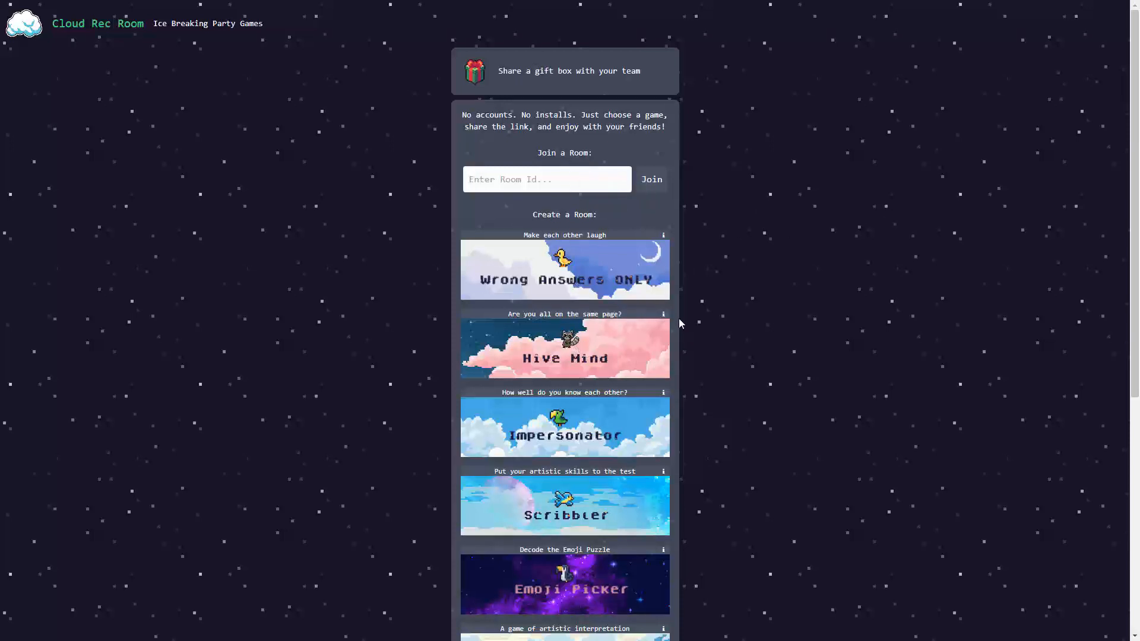
left_click(662, 314)
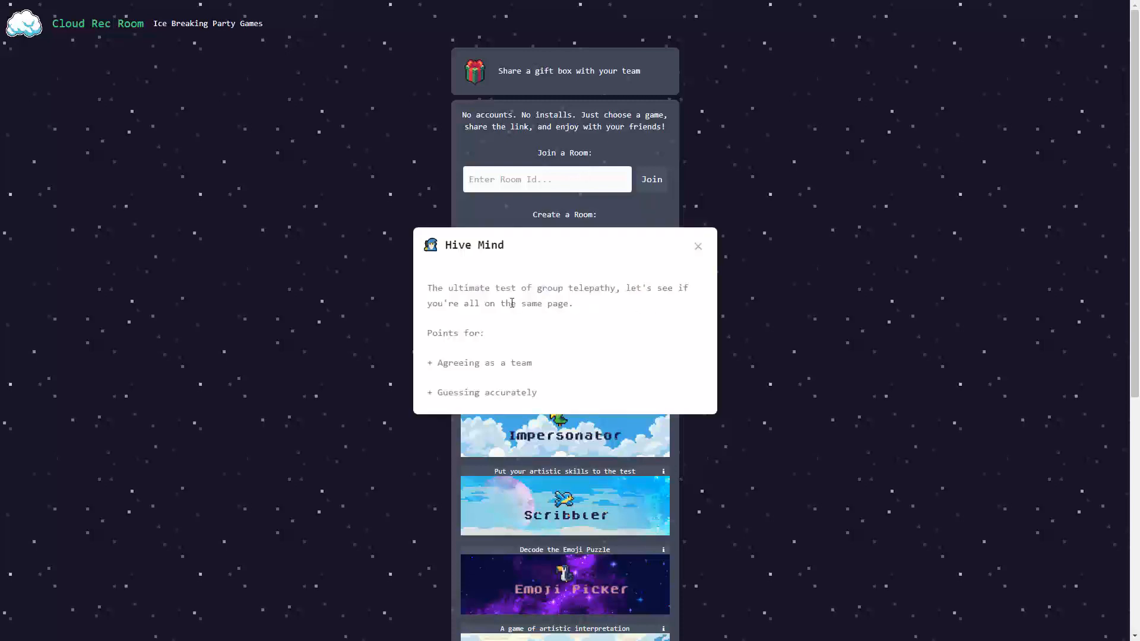
mouse_move(575, 325)
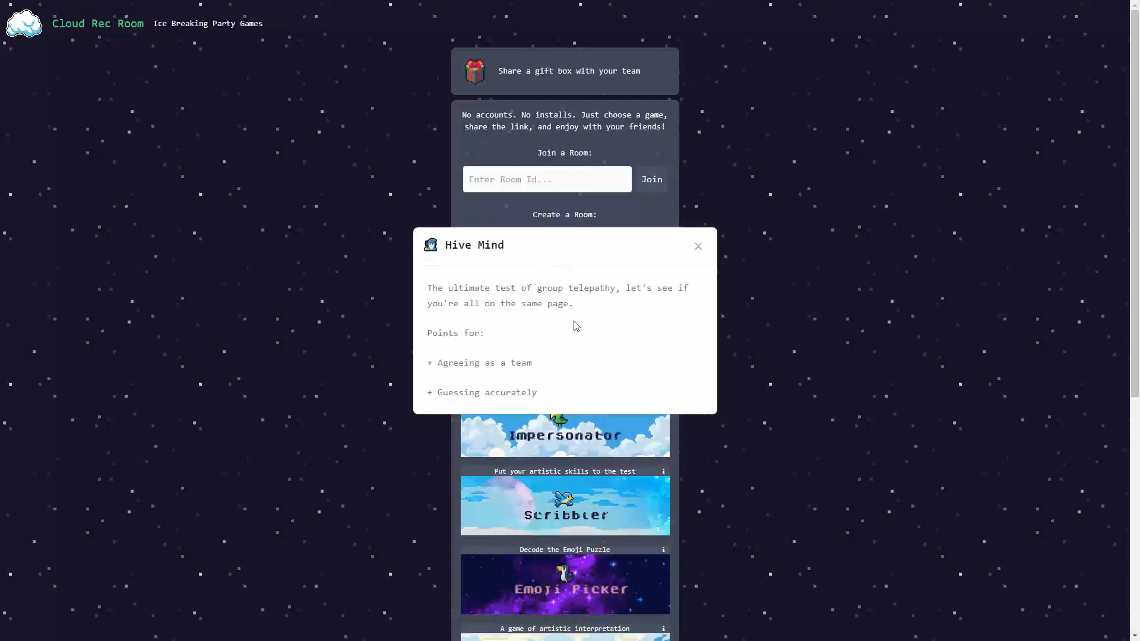
mouse_move(486, 362)
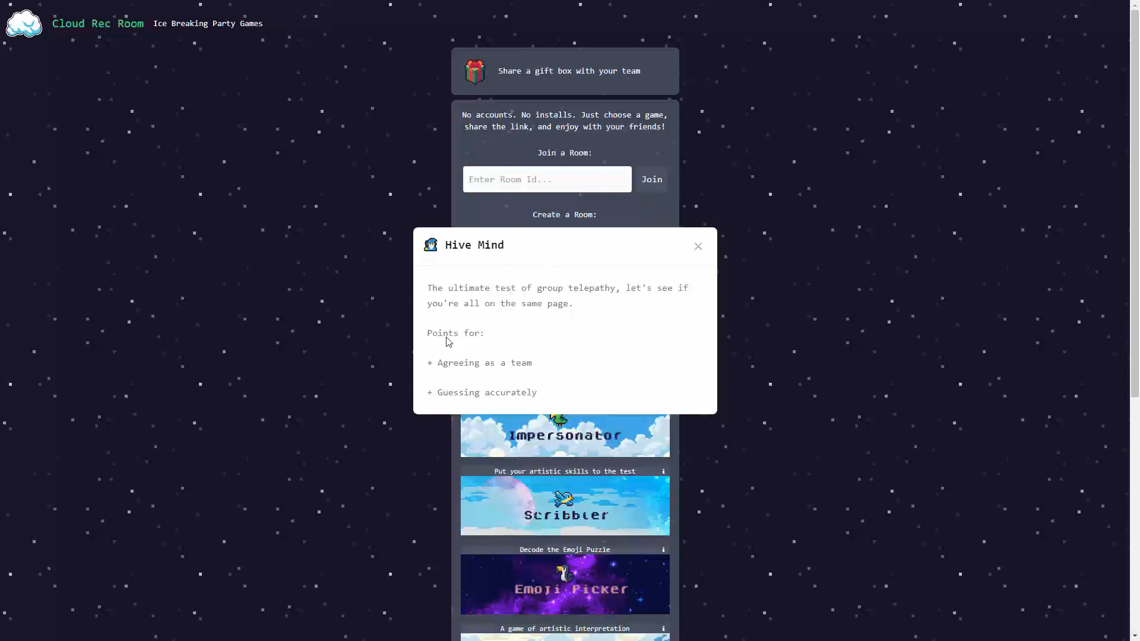
left_click(697, 247)
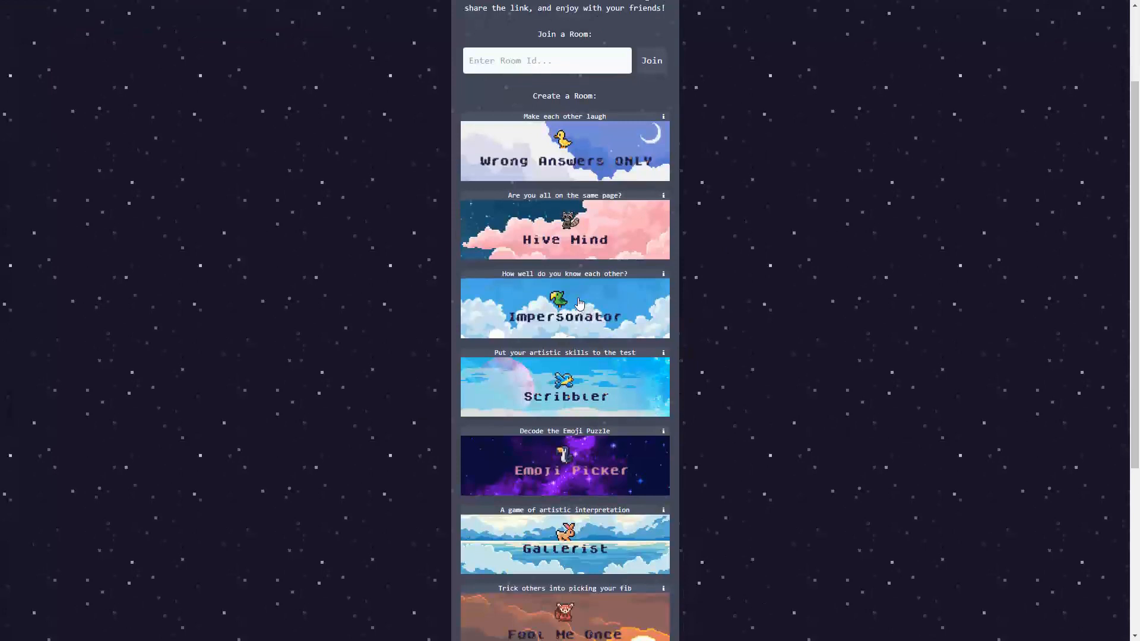
mouse_move(565, 132)
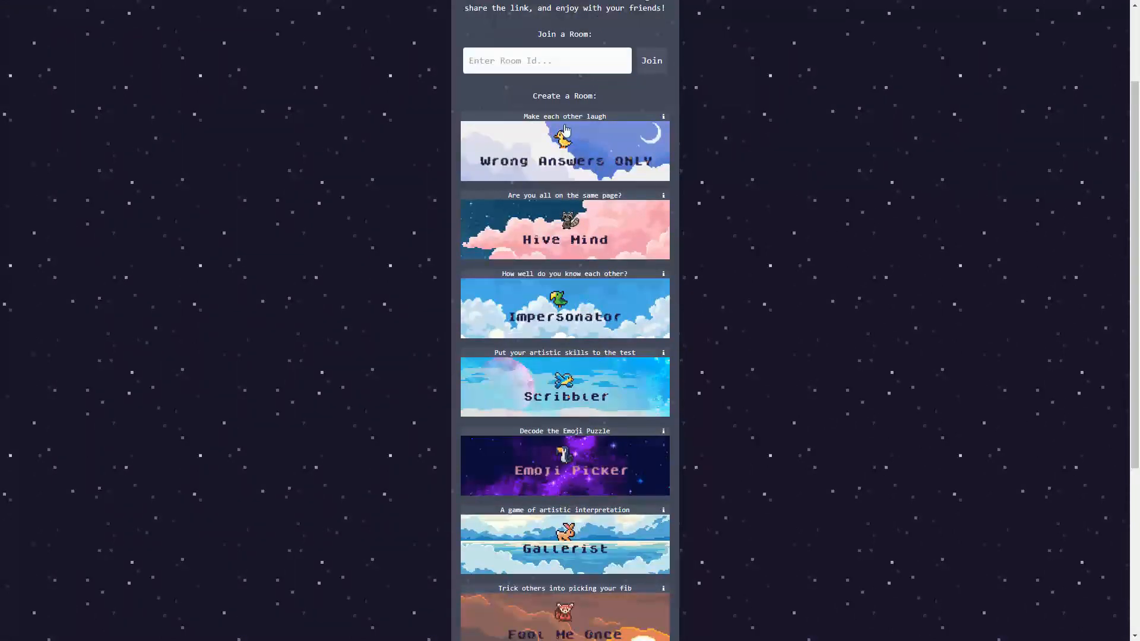
mouse_move(585, 484)
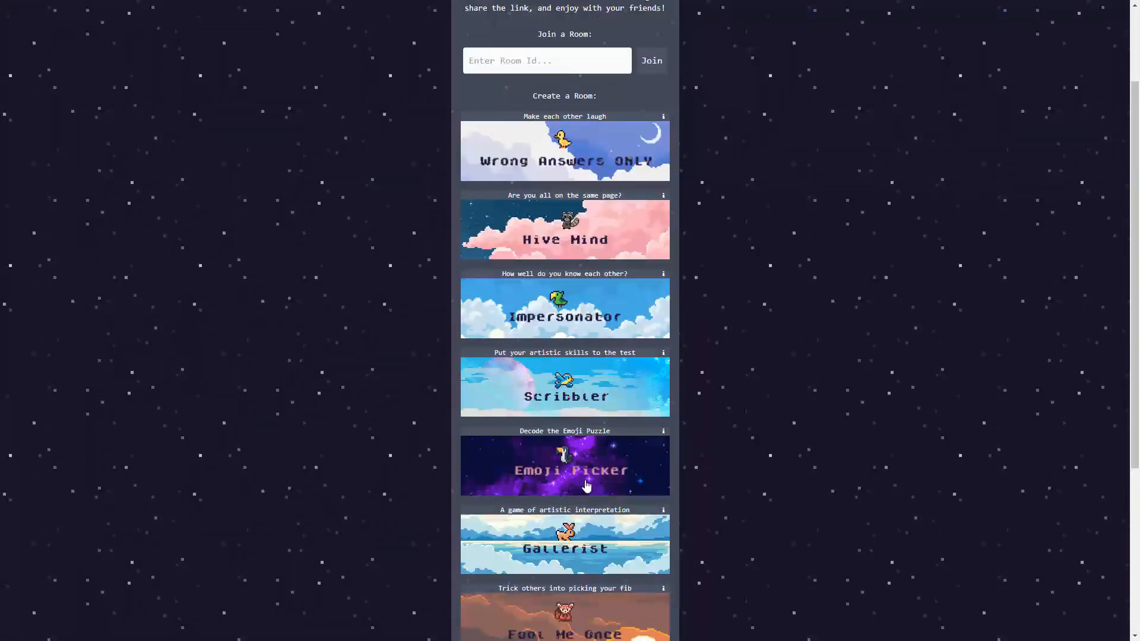
left_click(662, 430)
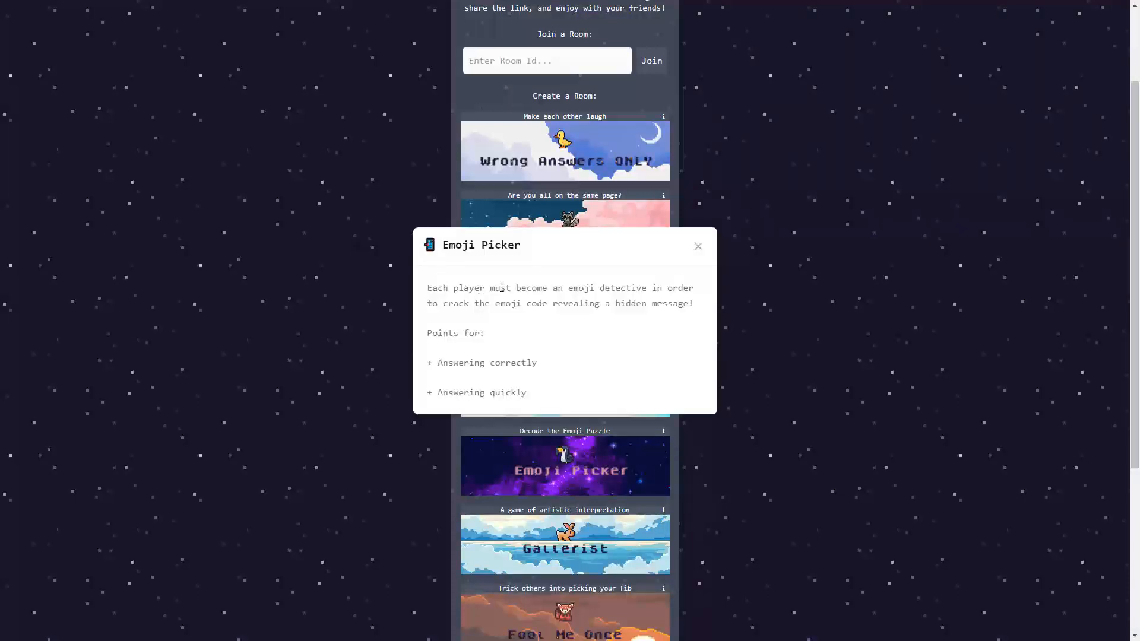
mouse_move(520, 308)
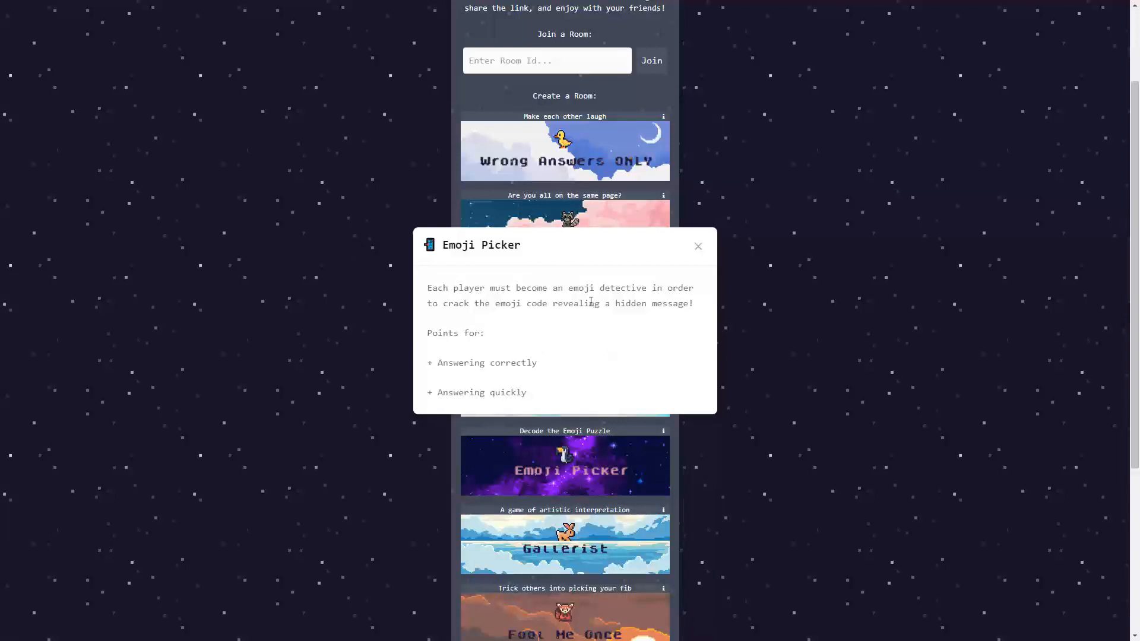
mouse_move(567, 332)
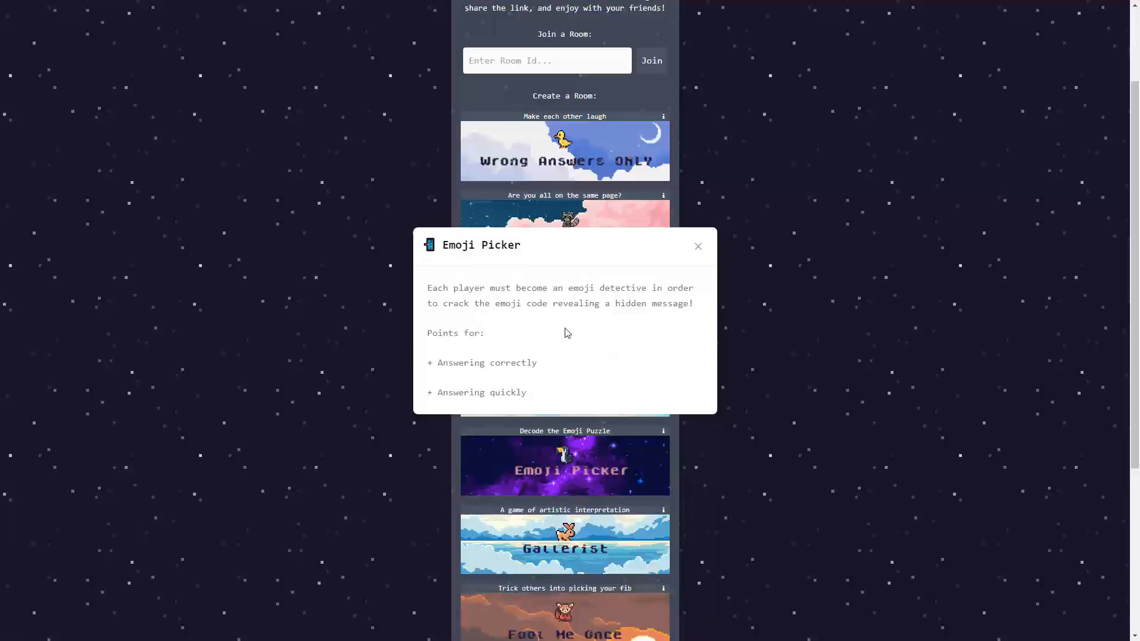
mouse_move(505, 365)
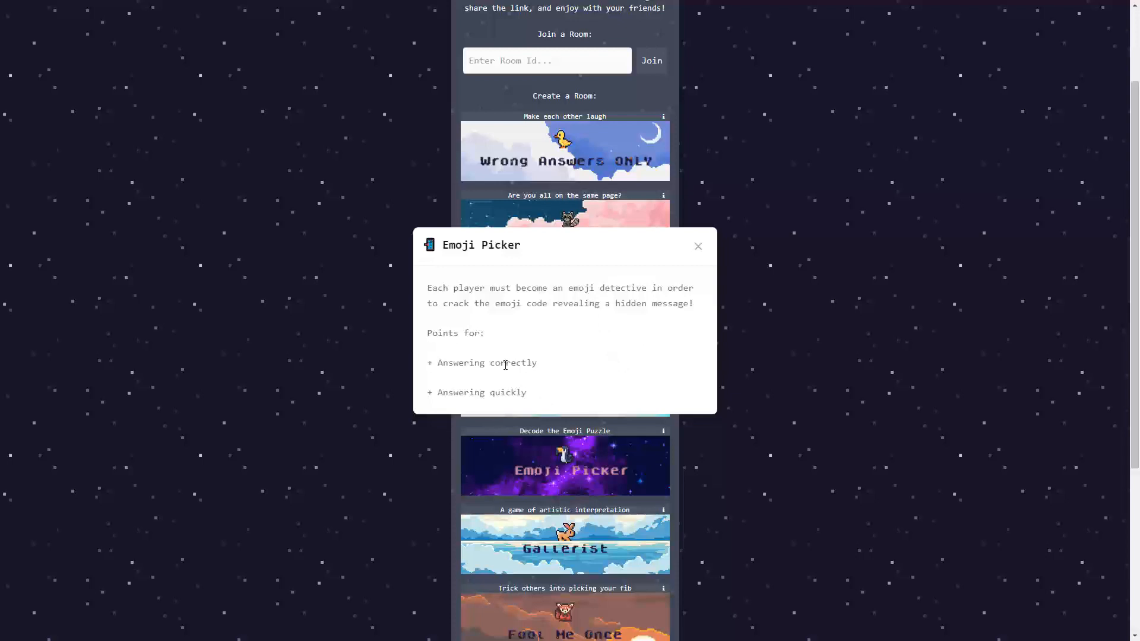
mouse_move(749, 406)
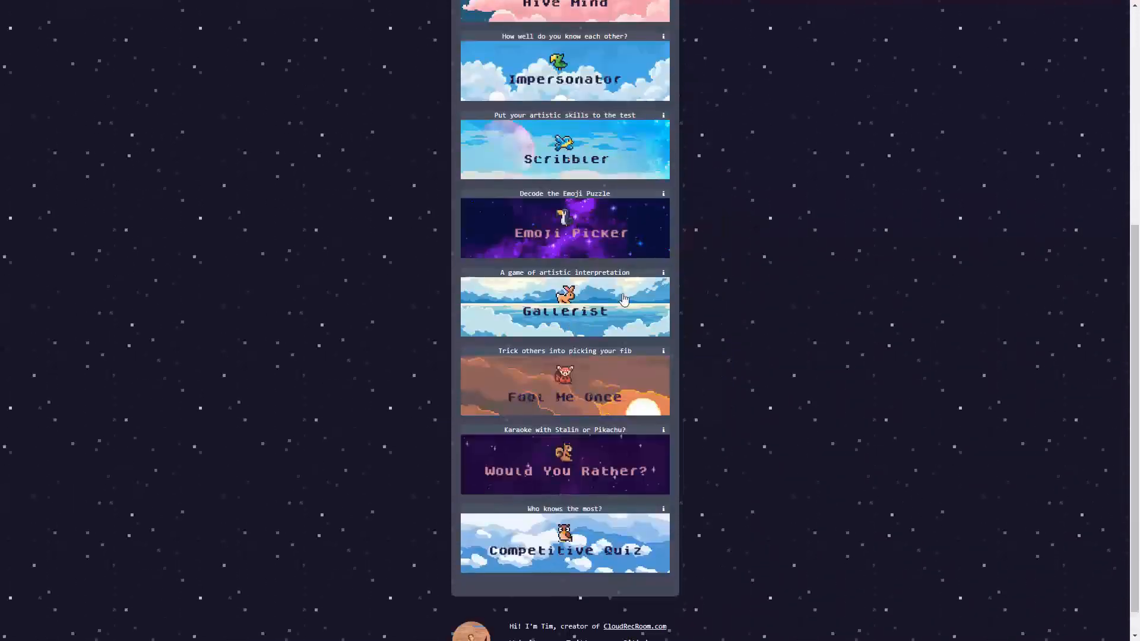
left_click(663, 273)
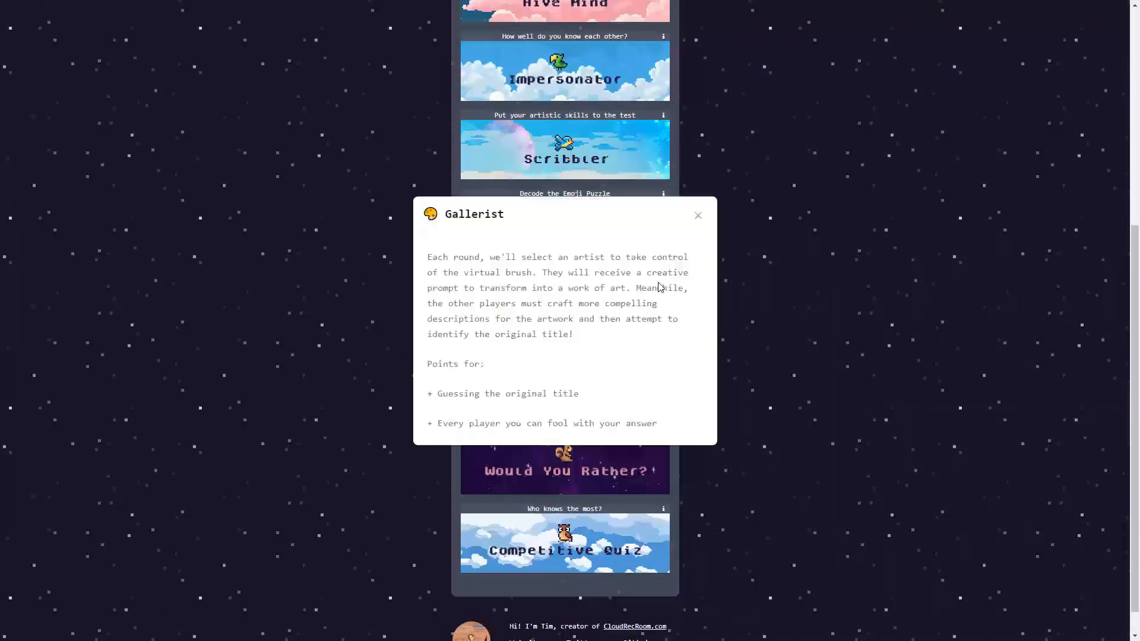
mouse_move(571, 271)
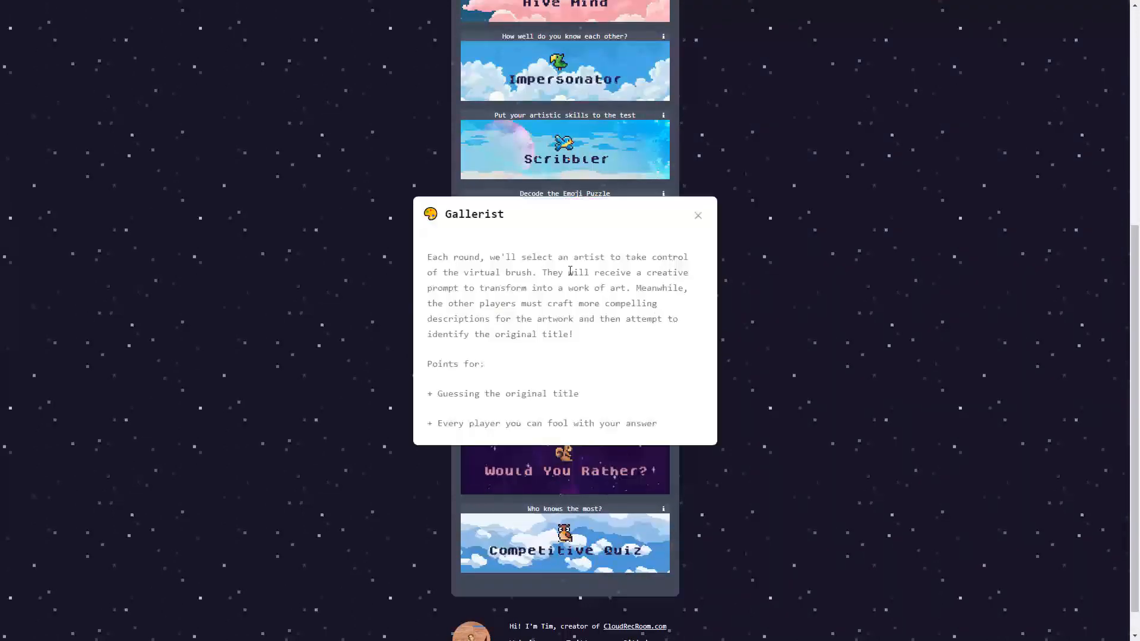
mouse_move(478, 287)
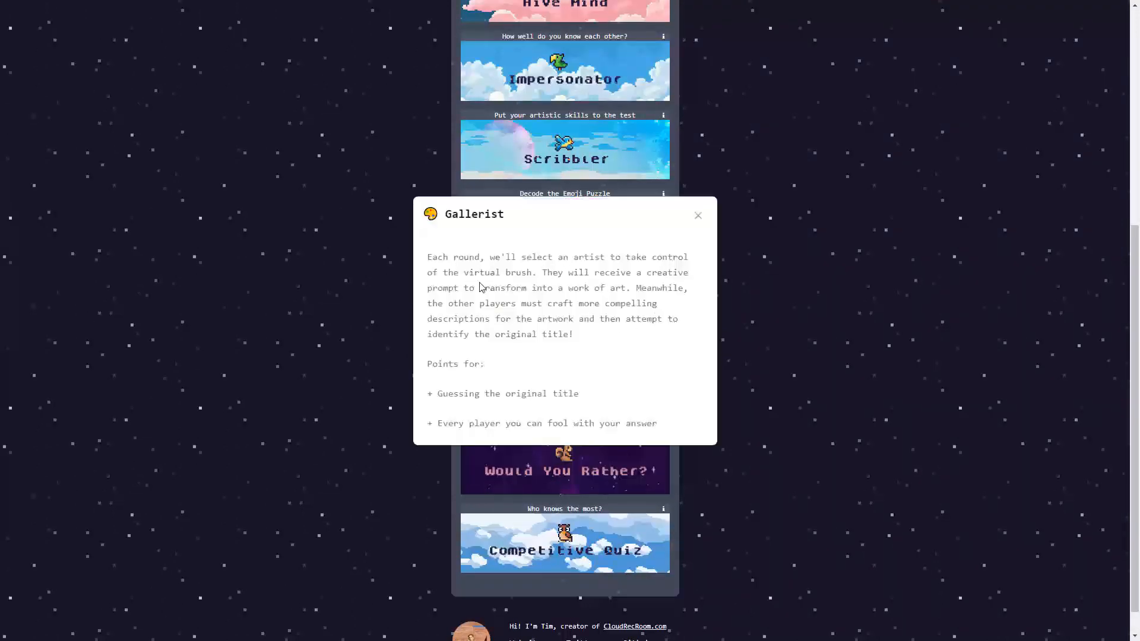
mouse_move(471, 398)
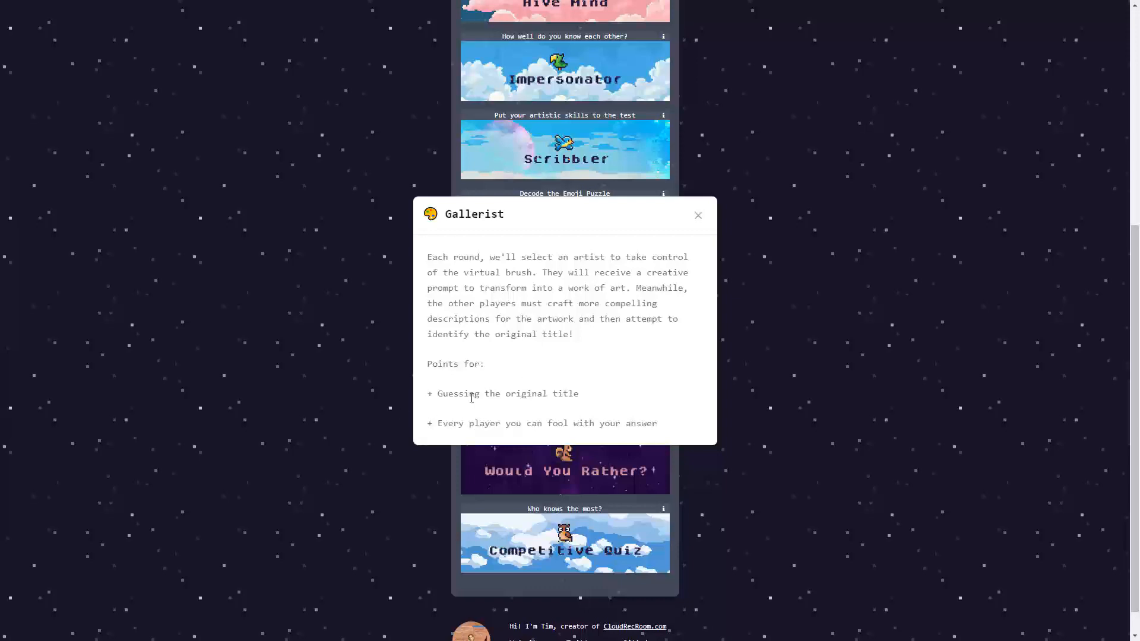
mouse_move(523, 439)
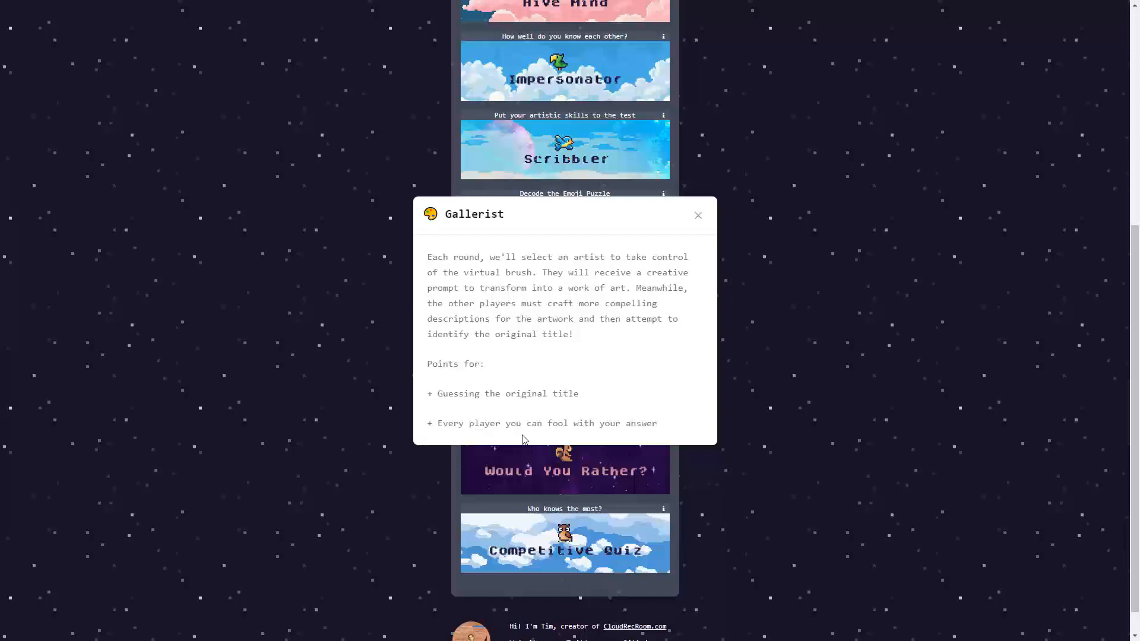
mouse_move(572, 434)
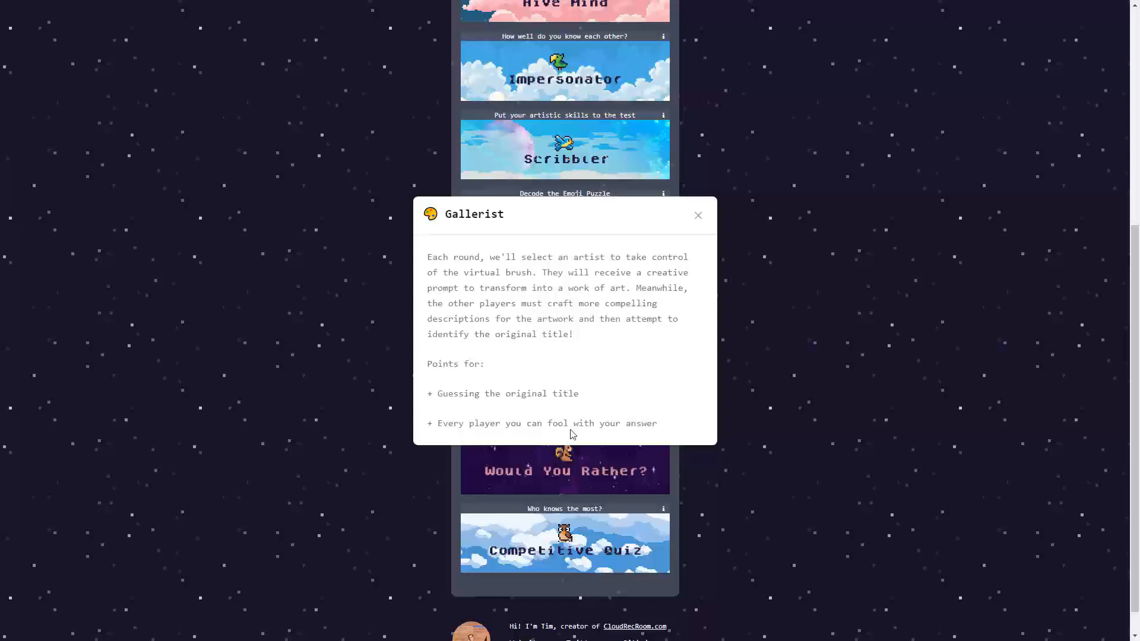
mouse_move(461, 428)
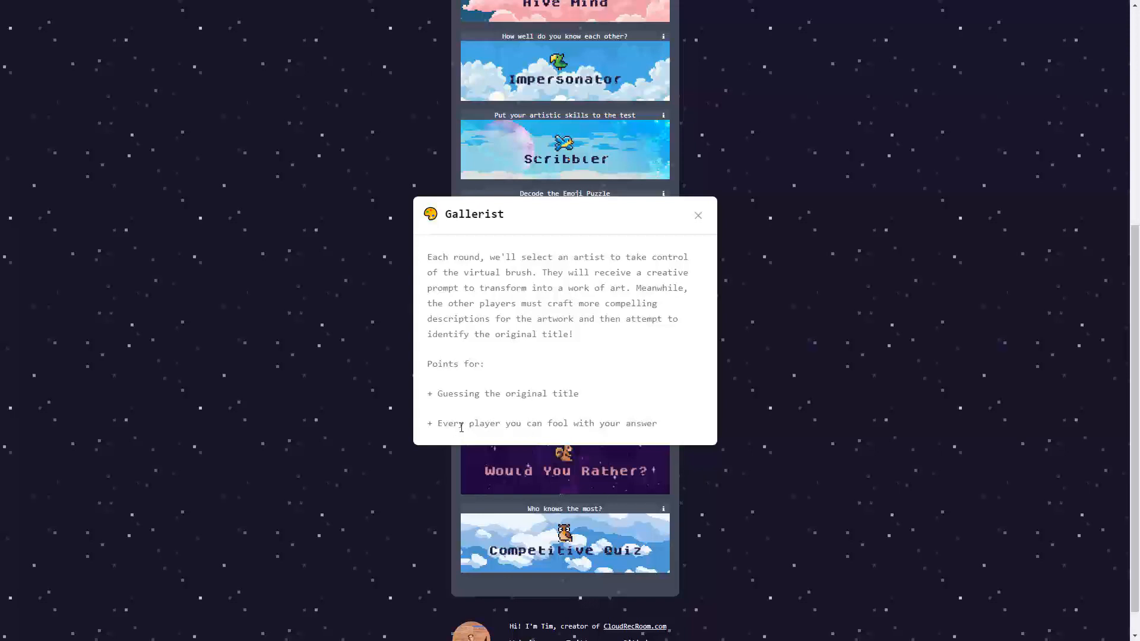
mouse_move(646, 440)
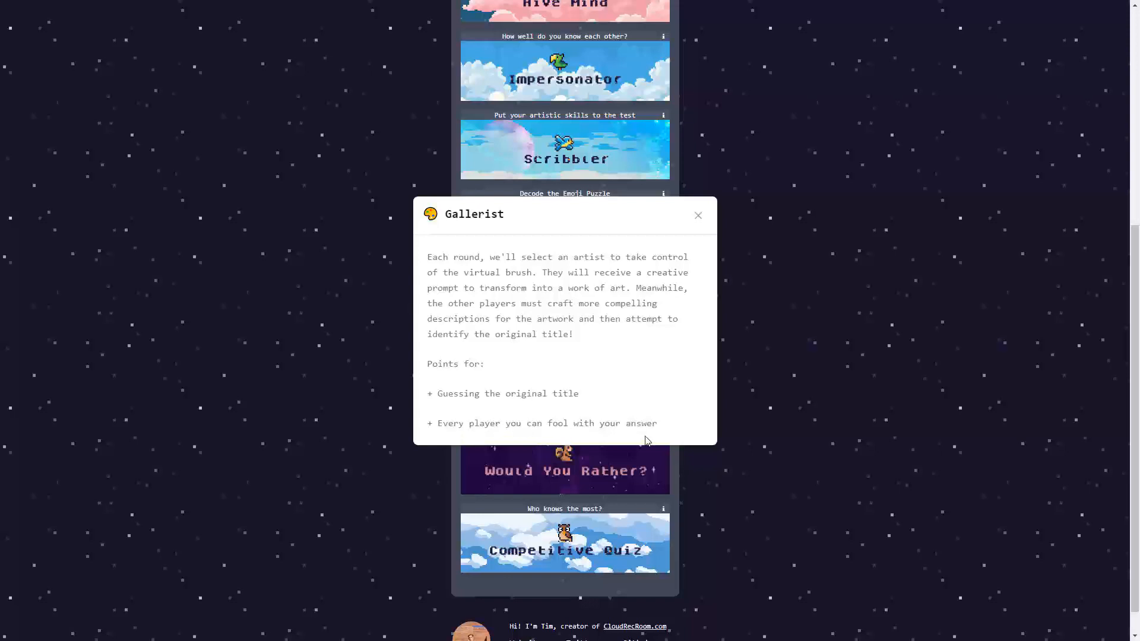
left_click(697, 215)
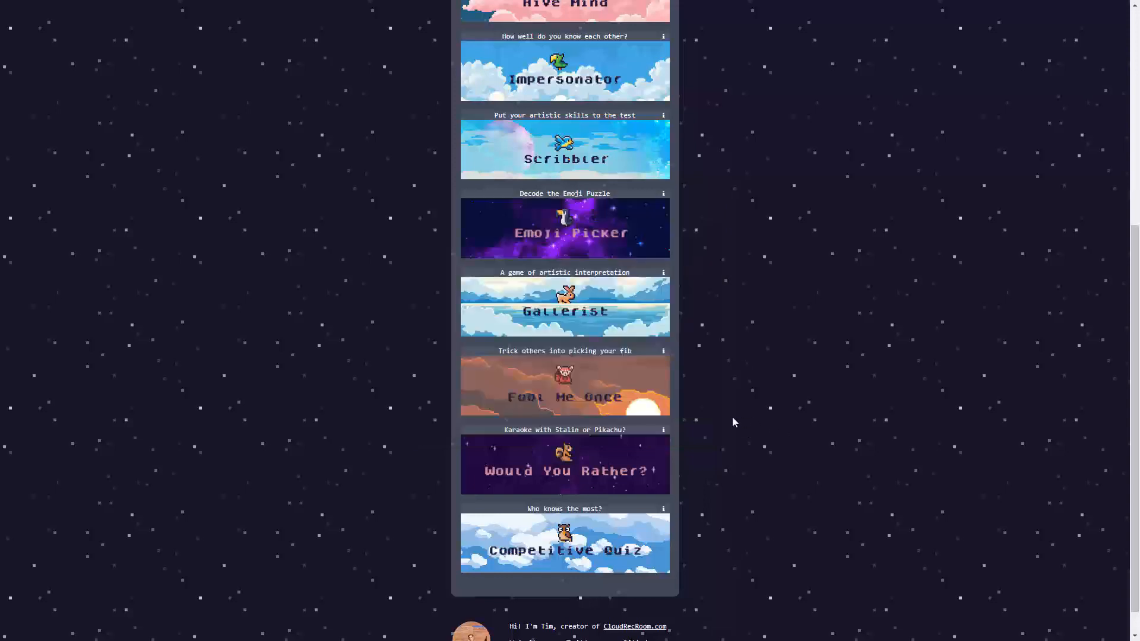
Step: Show the Would You Rather? game's info popup
left_click(663, 430)
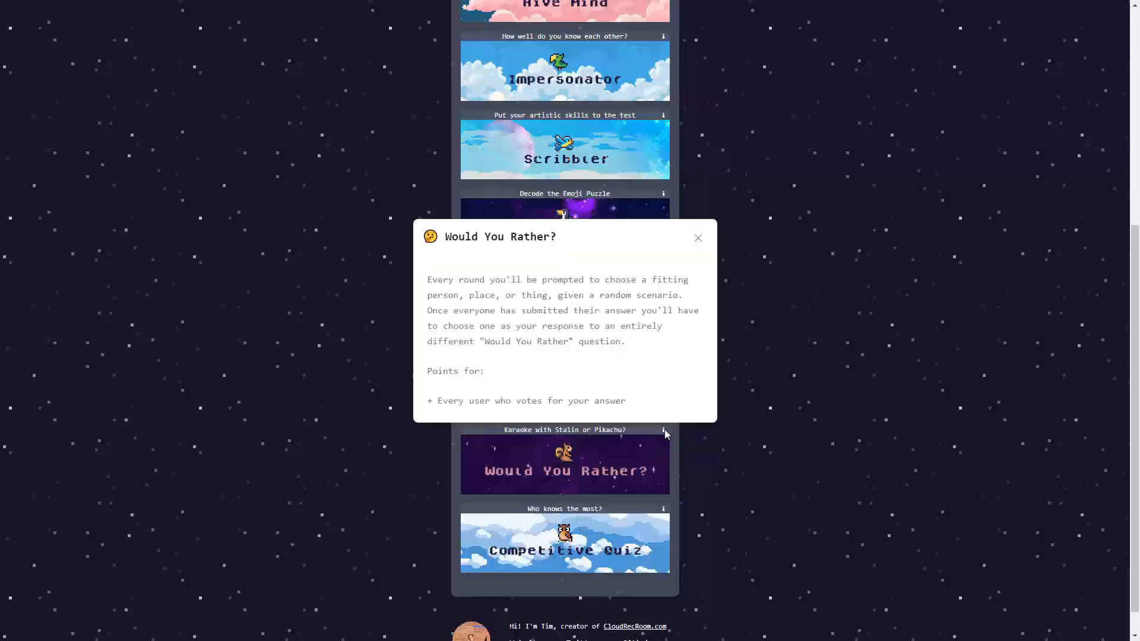
mouse_move(514, 280)
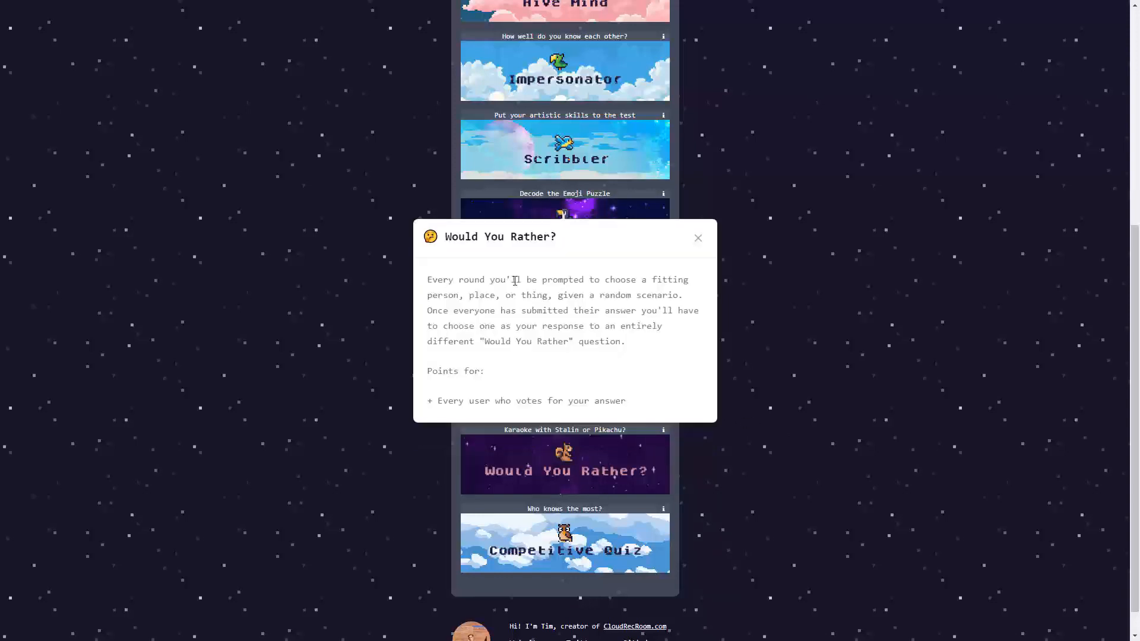
mouse_move(458, 305)
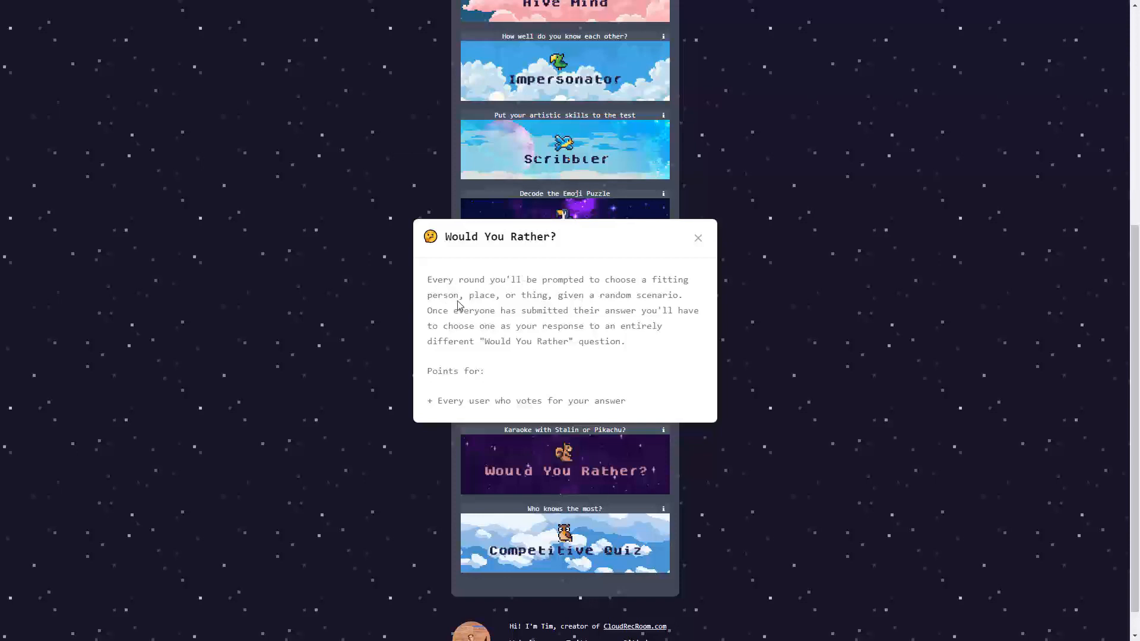
mouse_move(455, 323)
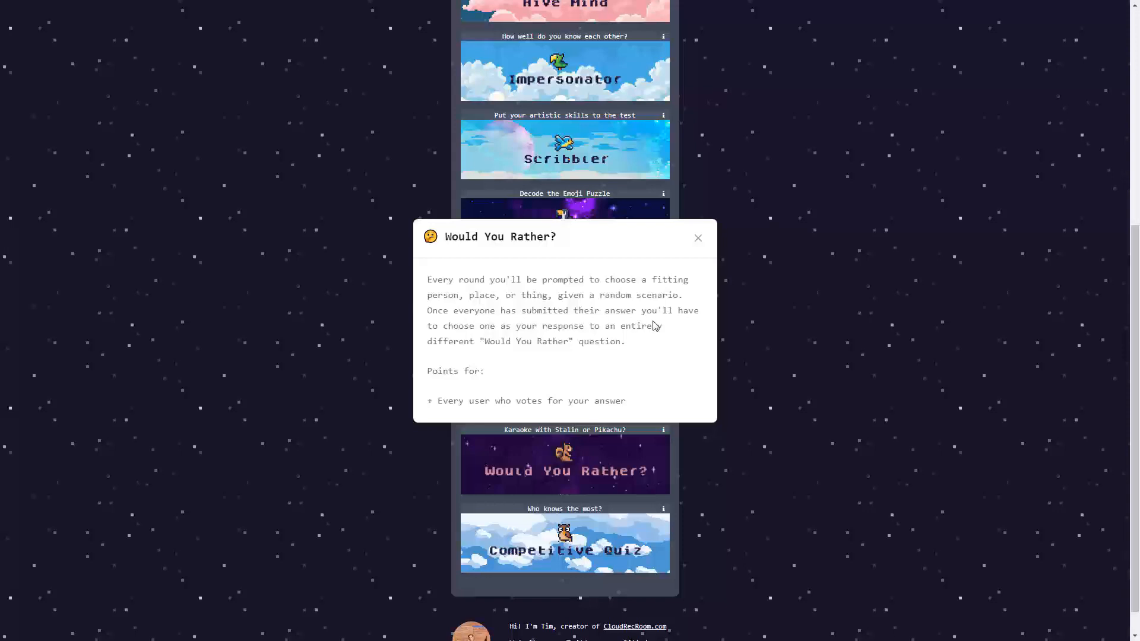
mouse_move(524, 364)
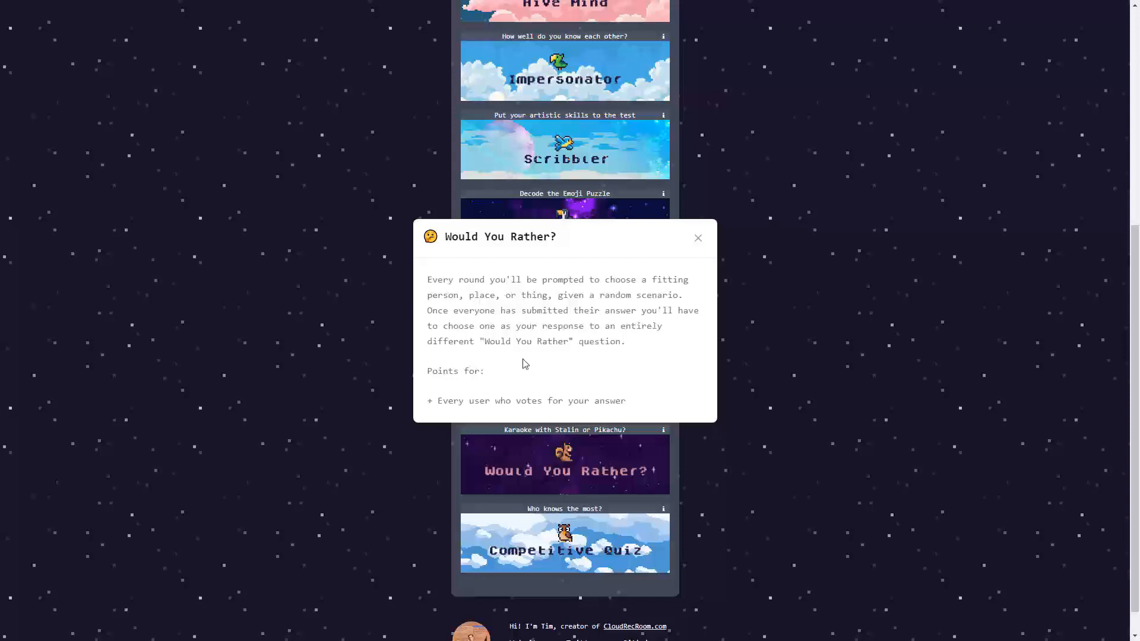
mouse_move(473, 355)
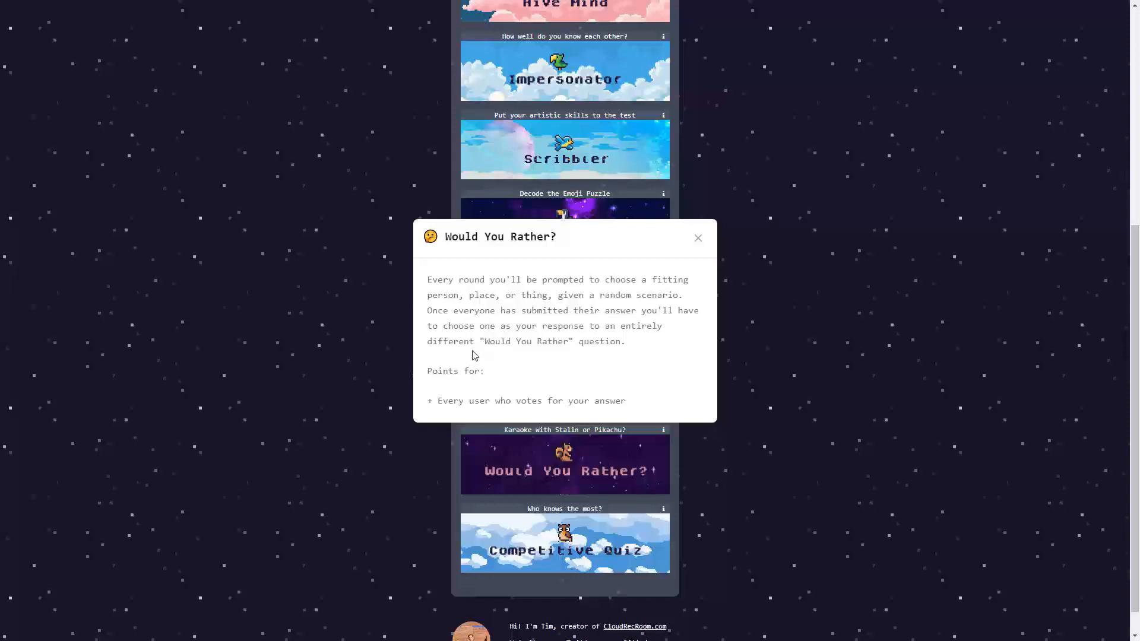
mouse_move(473, 403)
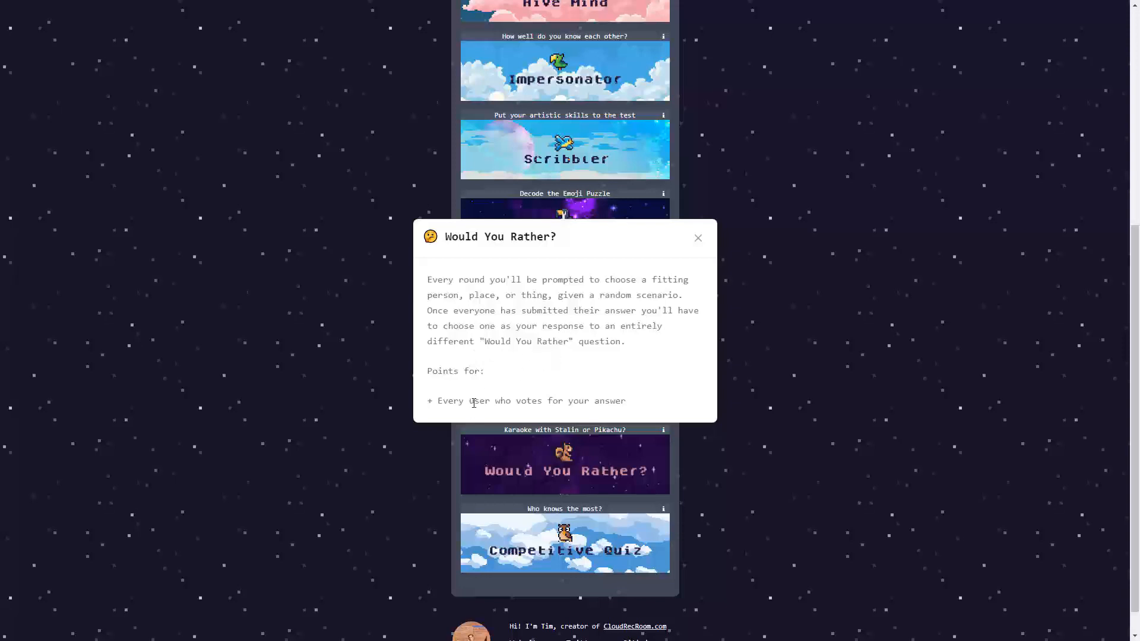
mouse_move(472, 370)
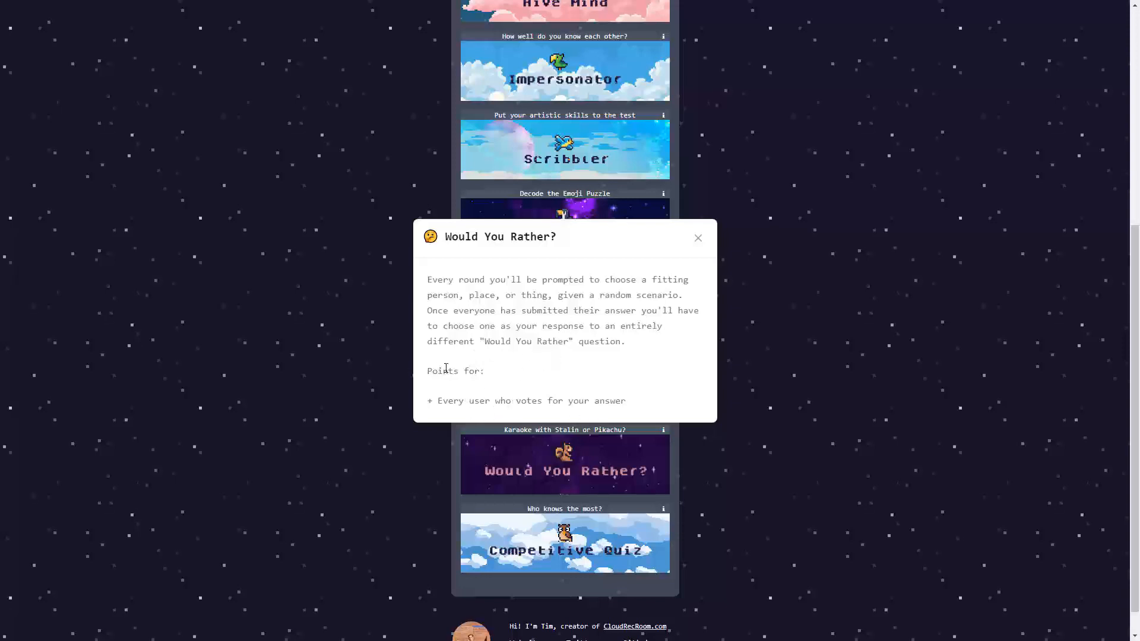
mouse_move(376, 351)
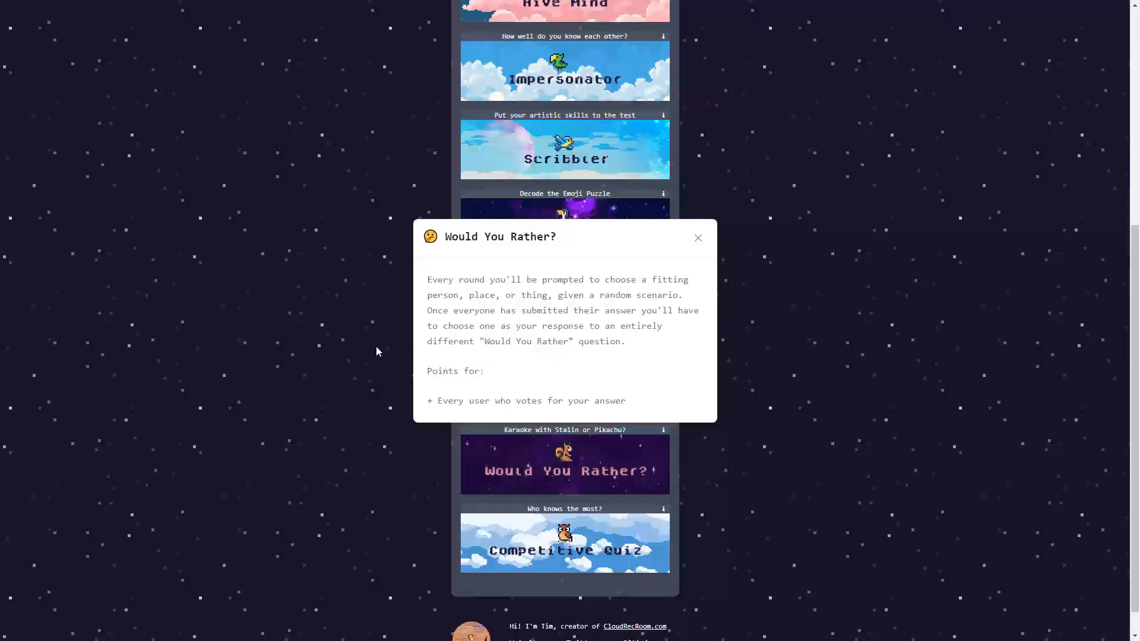
Step: Close the Would You Rather? popup and show the Competitive Quiz description
left_click(696, 238)
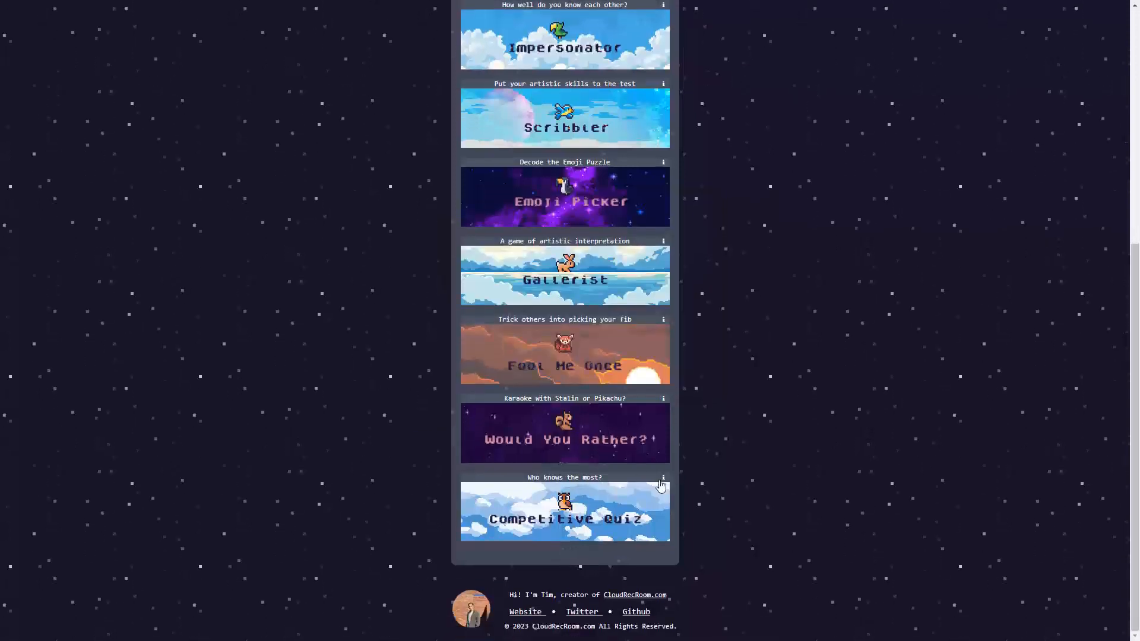
left_click(663, 477)
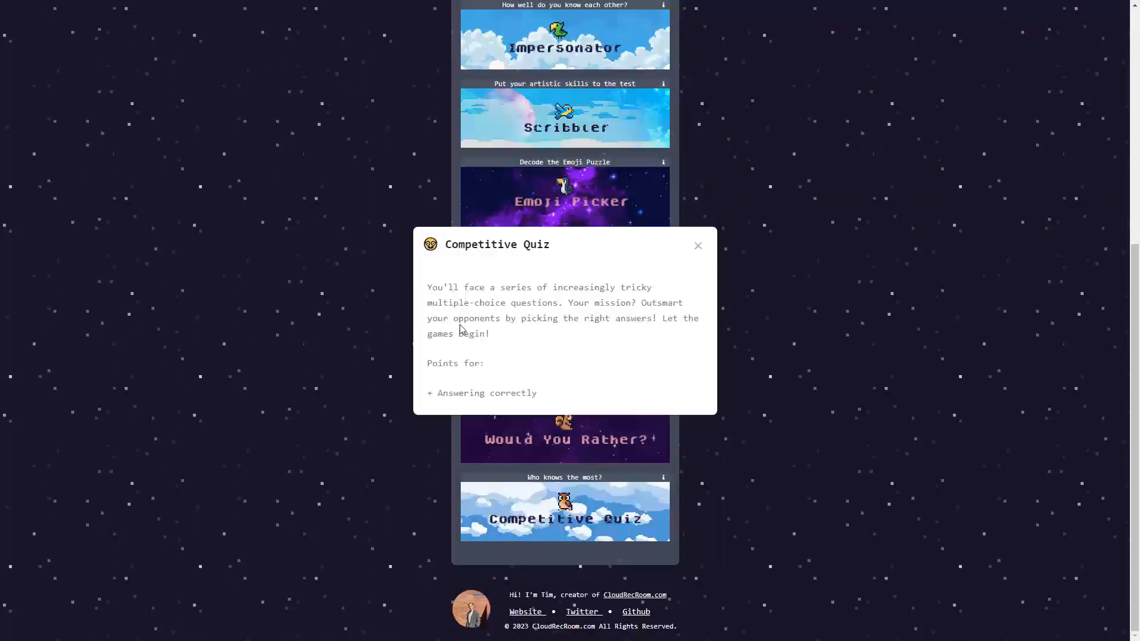
mouse_move(536, 305)
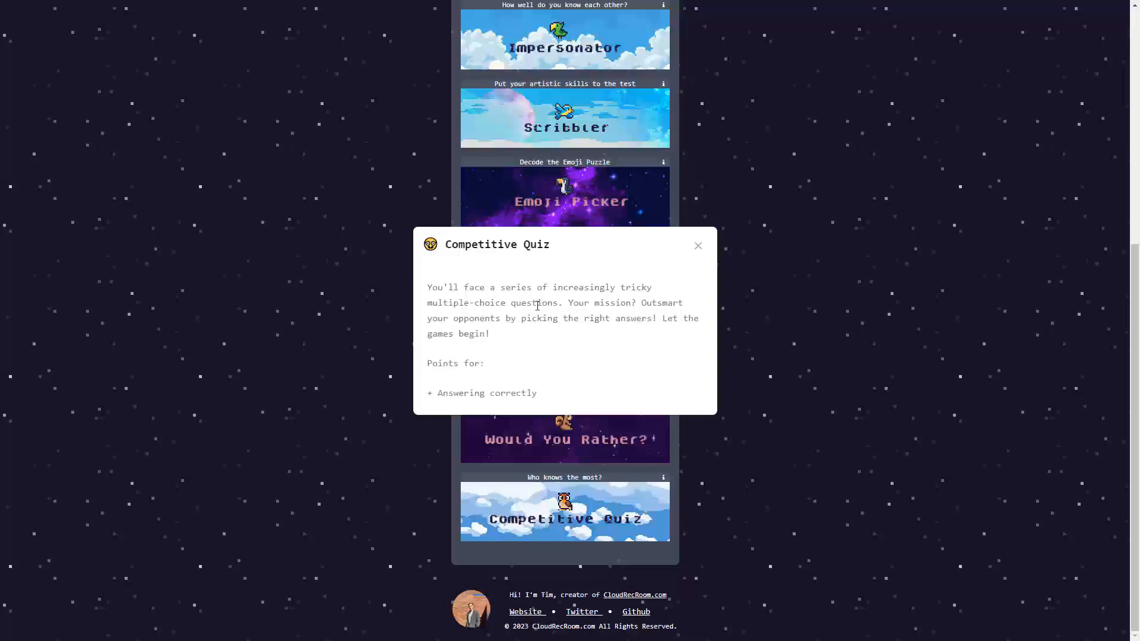
mouse_move(485, 317)
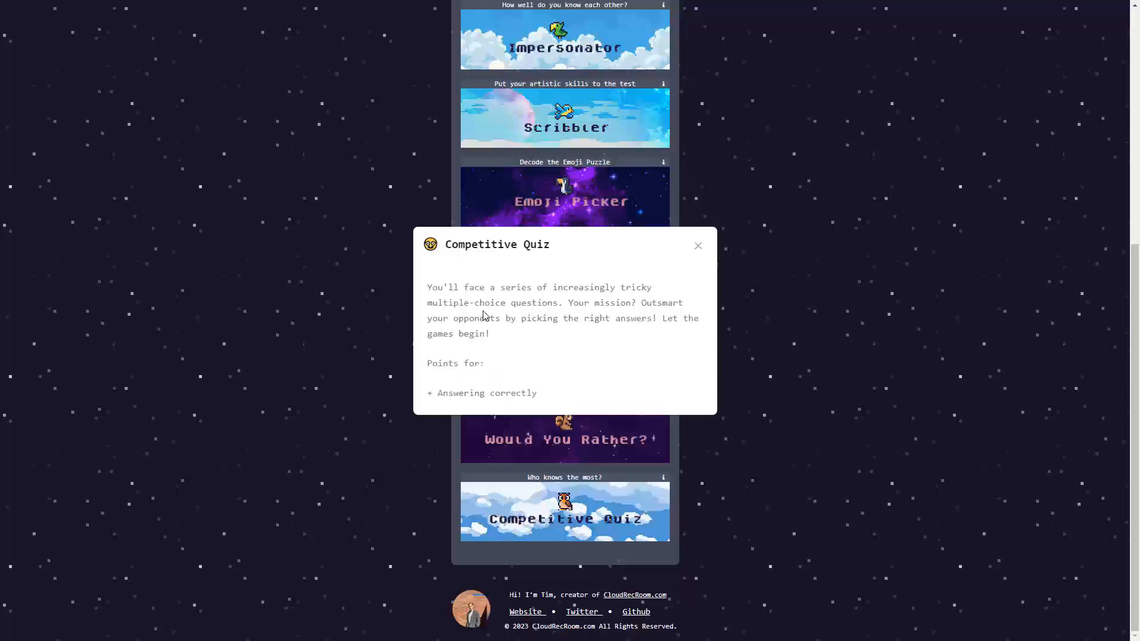
mouse_move(567, 308)
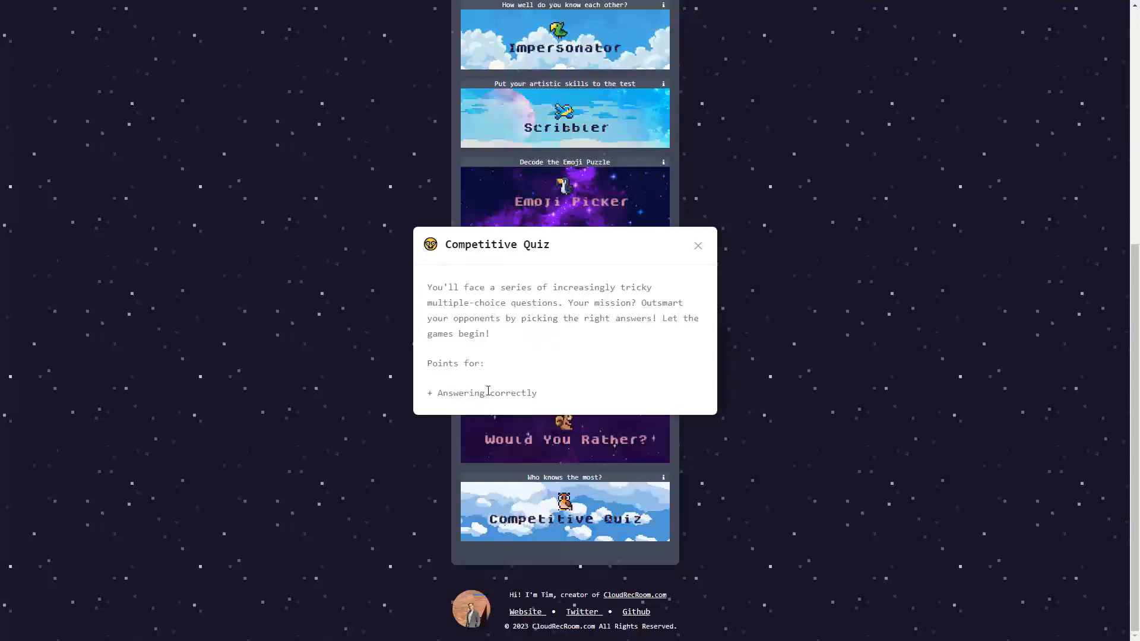
Step: Dismiss the Competitive Quiz description popup
left_click(697, 246)
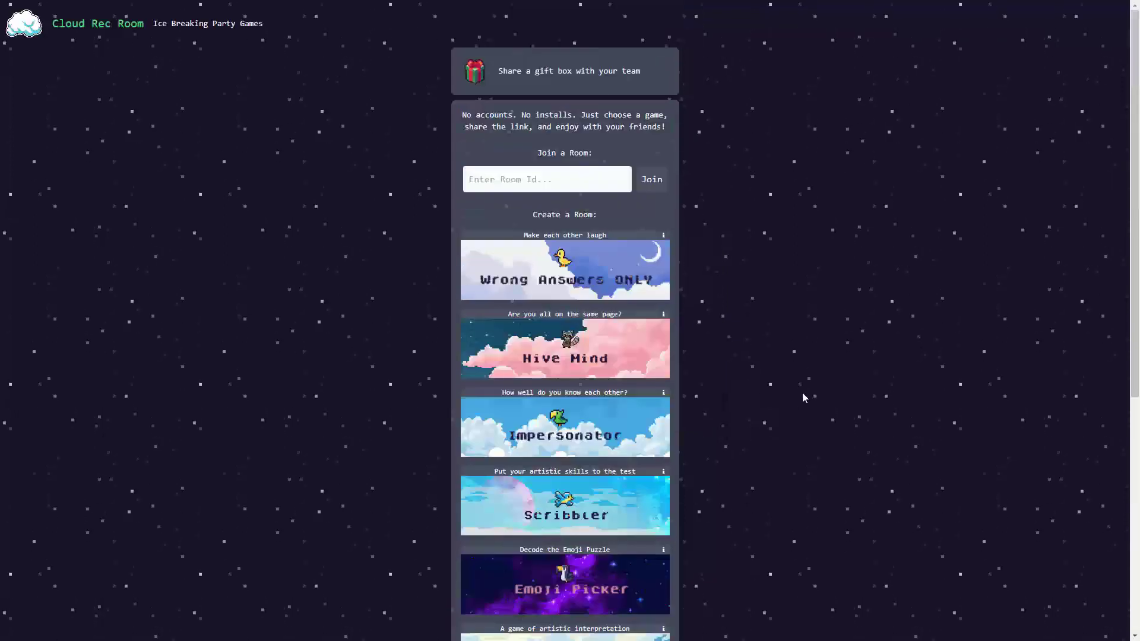
mouse_move(4, 81)
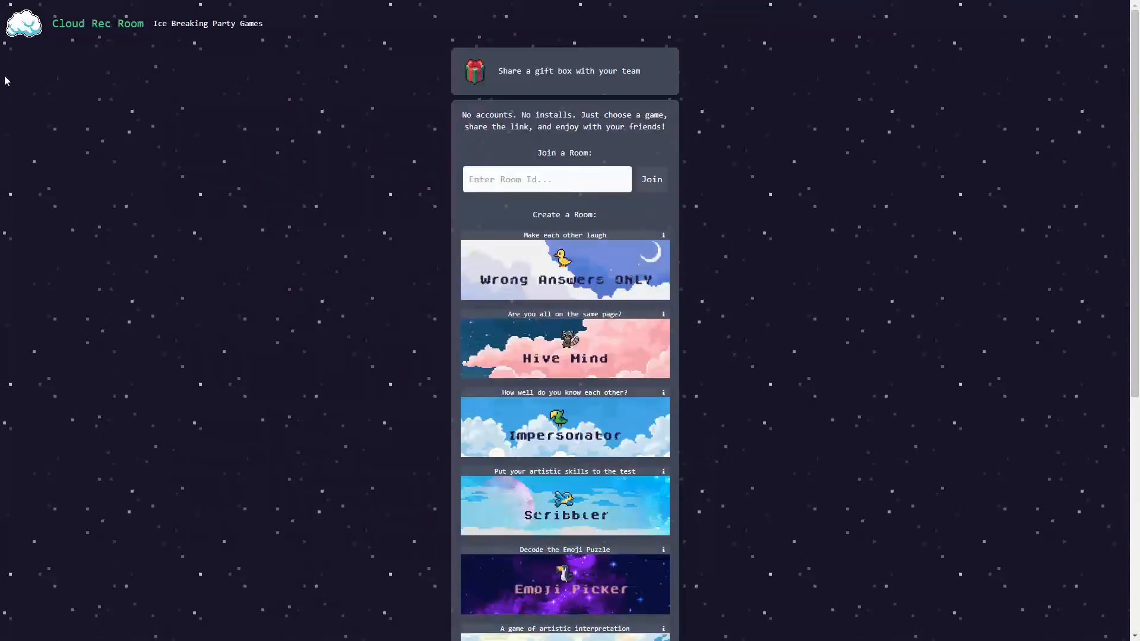
mouse_move(154, 125)
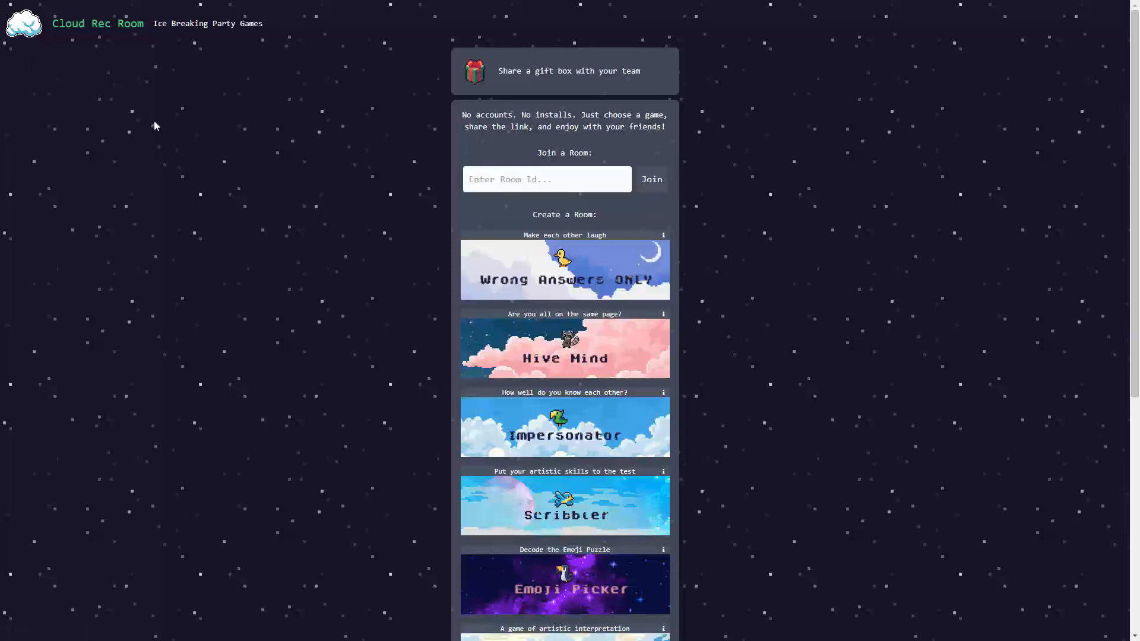
mouse_move(436, 187)
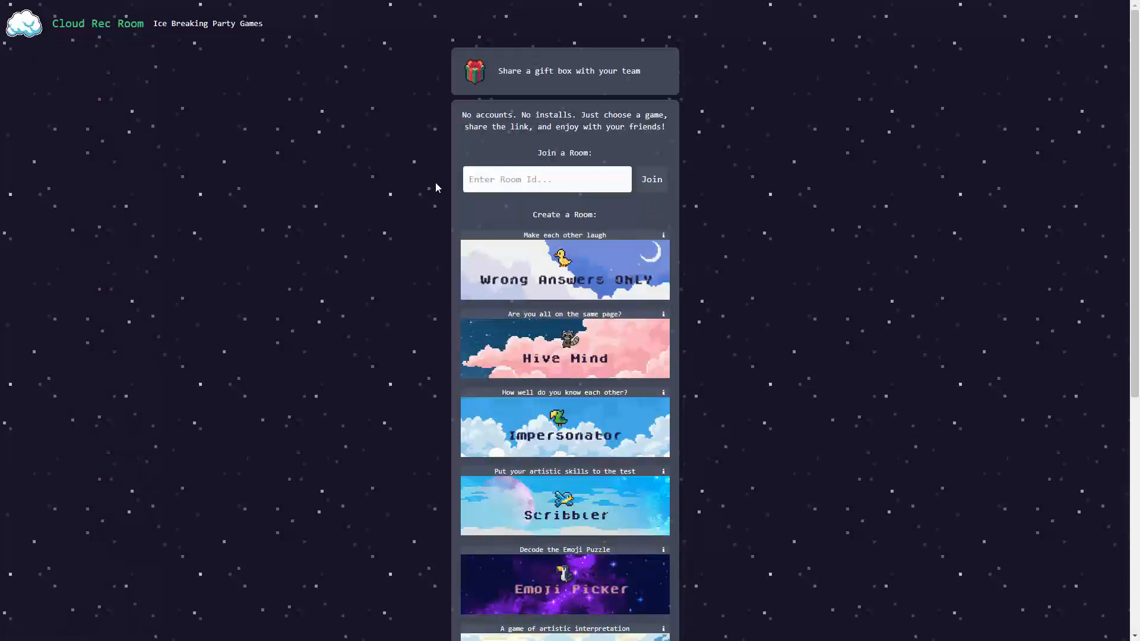
mouse_move(686, 202)
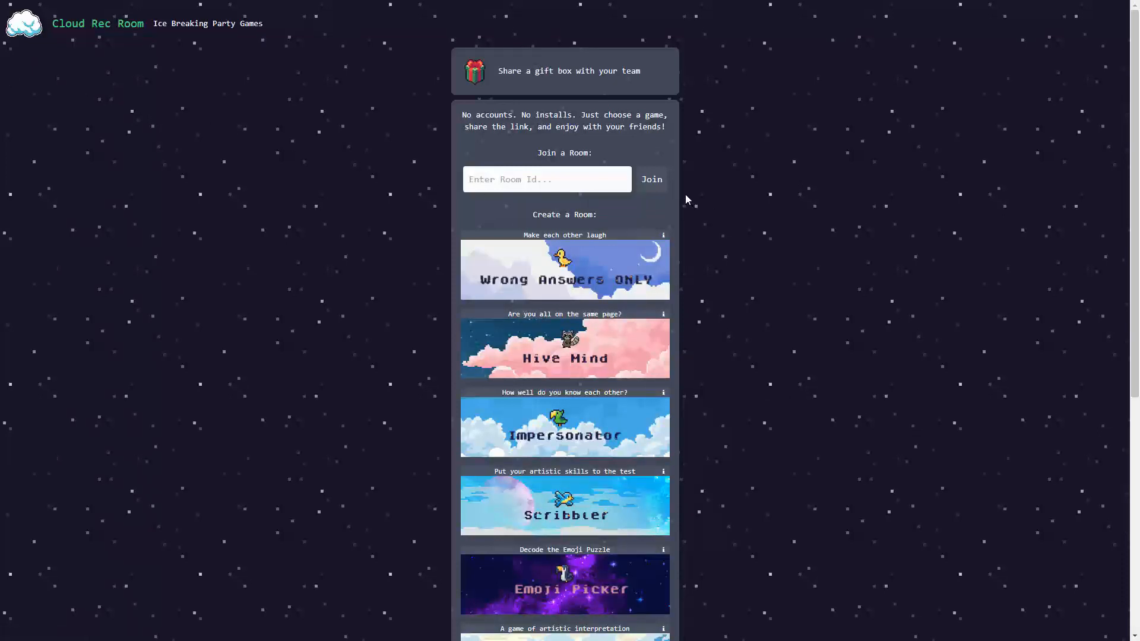
mouse_move(680, 206)
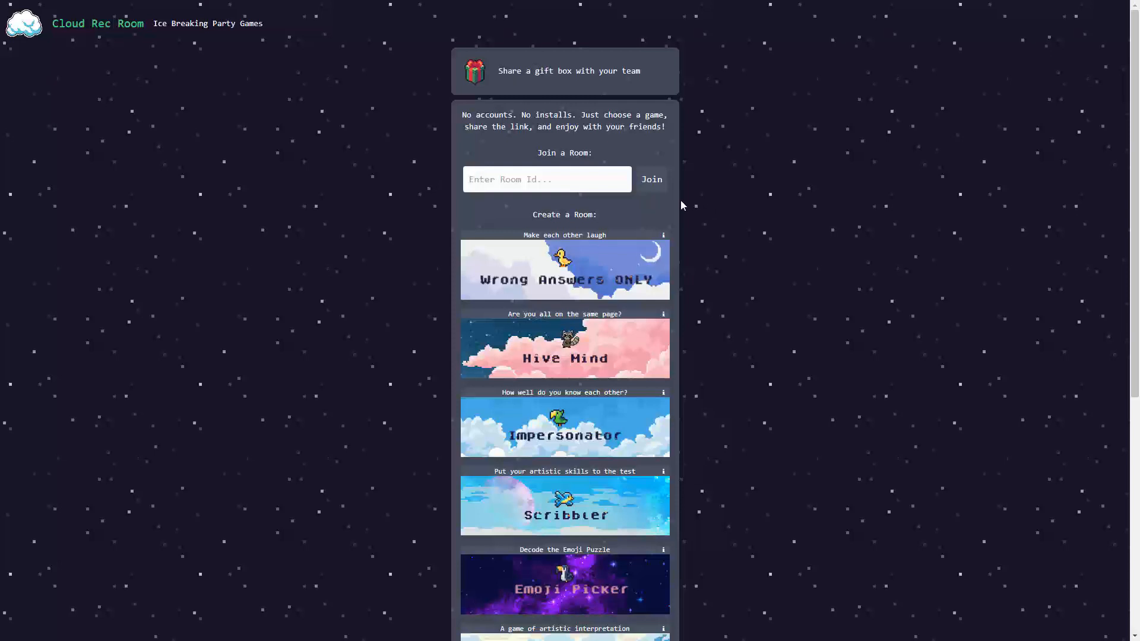
mouse_move(662, 190)
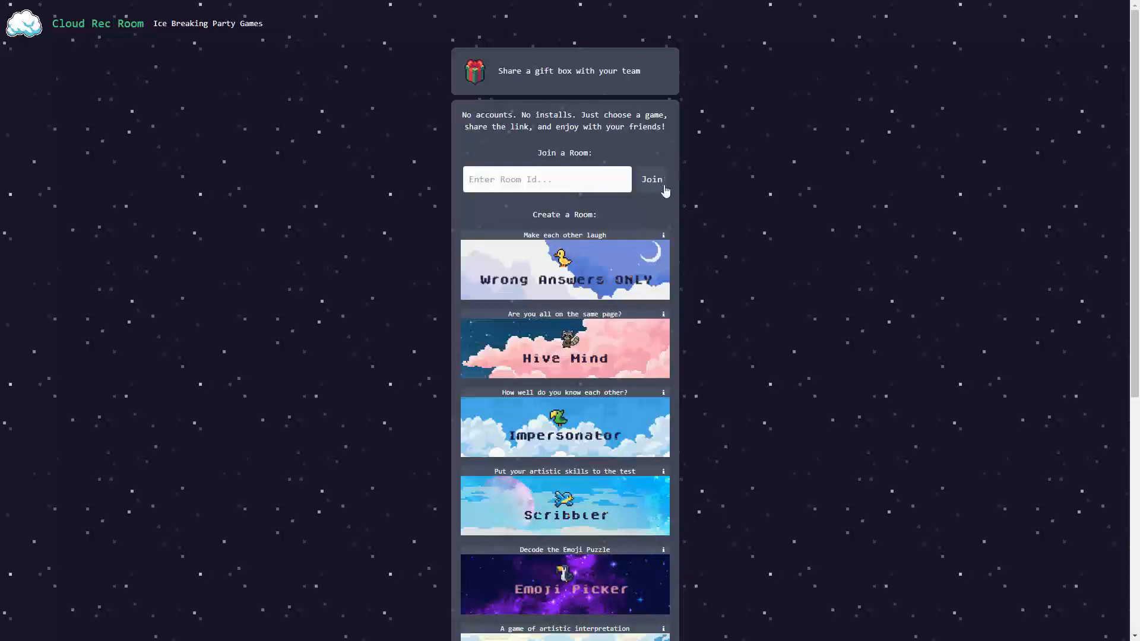
mouse_move(918, 205)
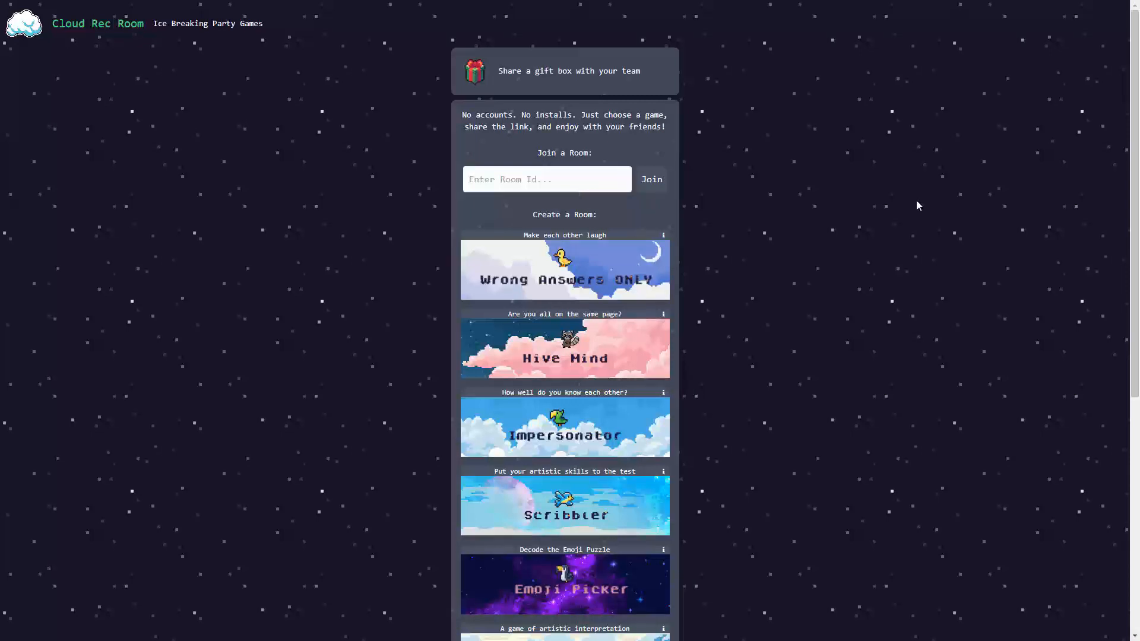
mouse_move(927, 239)
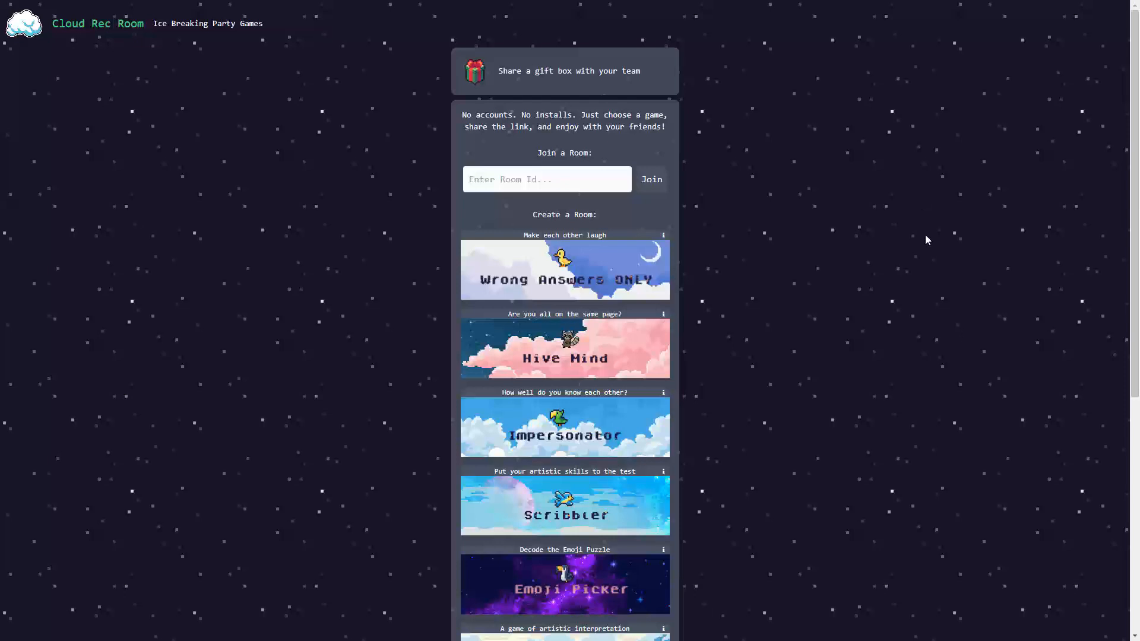
mouse_move(825, 223)
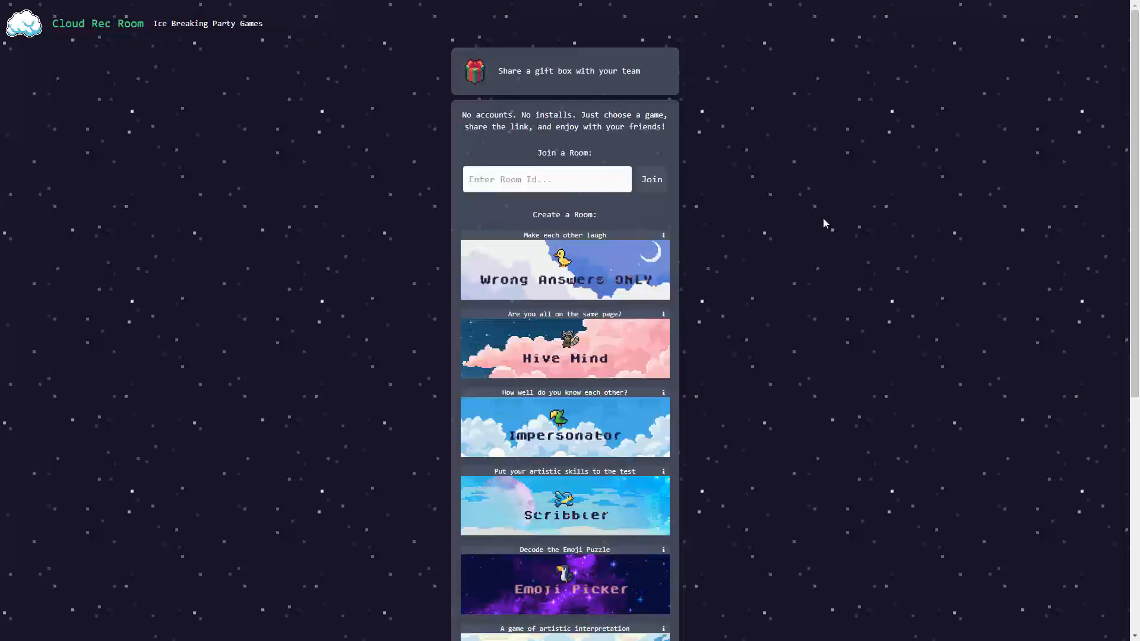
mouse_move(834, 231)
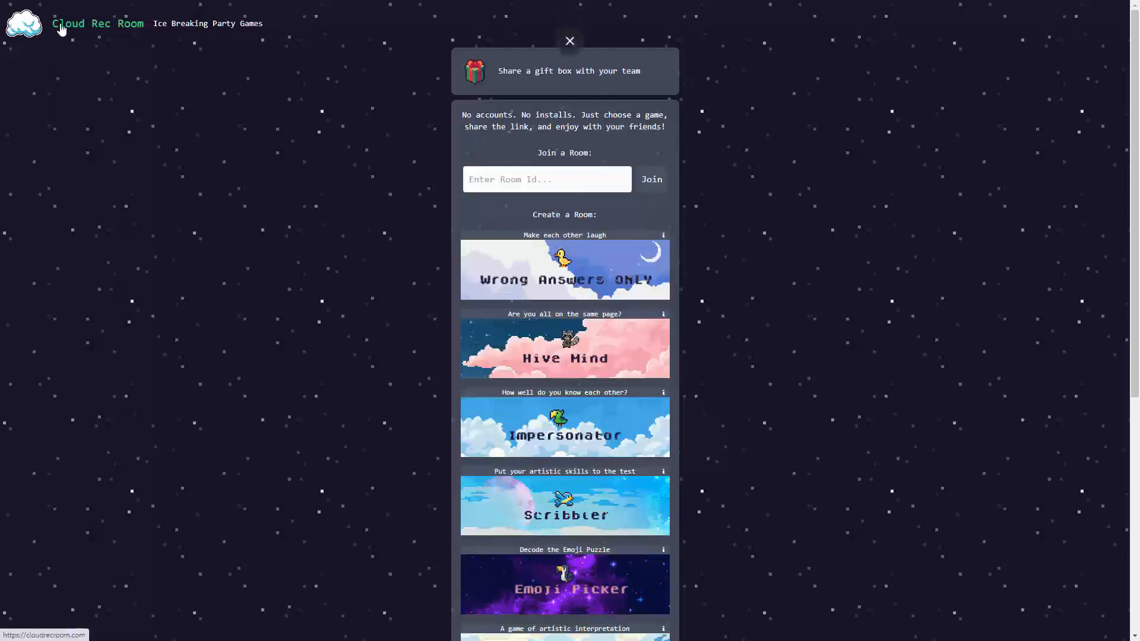
mouse_move(110, 55)
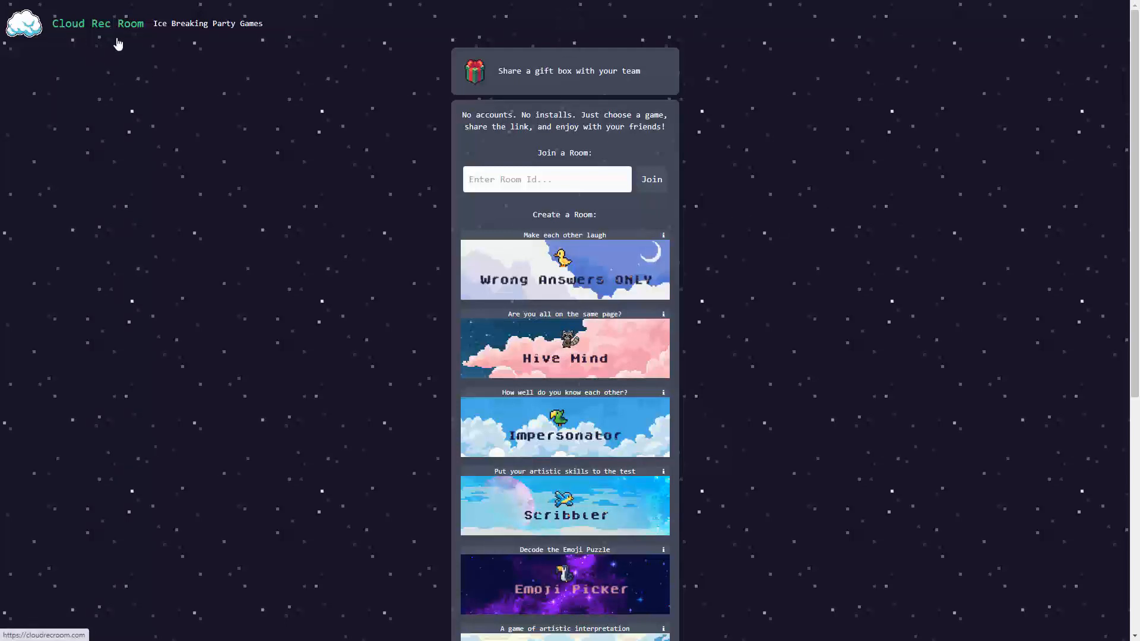
mouse_move(124, 44)
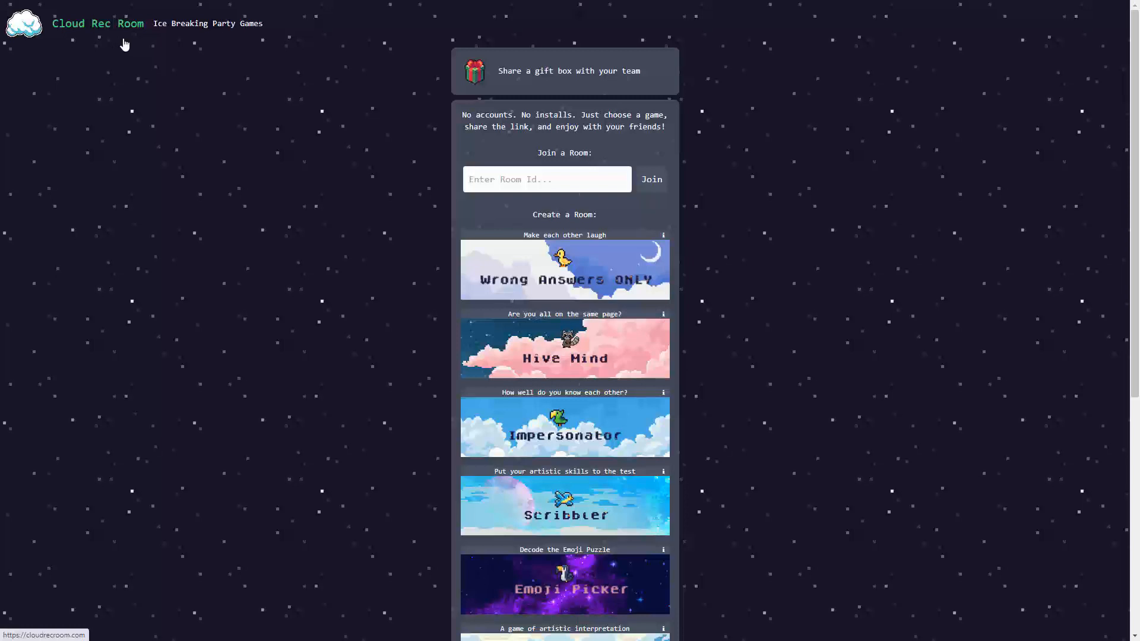
mouse_move(128, 44)
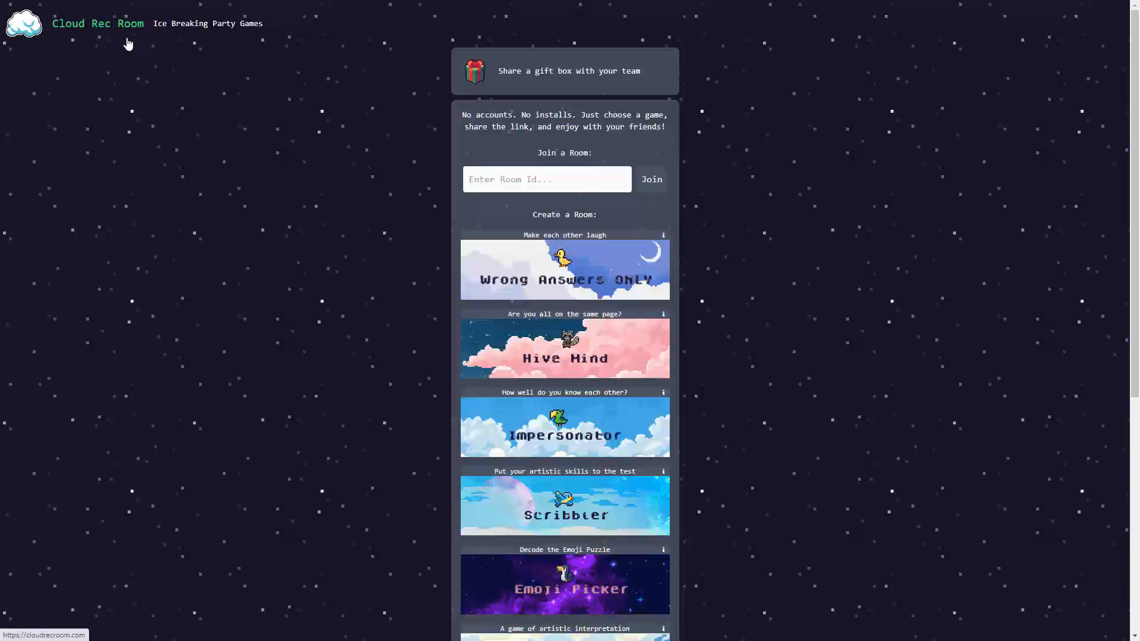
mouse_move(214, 131)
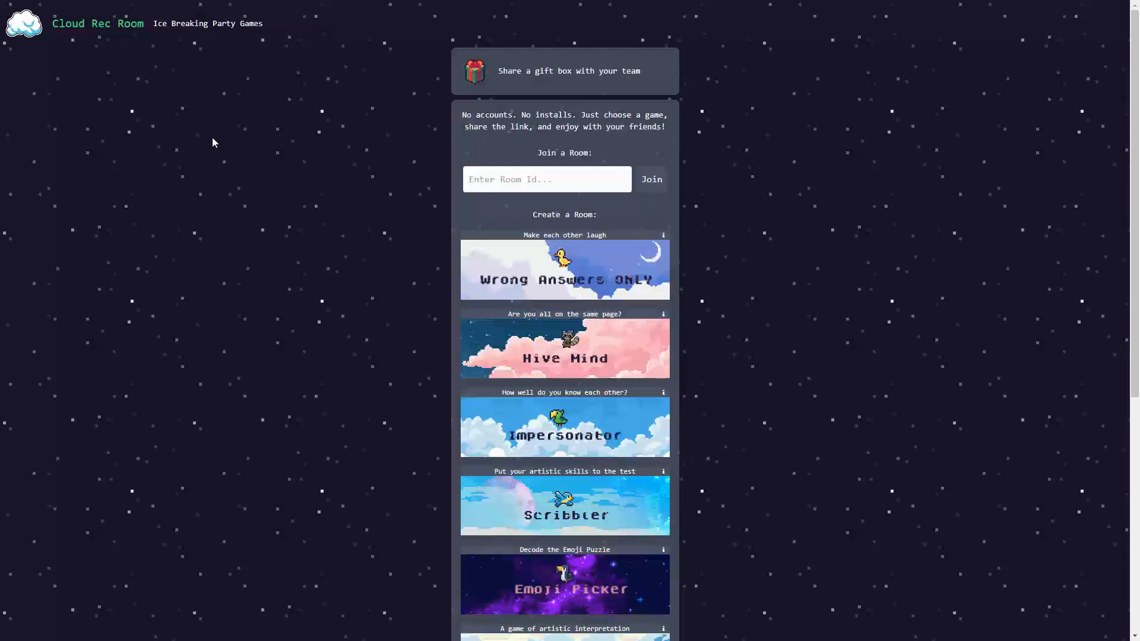
mouse_move(207, 133)
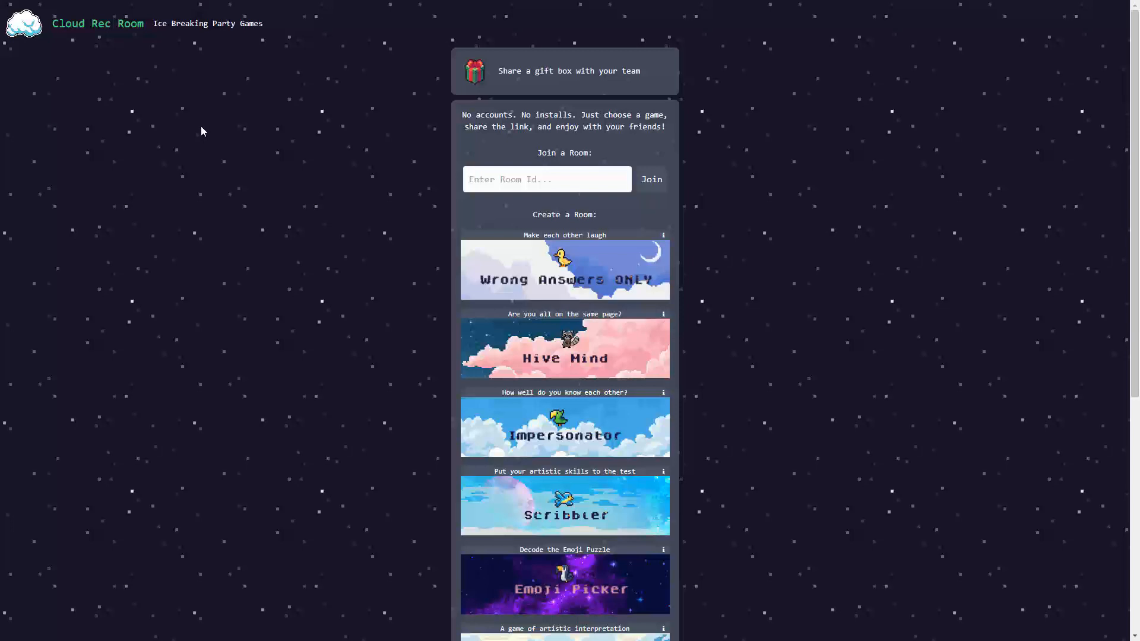
mouse_move(203, 124)
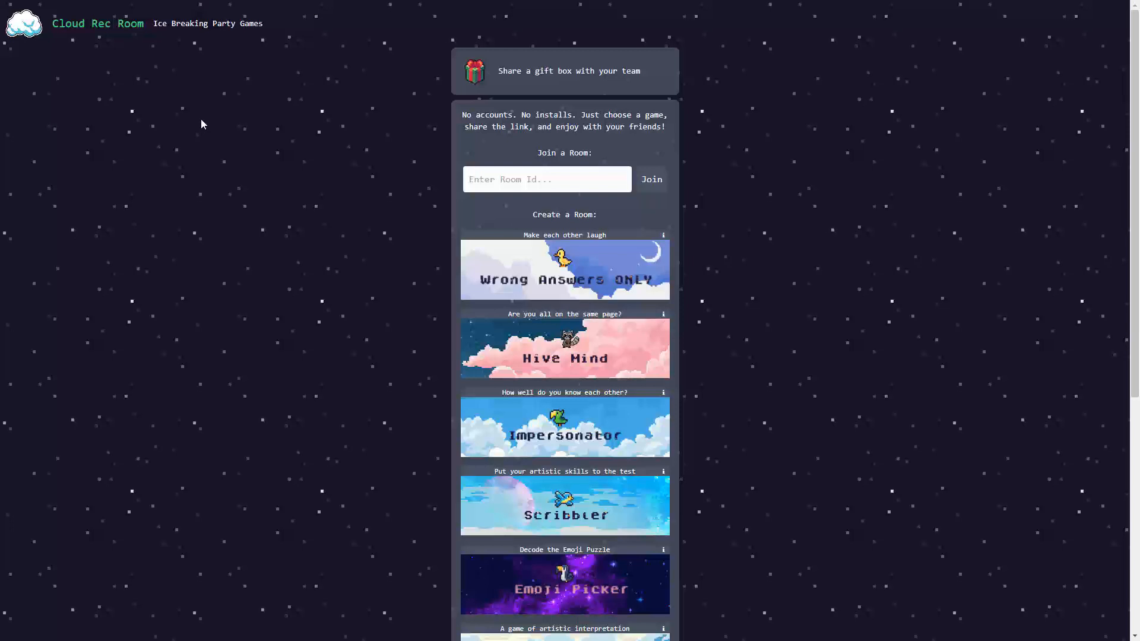
mouse_move(184, 151)
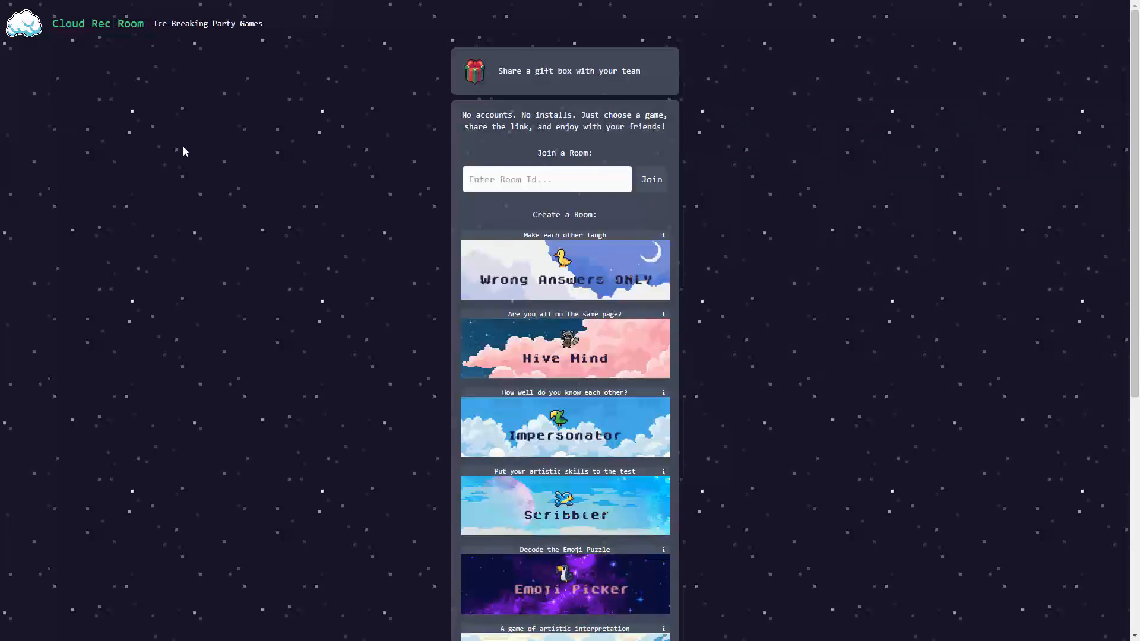
mouse_move(194, 141)
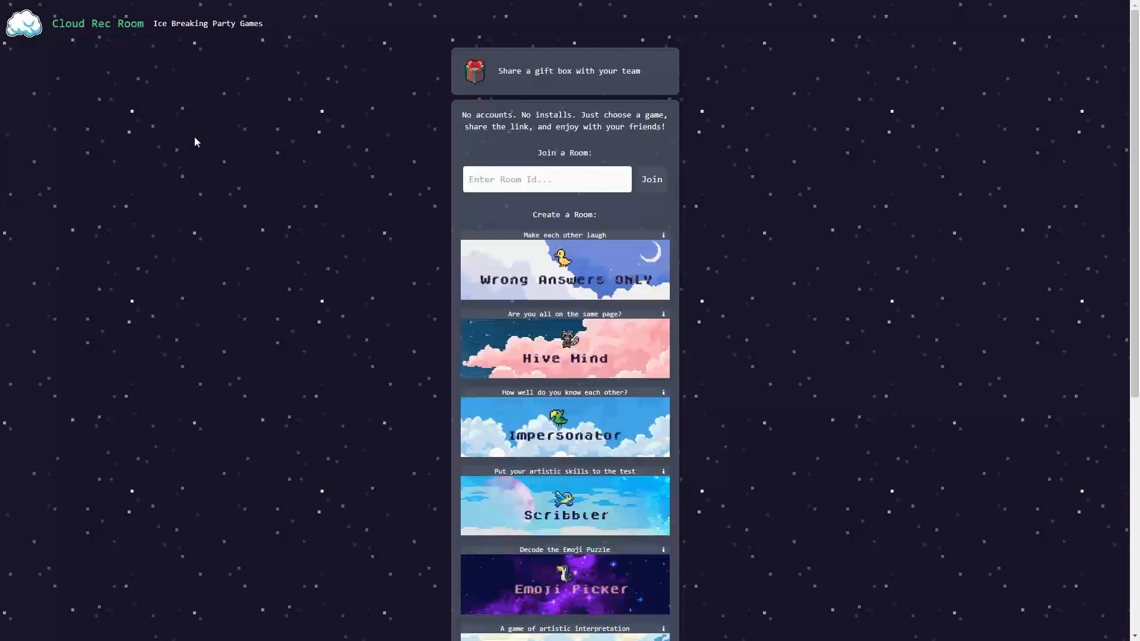
mouse_move(191, 135)
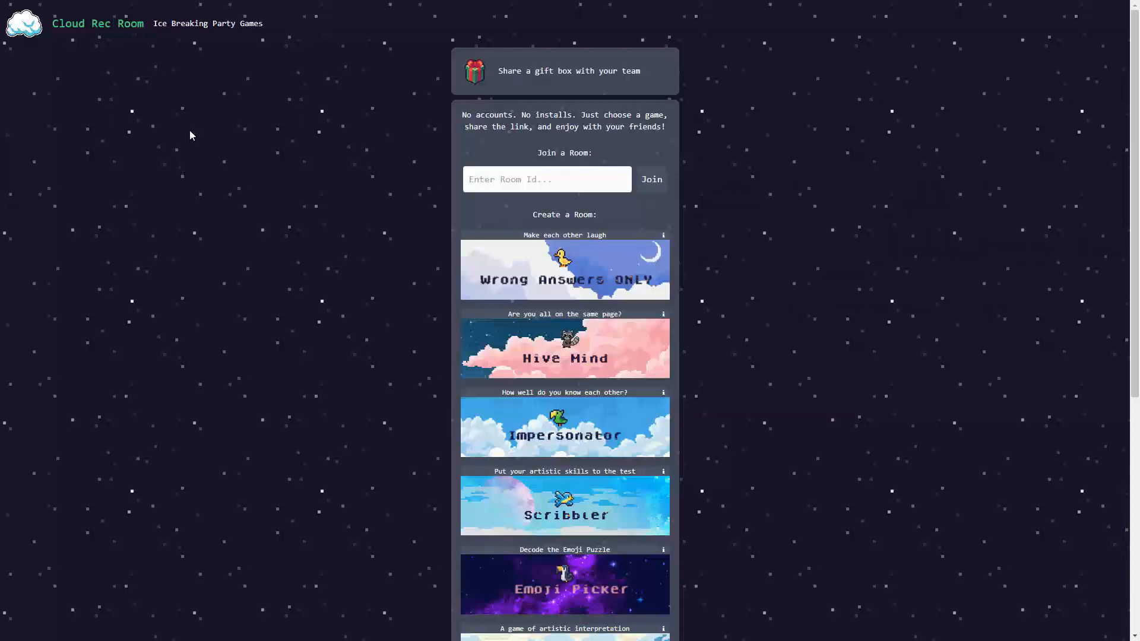